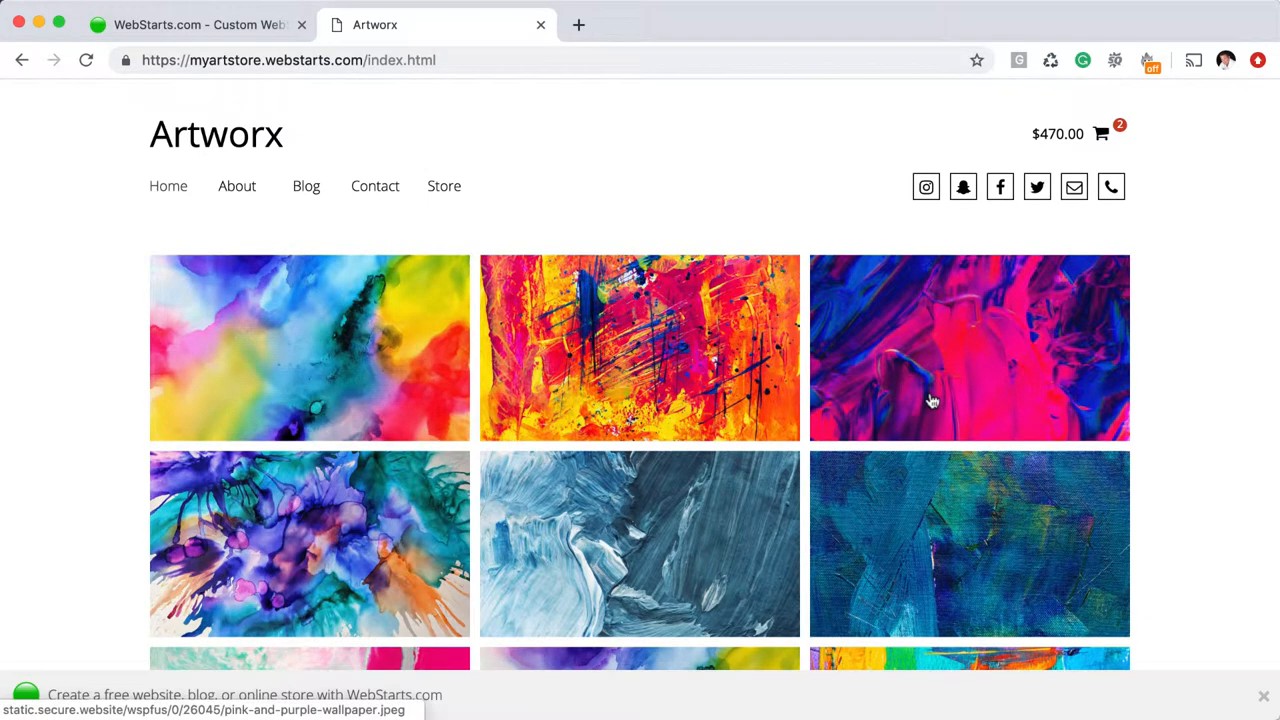
pyautogui.moveTo(1223, 424)
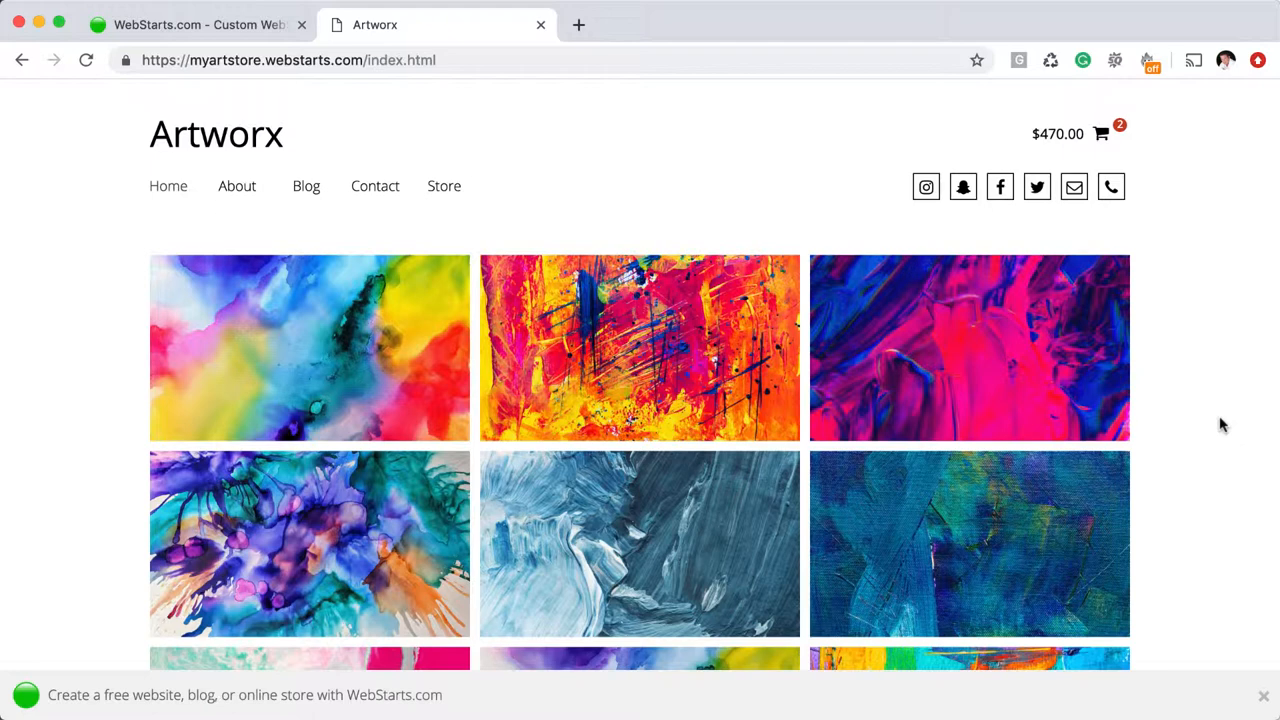
pyautogui.moveTo(292, 150)
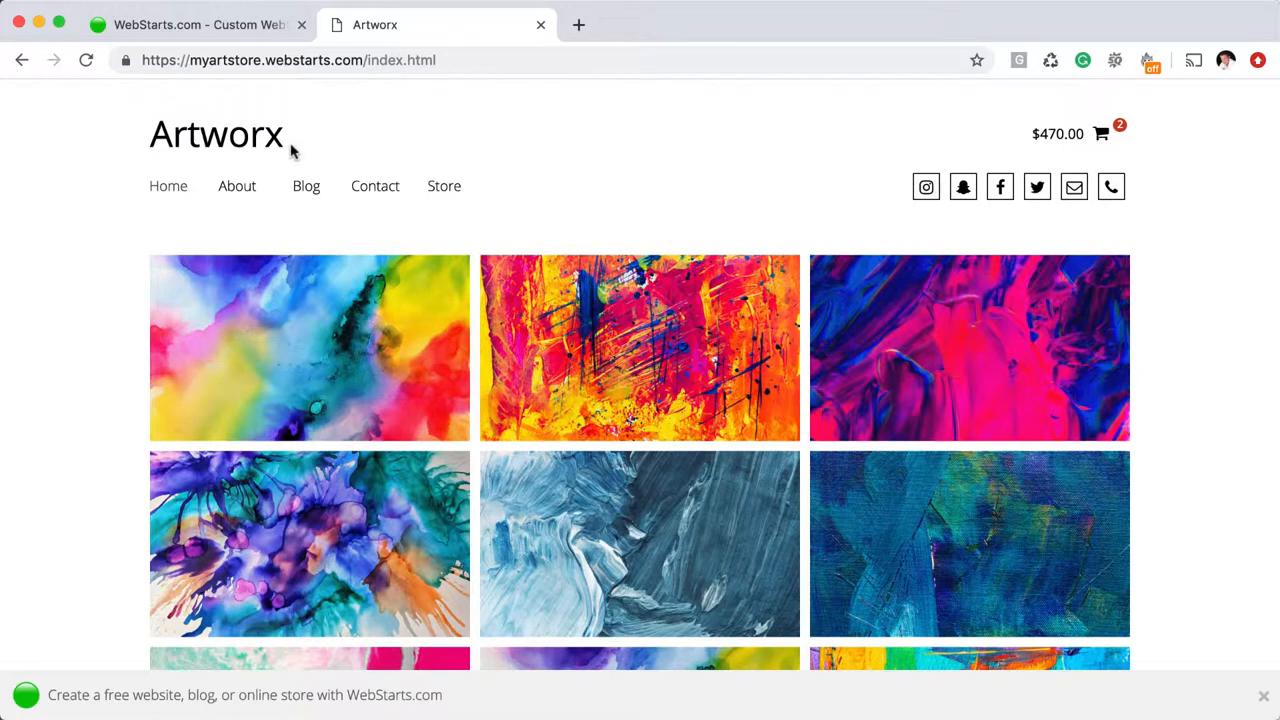
pyautogui.moveTo(265, 225)
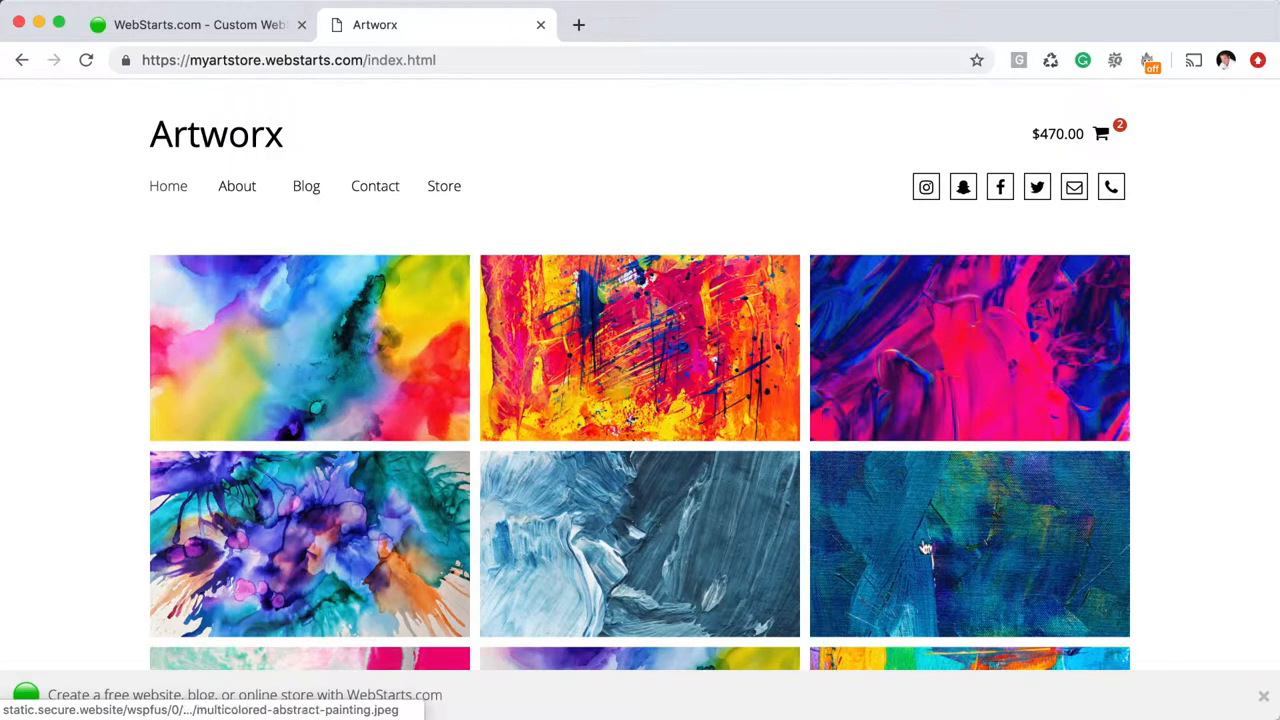
# Scroll the Artworx site, then visit its Blog, Store and Loves Light product page
pyautogui.scroll(-3)
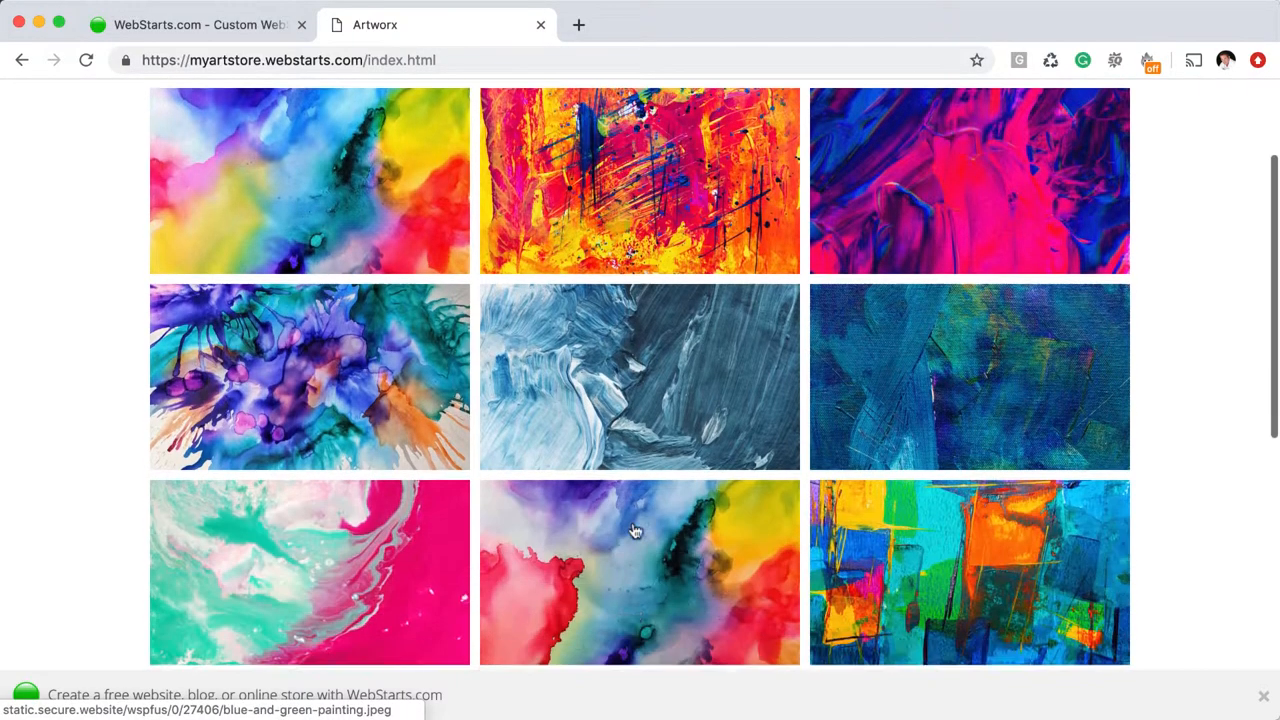
pyautogui.scroll(-3)
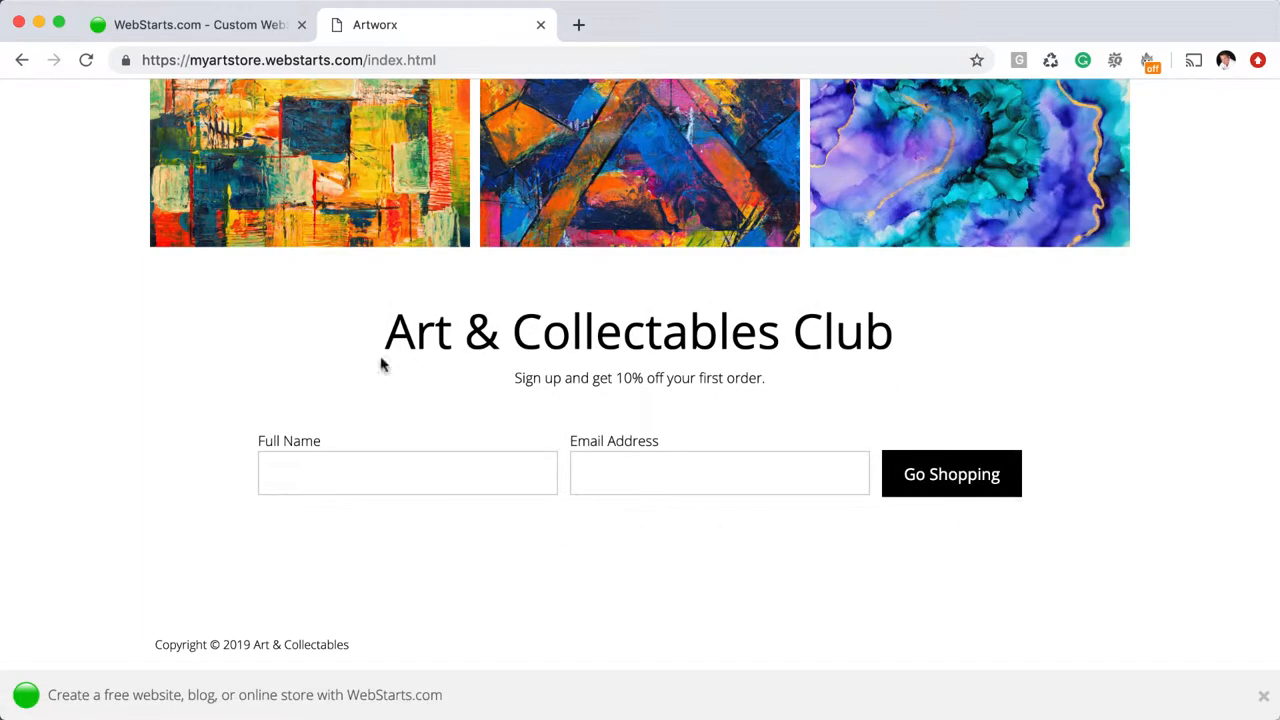
pyautogui.scroll(3)
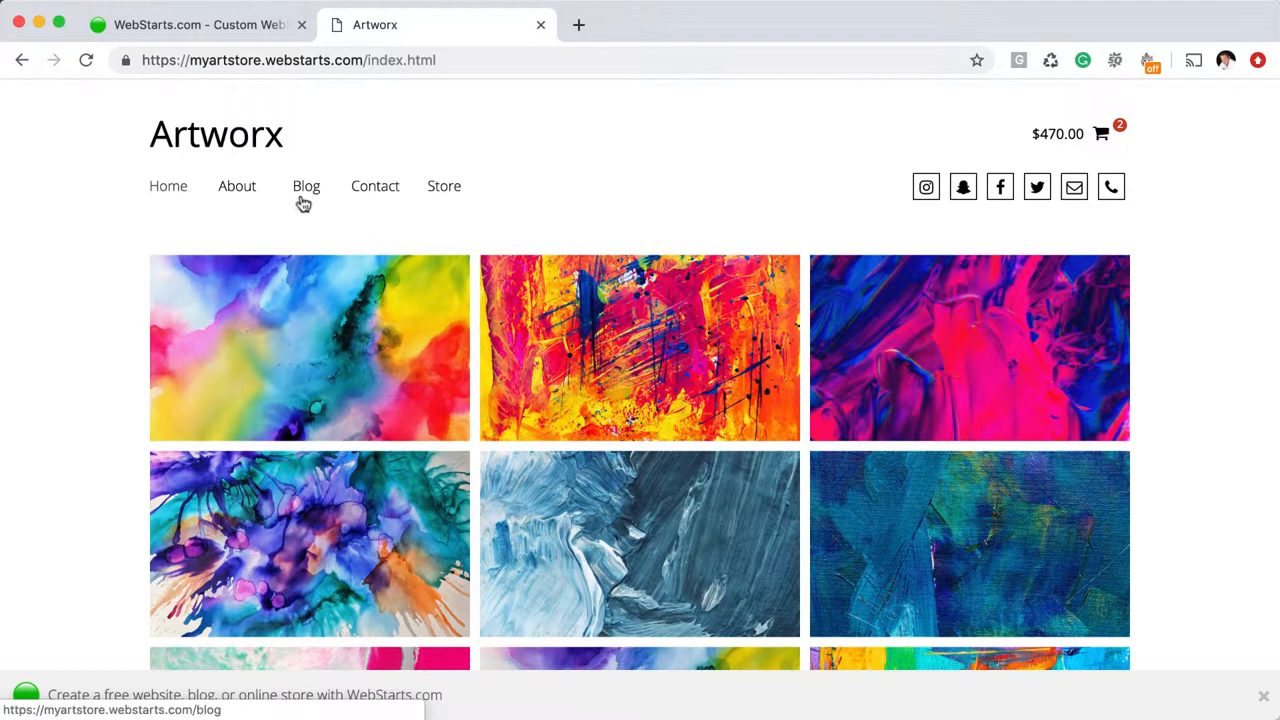
pyautogui.click(306, 186)
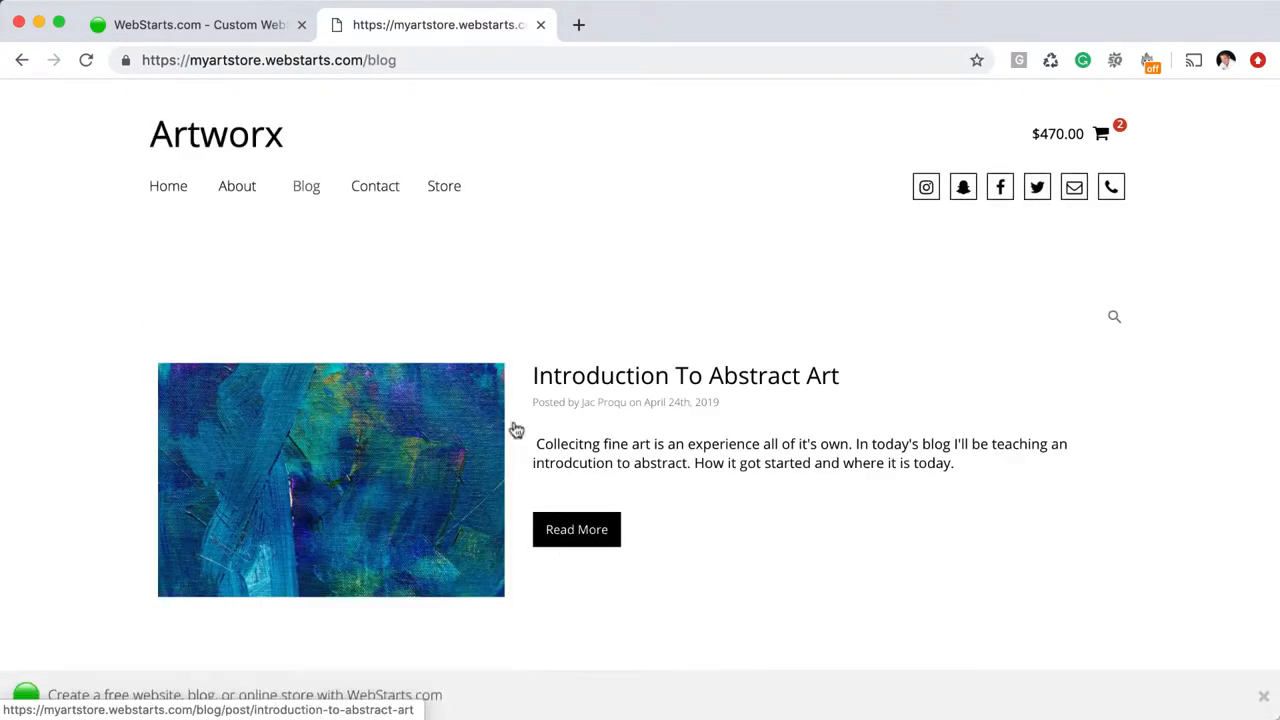
pyautogui.click(444, 186)
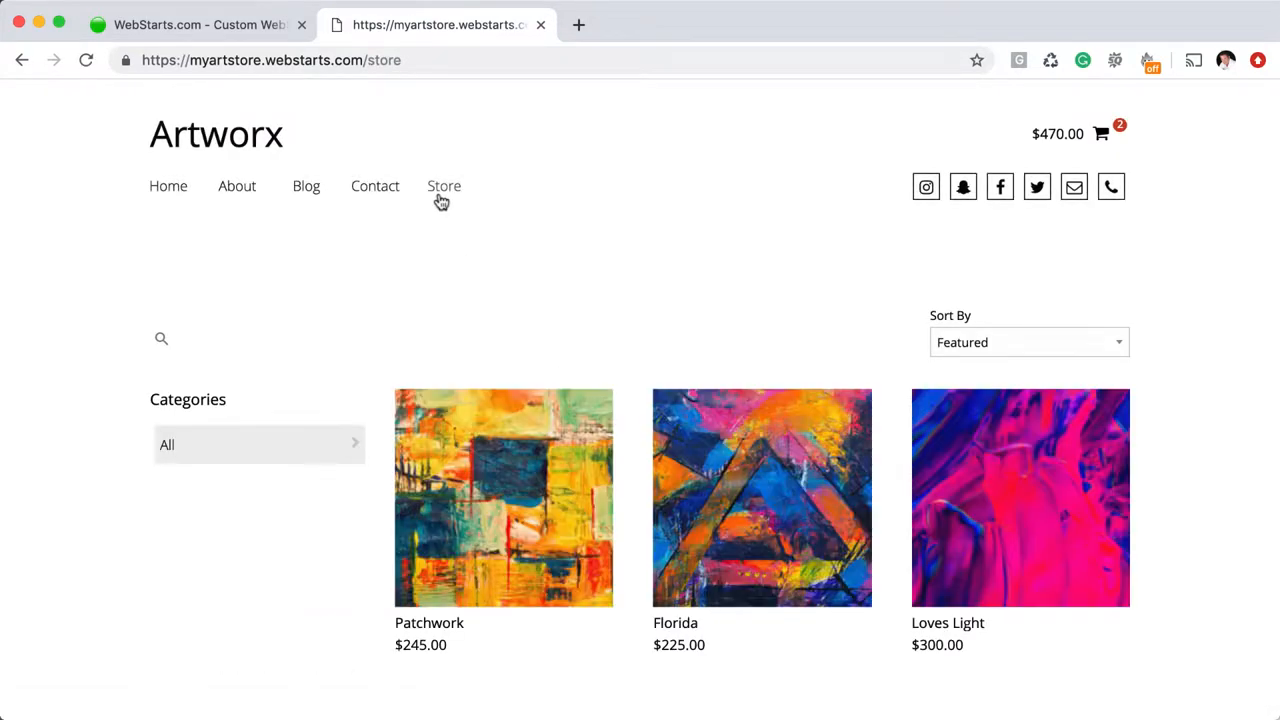
pyautogui.click(1020, 497)
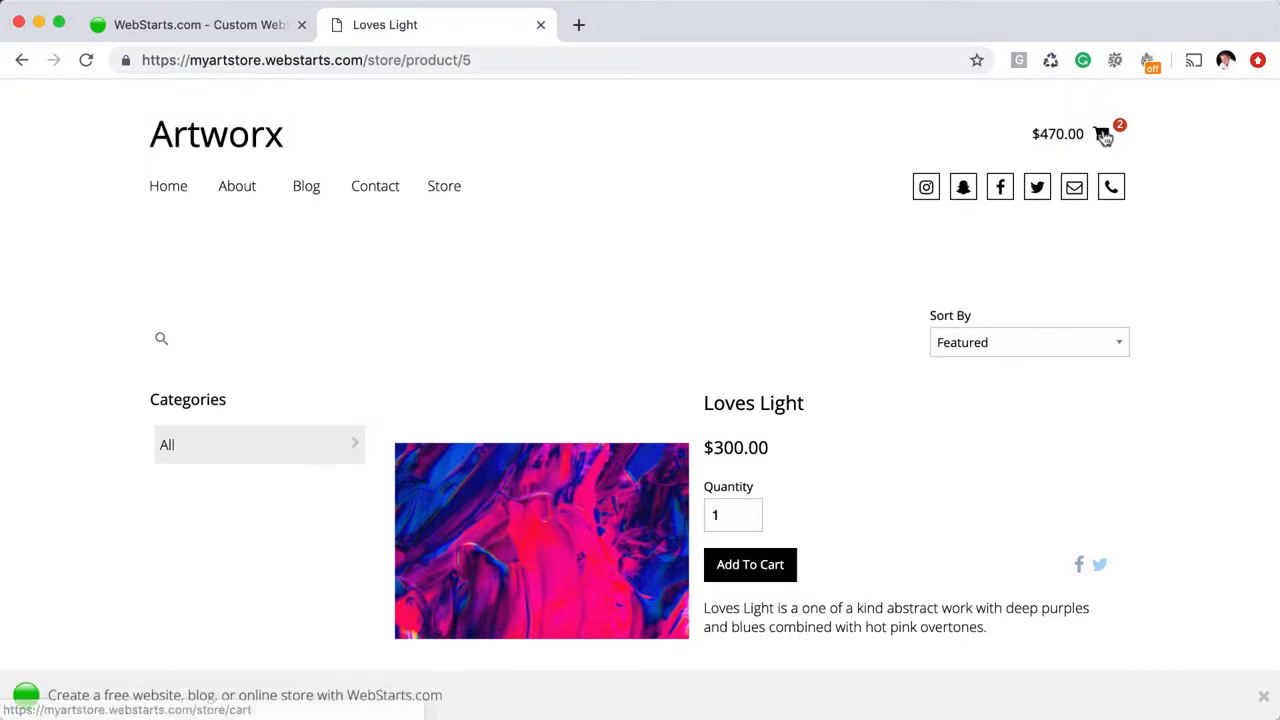
# View the two-item cart, proceed to secure checkout, then continue shopping
pyautogui.click(1100, 134)
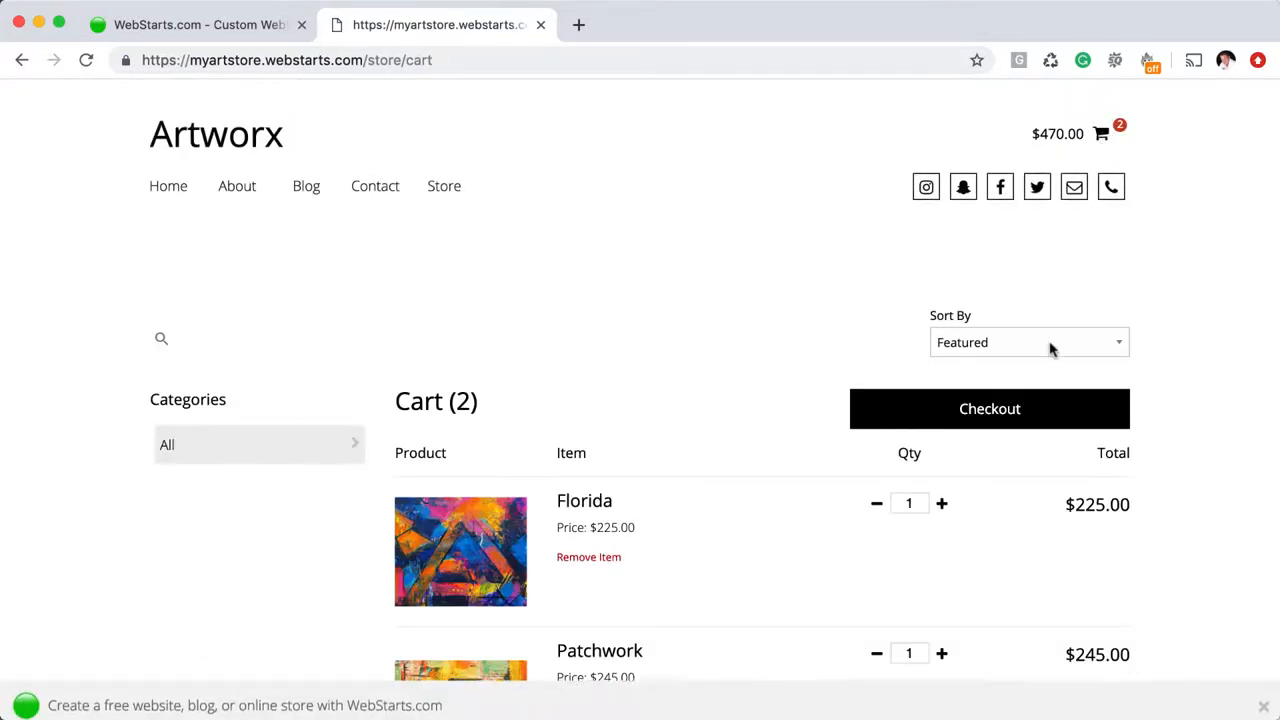
pyautogui.click(989, 408)
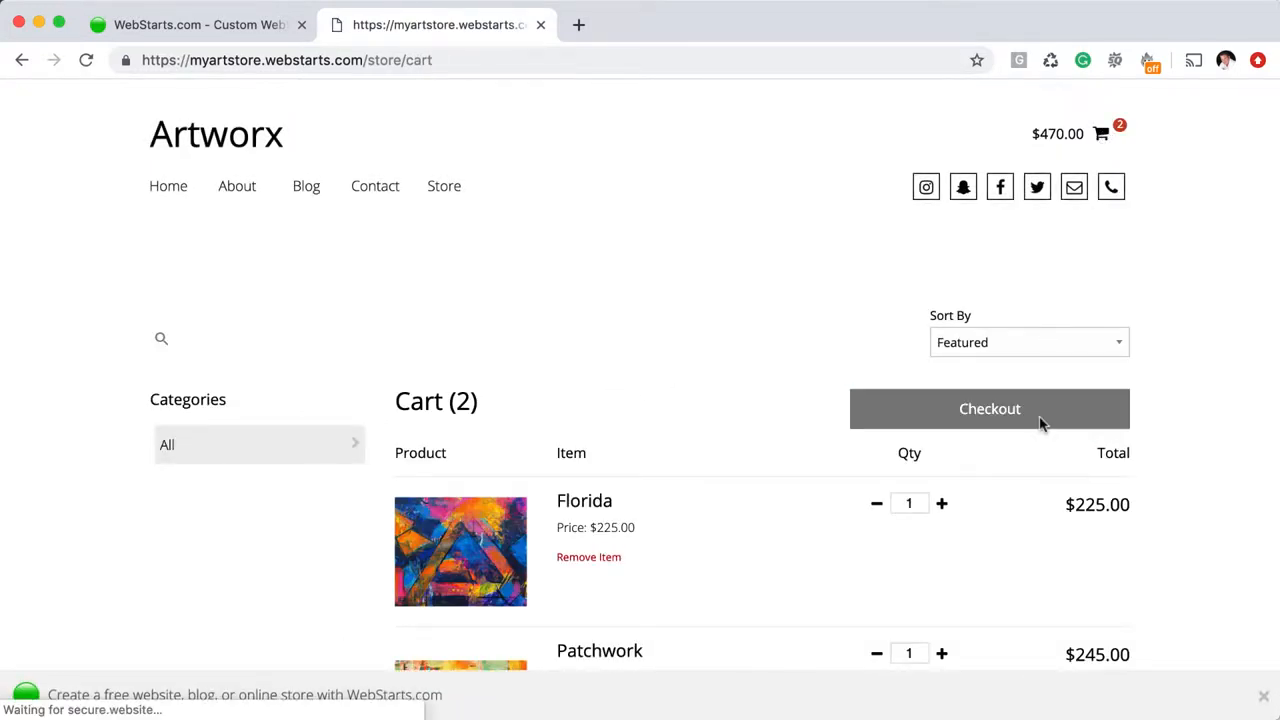
pyautogui.click(989, 408)
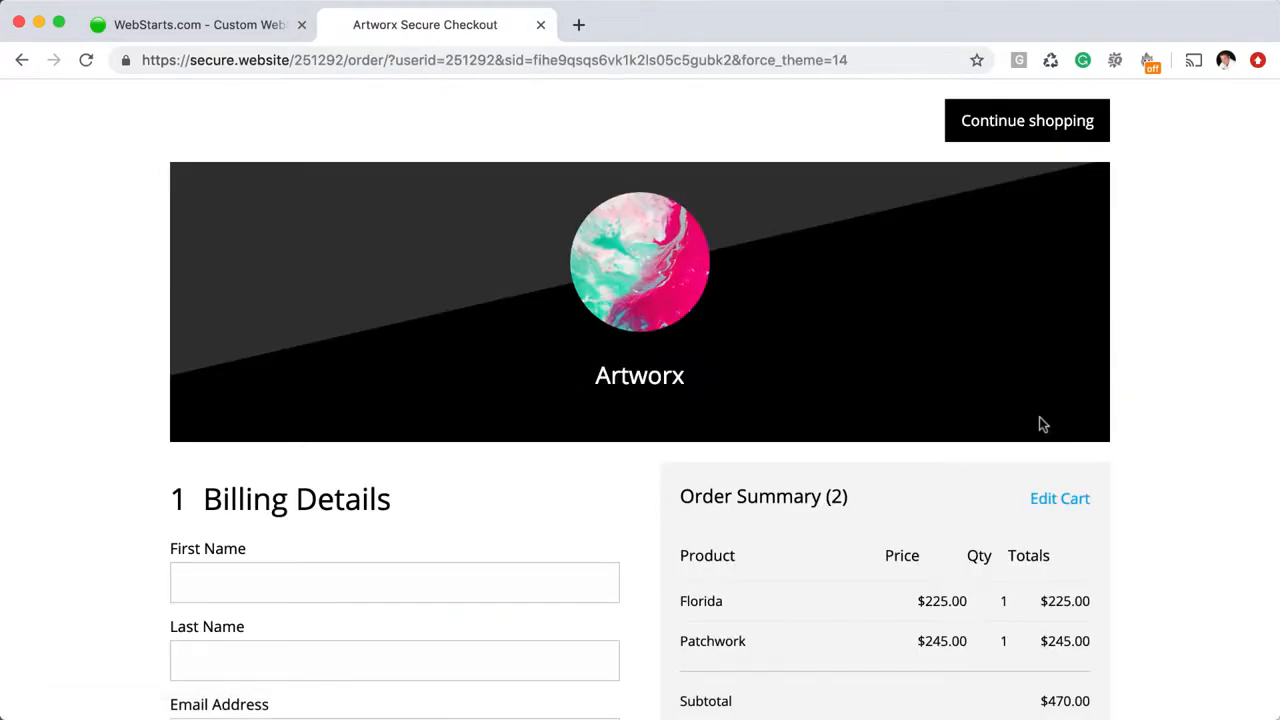
pyautogui.scroll(-3)
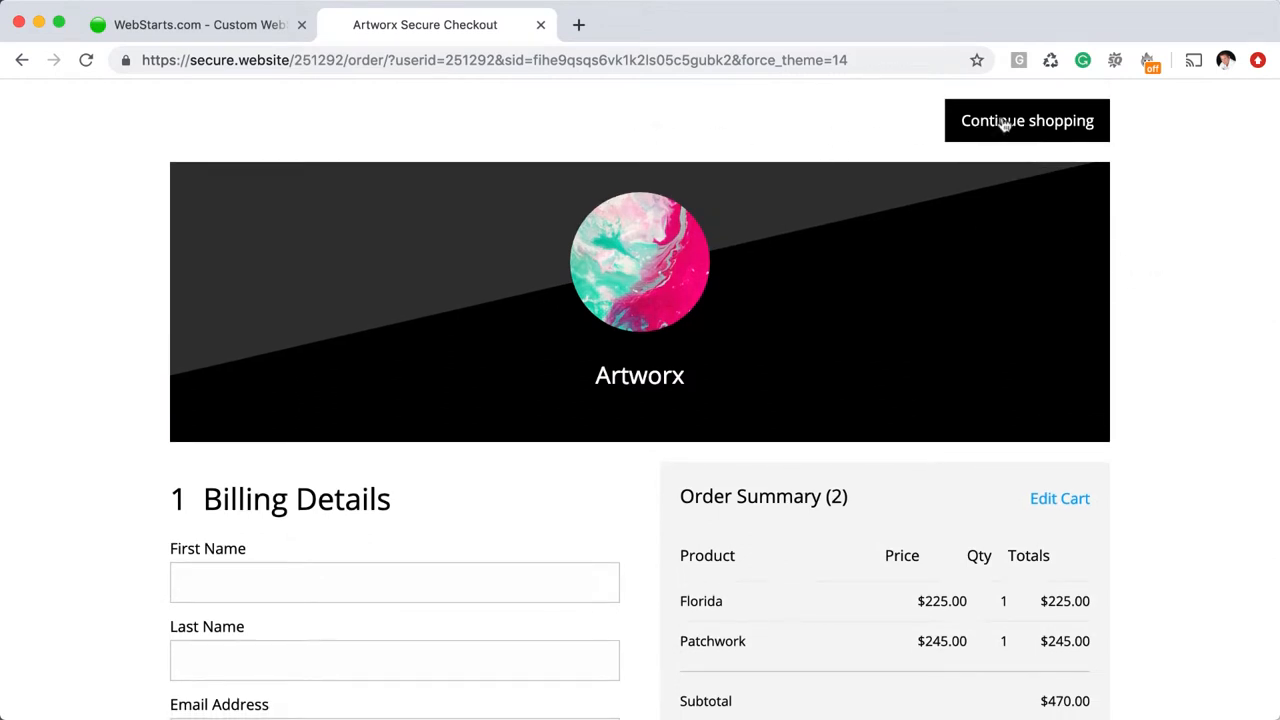
pyautogui.click(1026, 120)
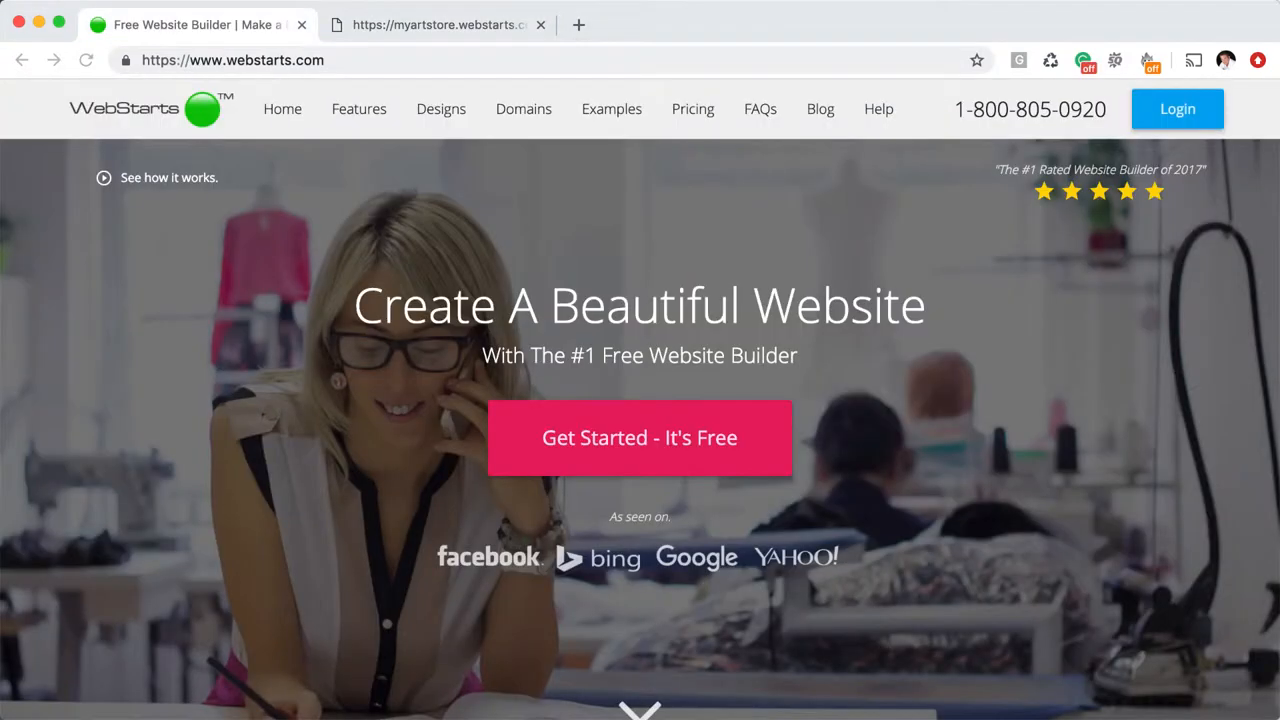
pyautogui.moveTo(1071, 19)
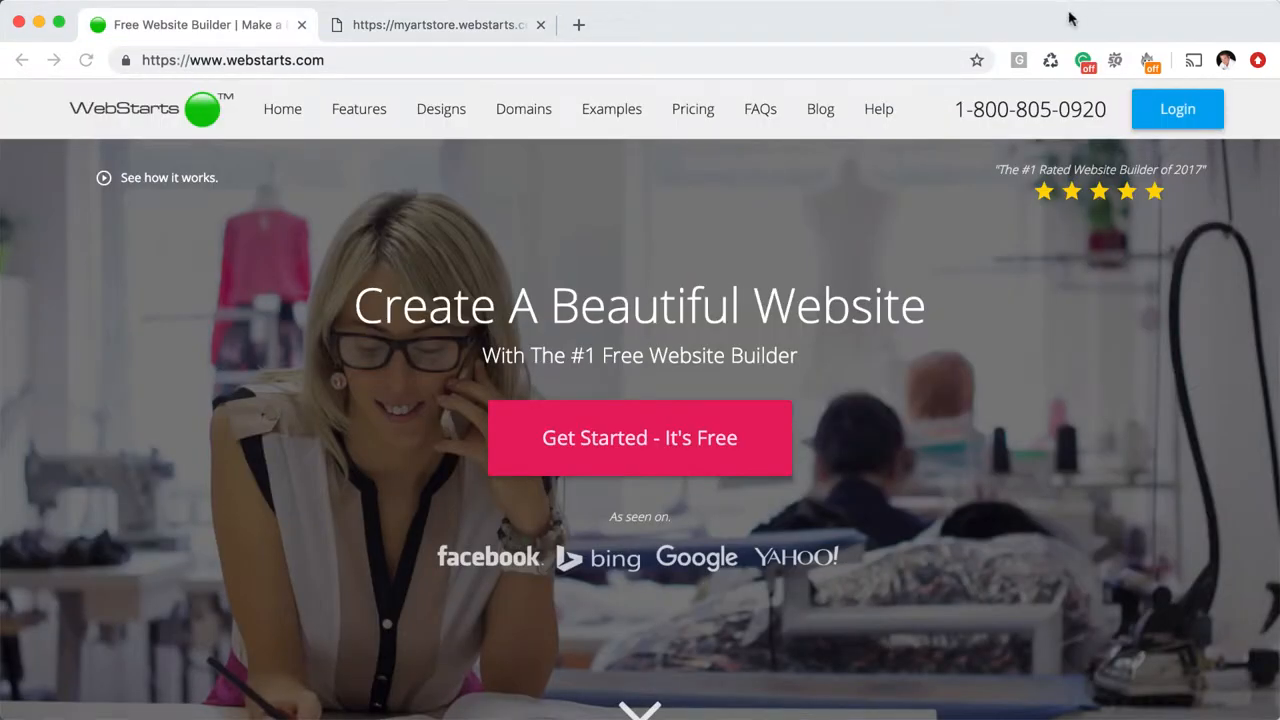
pyautogui.moveTo(738, 439)
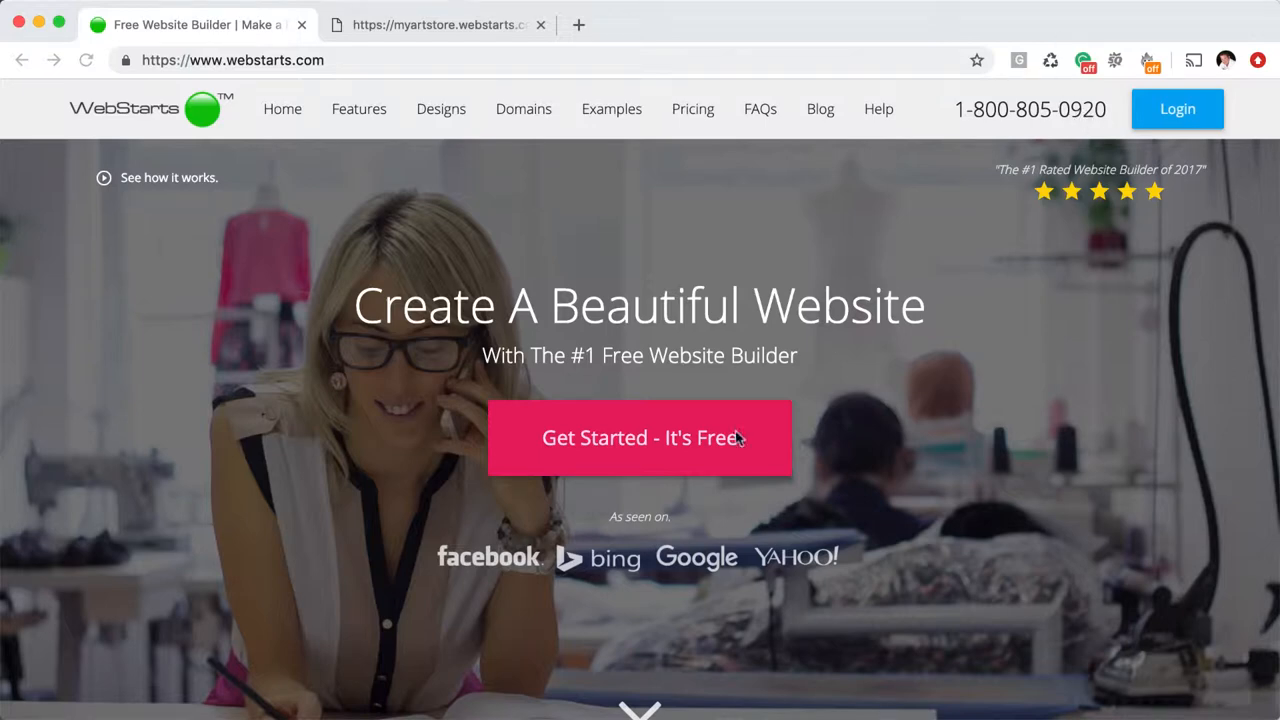
# Start a free site and filter the design gallery to Online Store templates
pyautogui.click(639, 438)
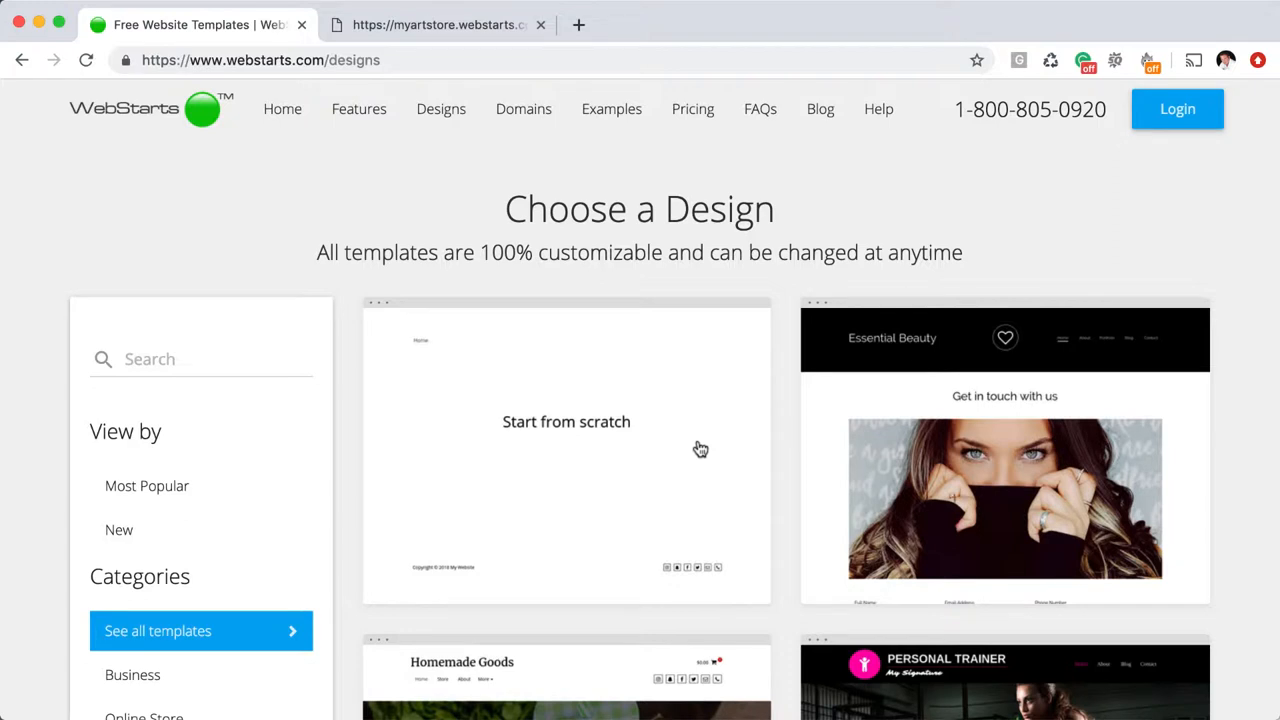
pyautogui.scroll(-3)
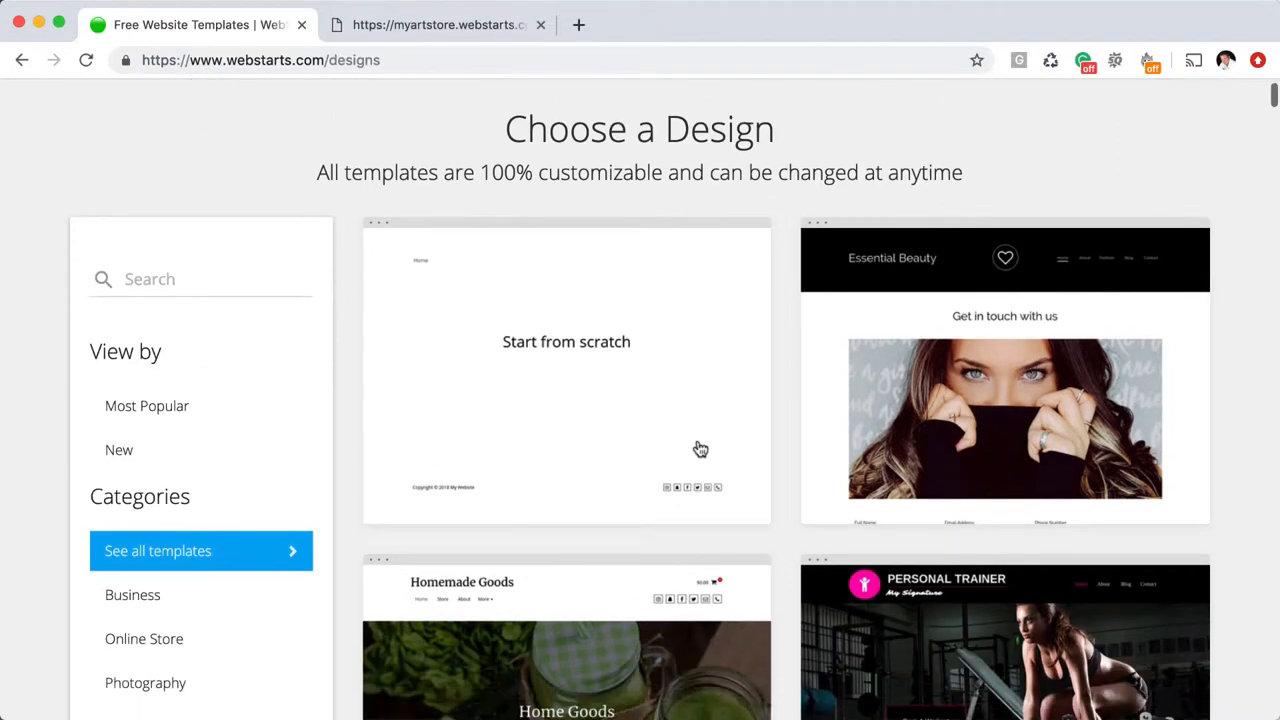
pyautogui.scroll(-3)
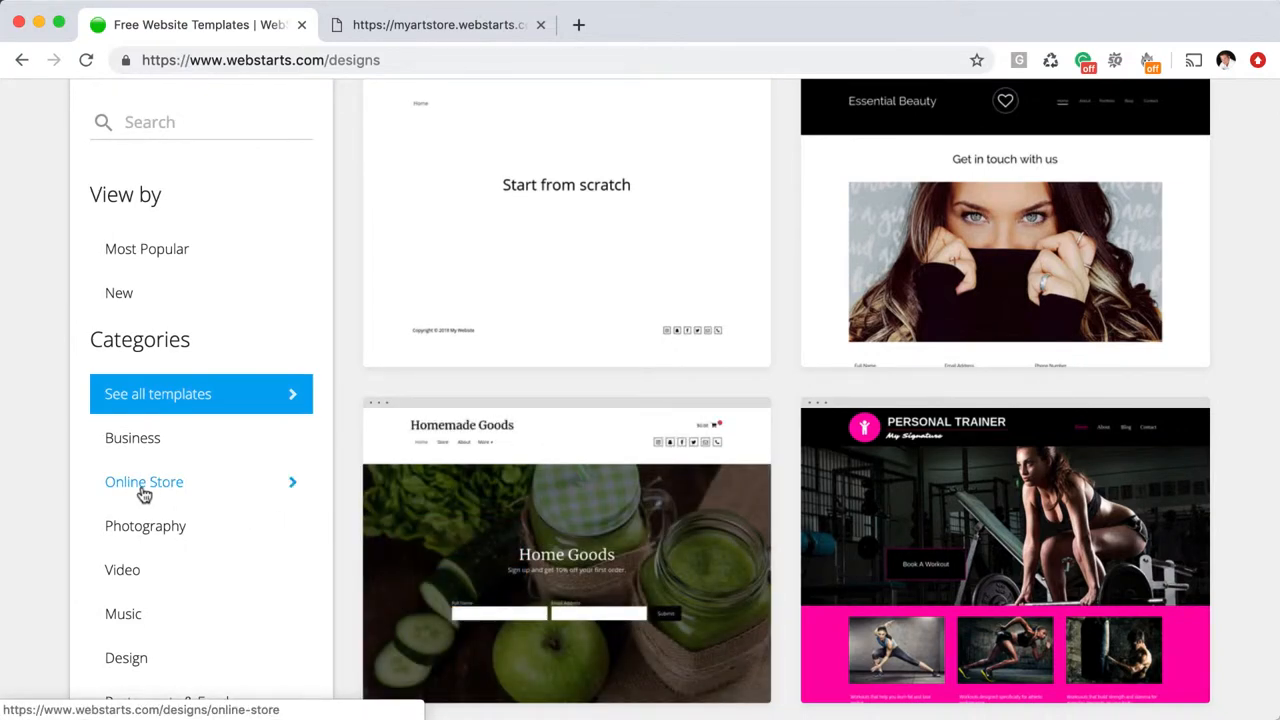
pyautogui.click(144, 481)
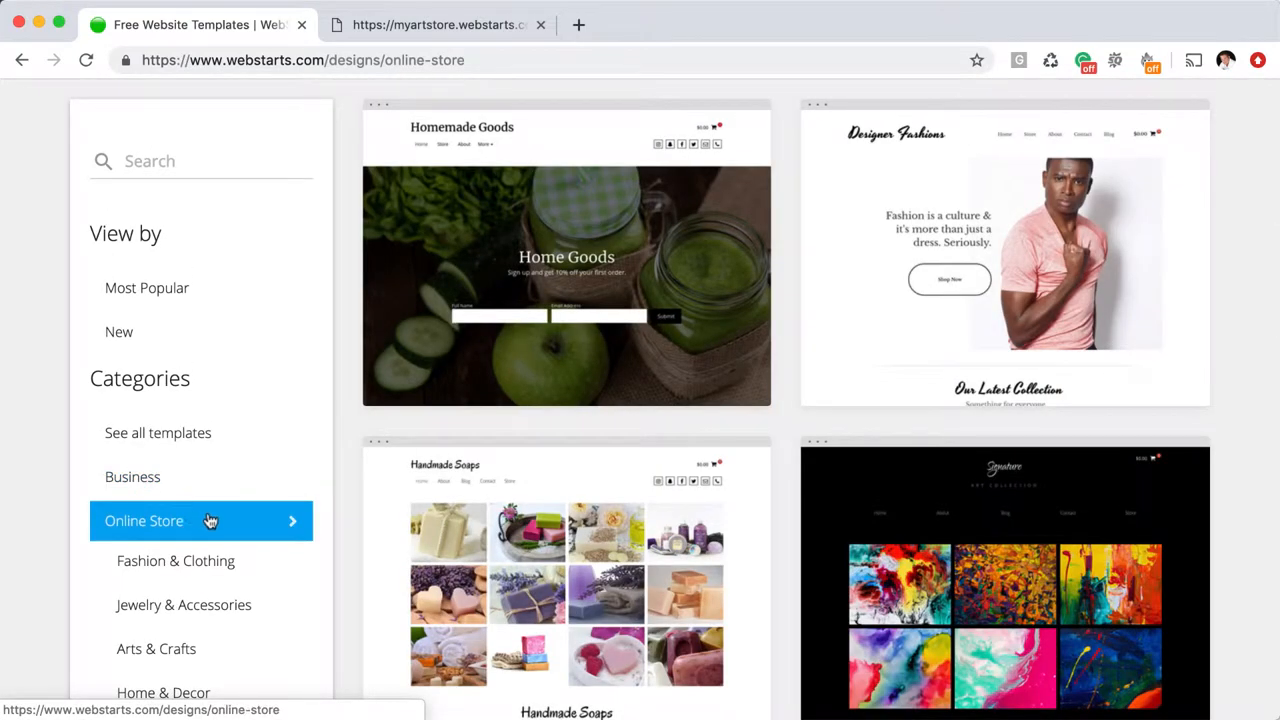
pyautogui.scroll(-3)
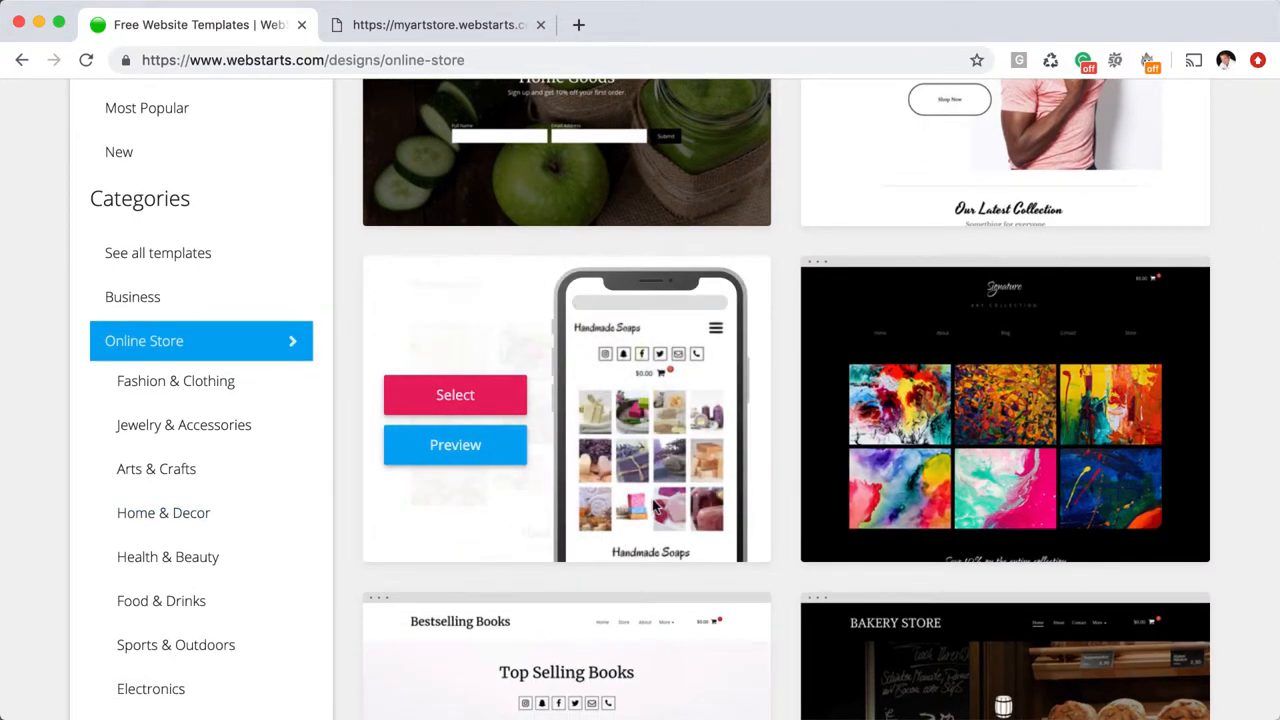
pyautogui.moveTo(933, 605)
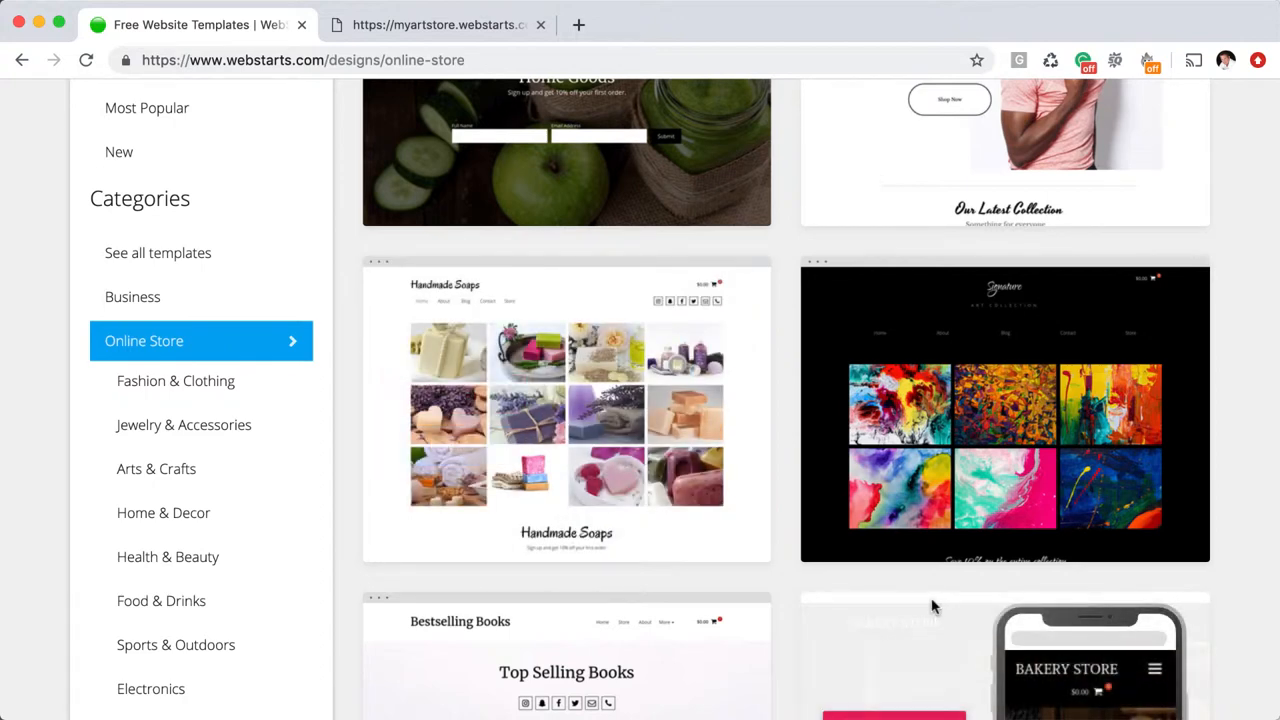
pyautogui.moveTo(566, 410)
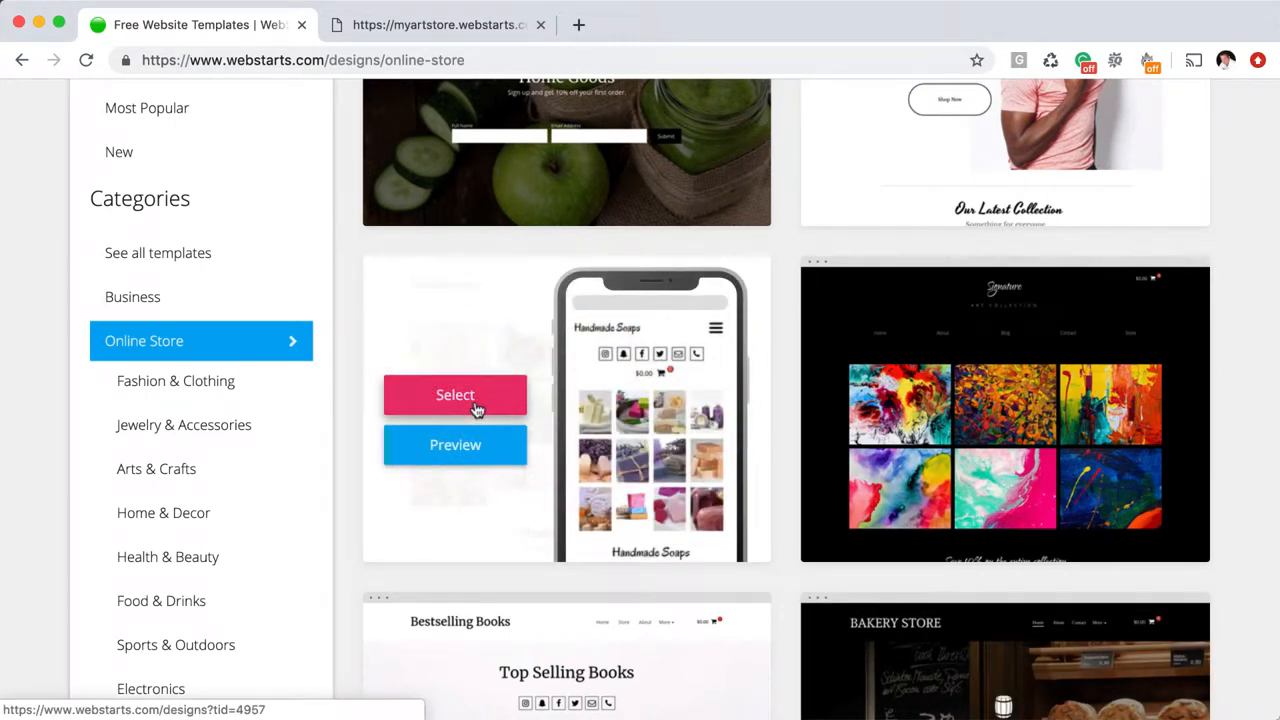
pyautogui.click(455, 394)
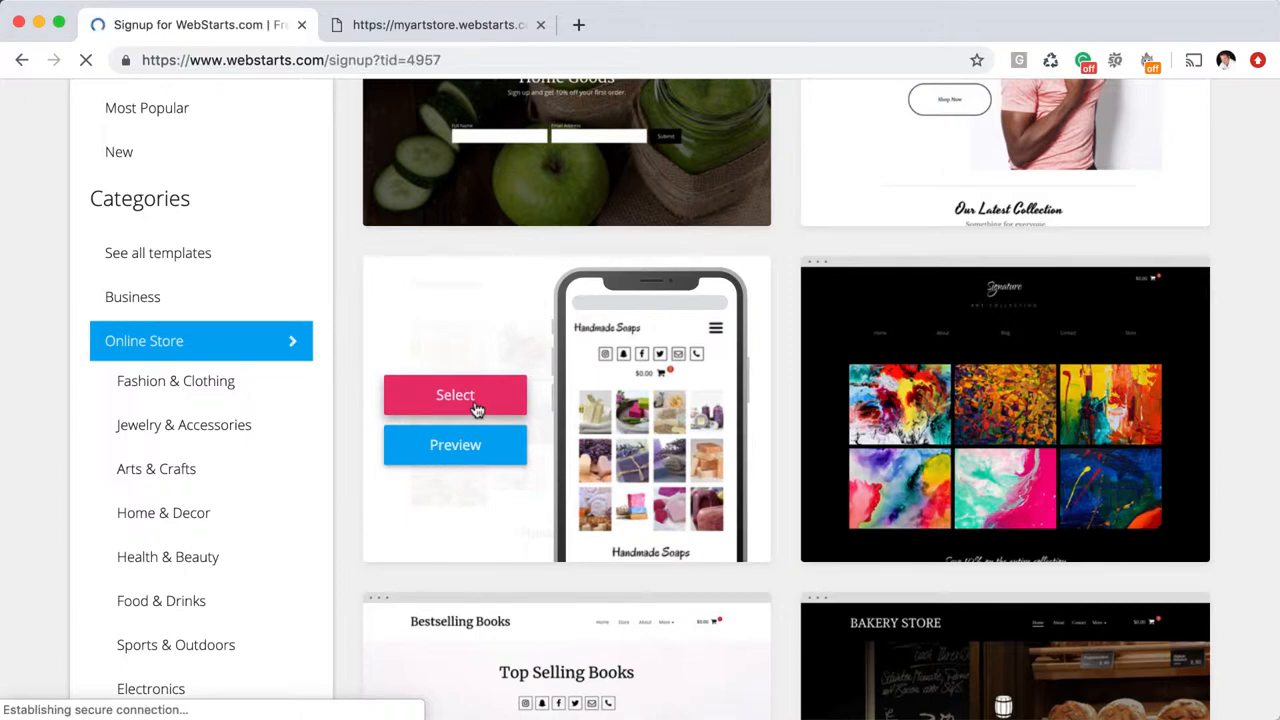
pyautogui.click(455, 394)
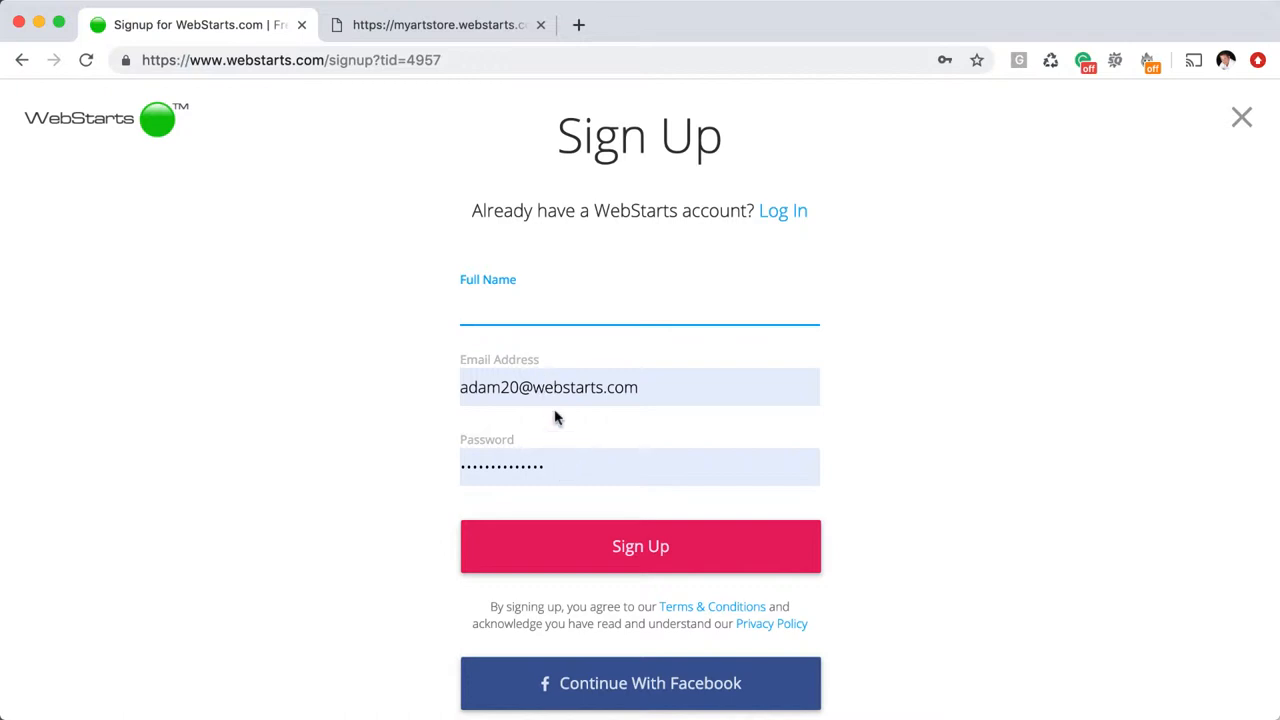
pyautogui.write('ADa')
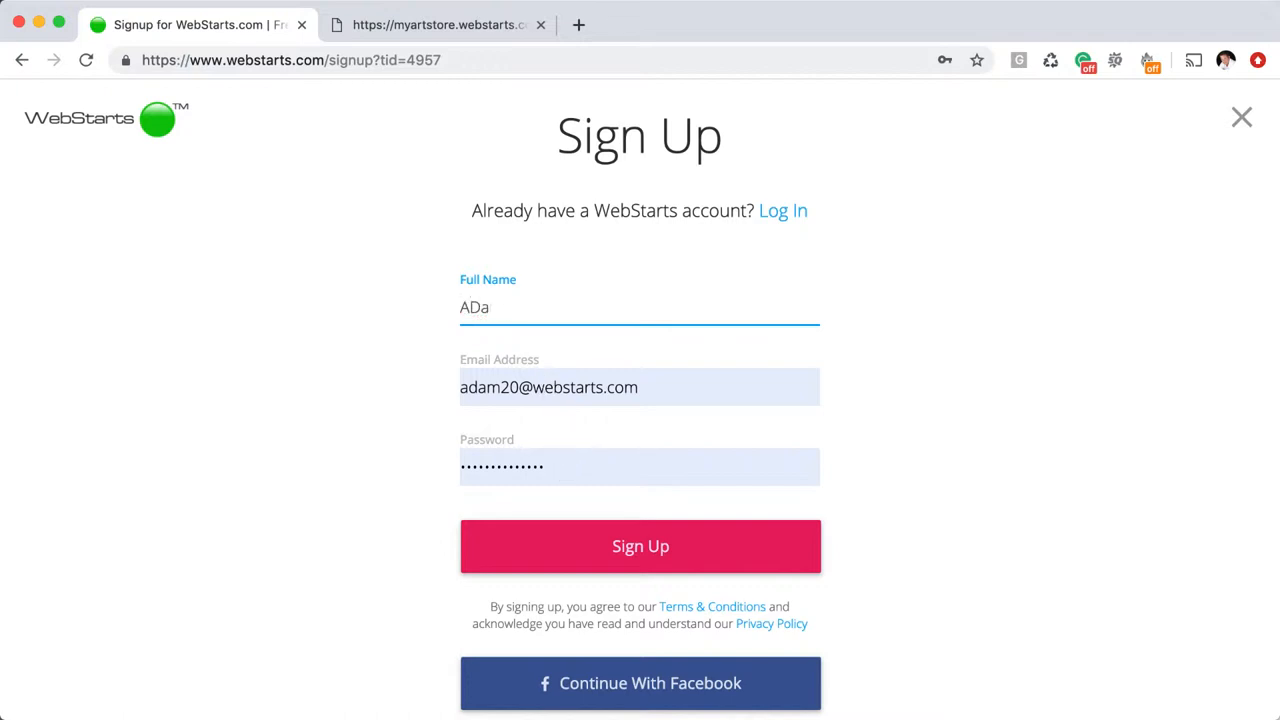
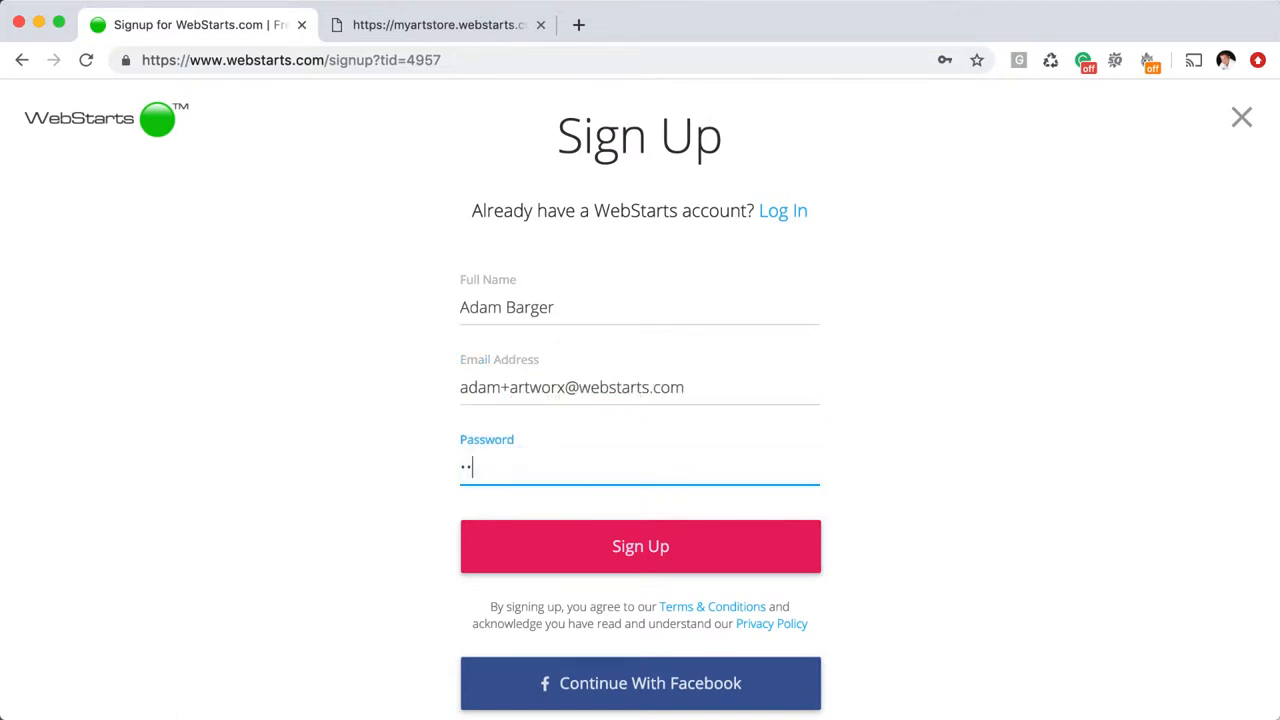
# Enter the adam+artworx email and a password, then submit the sign-up
pyautogui.write('••••••')
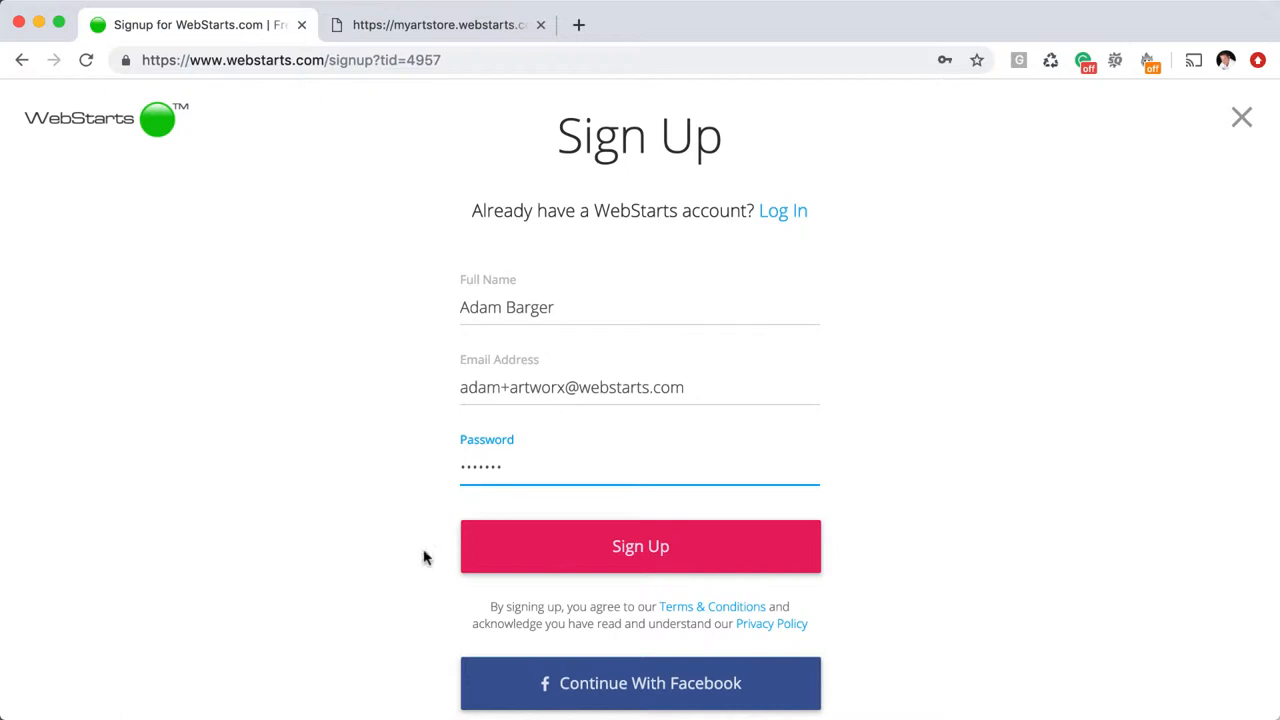
pyautogui.click(640, 546)
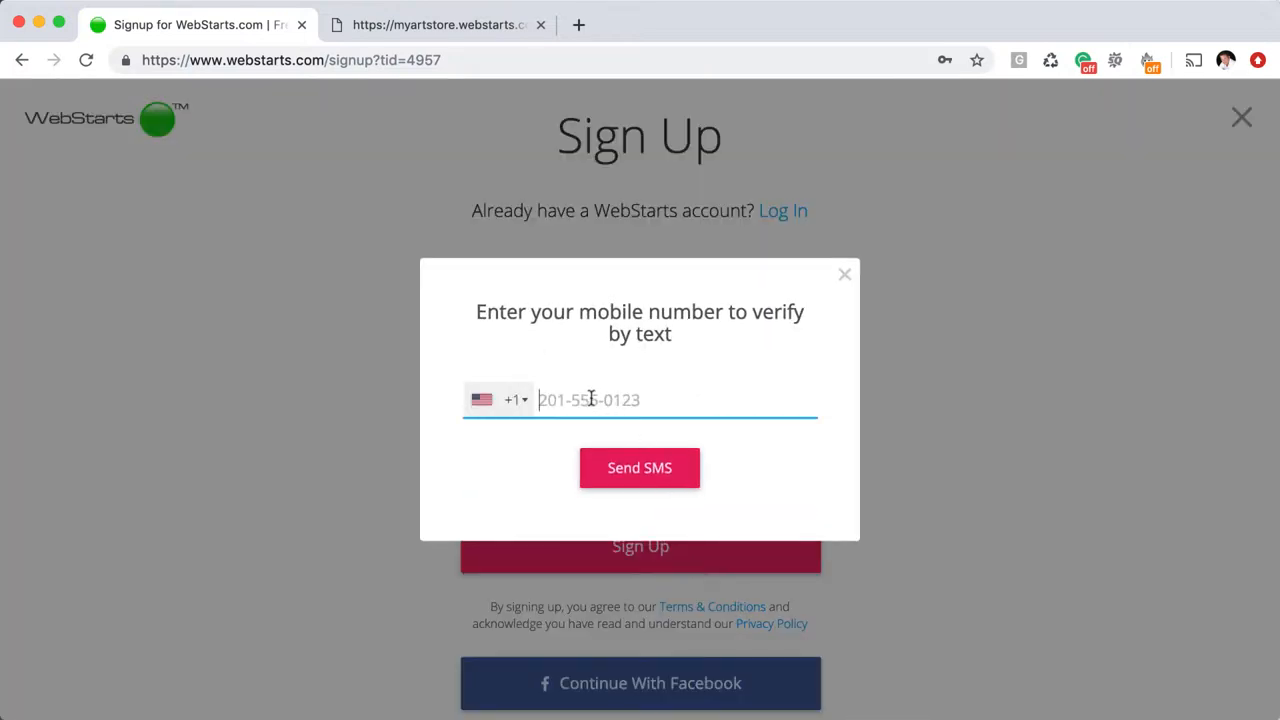
pyautogui.moveTo(639, 468)
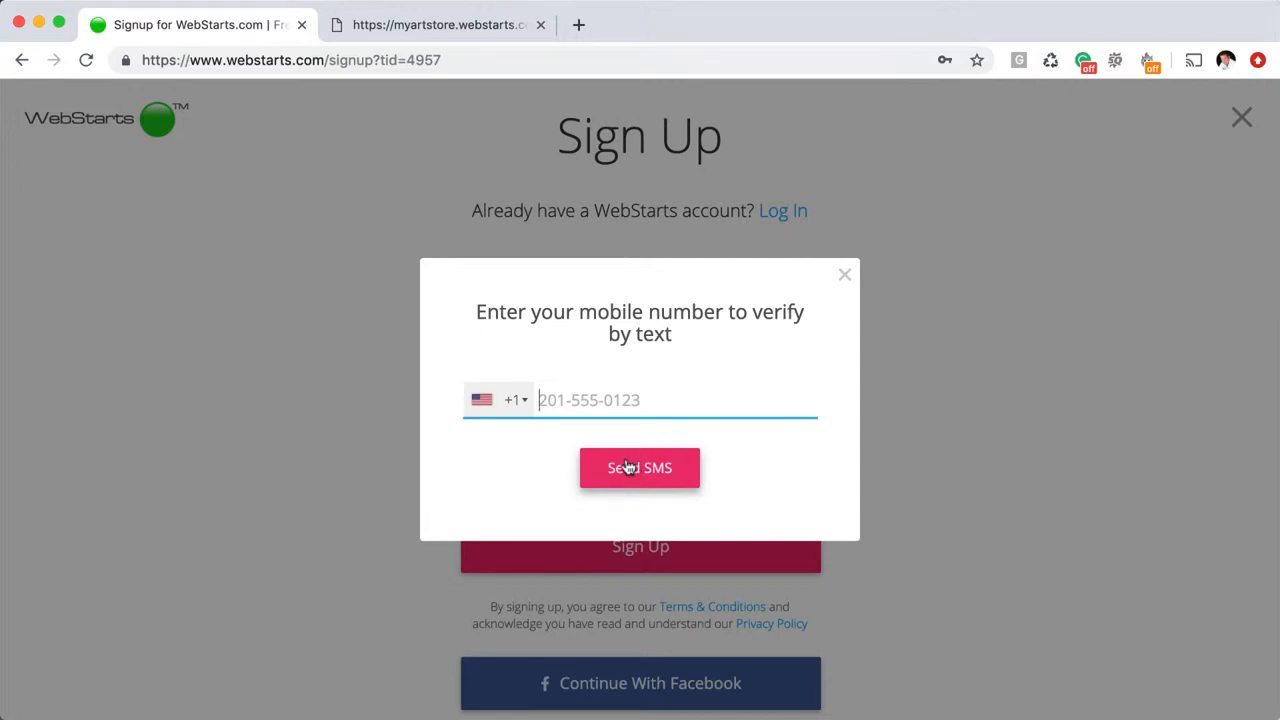
pyautogui.moveTo(639, 455)
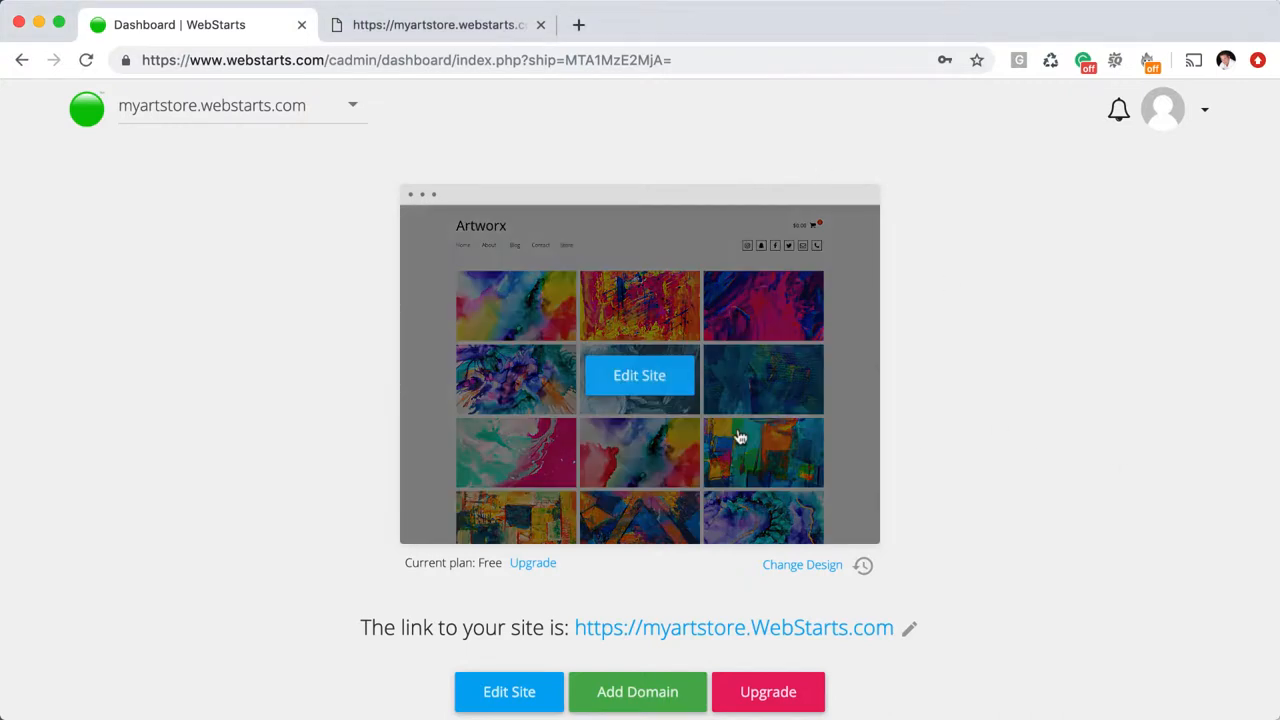
# Scroll the myartstore dashboard down to the Store and Blog feature tiles
pyautogui.scroll(-3)
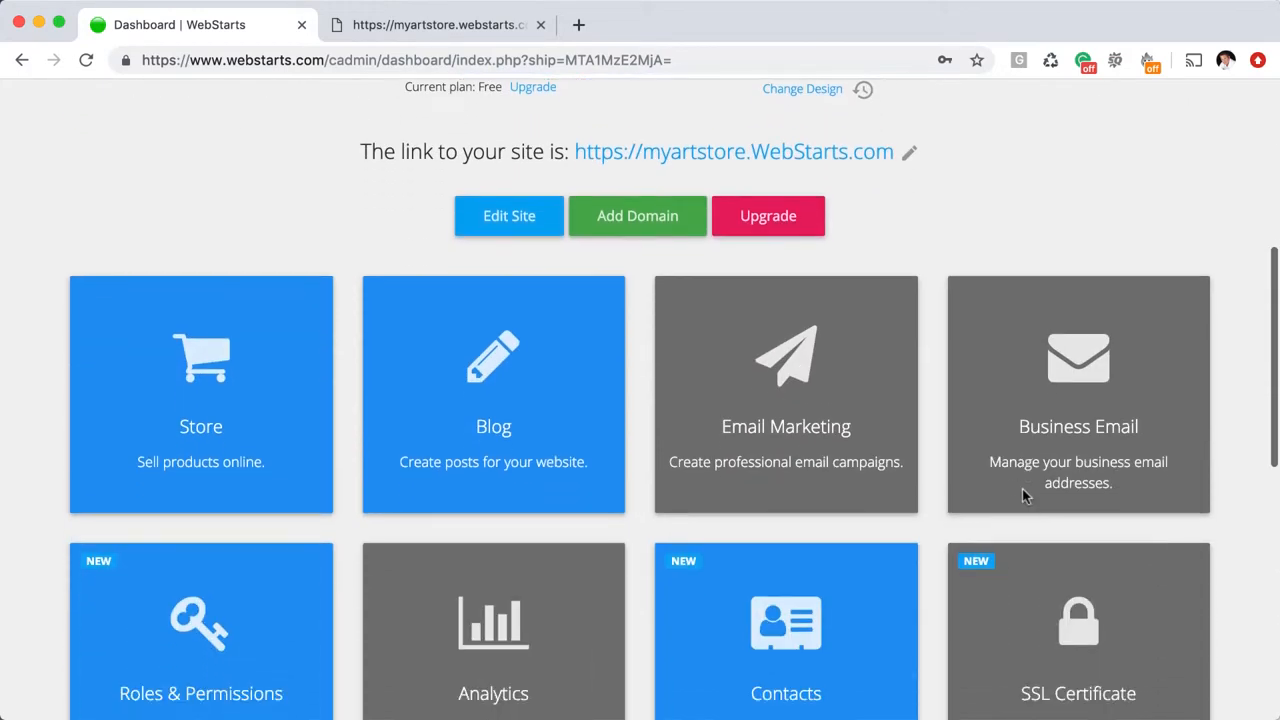
pyautogui.scroll(-3)
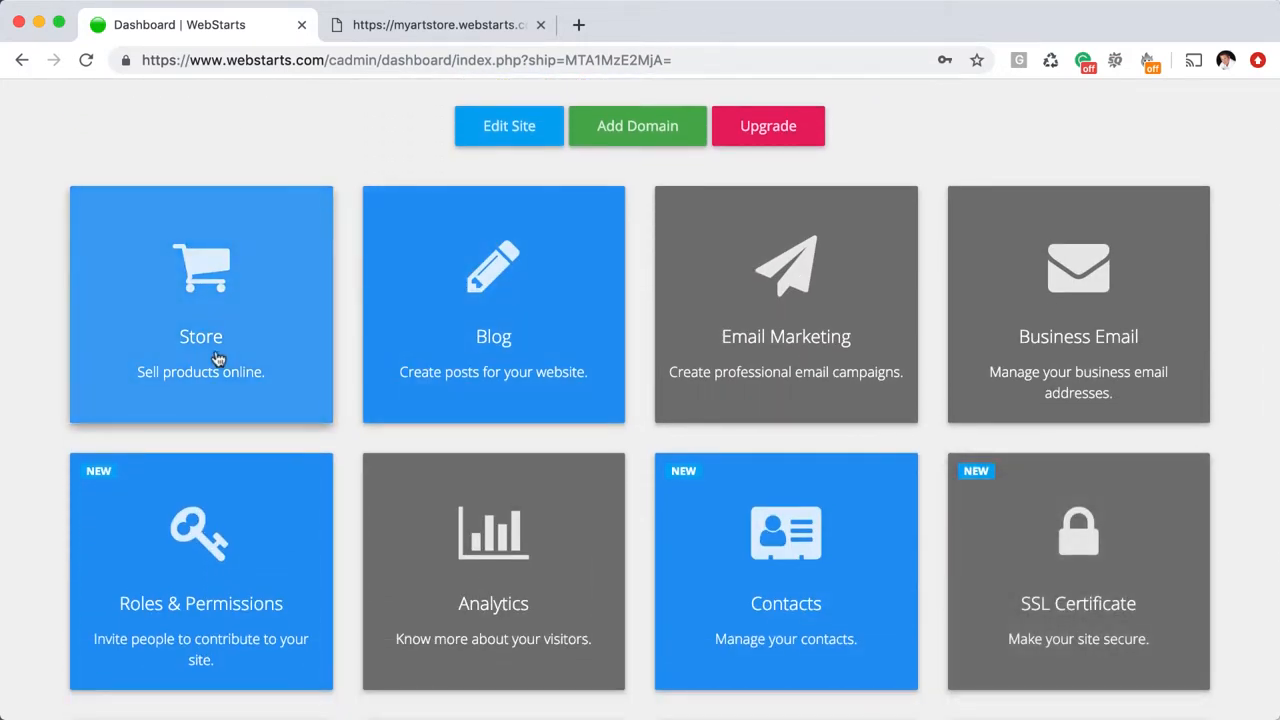
pyautogui.moveTo(1055, 388)
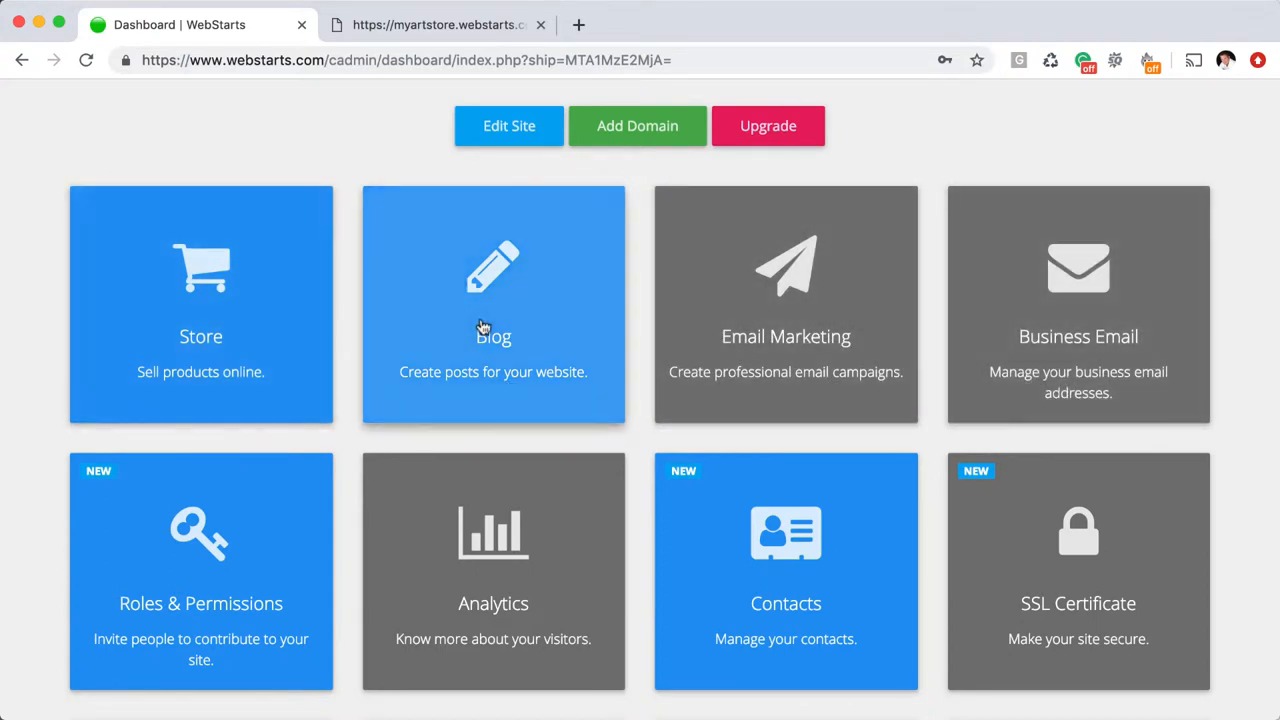
pyautogui.moveTo(328, 297)
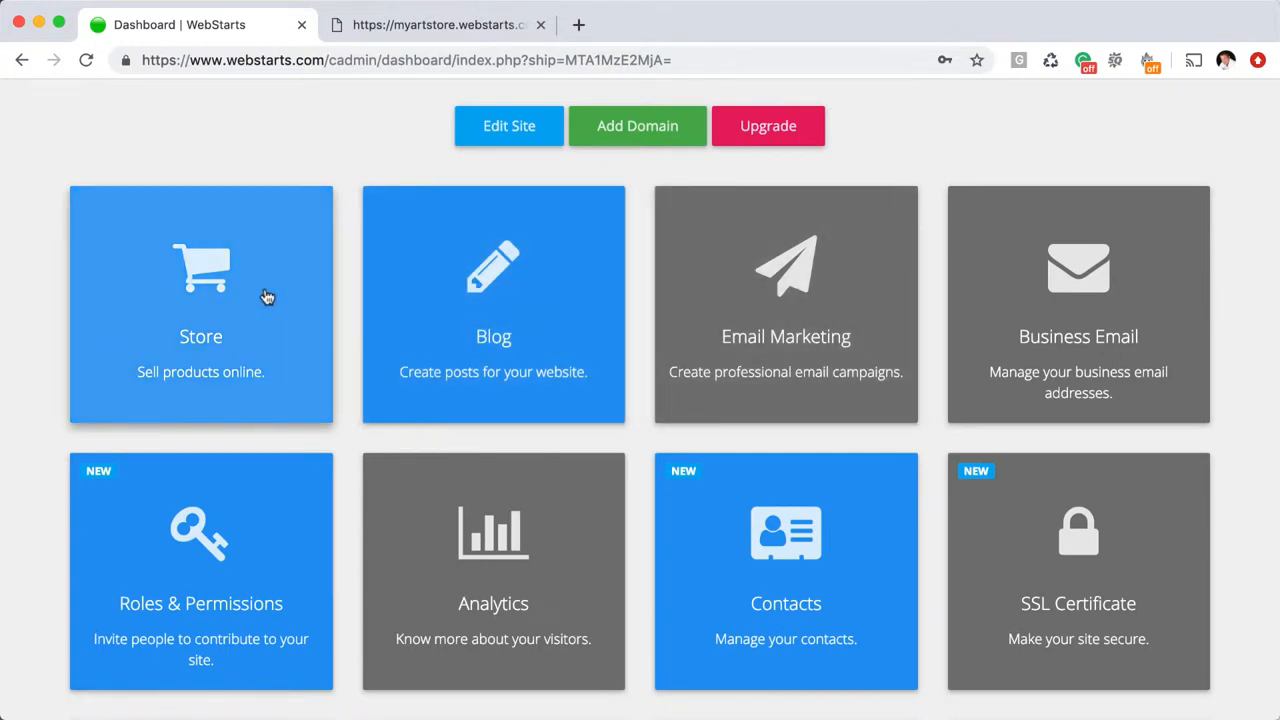
# Open the Store tile and scroll the five priced artwork products
pyautogui.click(200, 305)
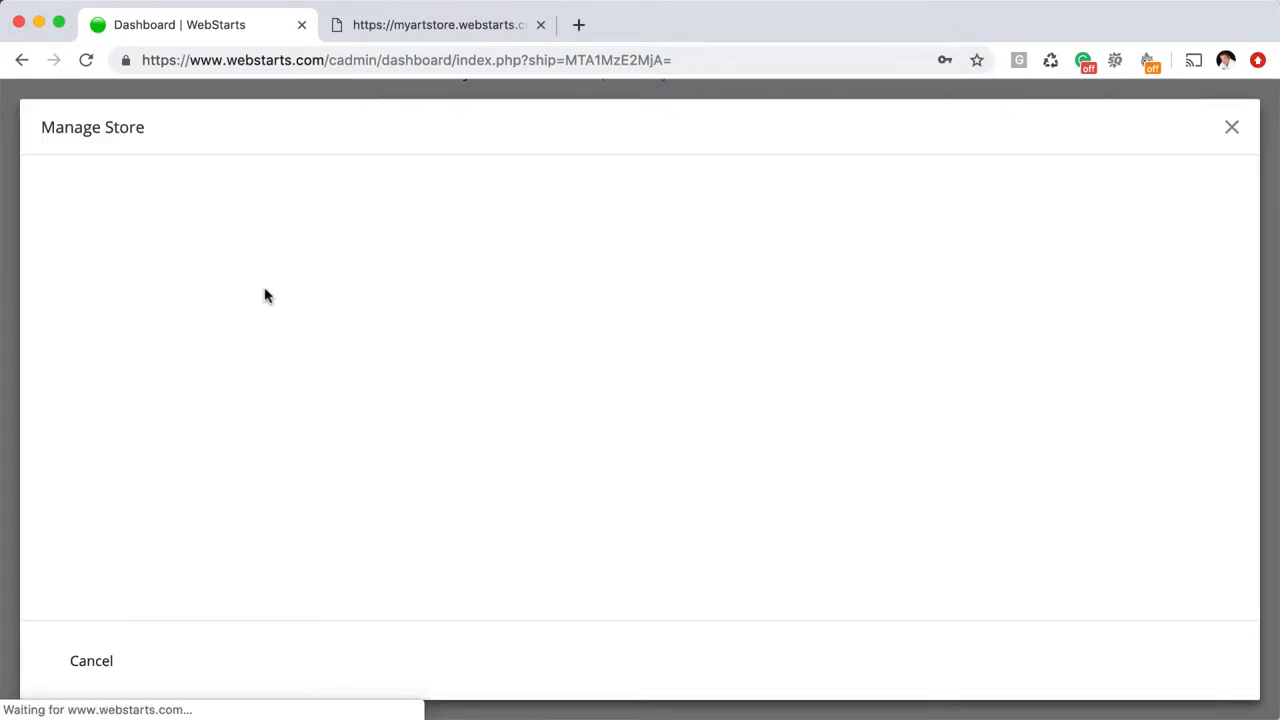
pyautogui.moveTo(335, 290)
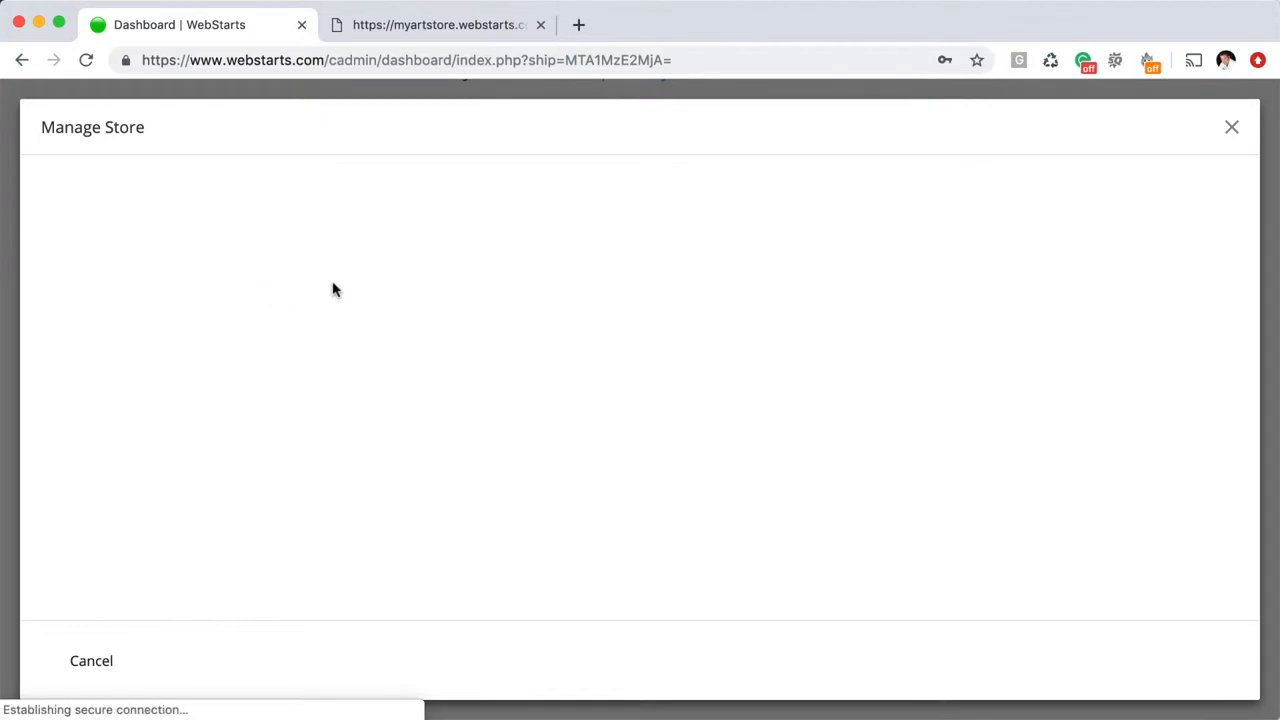
pyautogui.moveTo(612, 292)
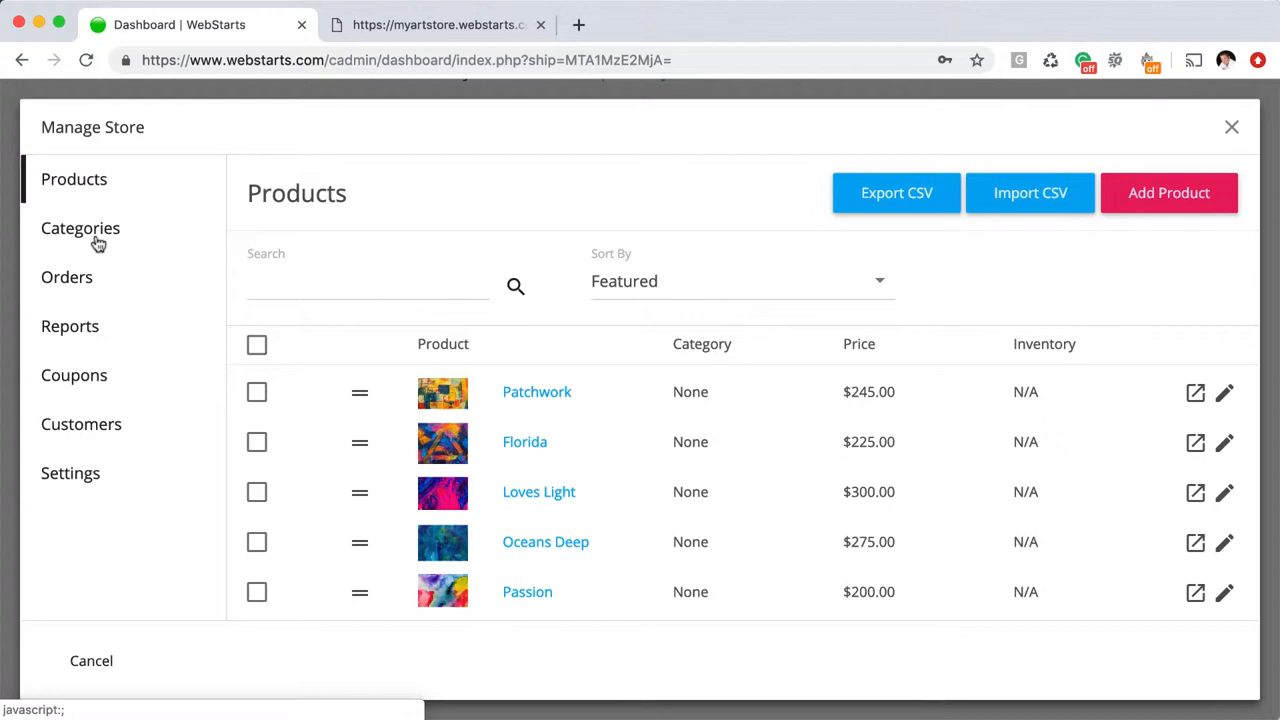
pyautogui.scroll(-3)
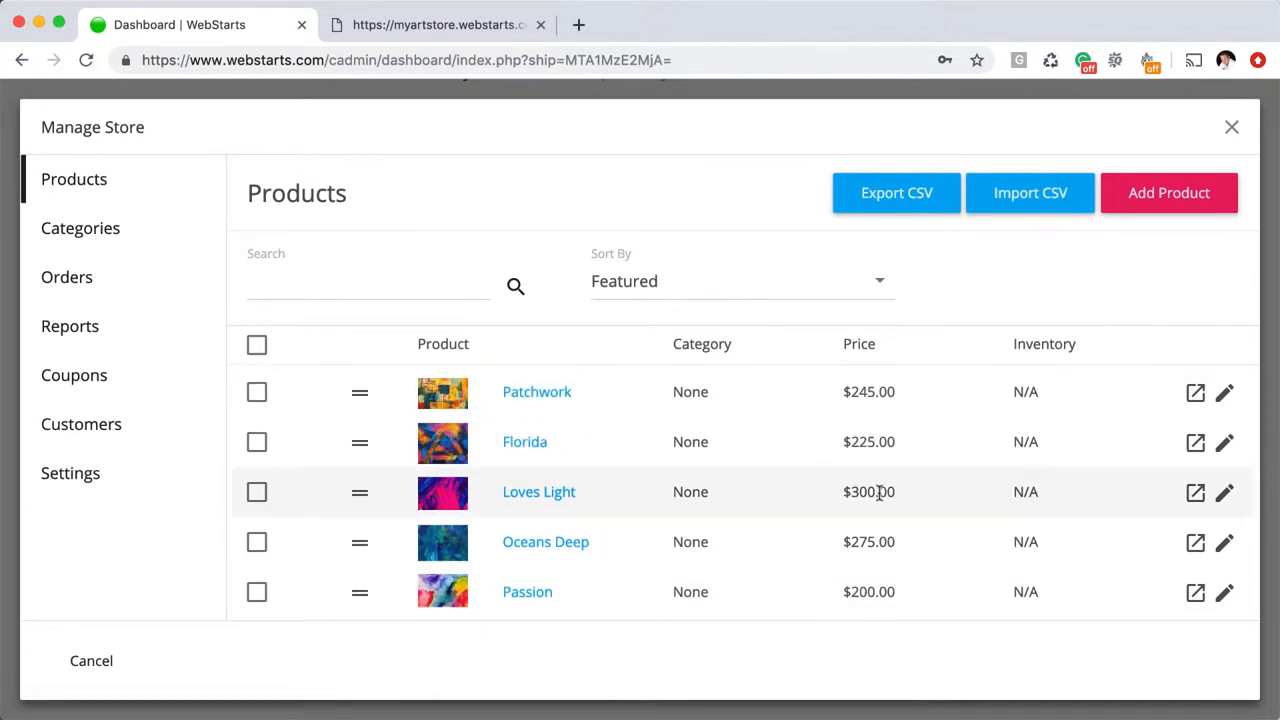
pyautogui.moveTo(1128, 232)
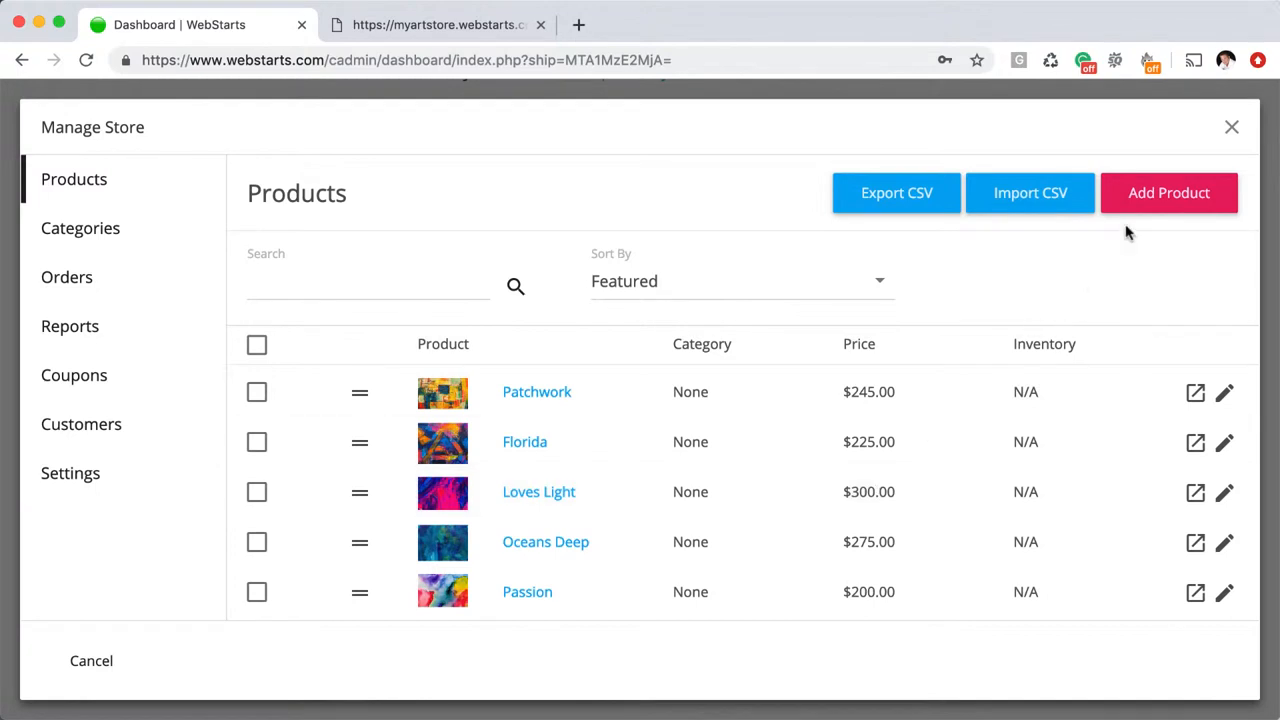
# Start a new product and add an image to it
pyautogui.click(1168, 192)
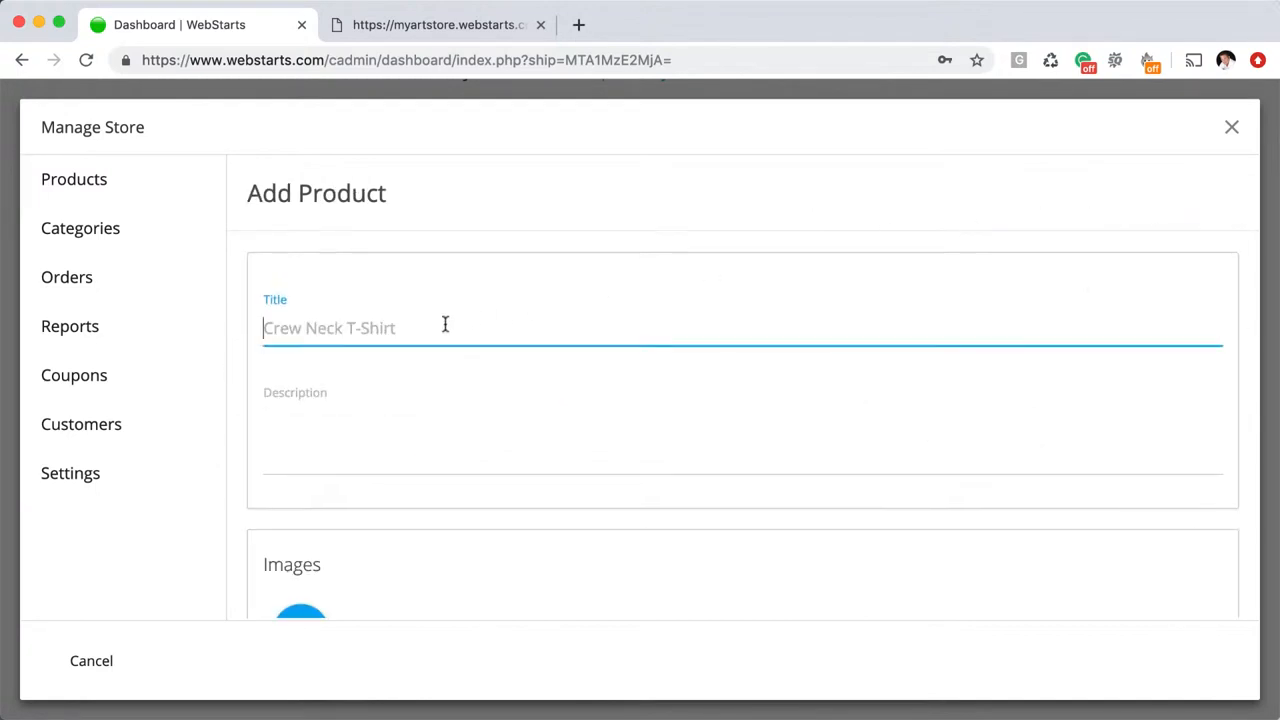
pyautogui.scroll(-3)
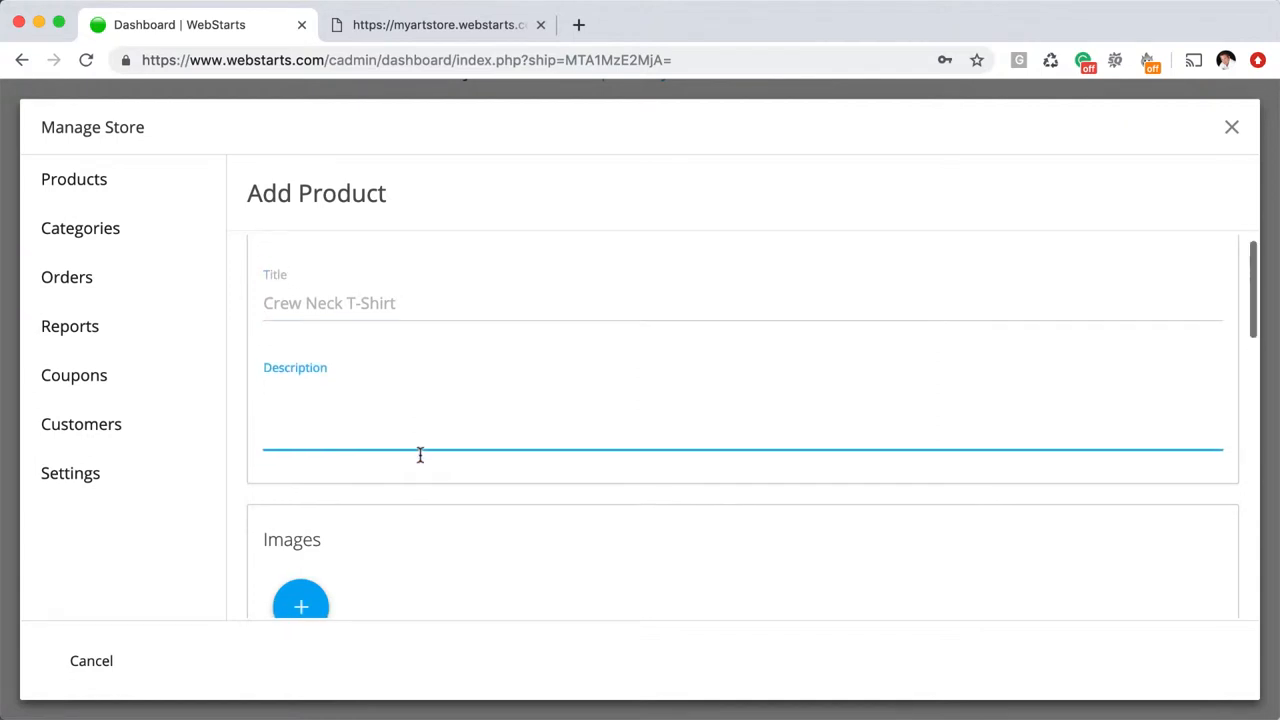
pyautogui.scroll(-3)
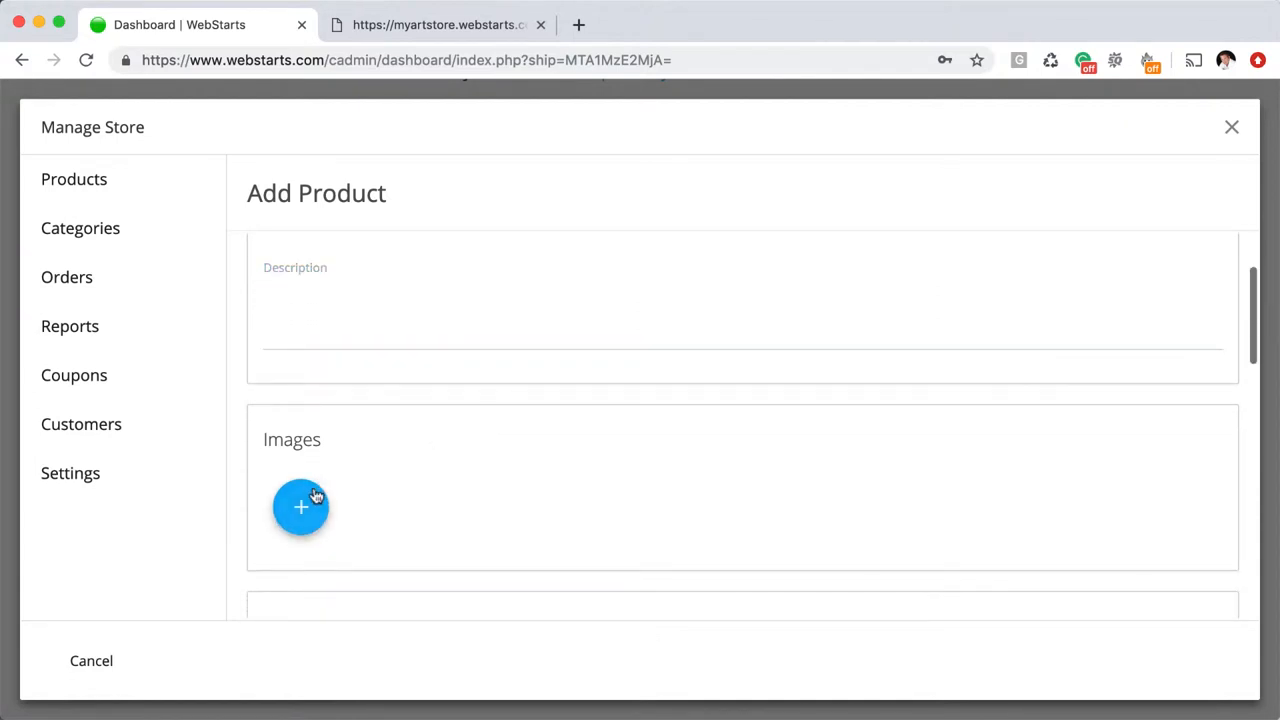
pyautogui.click(300, 507)
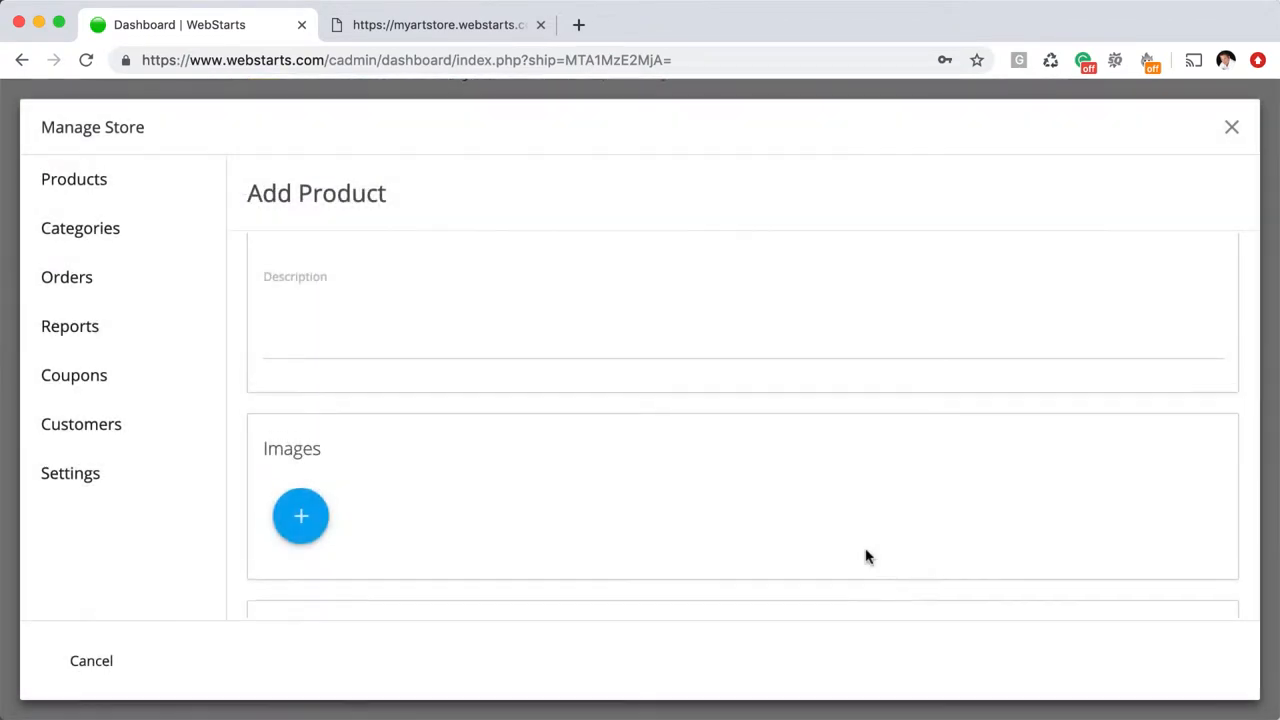
pyautogui.scroll(-3)
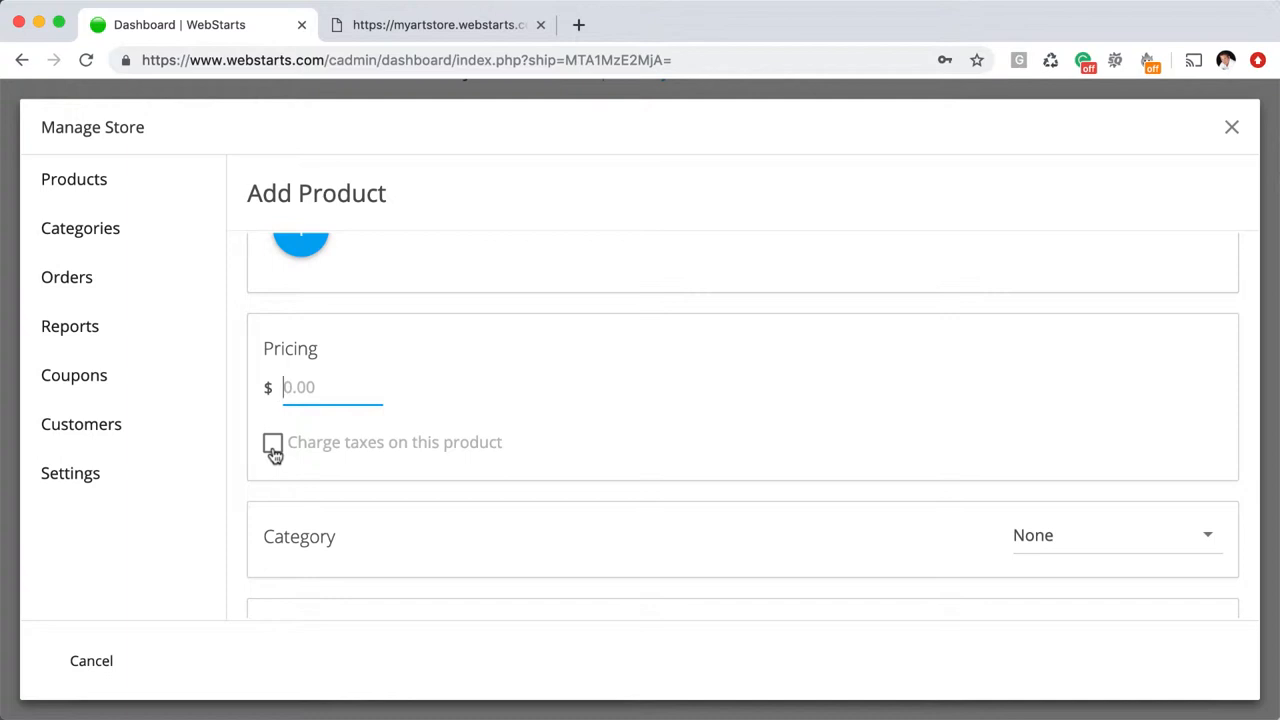
pyautogui.scroll(-3)
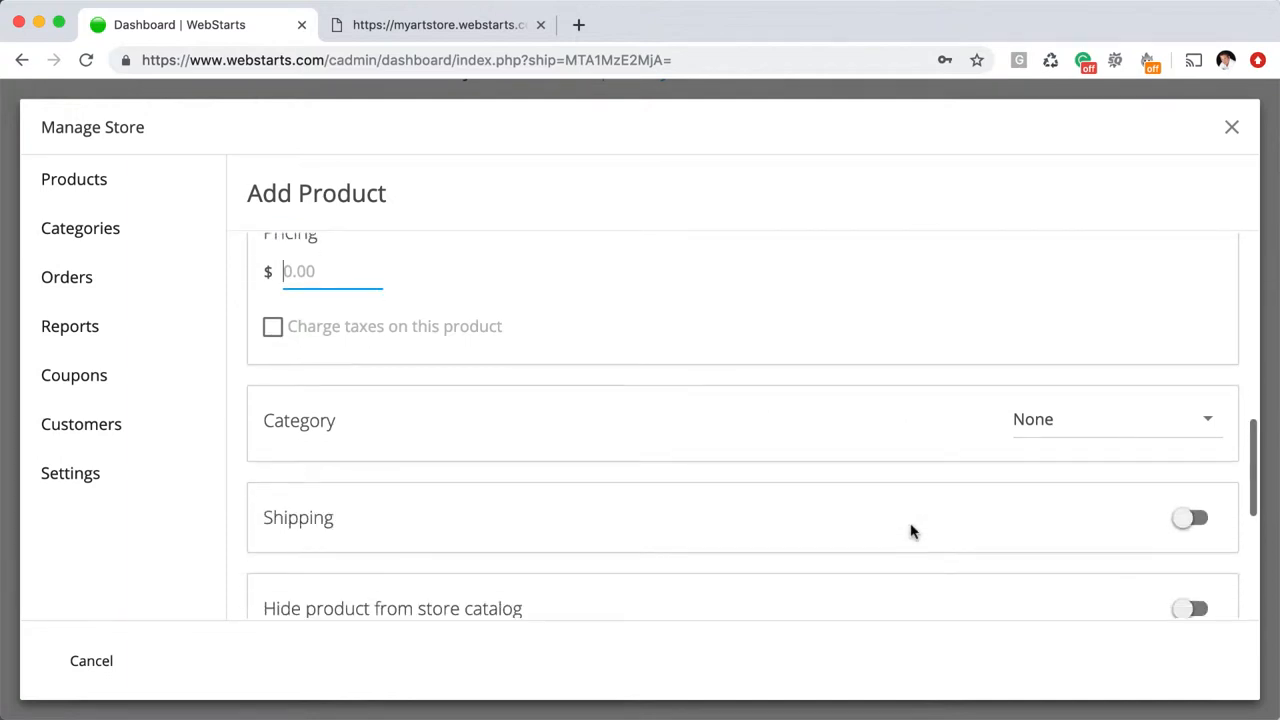
# Cancel adding a category so it stays None, enable shipping, and edit product weight
pyautogui.click(1115, 418)
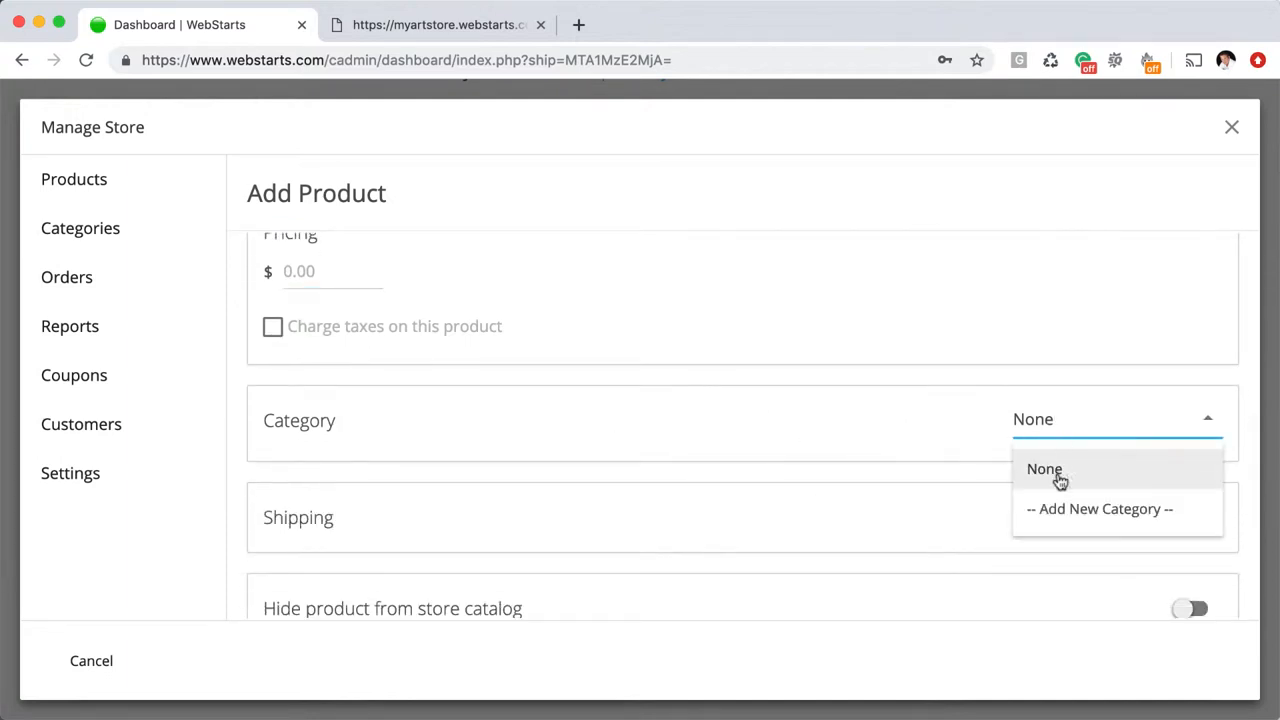
pyautogui.click(1099, 508)
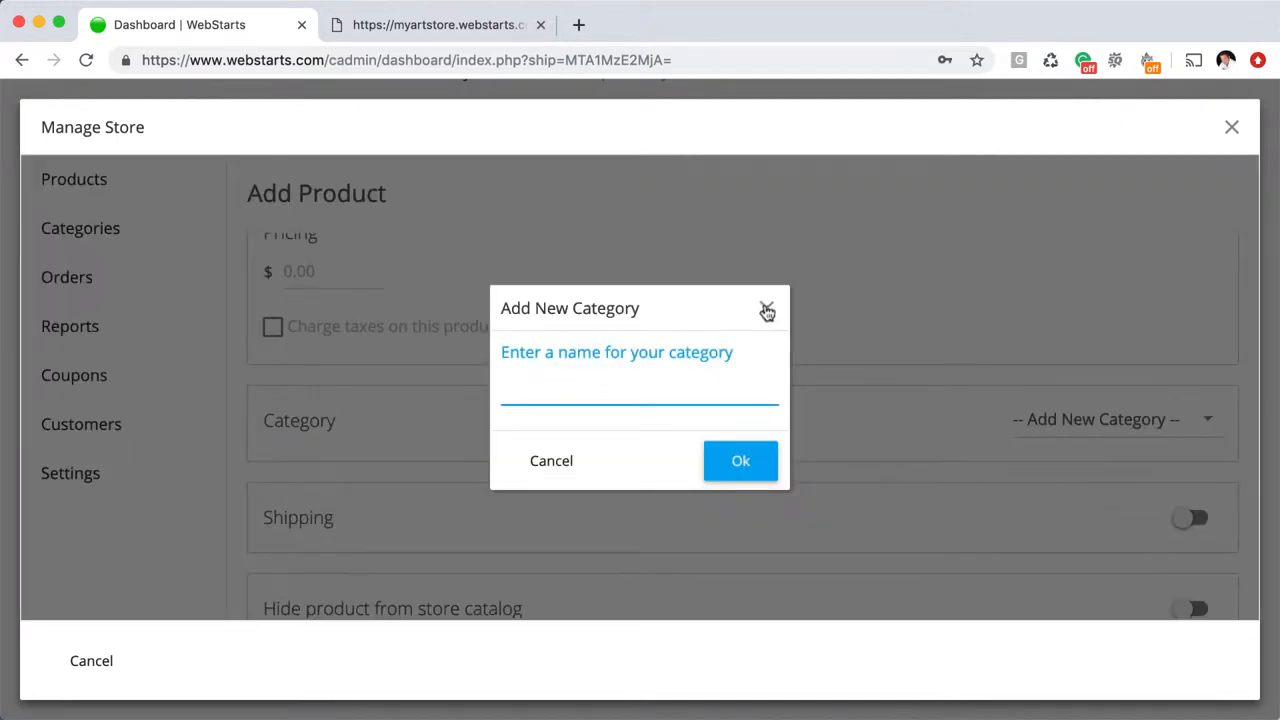
pyautogui.click(767, 310)
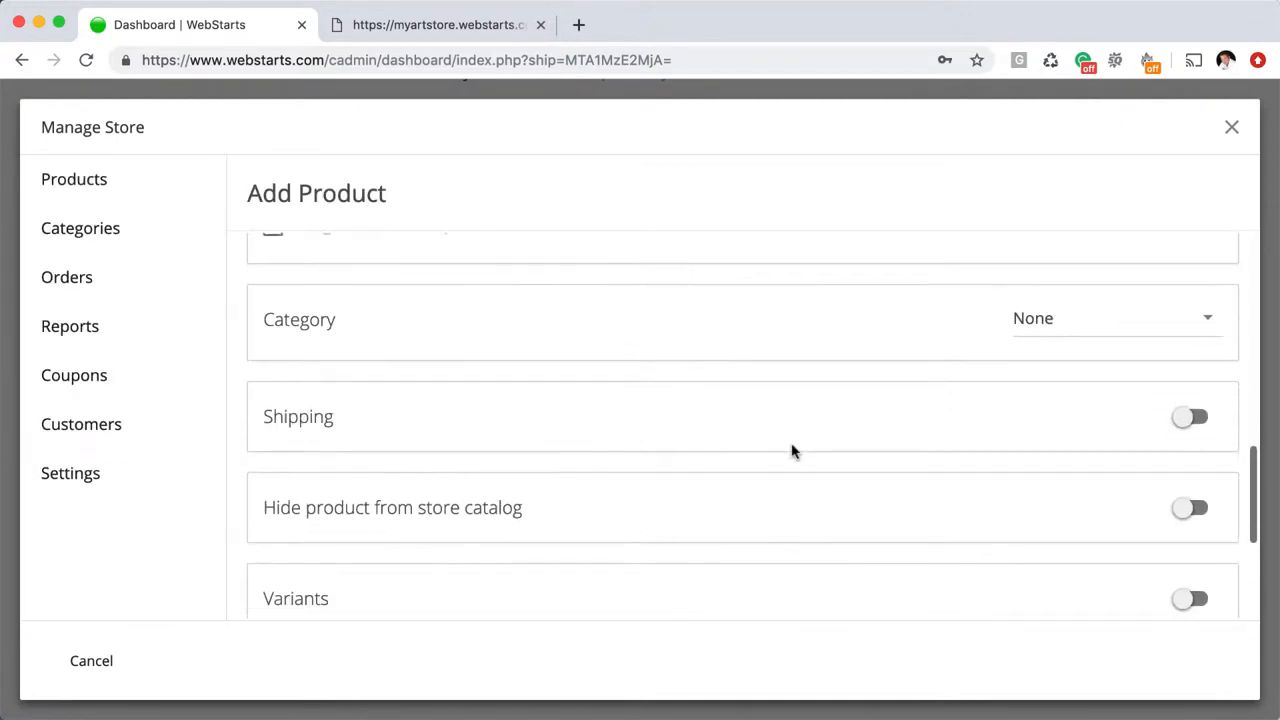
pyautogui.click(1190, 416)
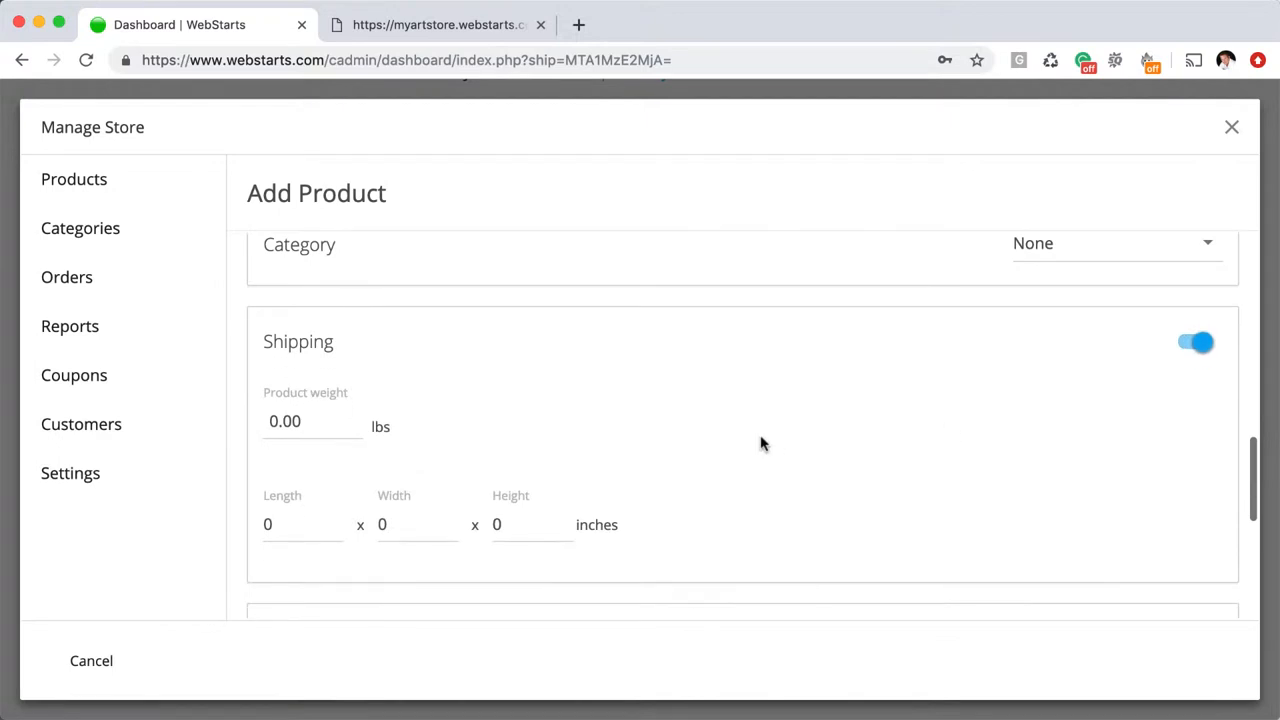
pyautogui.click(310, 421)
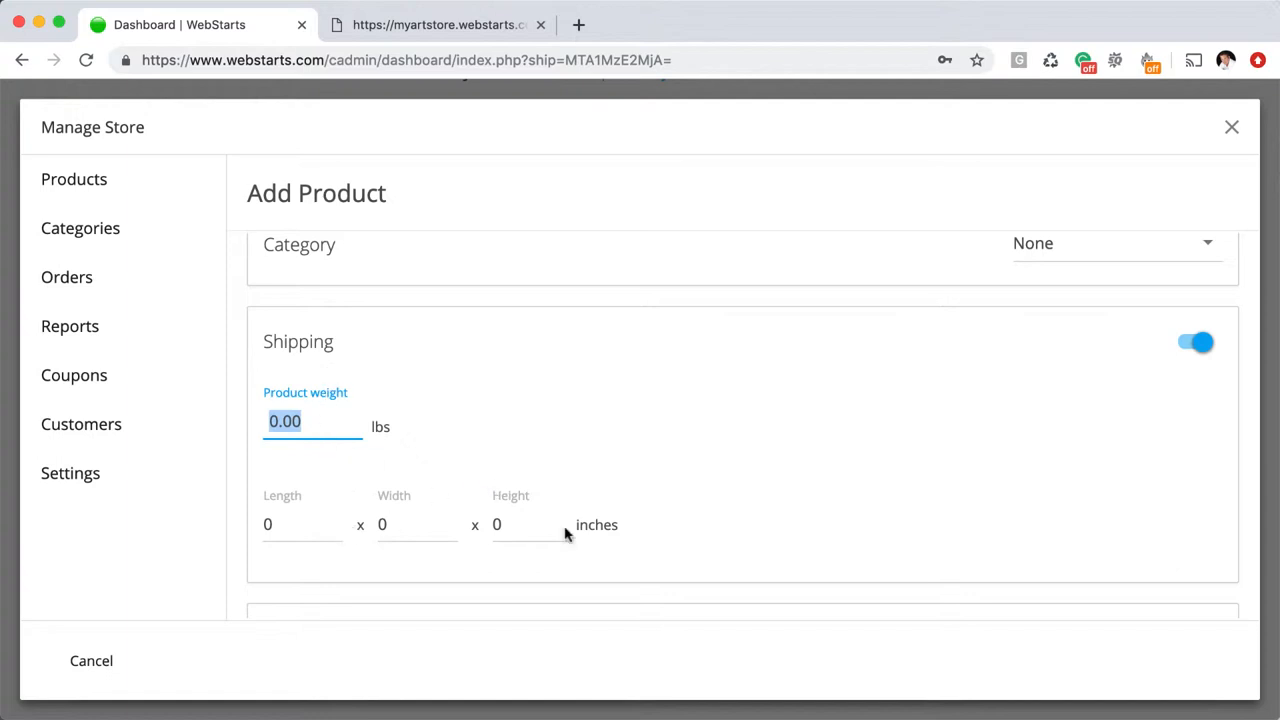
pyautogui.scroll(-3)
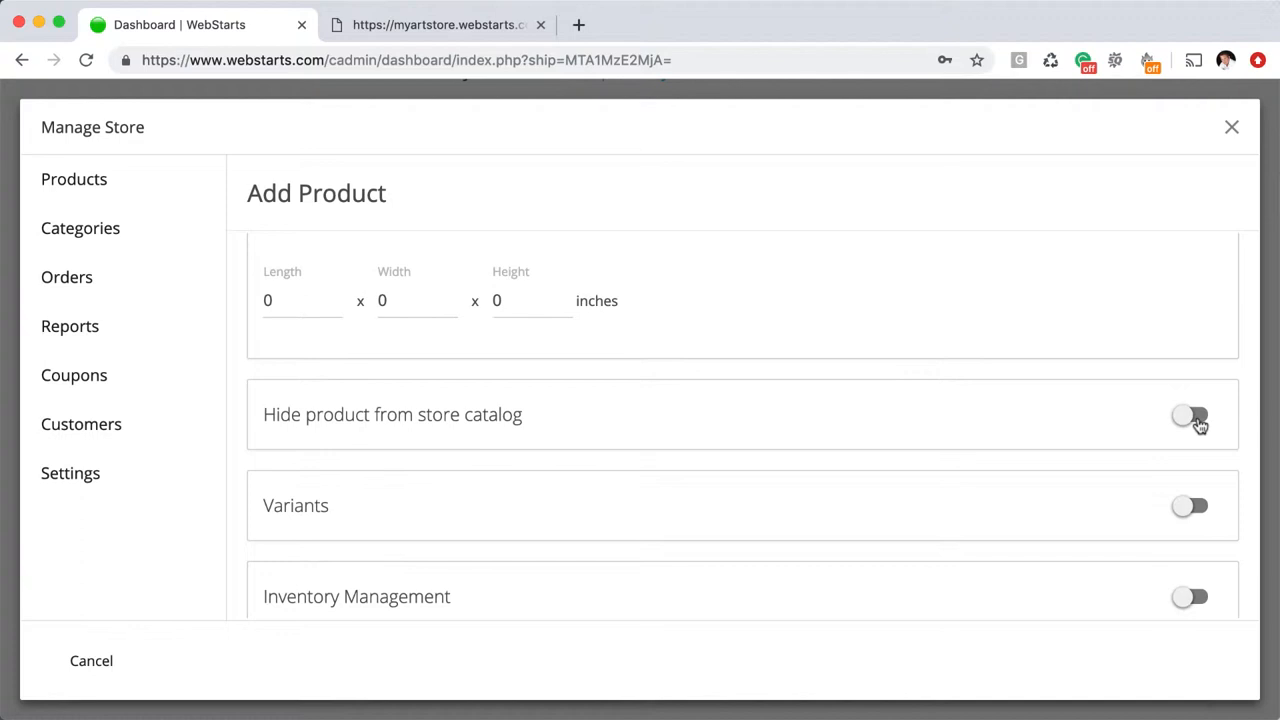
pyautogui.scroll(-3)
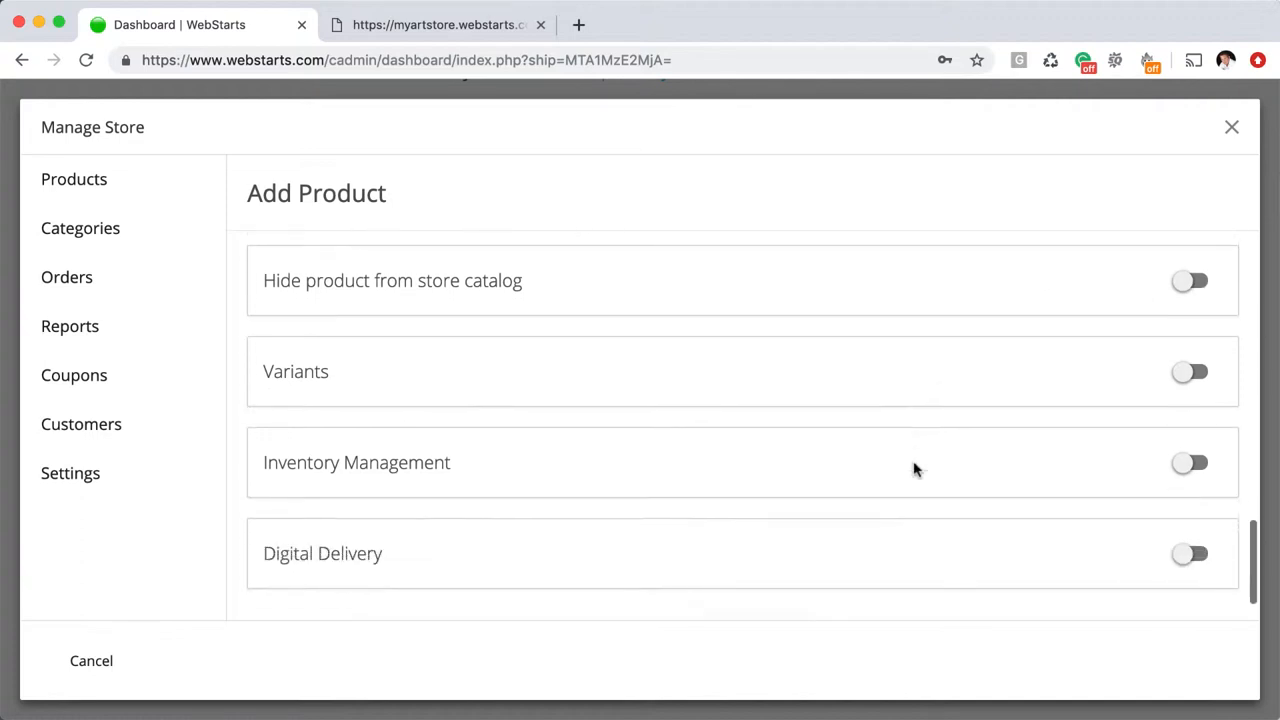
pyautogui.scroll(-3)
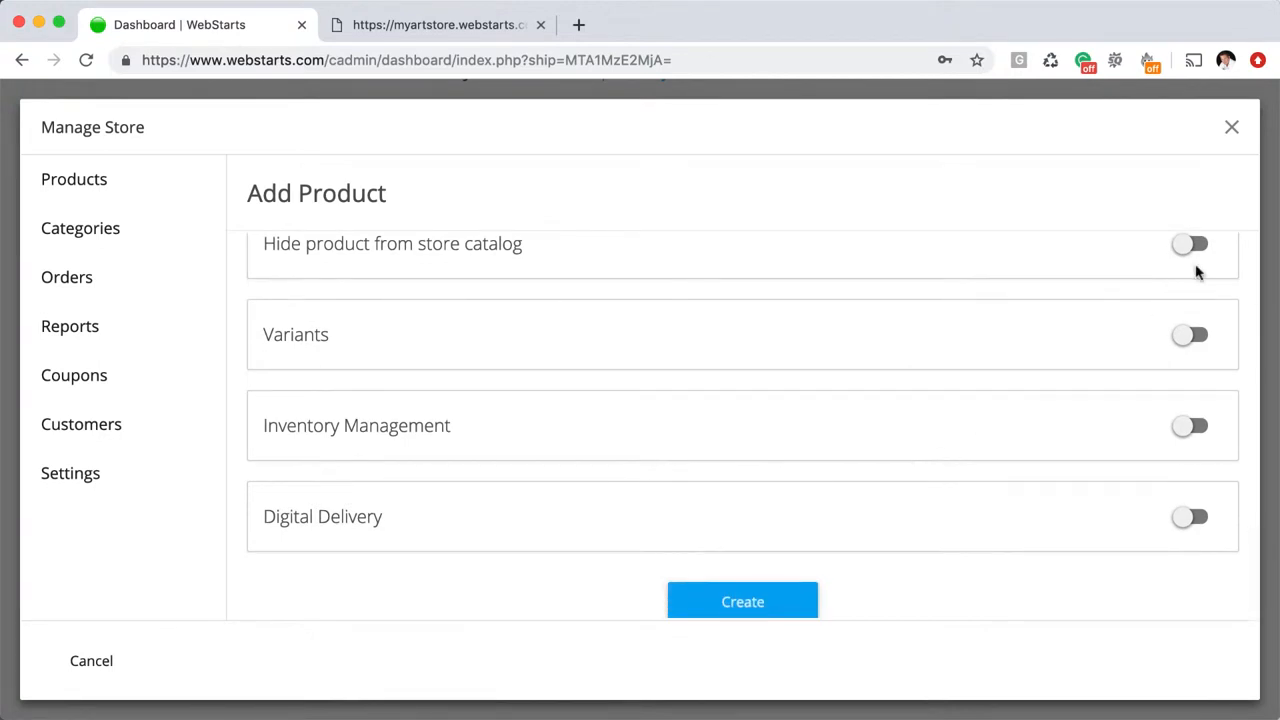
# Switch on the variants, inventory management and digital delivery toggles for the product
pyautogui.click(1190, 334)
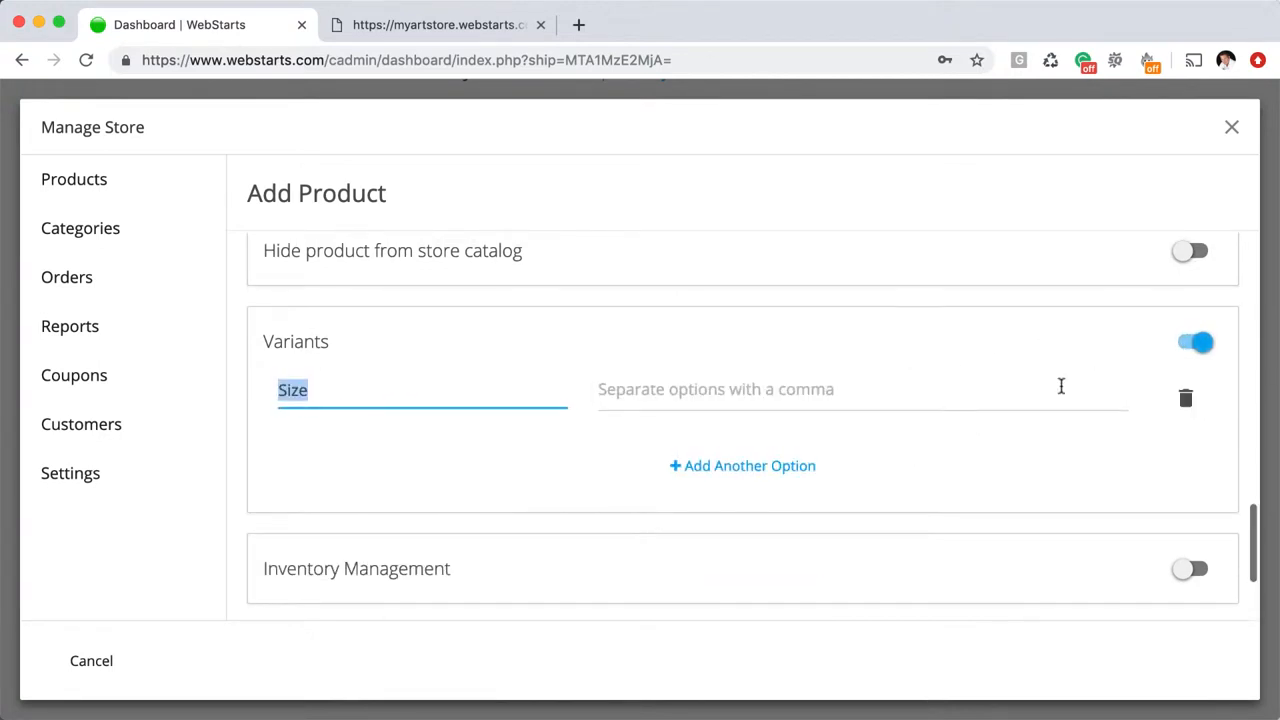
pyautogui.scroll(-3)
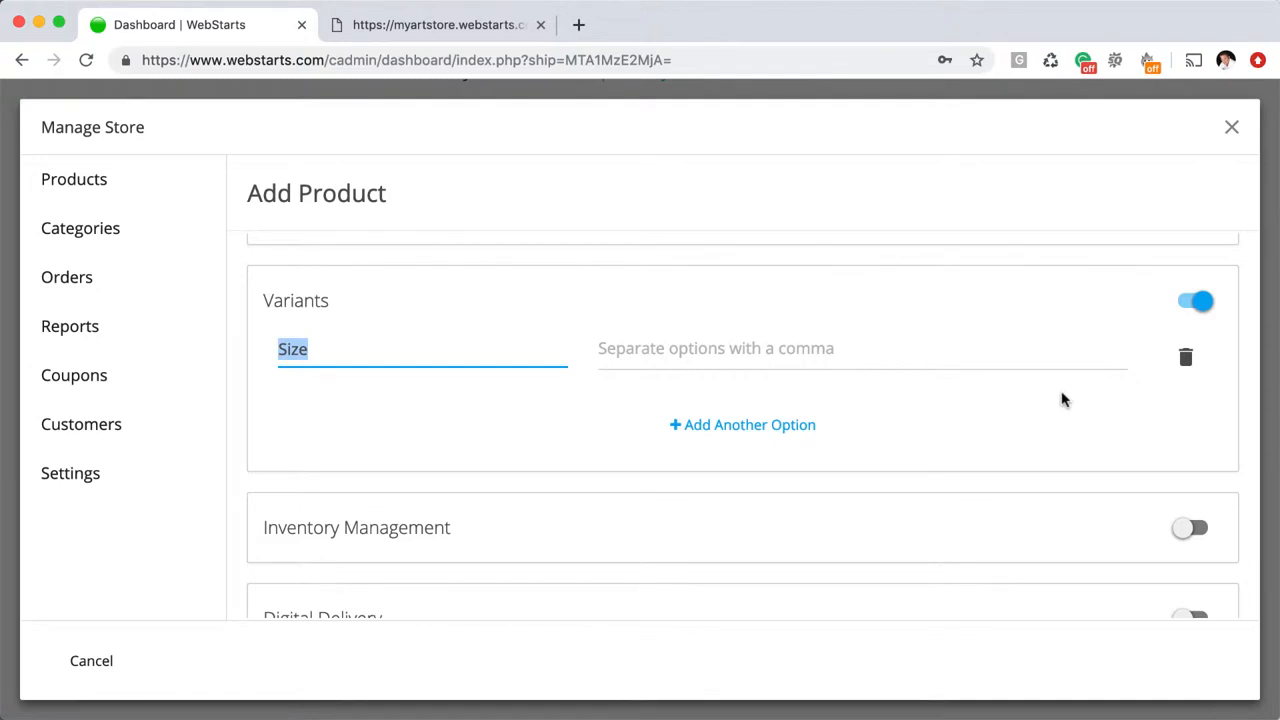
pyautogui.moveTo(921, 398)
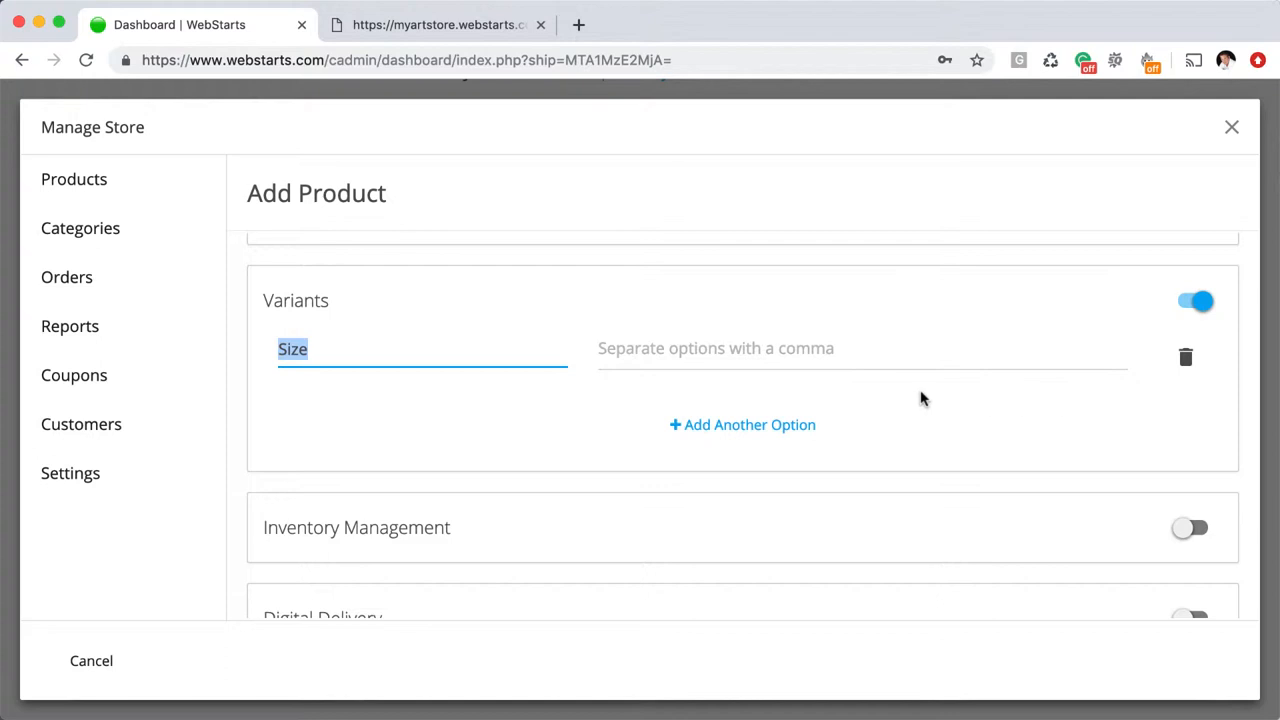
pyautogui.scroll(-3)
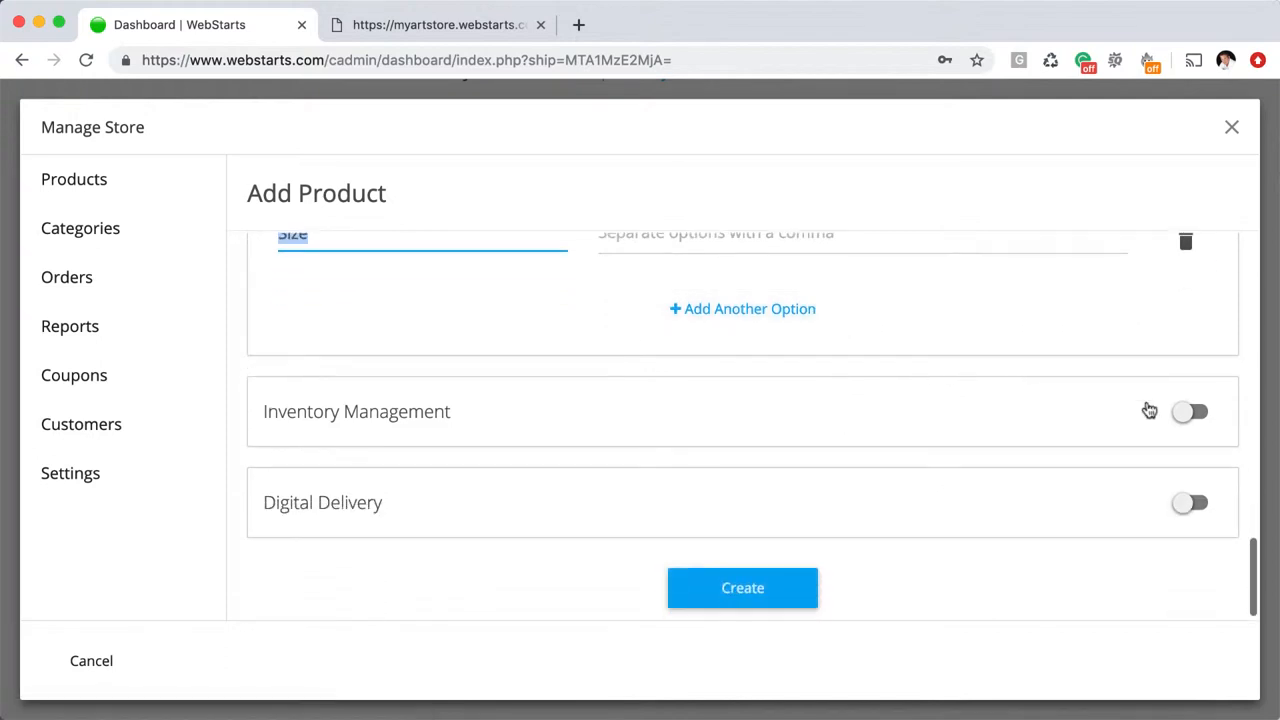
pyautogui.click(1190, 411)
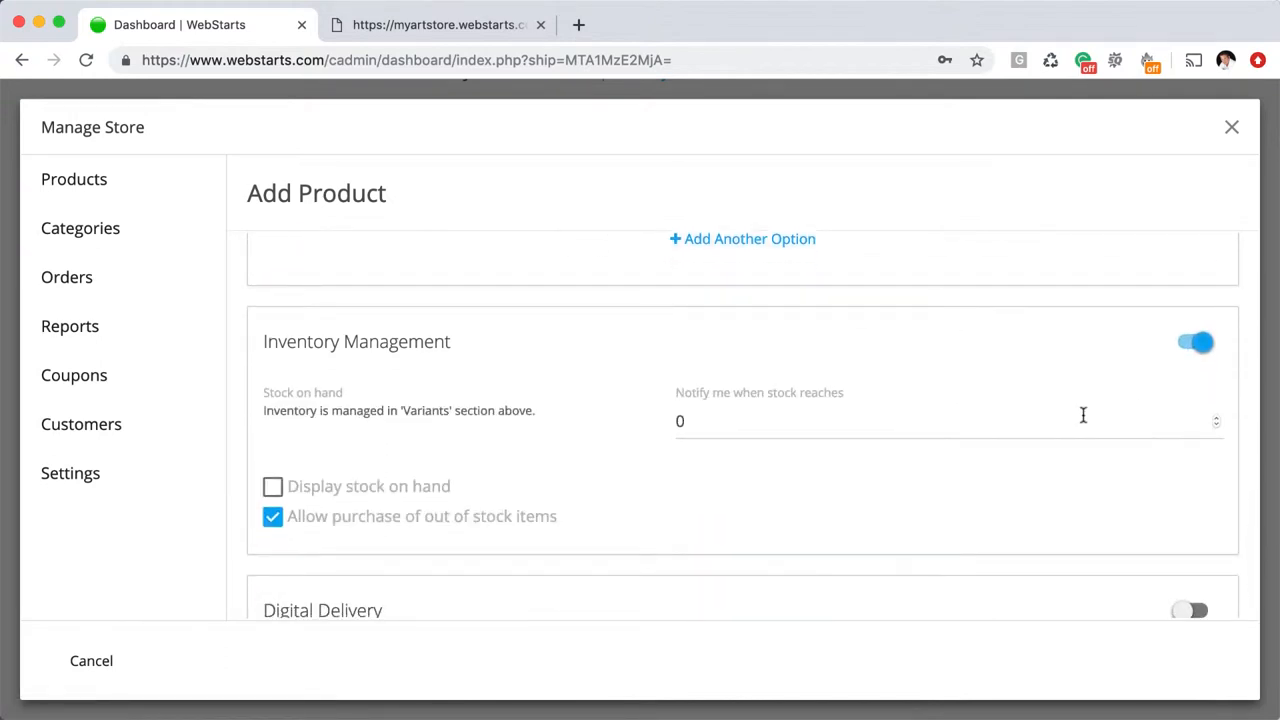
pyautogui.scroll(-3)
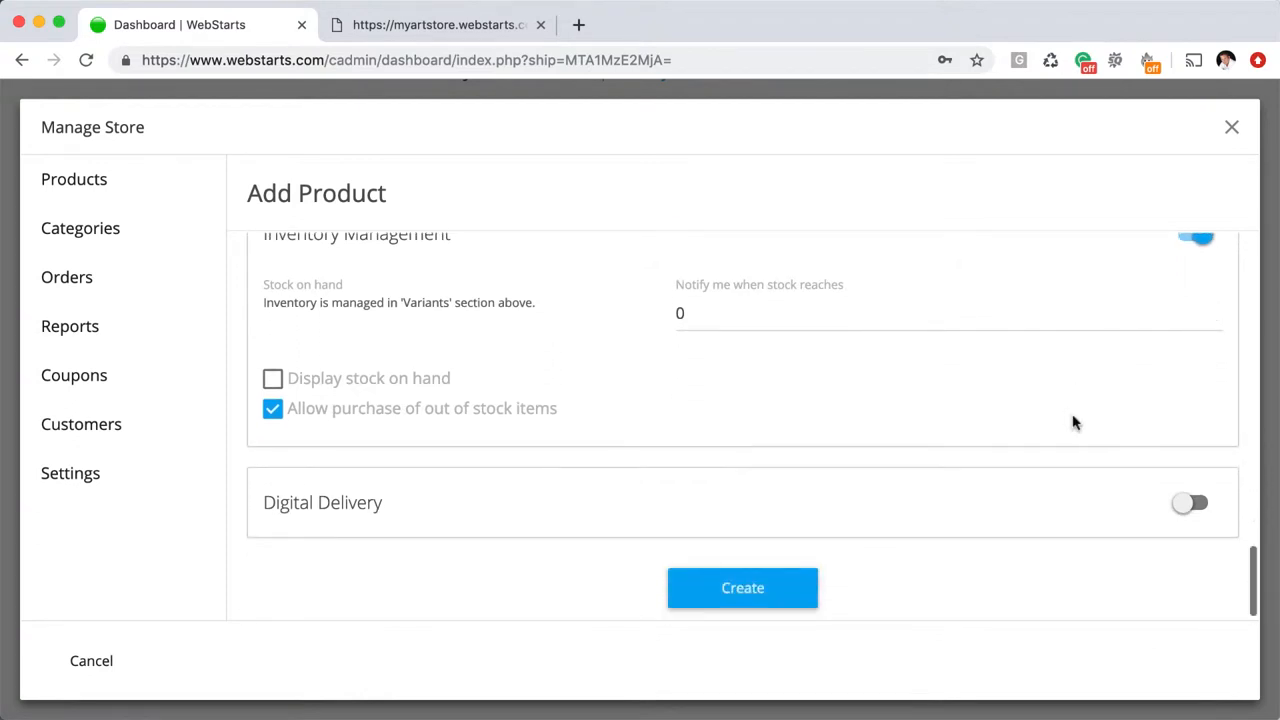
pyautogui.moveTo(1078, 494)
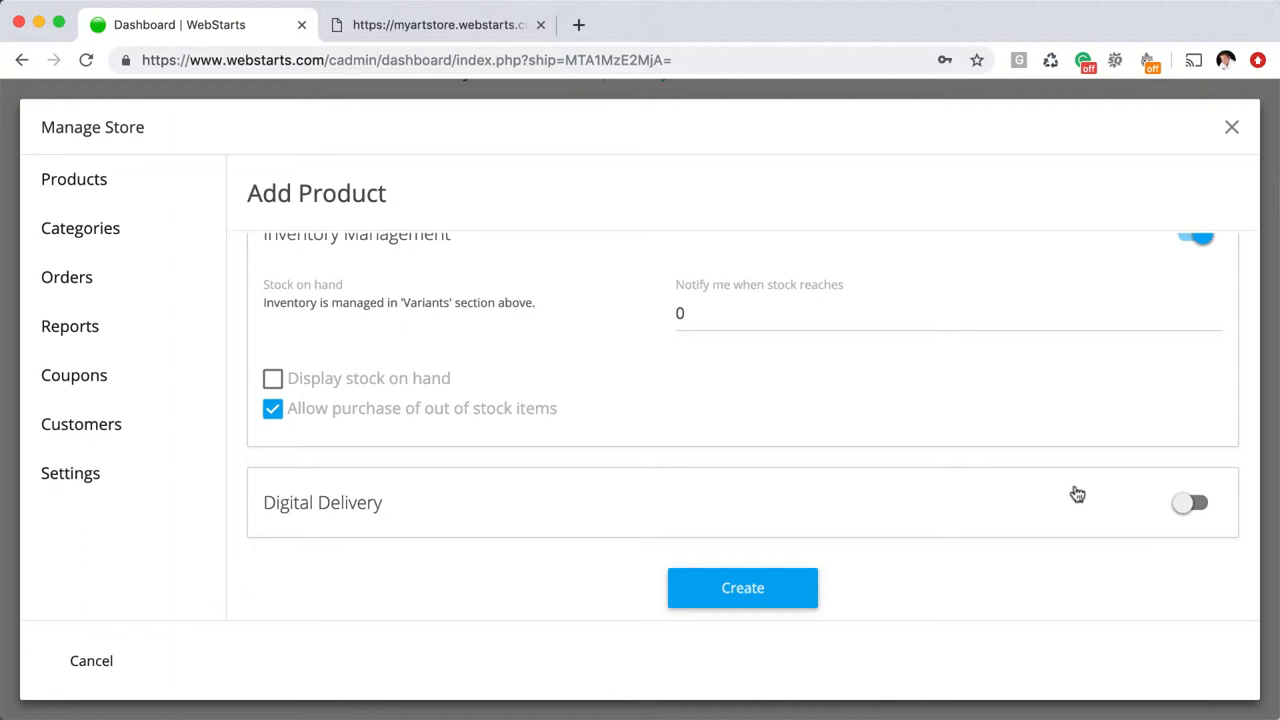
pyautogui.moveTo(1132, 500)
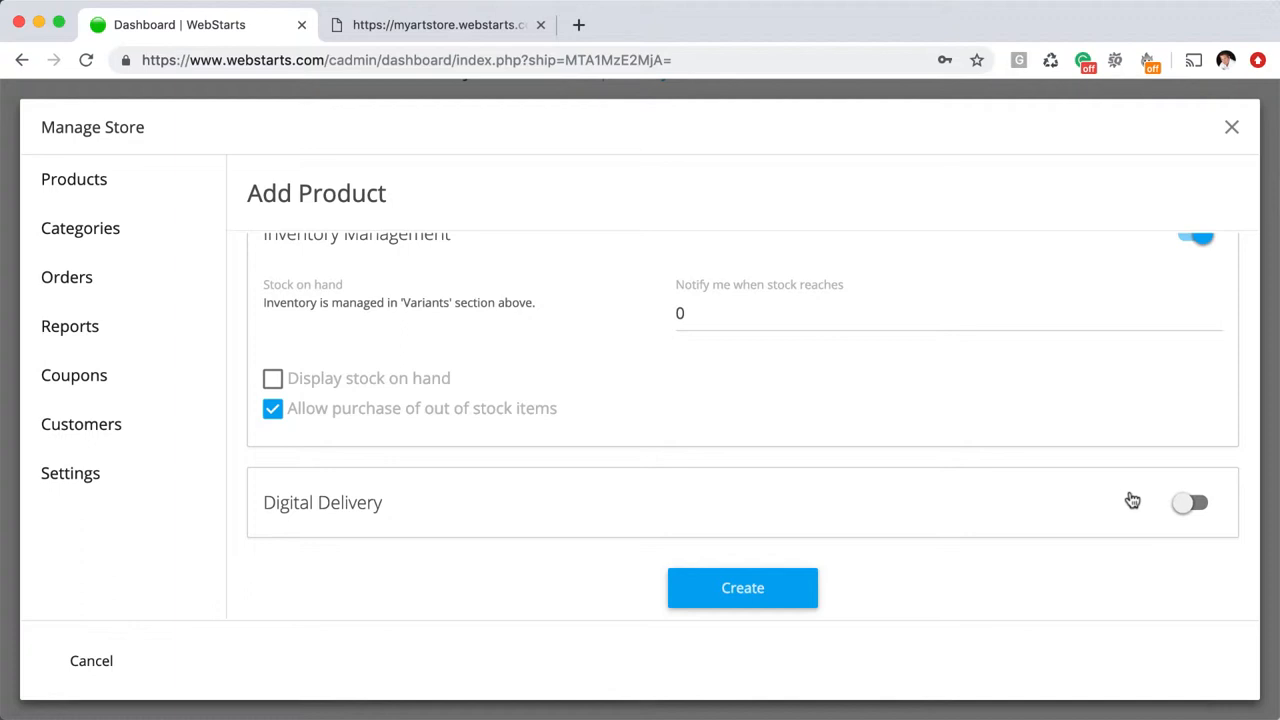
pyautogui.moveTo(1260, 483)
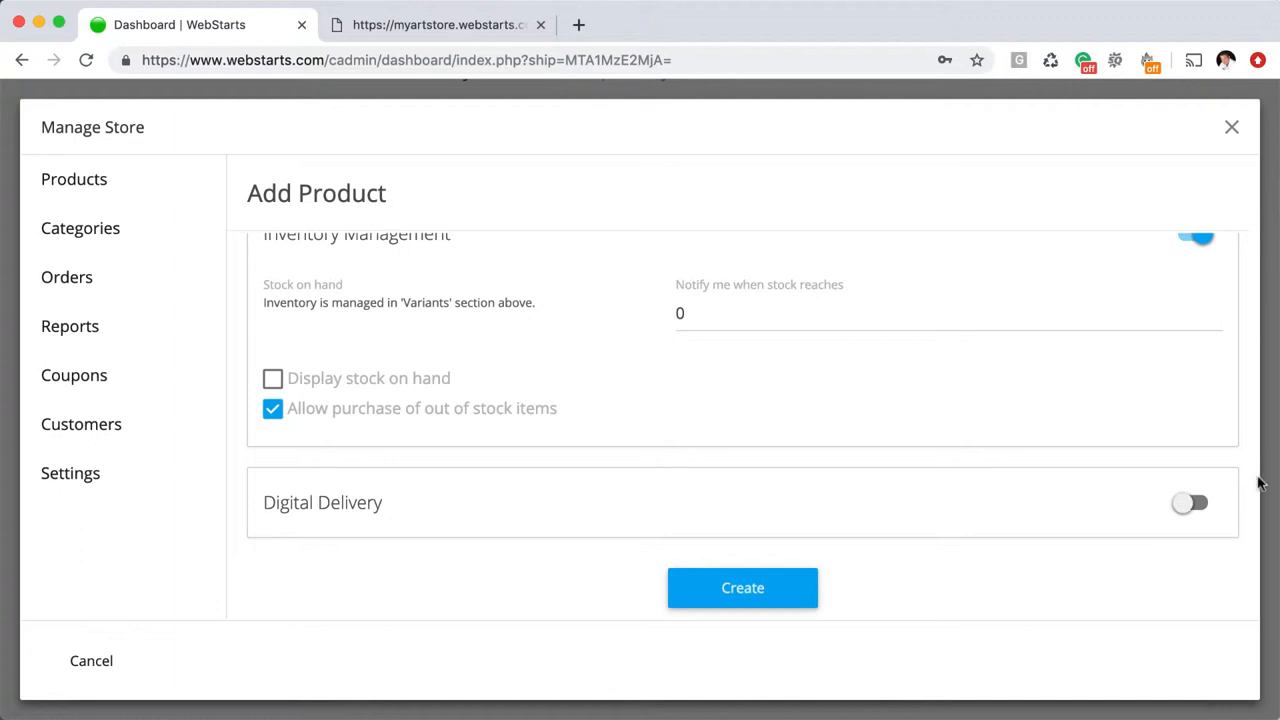
pyautogui.moveTo(1208, 412)
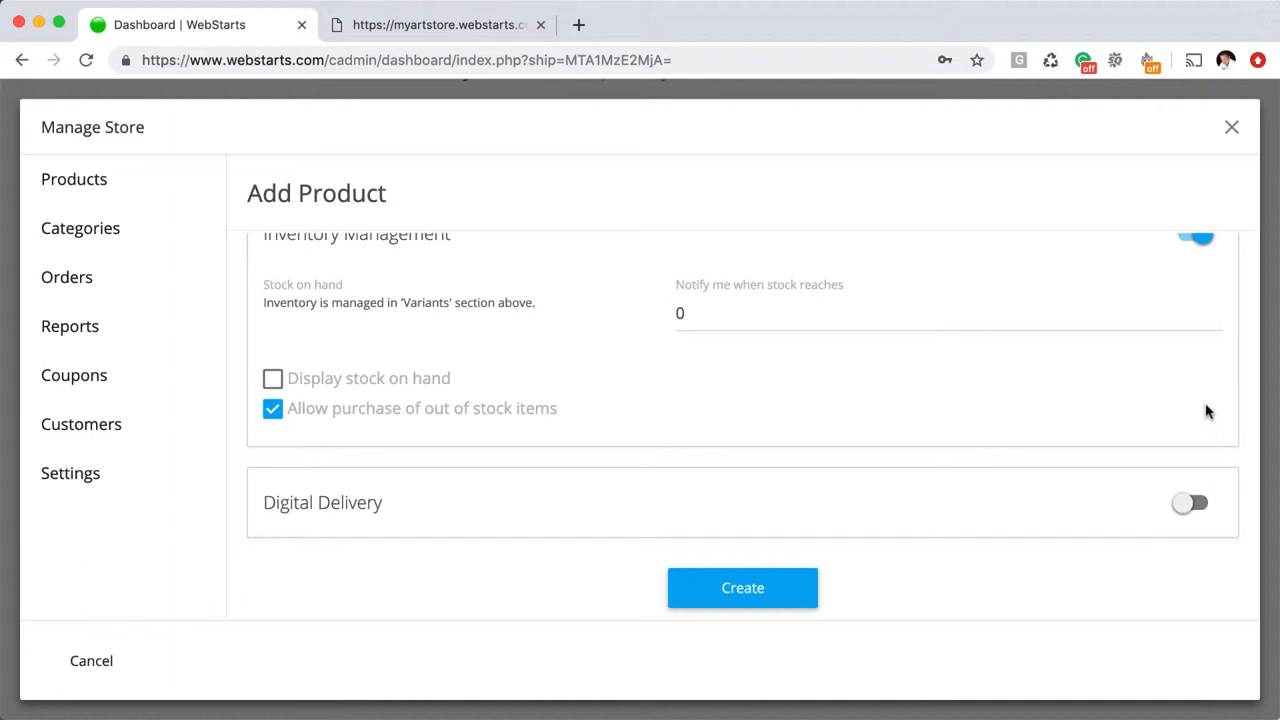
pyautogui.click(1191, 502)
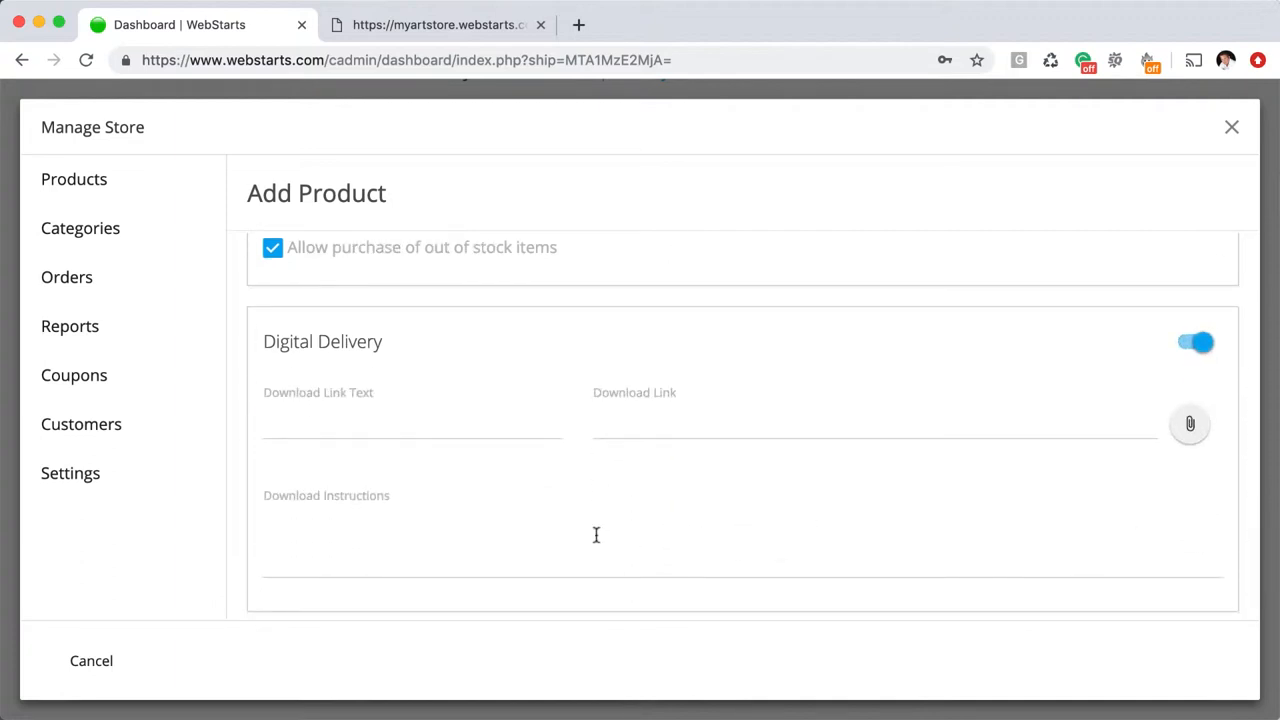
pyautogui.moveTo(1229, 163)
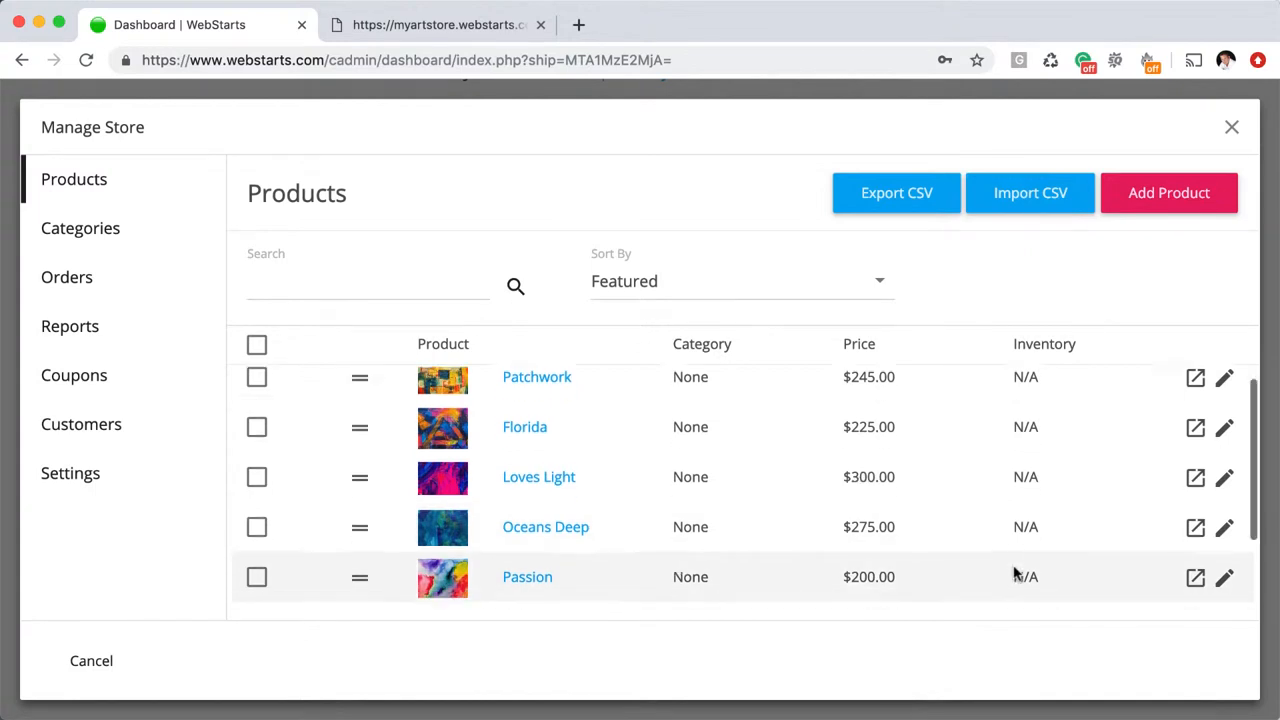
pyautogui.scroll(-3)
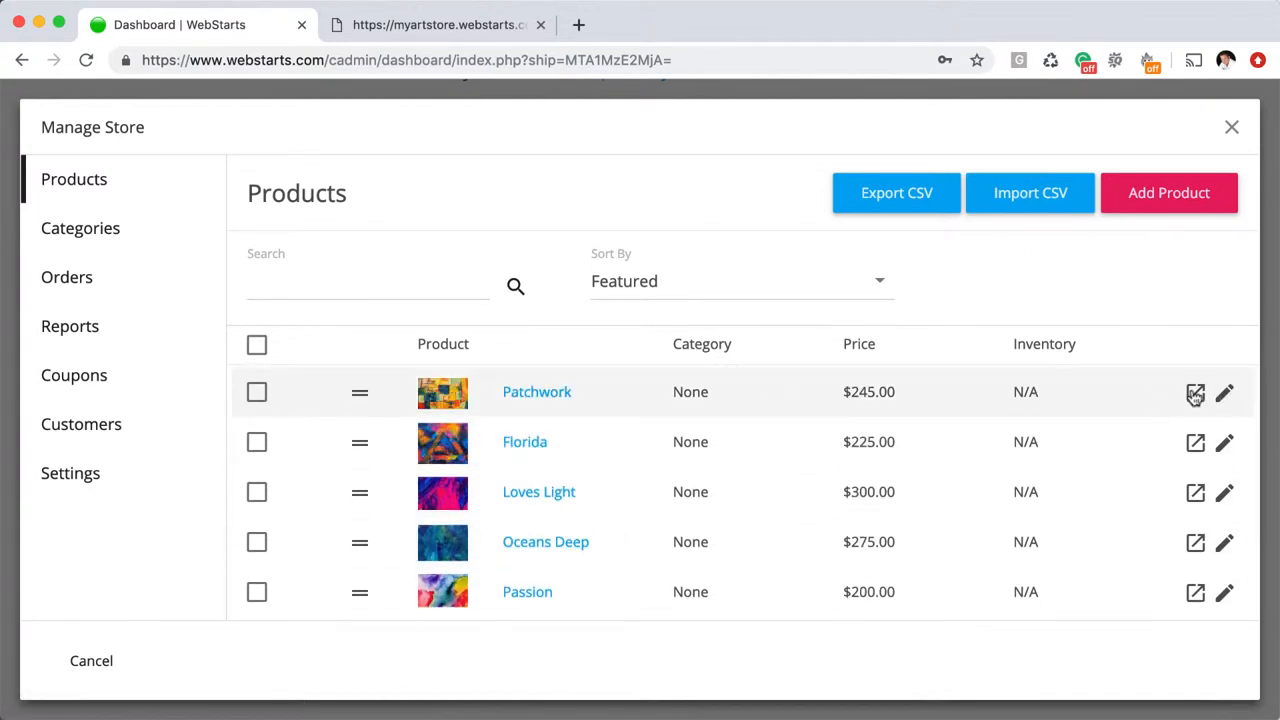
pyautogui.click(1195, 392)
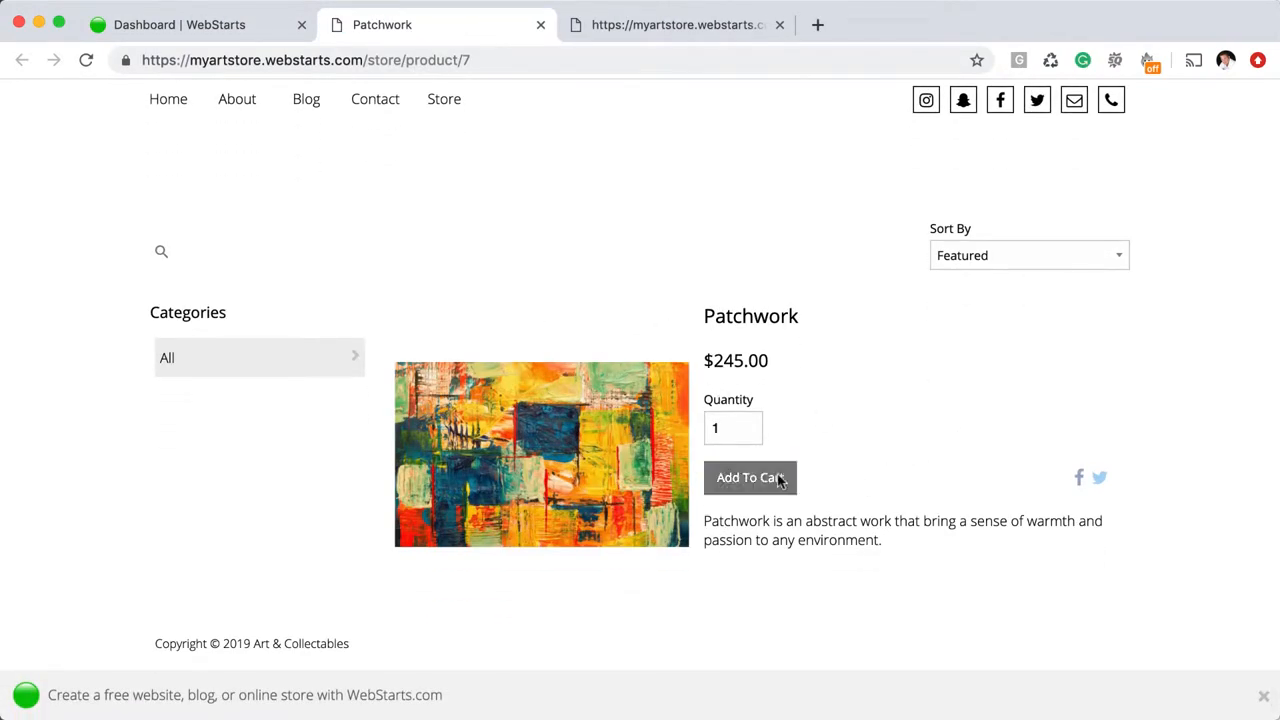
pyautogui.click(749, 477)
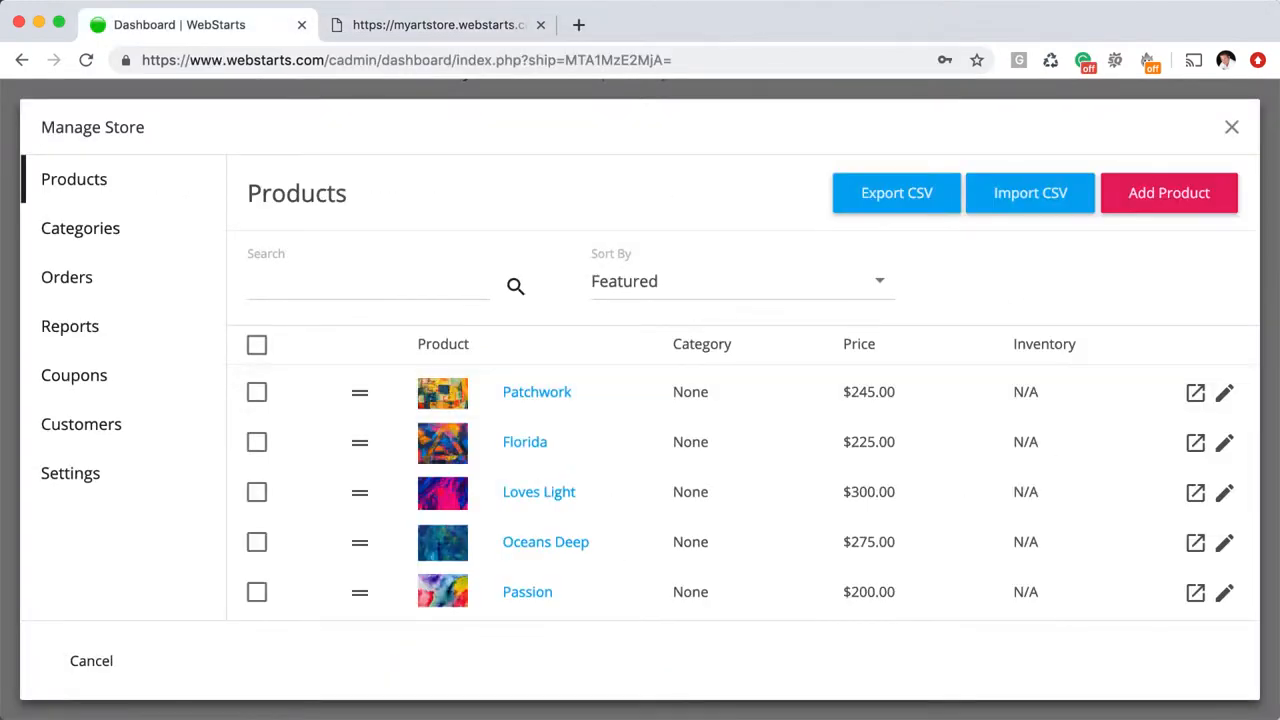
pyautogui.moveTo(658, 218)
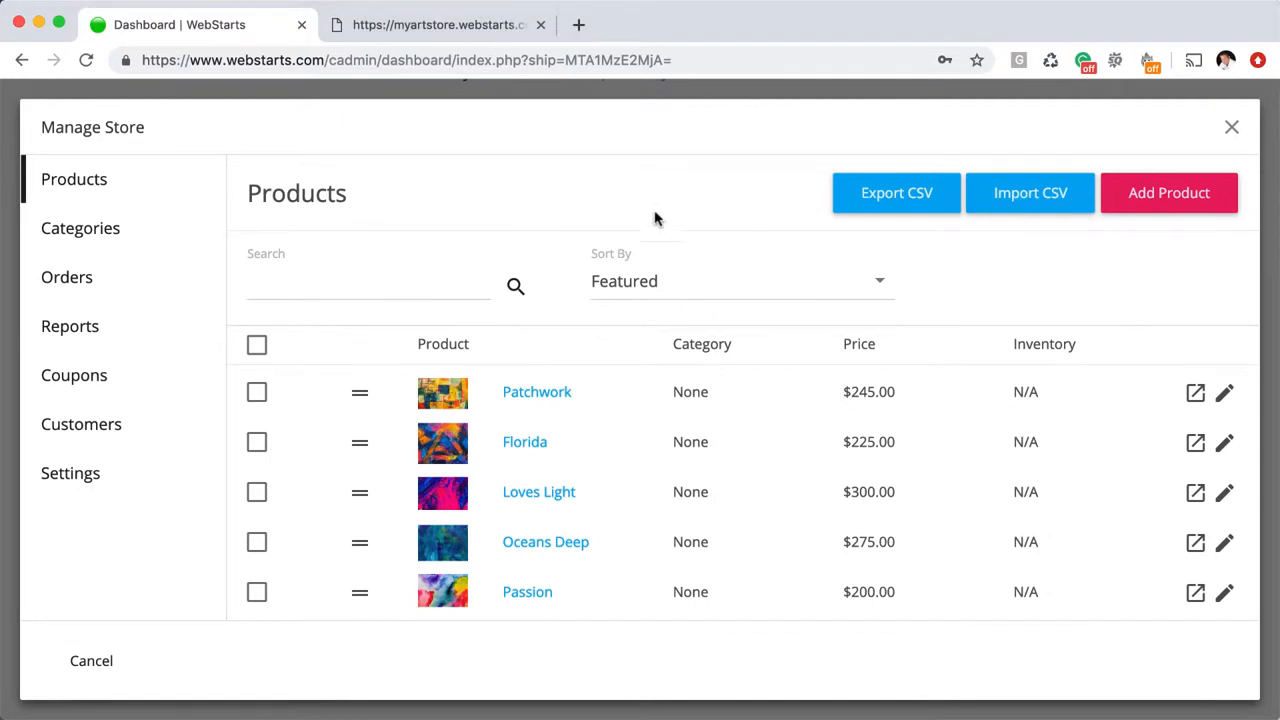
# Open Store Settings and scroll through the Artworx General and UPS Shipping panels
pyautogui.click(70, 473)
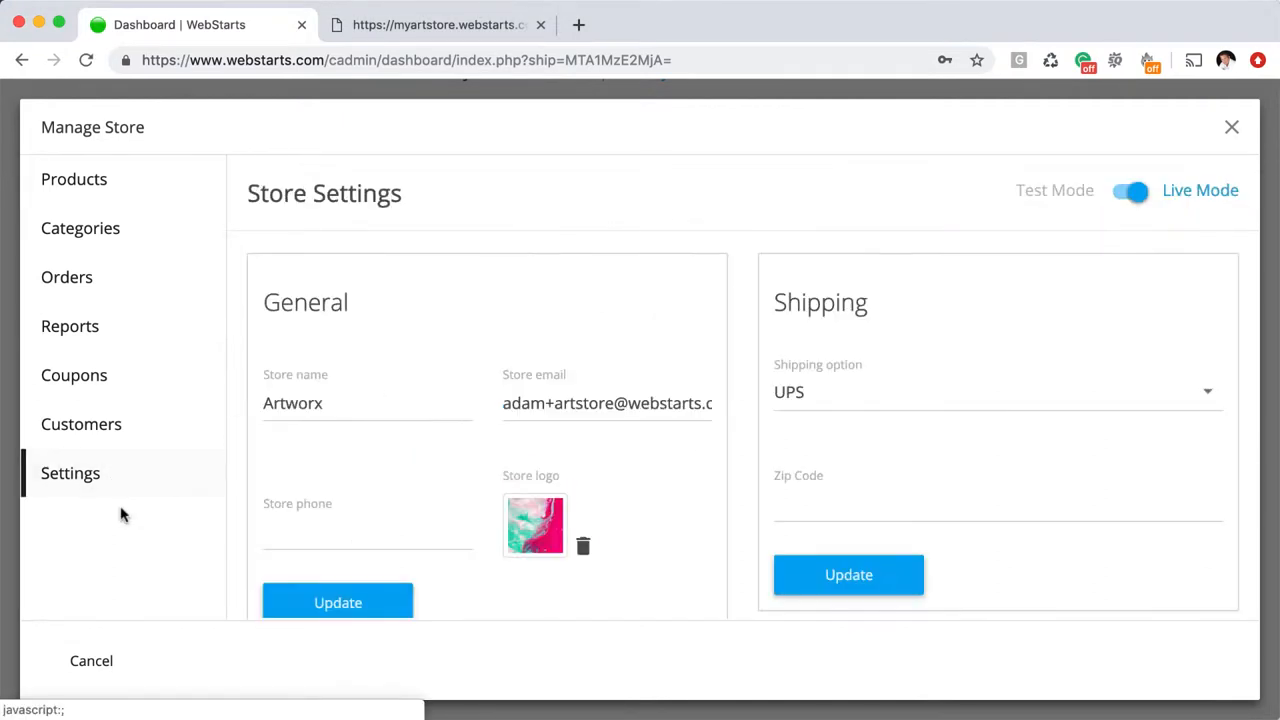
pyautogui.scroll(-3)
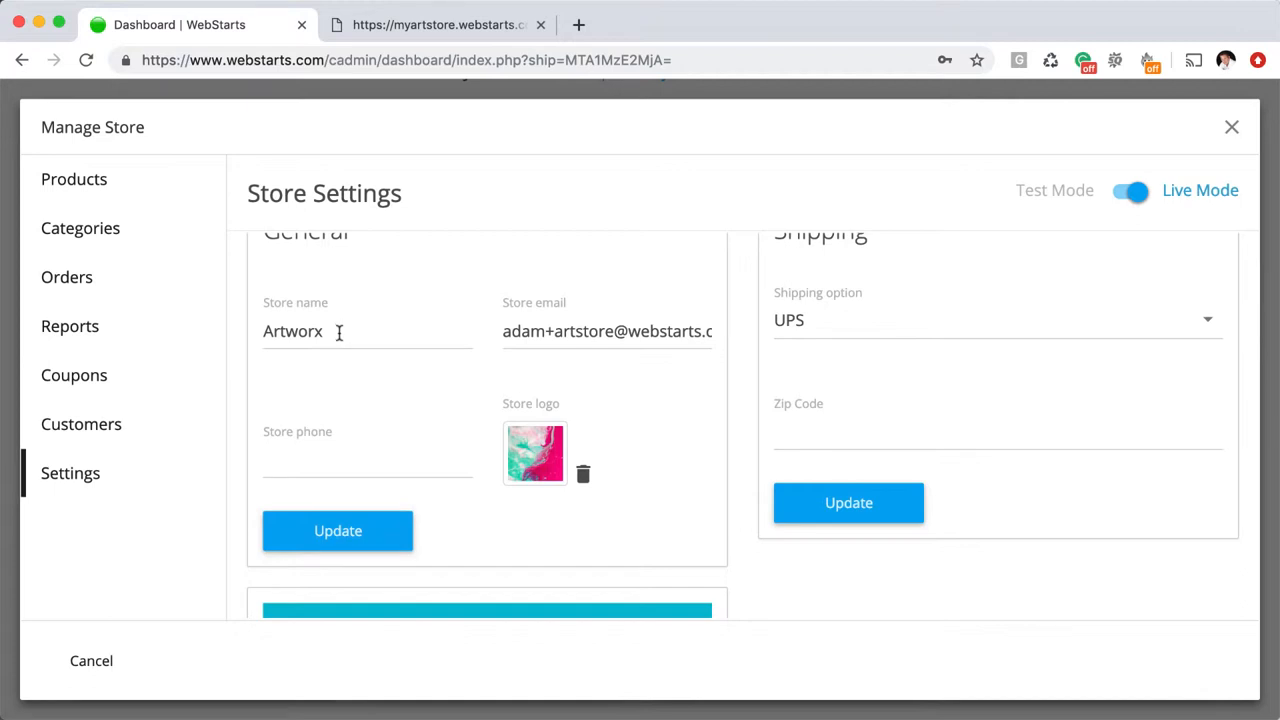
pyautogui.moveTo(375, 434)
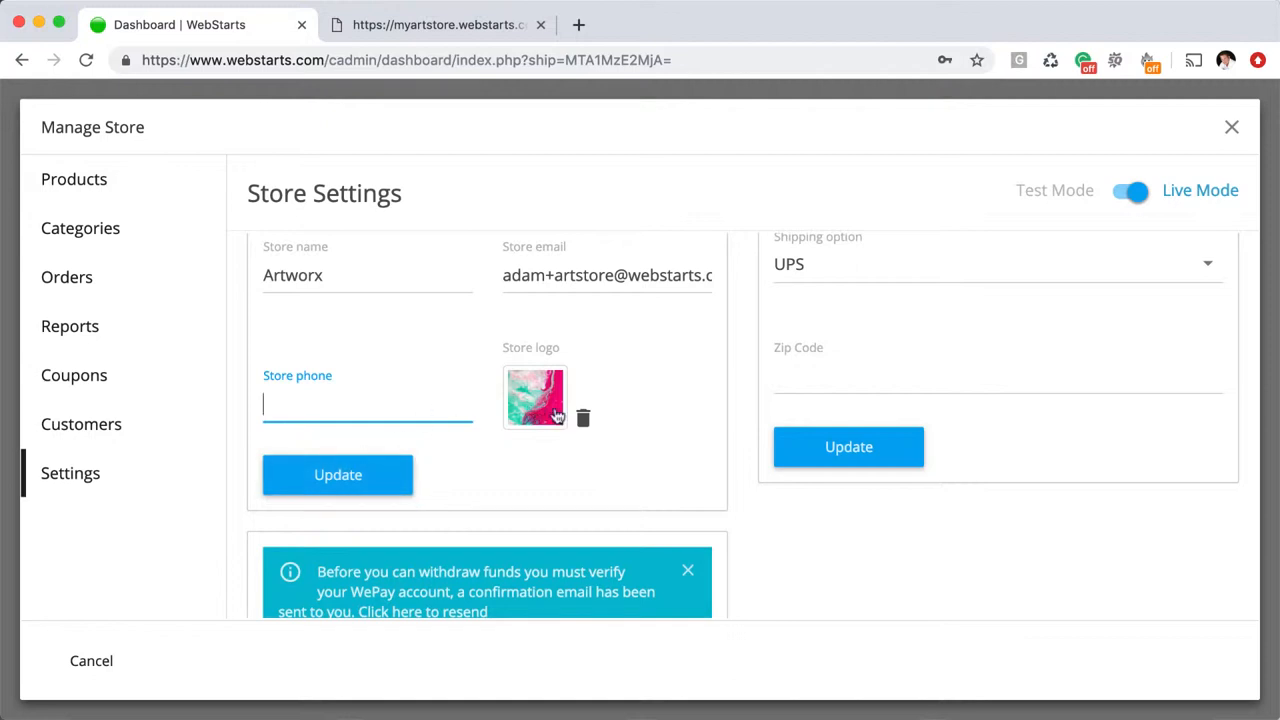
pyautogui.moveTo(565, 415)
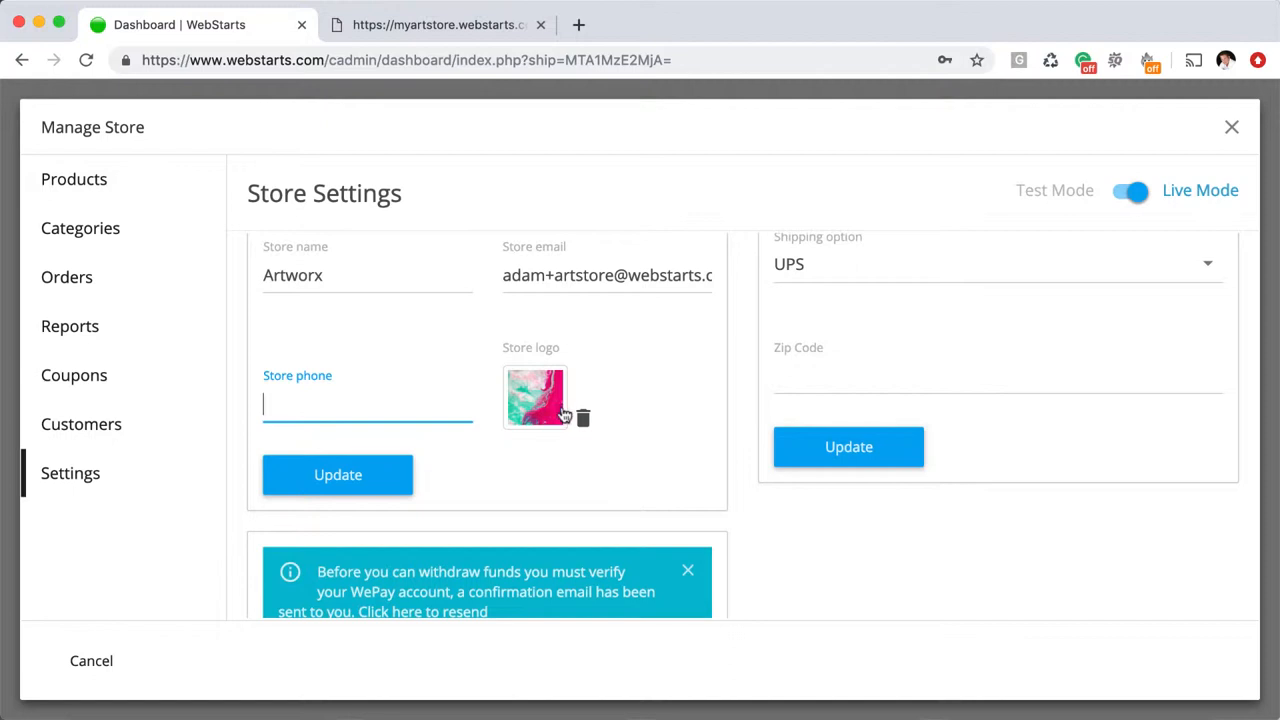
pyautogui.scroll(-3)
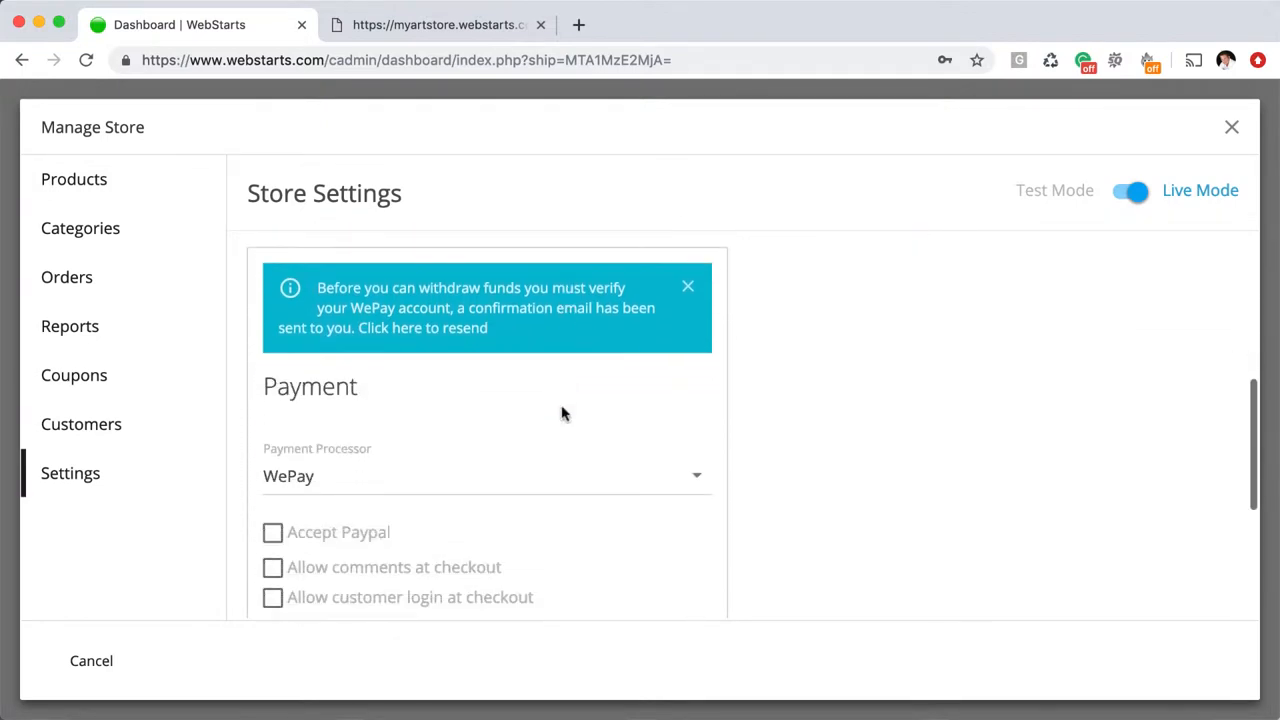
pyautogui.moveTo(543, 477)
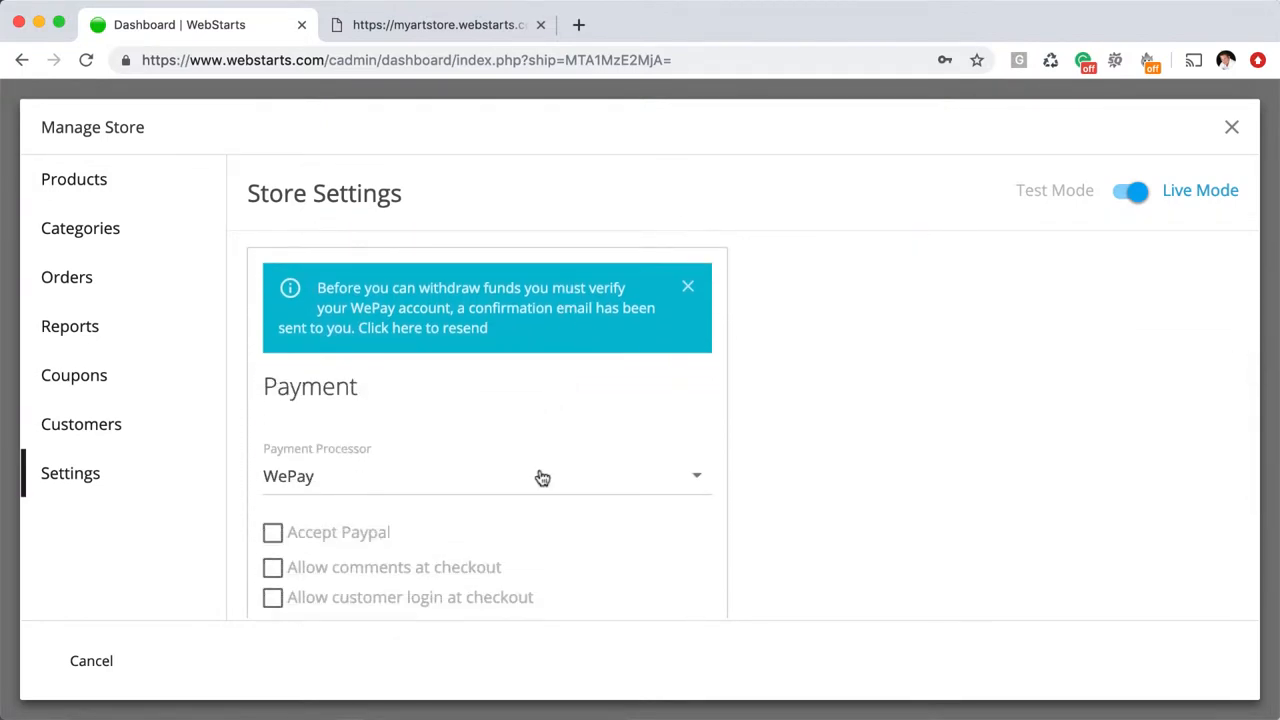
pyautogui.moveTo(540, 481)
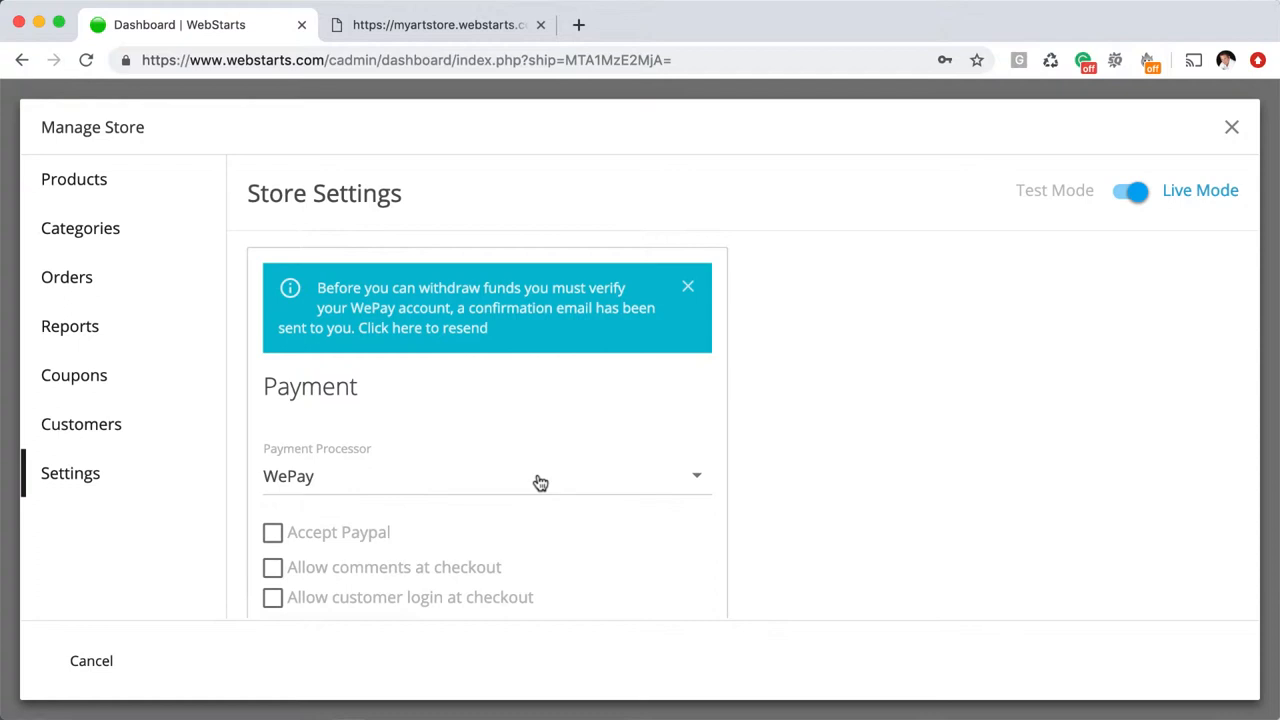
pyautogui.moveTo(537, 481)
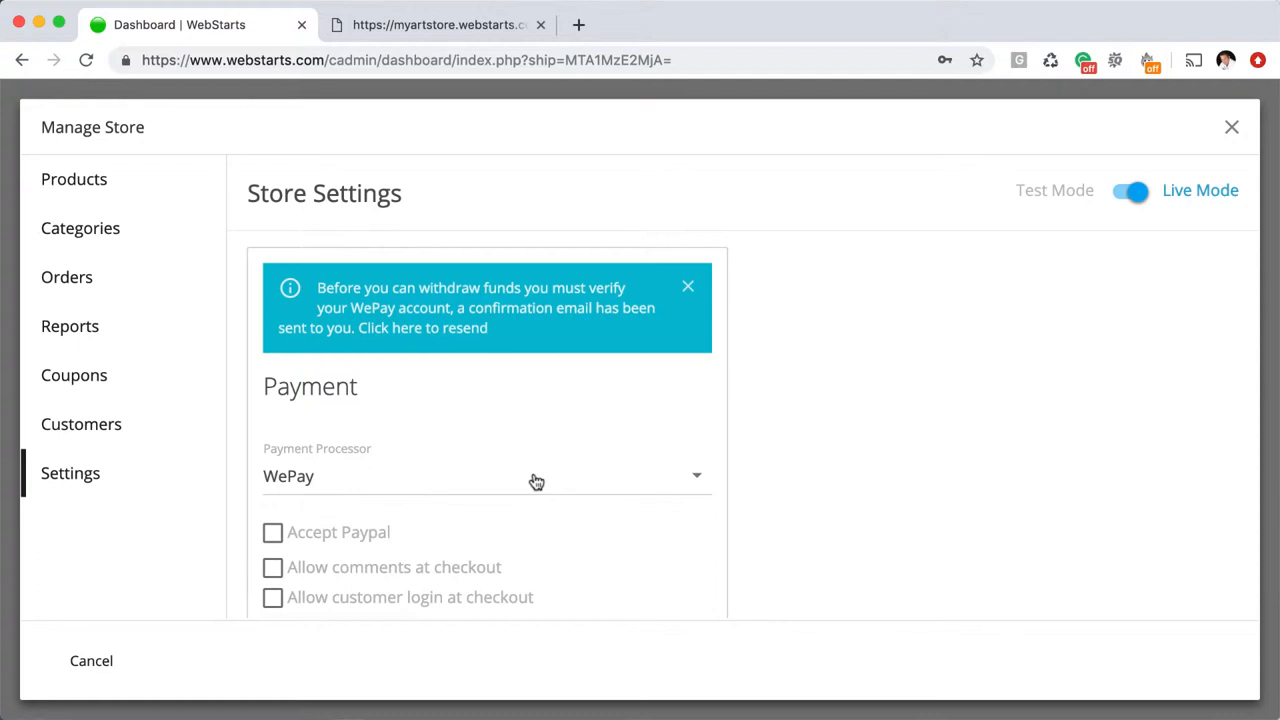
pyautogui.moveTo(535, 480)
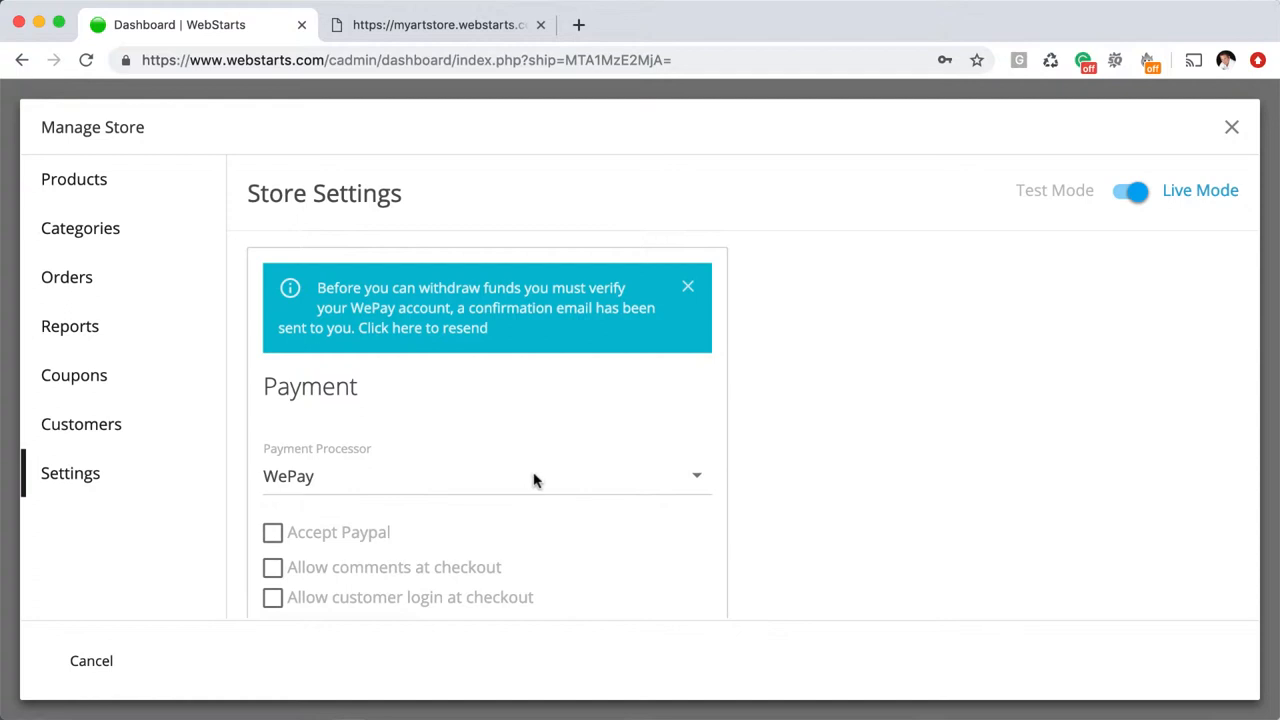
pyautogui.scroll(-3)
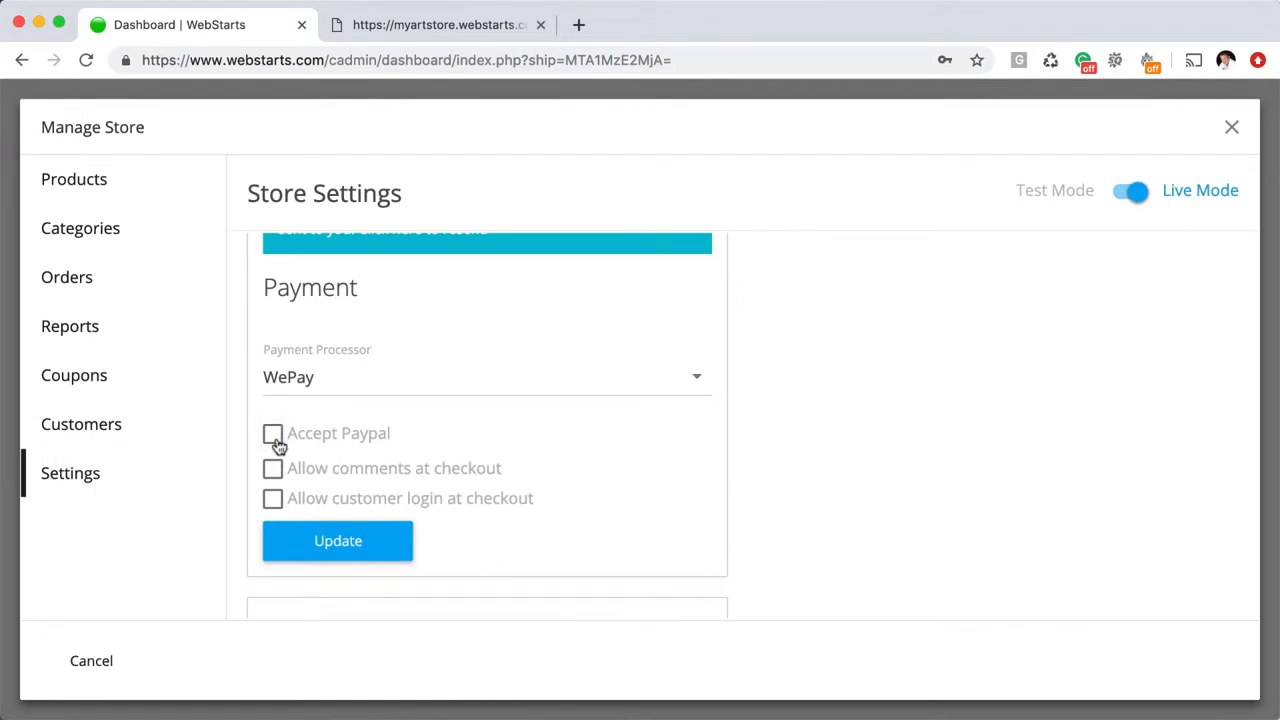
pyautogui.click(272, 433)
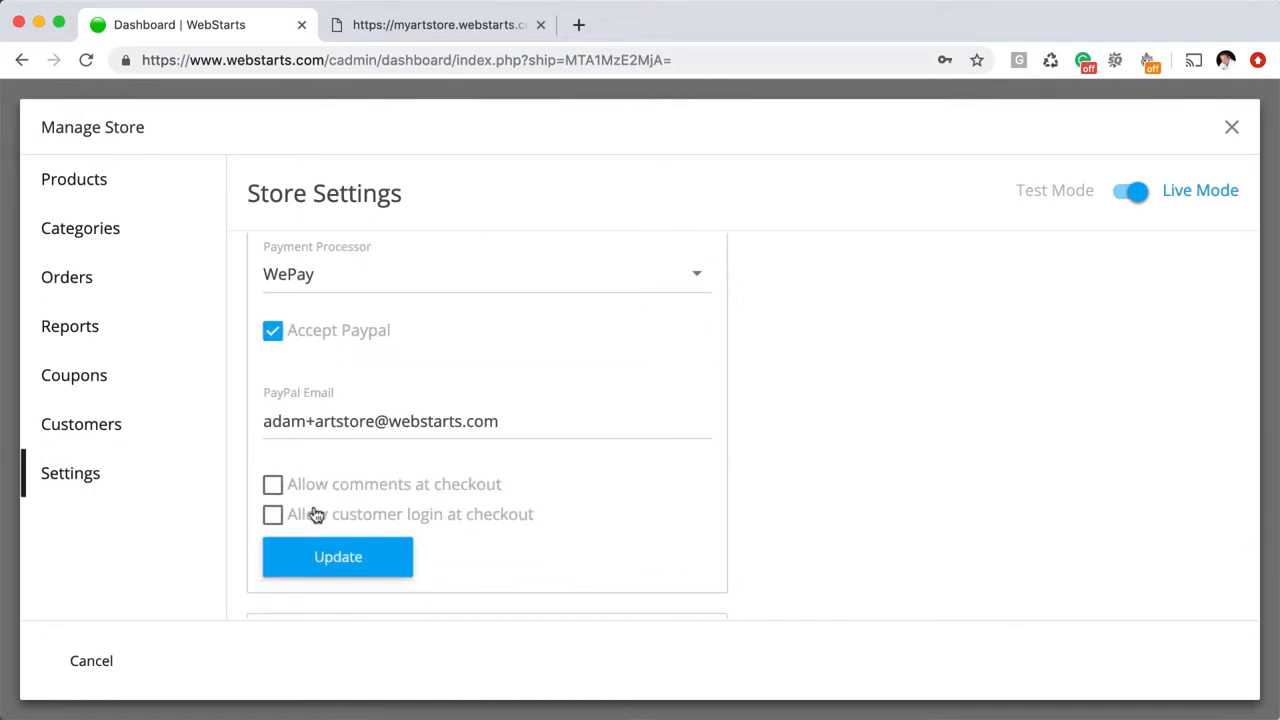
pyautogui.click(273, 330)
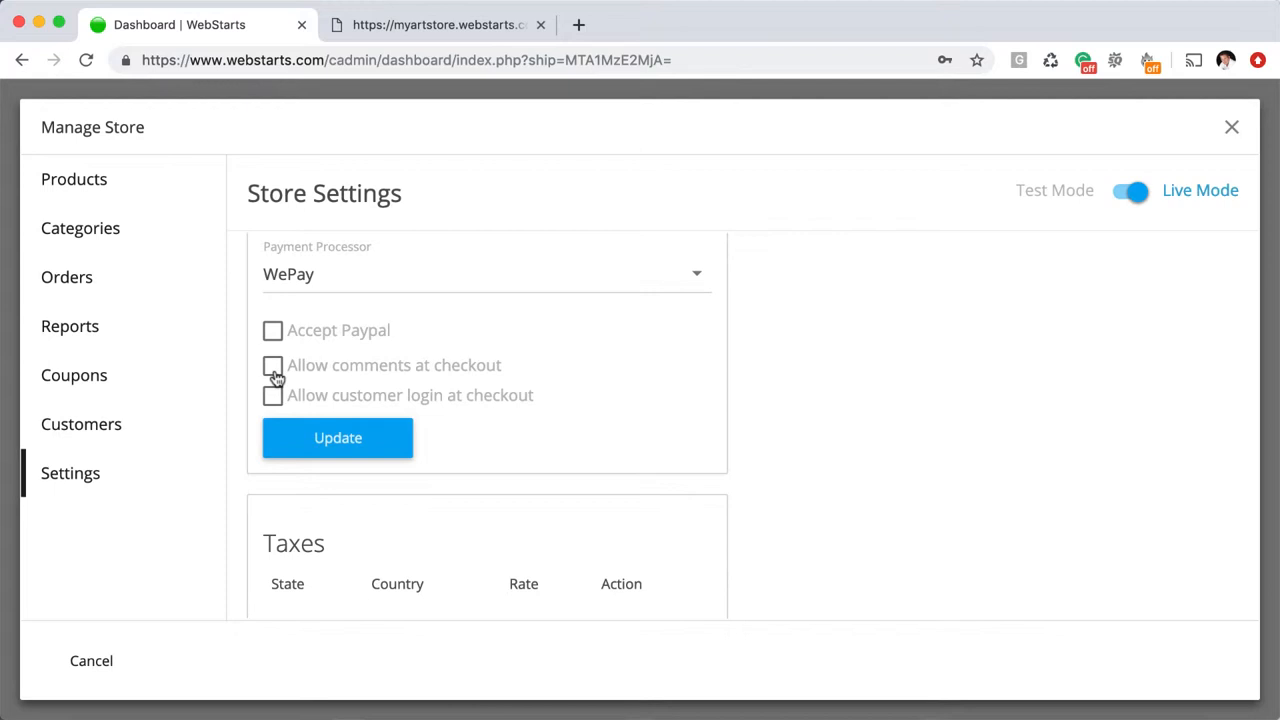
pyautogui.click(272, 395)
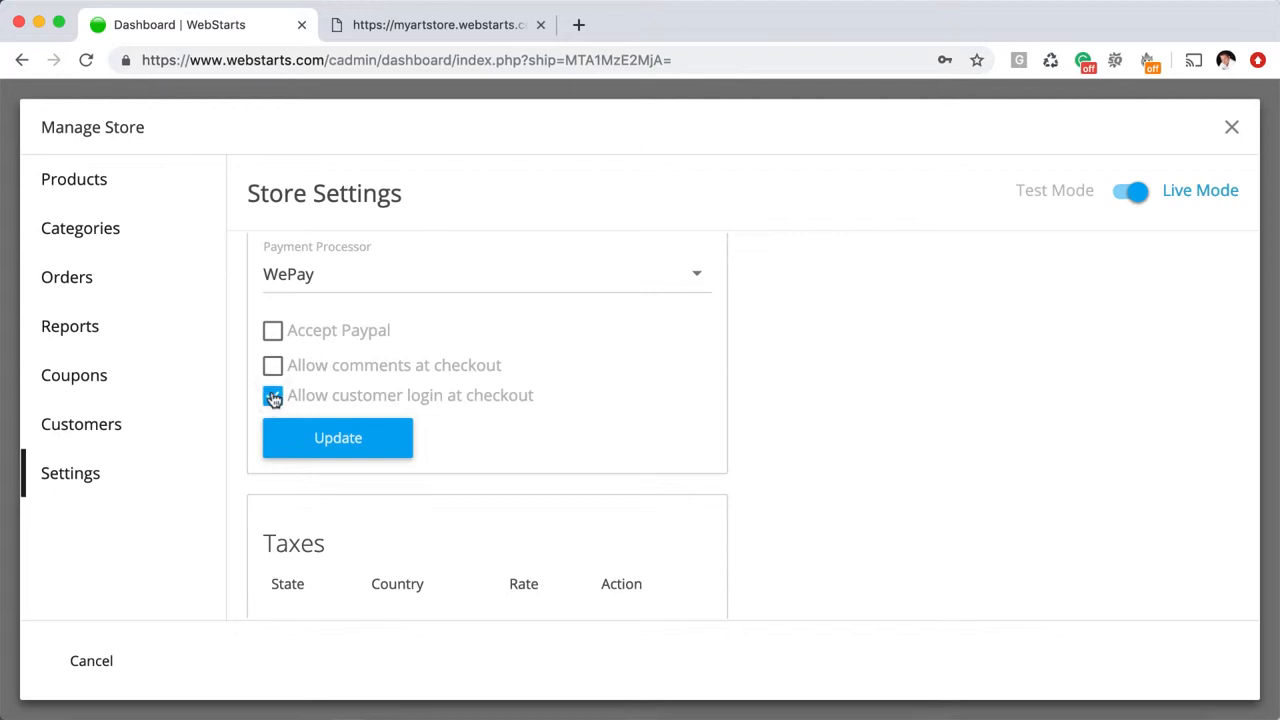
pyautogui.click(272, 395)
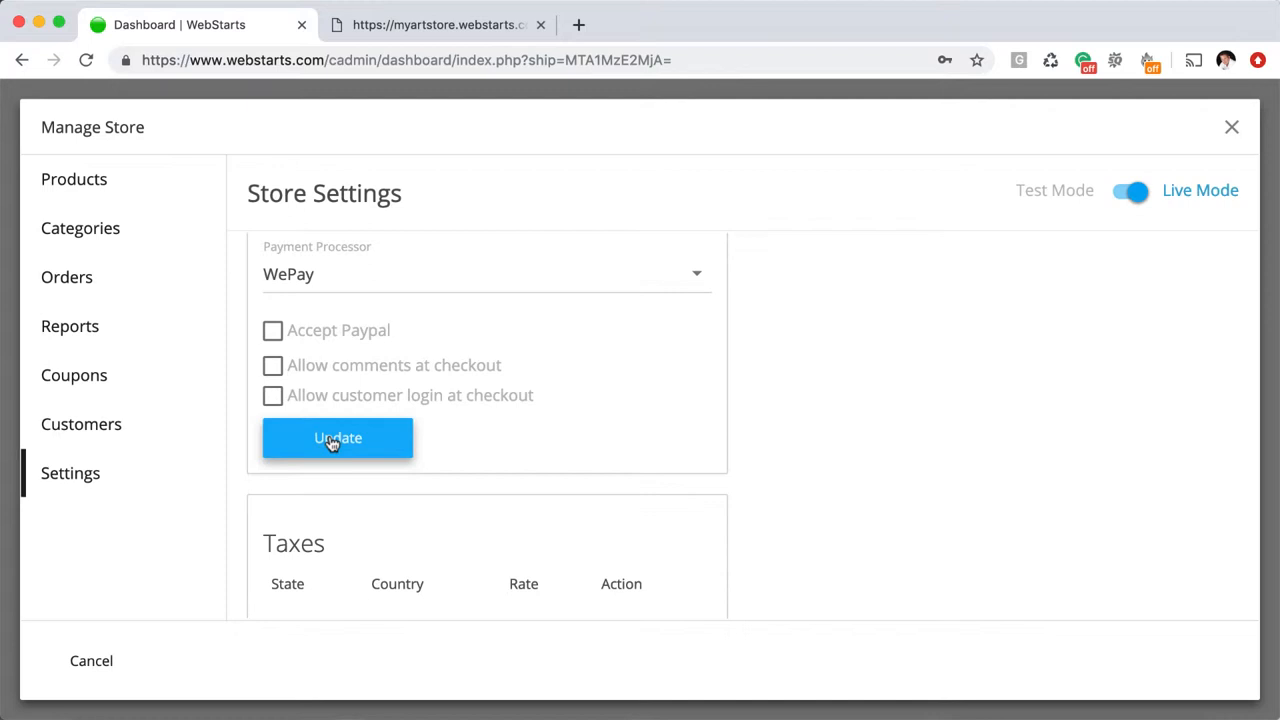
pyautogui.scroll(-3)
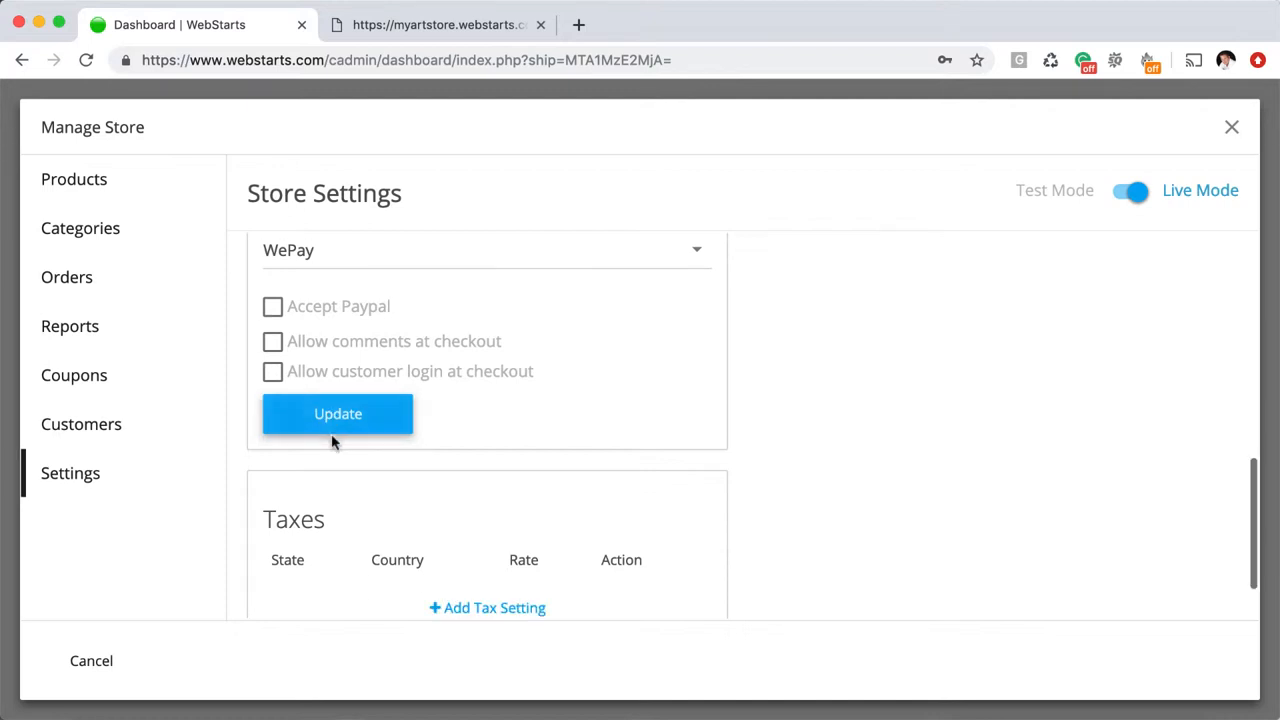
pyautogui.scroll(-3)
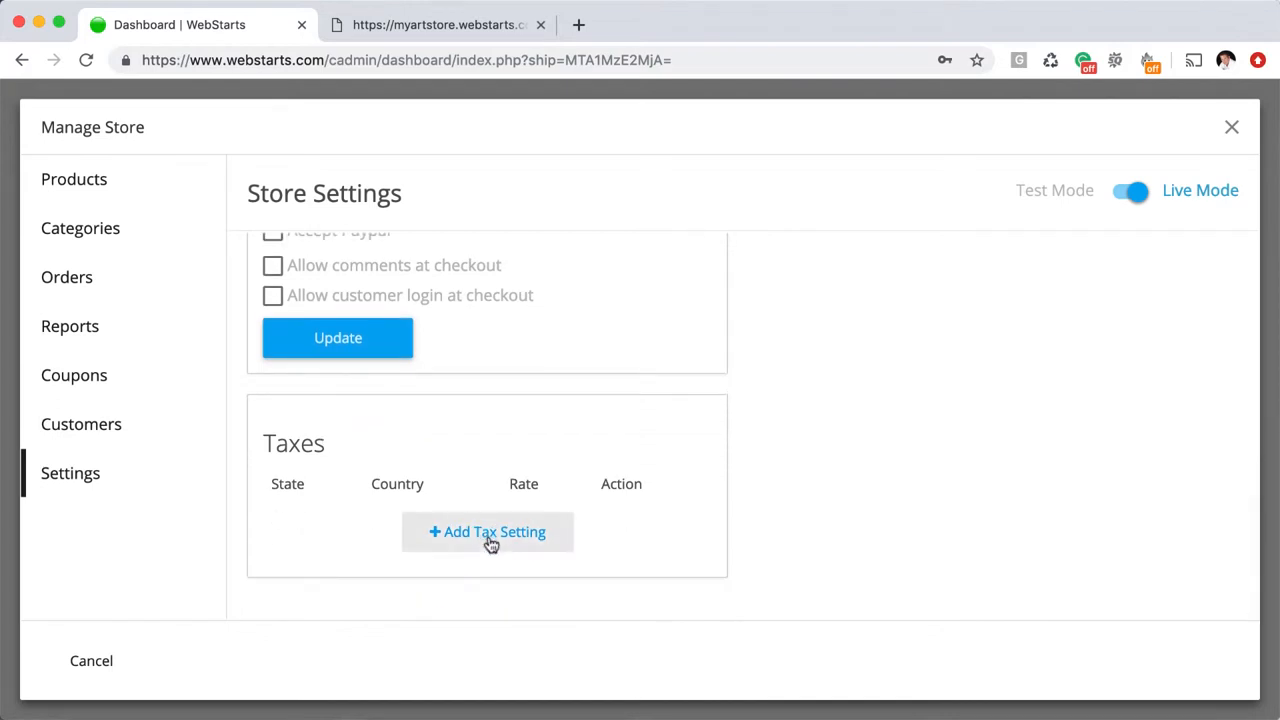
pyautogui.click(487, 531)
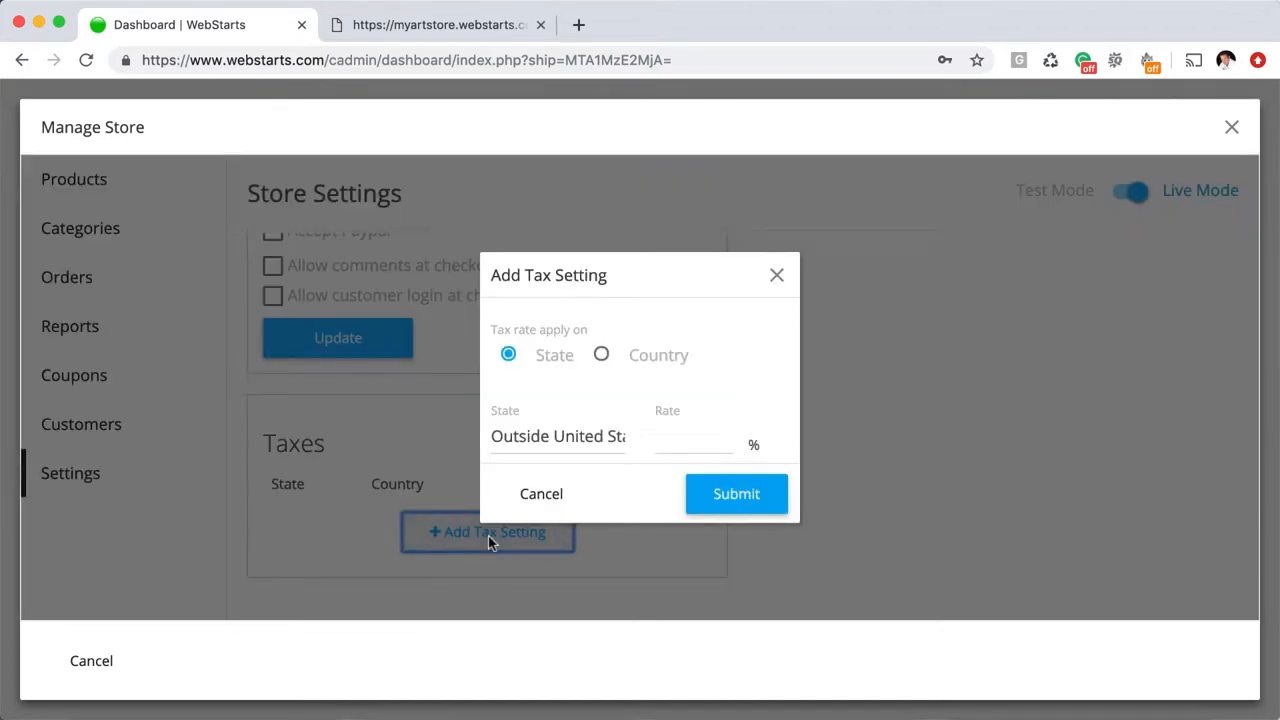
pyautogui.moveTo(548, 380)
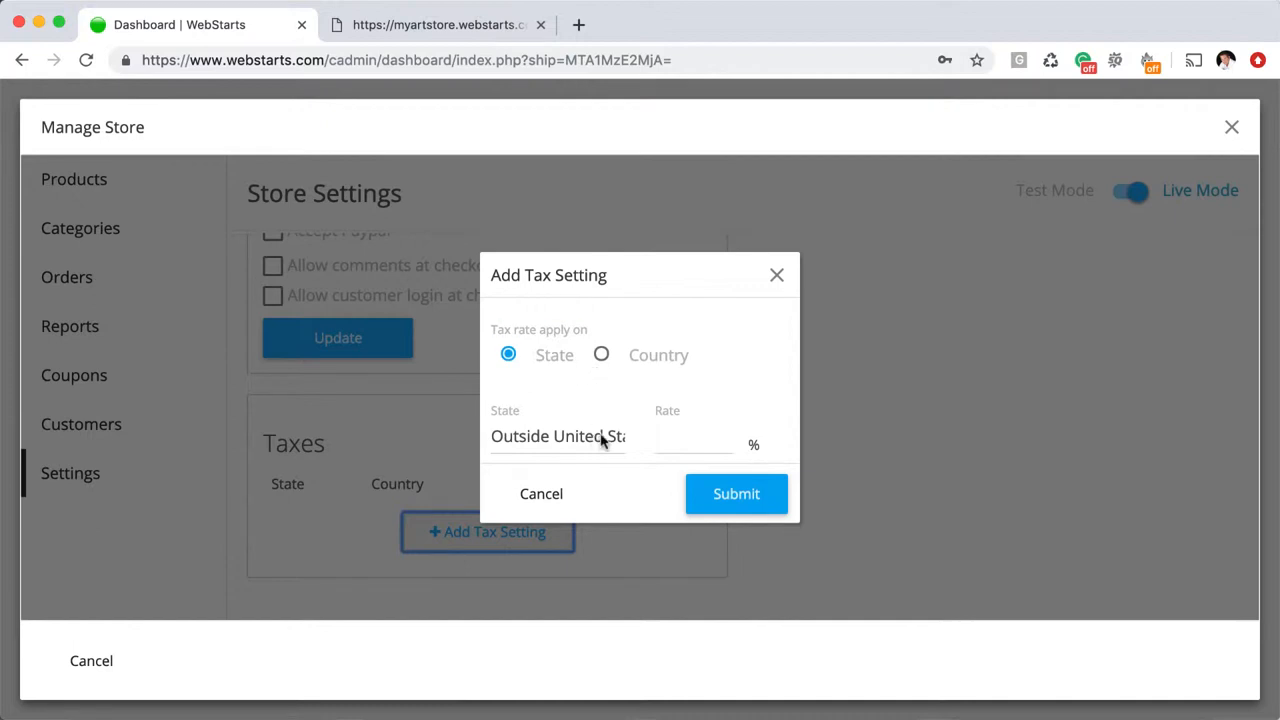
pyautogui.click(690, 443)
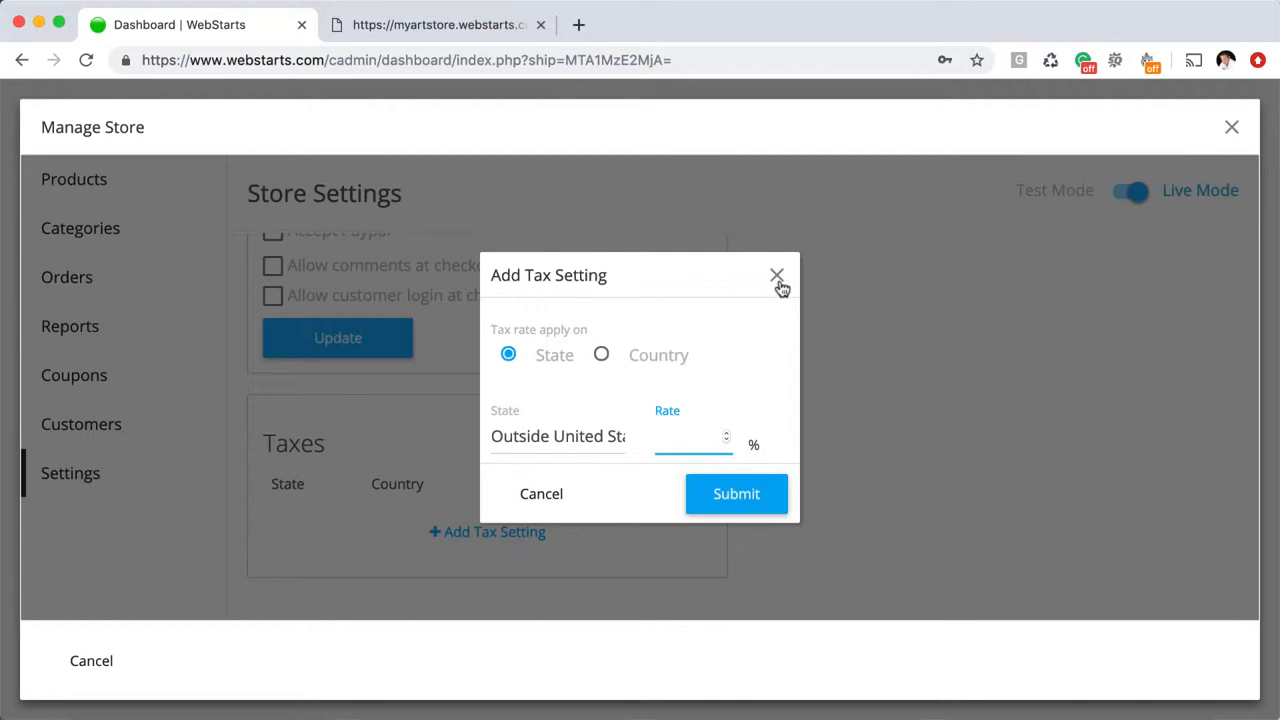
pyautogui.moveTo(779, 283)
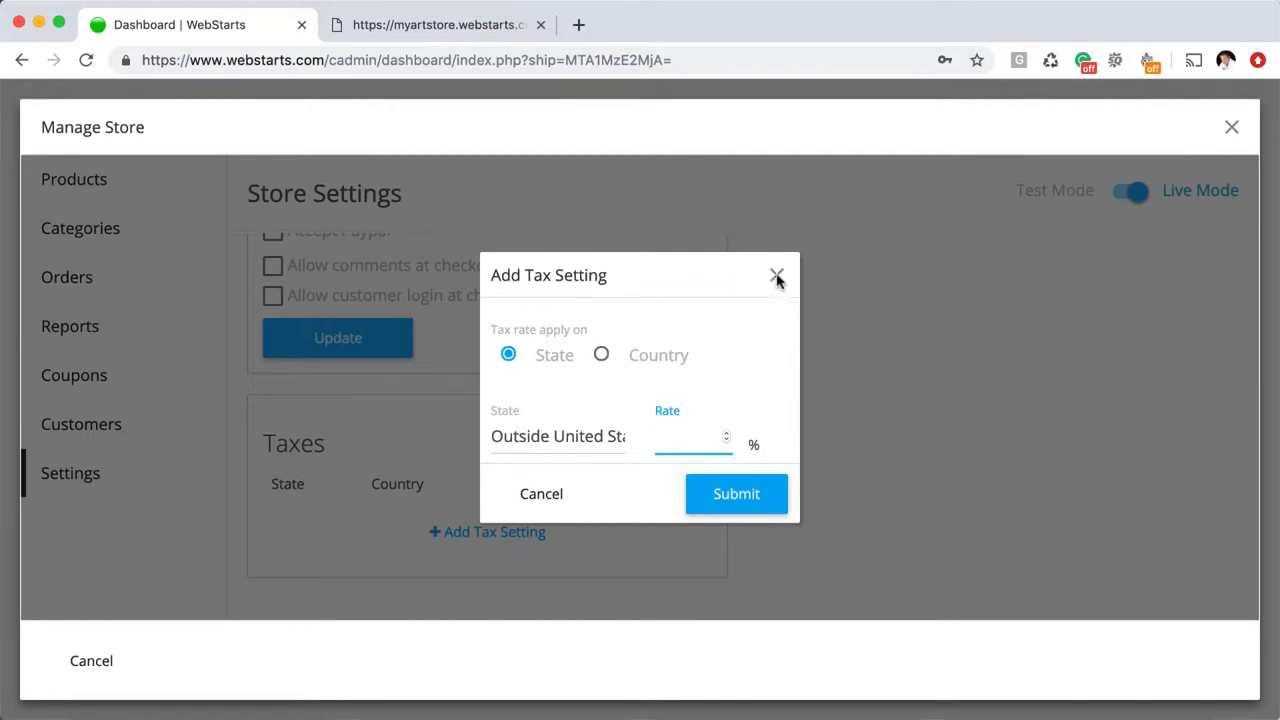
pyautogui.click(777, 275)
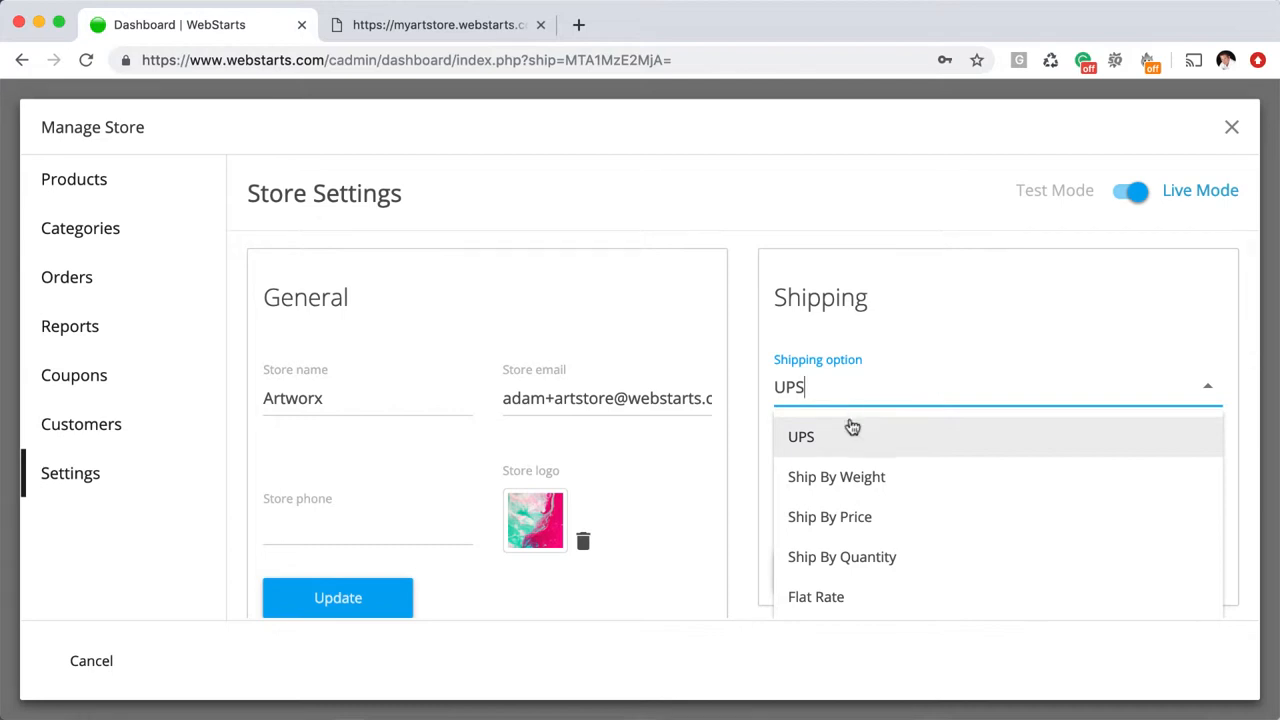
pyautogui.moveTo(866, 443)
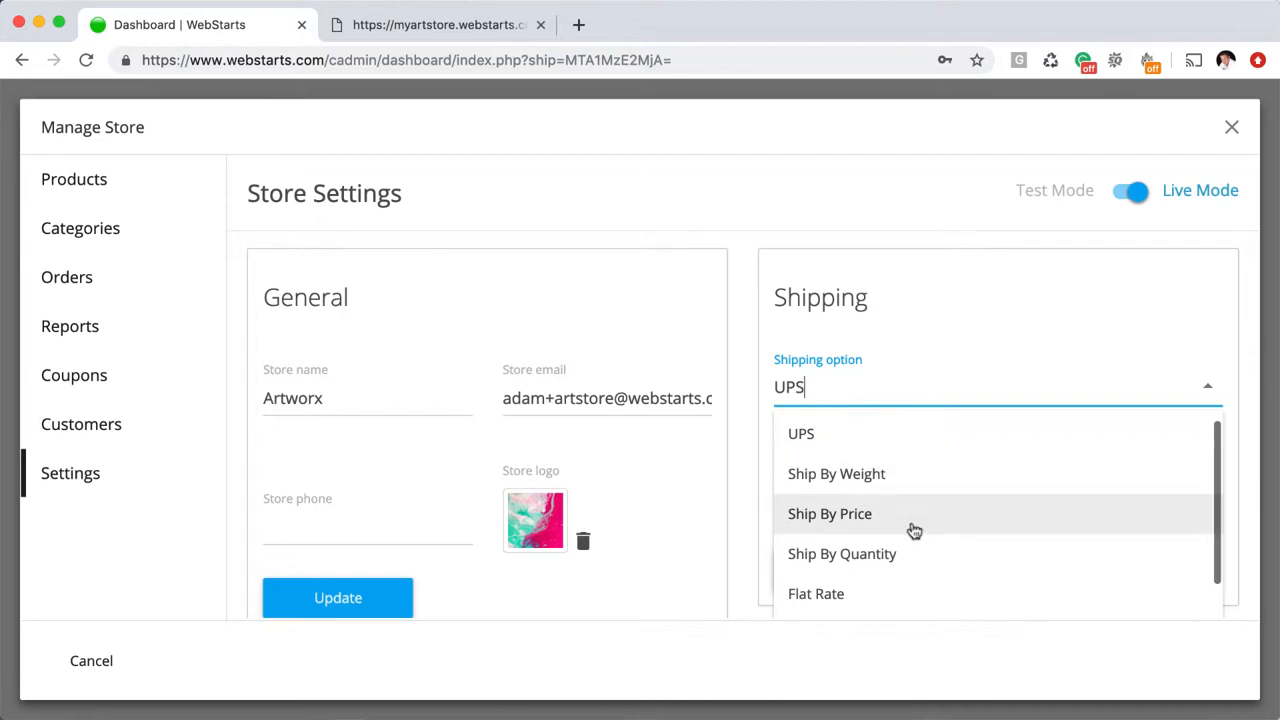
# Try Free Shipping and Ship By Weight, then choose Ship By Price with $0 tiers
pyautogui.scroll(-3)
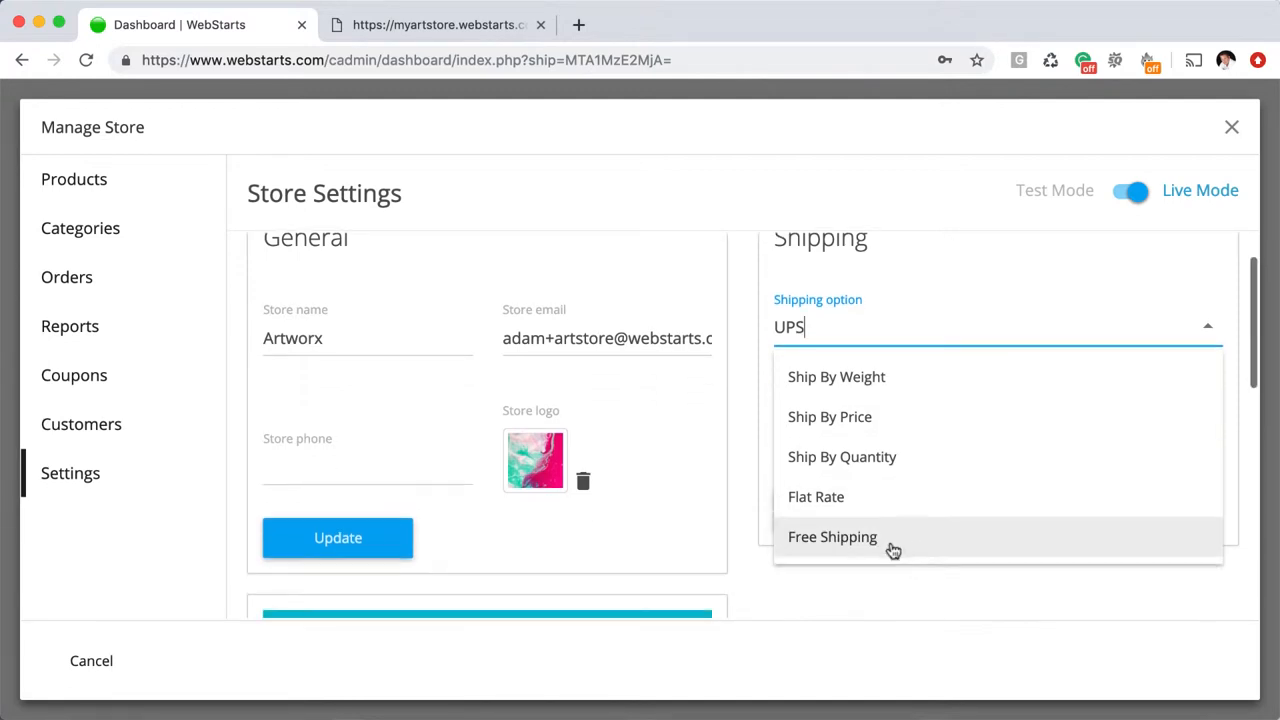
pyautogui.click(832, 537)
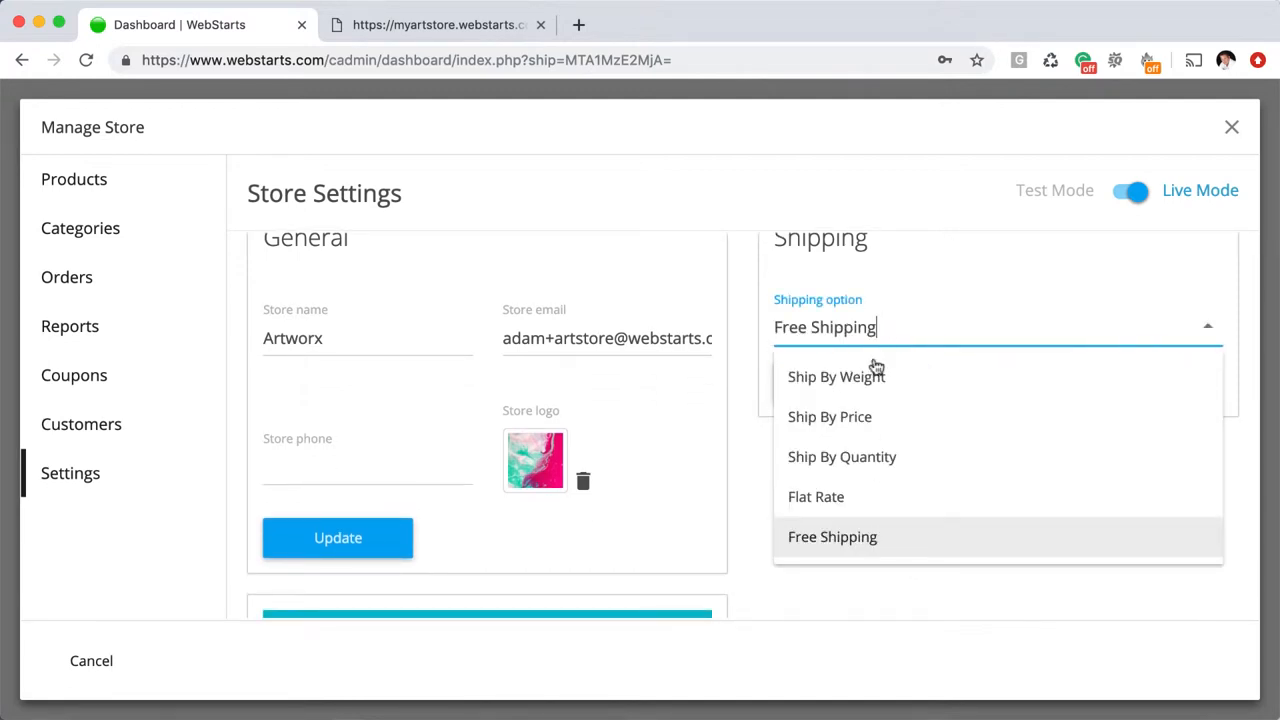
pyautogui.click(836, 376)
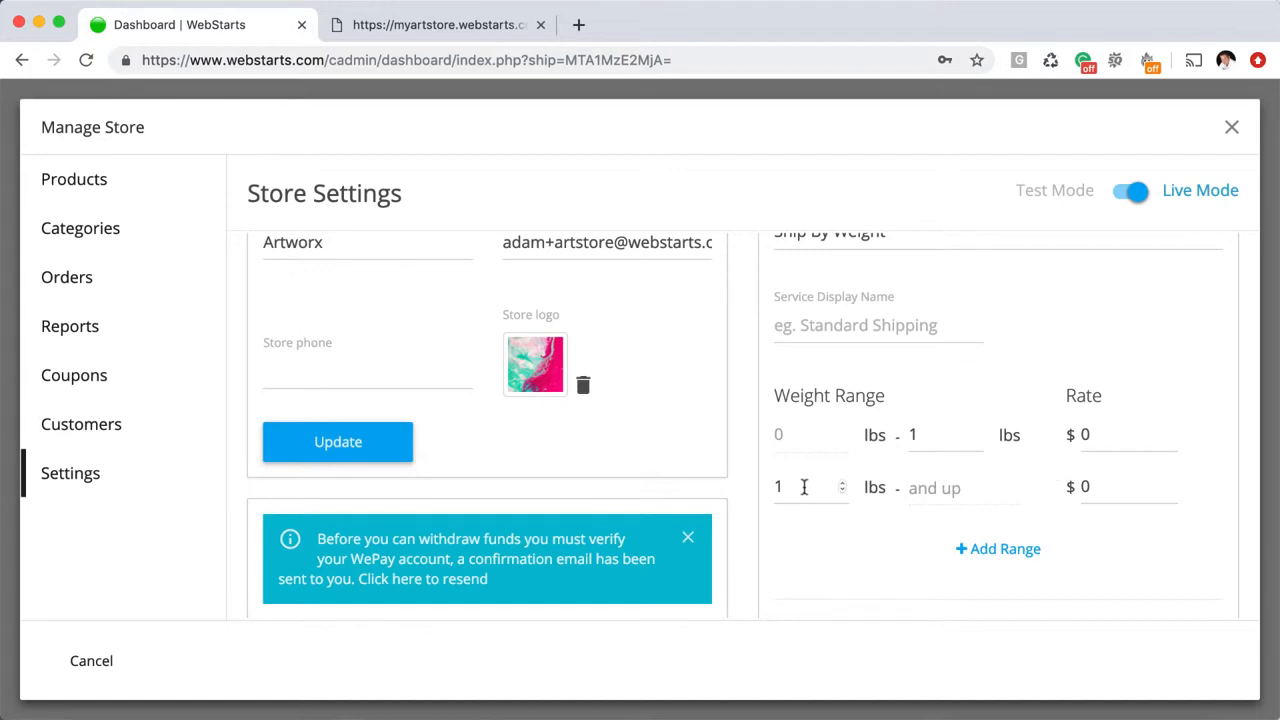
pyautogui.moveTo(1005, 495)
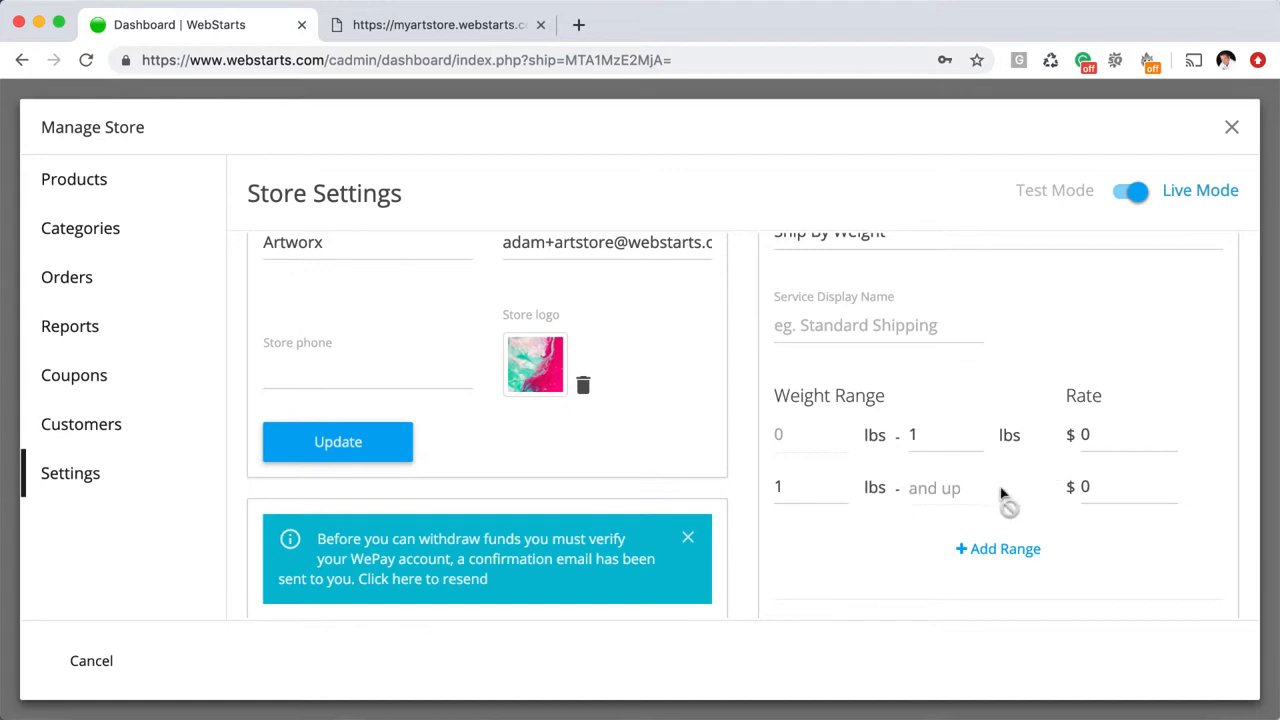
pyautogui.click(1120, 487)
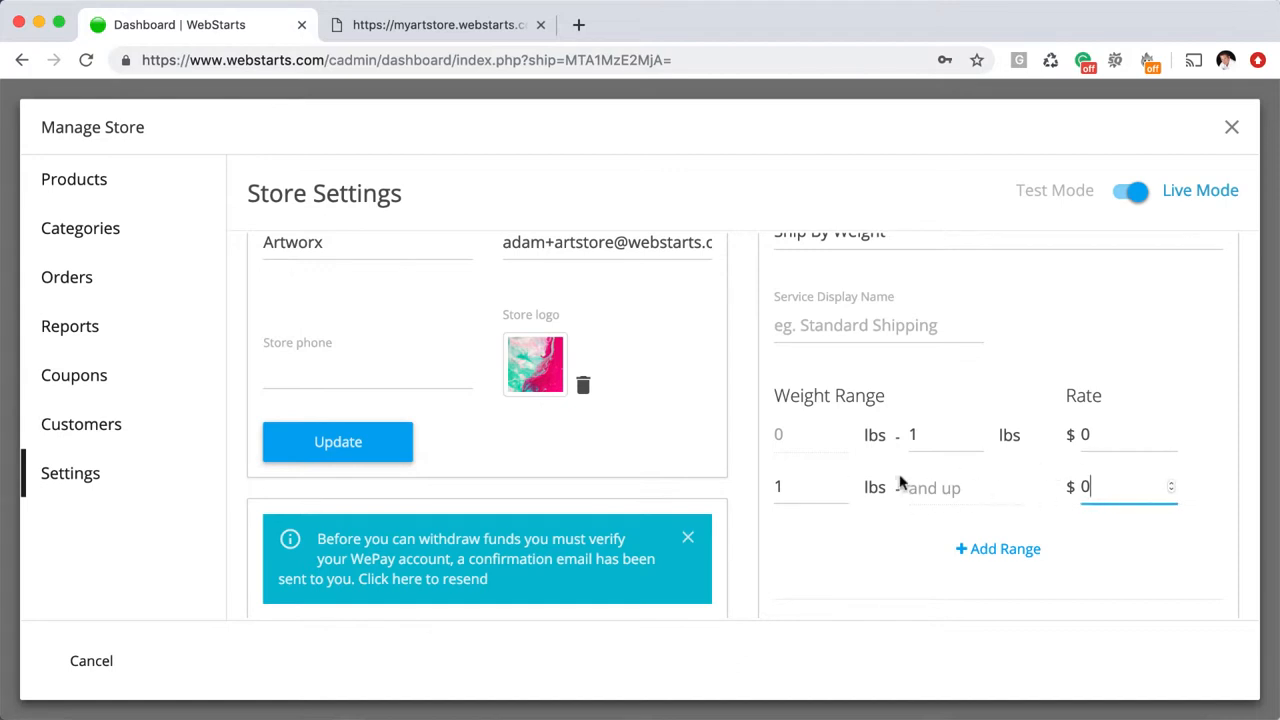
pyautogui.click(997, 548)
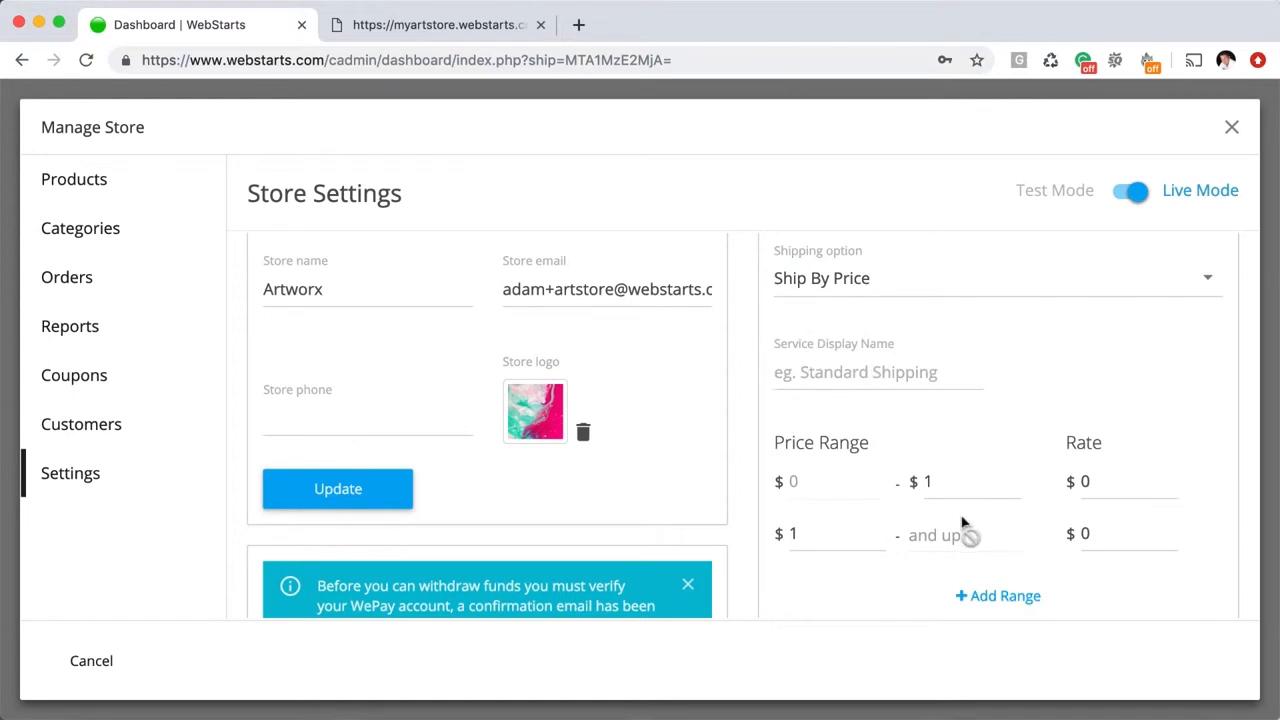
pyautogui.scroll(-3)
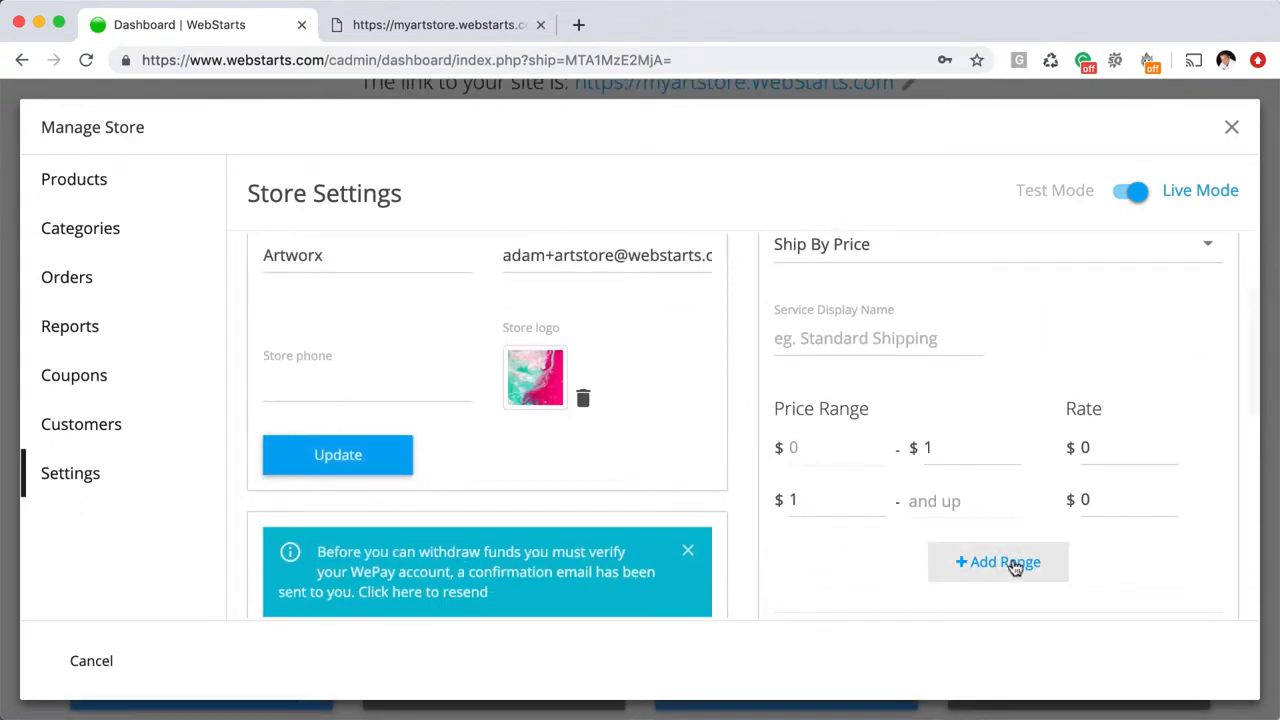
pyautogui.scroll(-3)
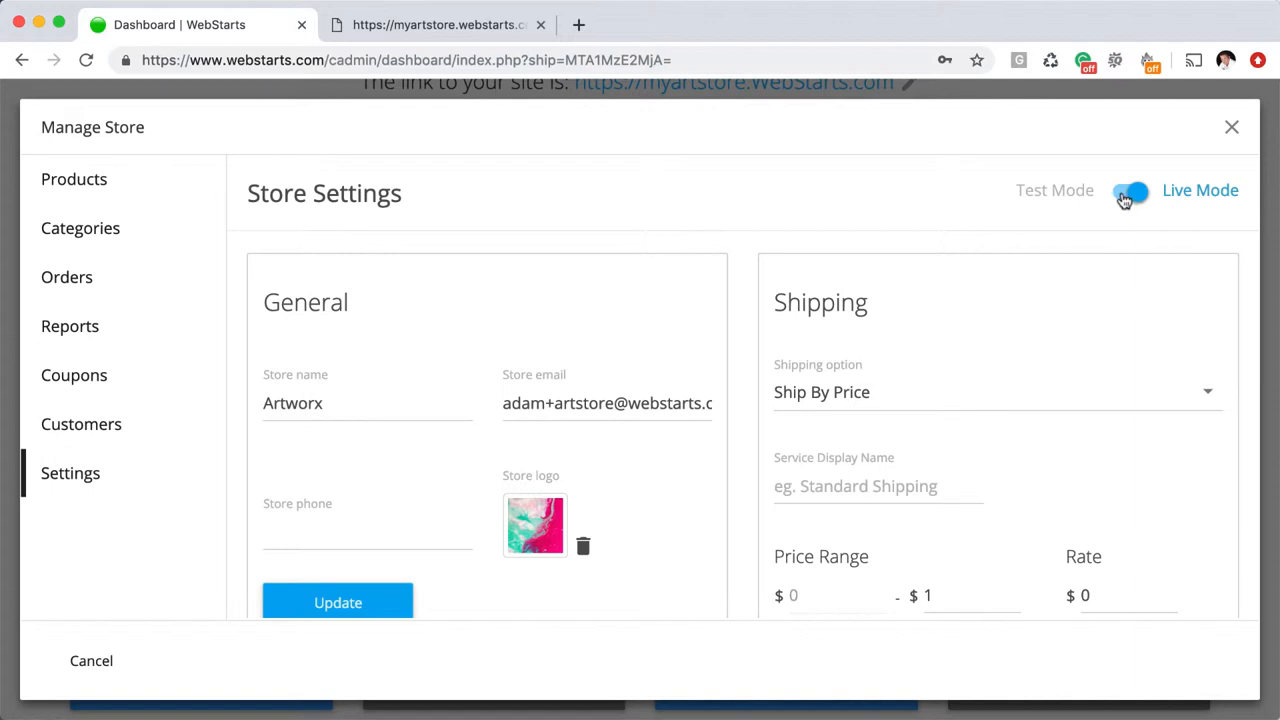
pyautogui.click(1130, 192)
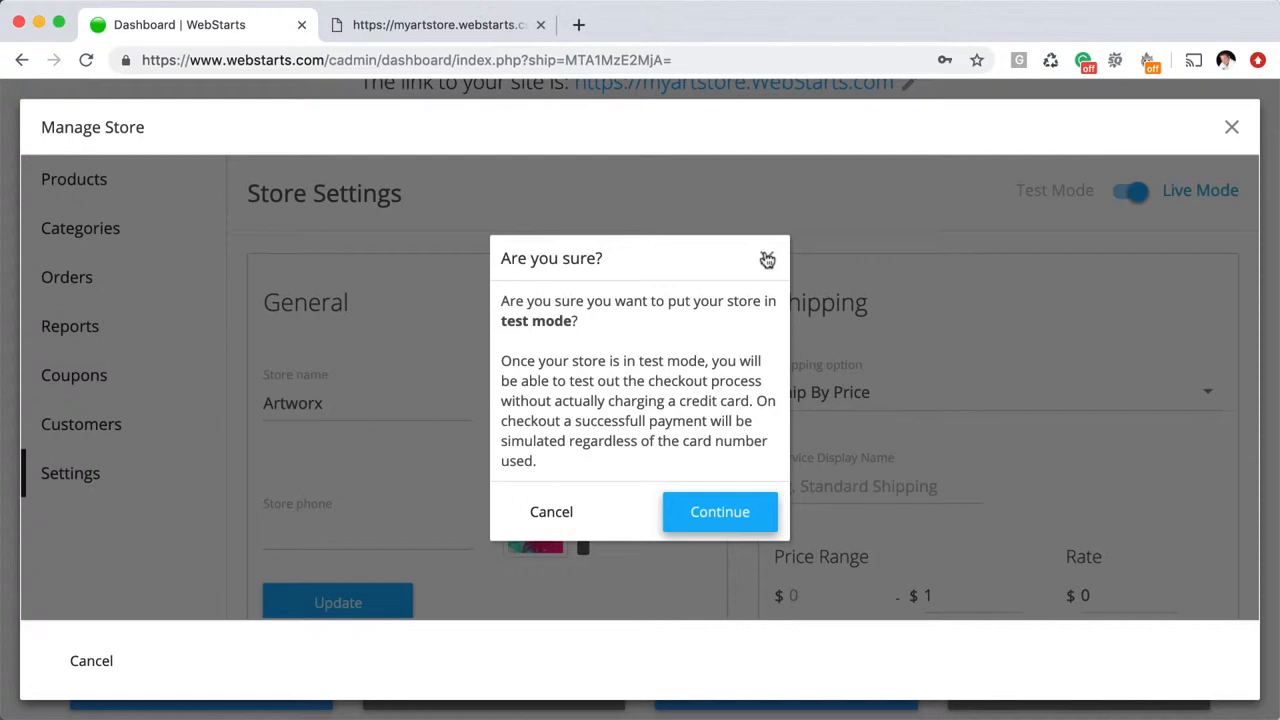
pyautogui.click(551, 511)
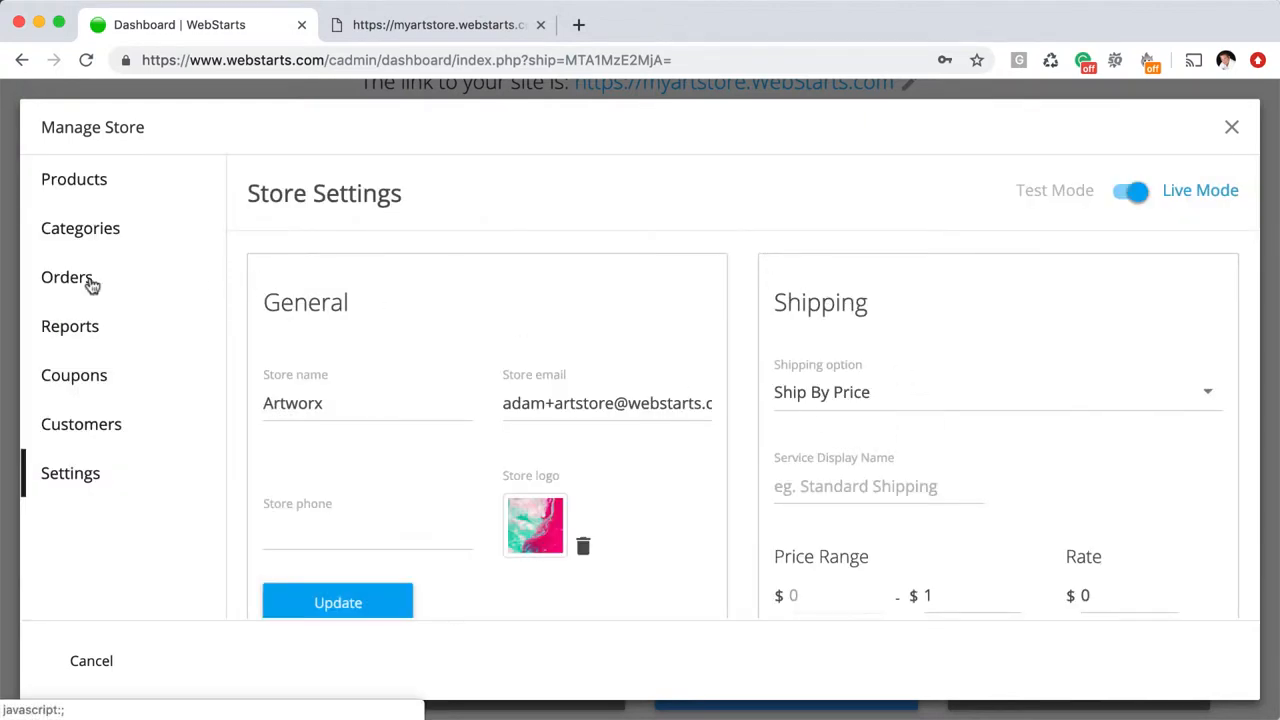
# Check the empty Orders and Coupons lists, then close Manage Store
pyautogui.click(67, 277)
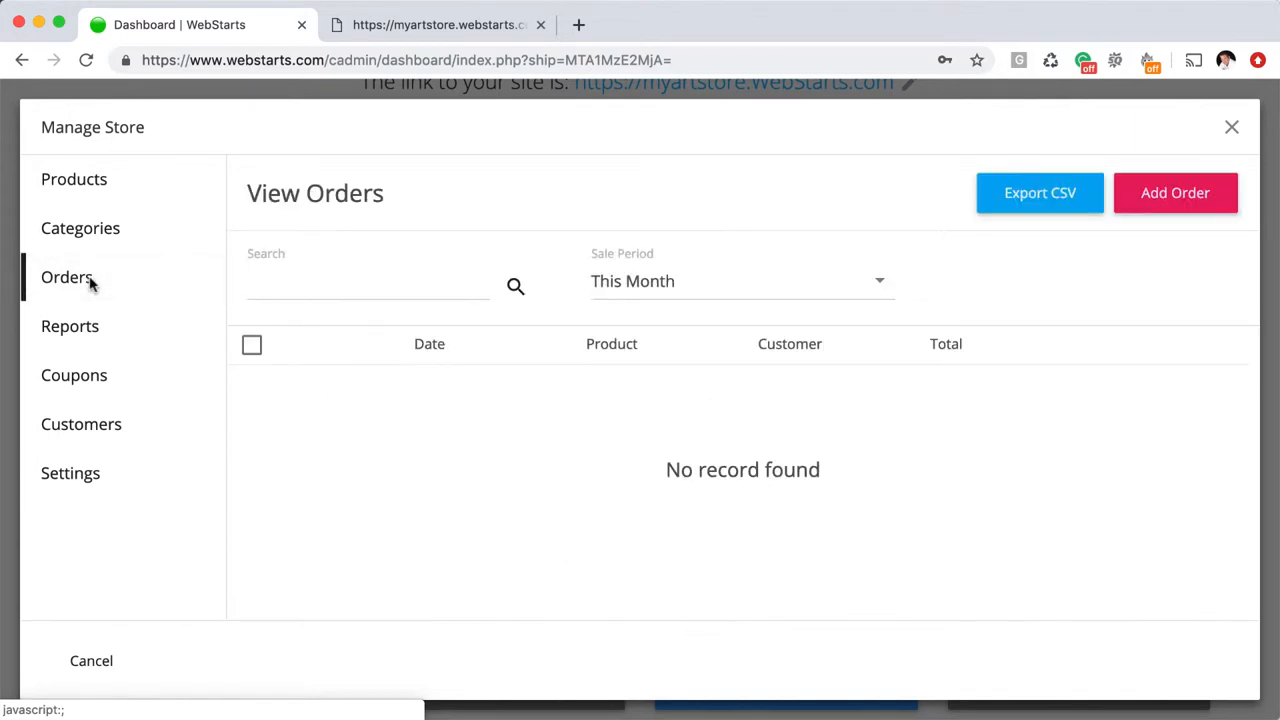
pyautogui.moveTo(363, 410)
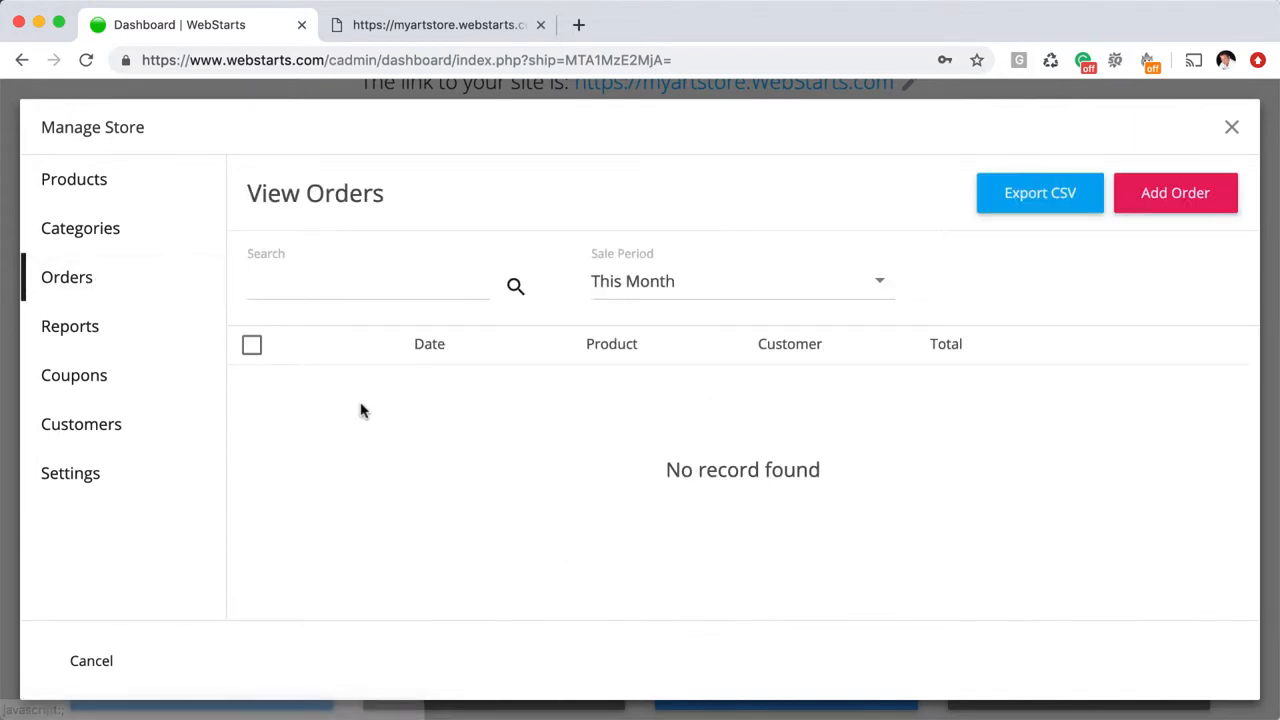
pyautogui.moveTo(724, 418)
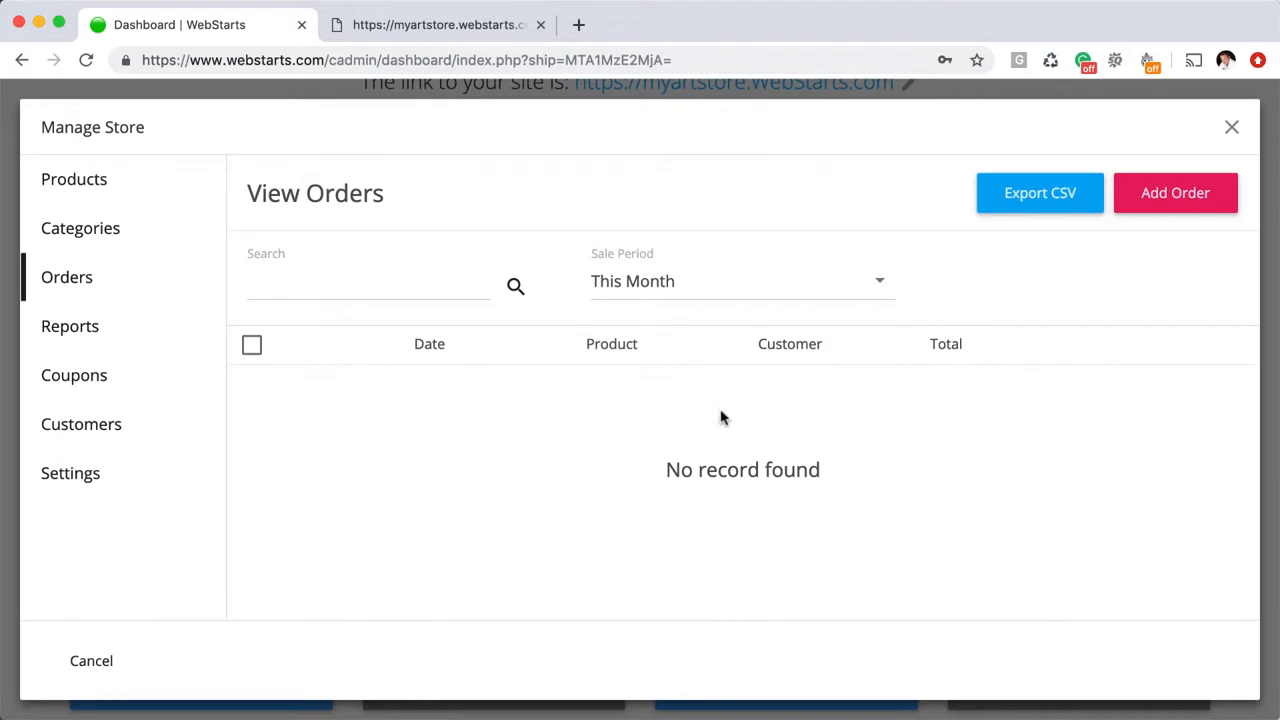
pyautogui.moveTo(531, 488)
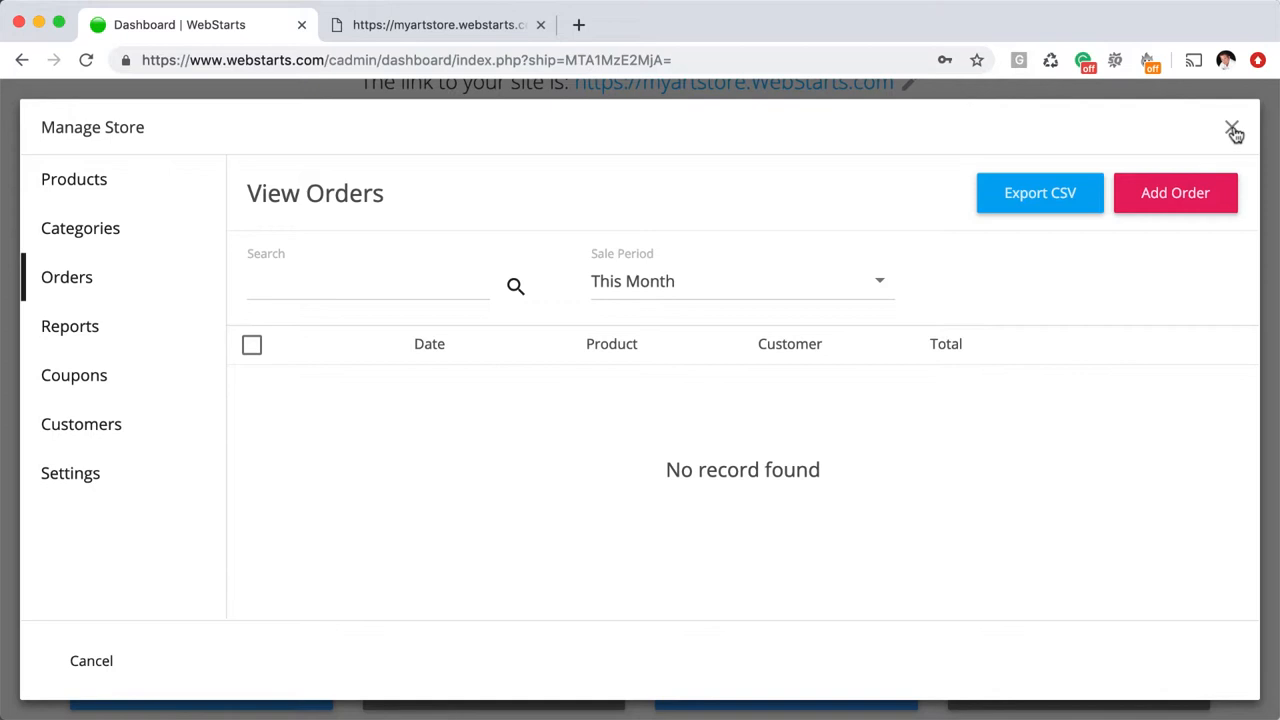
pyautogui.moveTo(1235, 132)
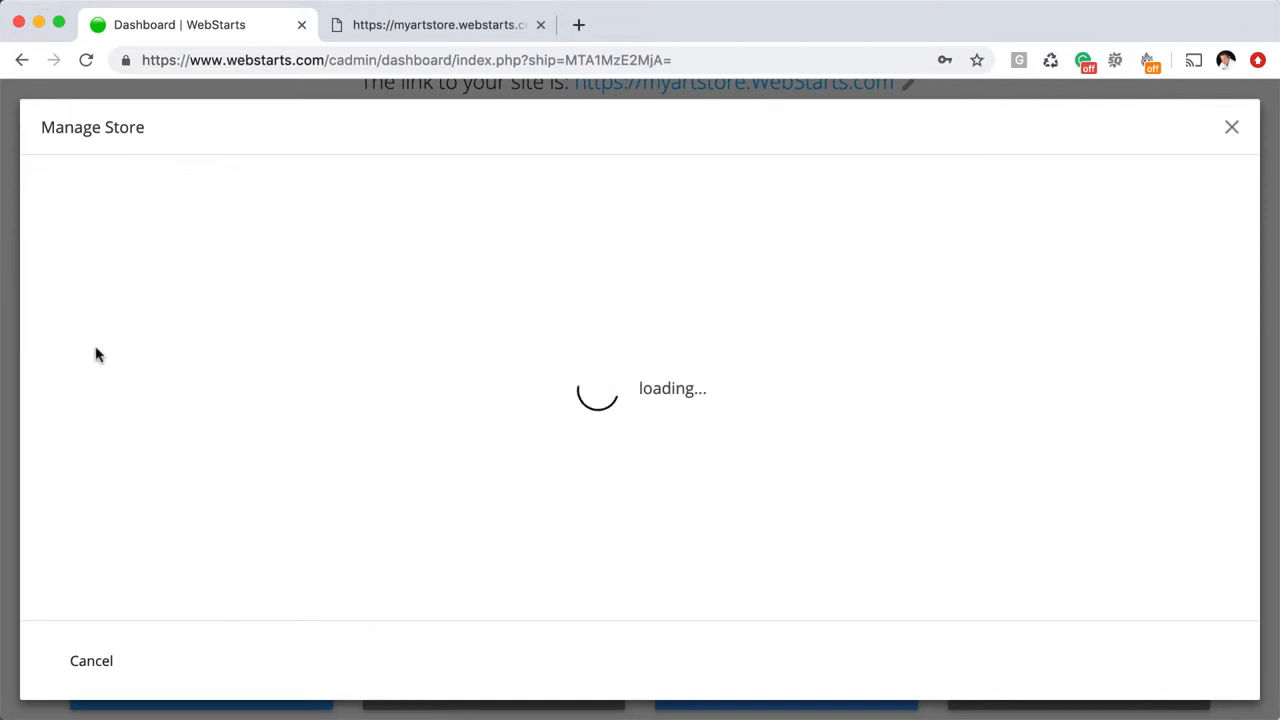
pyautogui.click(74, 375)
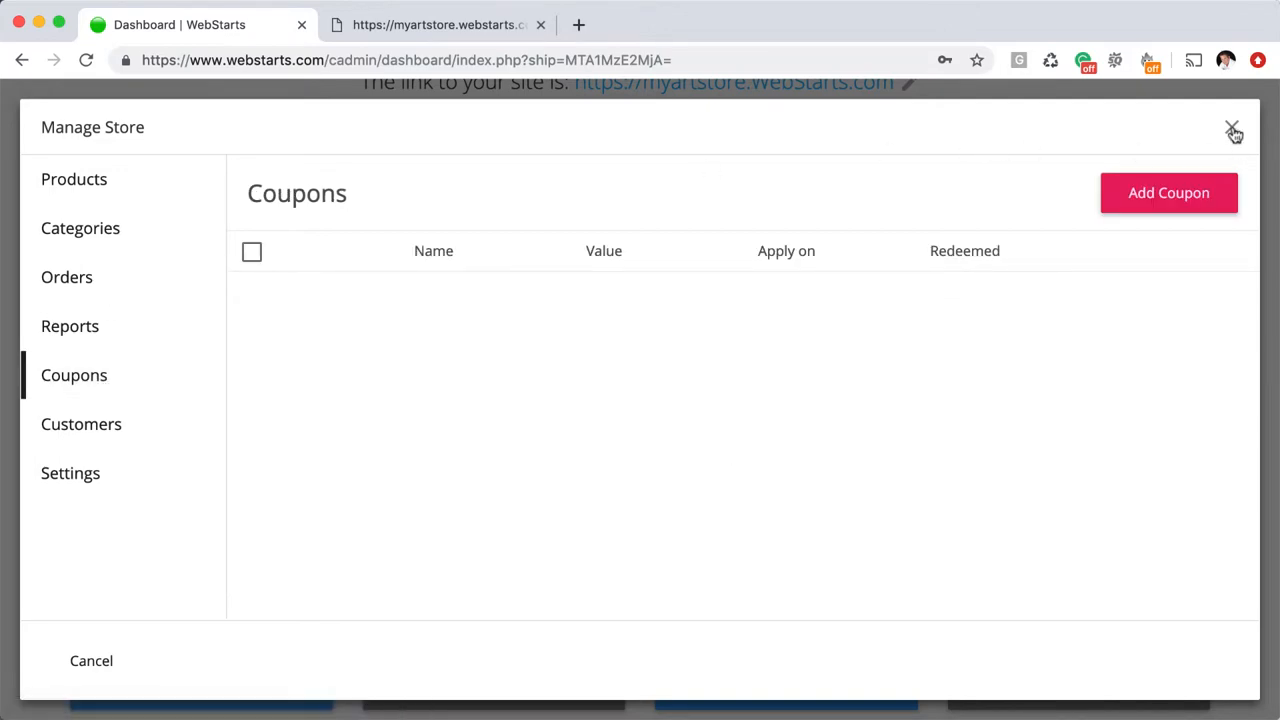
pyautogui.click(1233, 131)
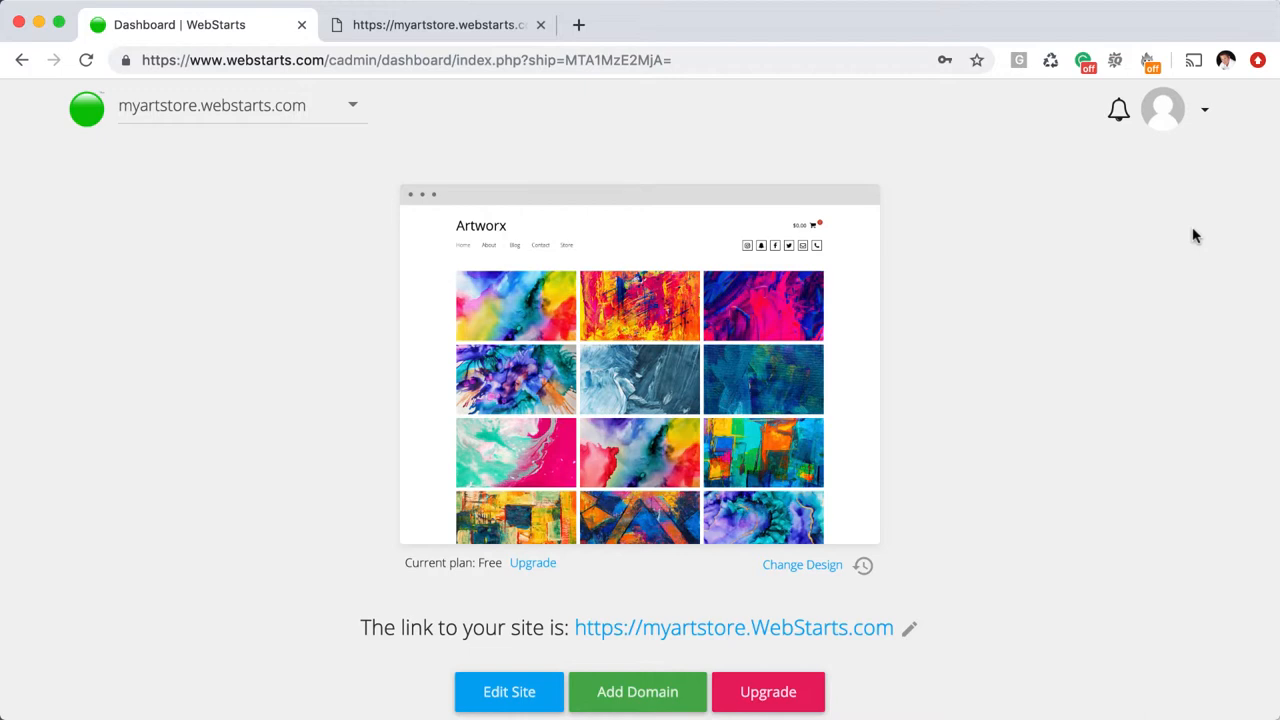
pyautogui.moveTo(989, 303)
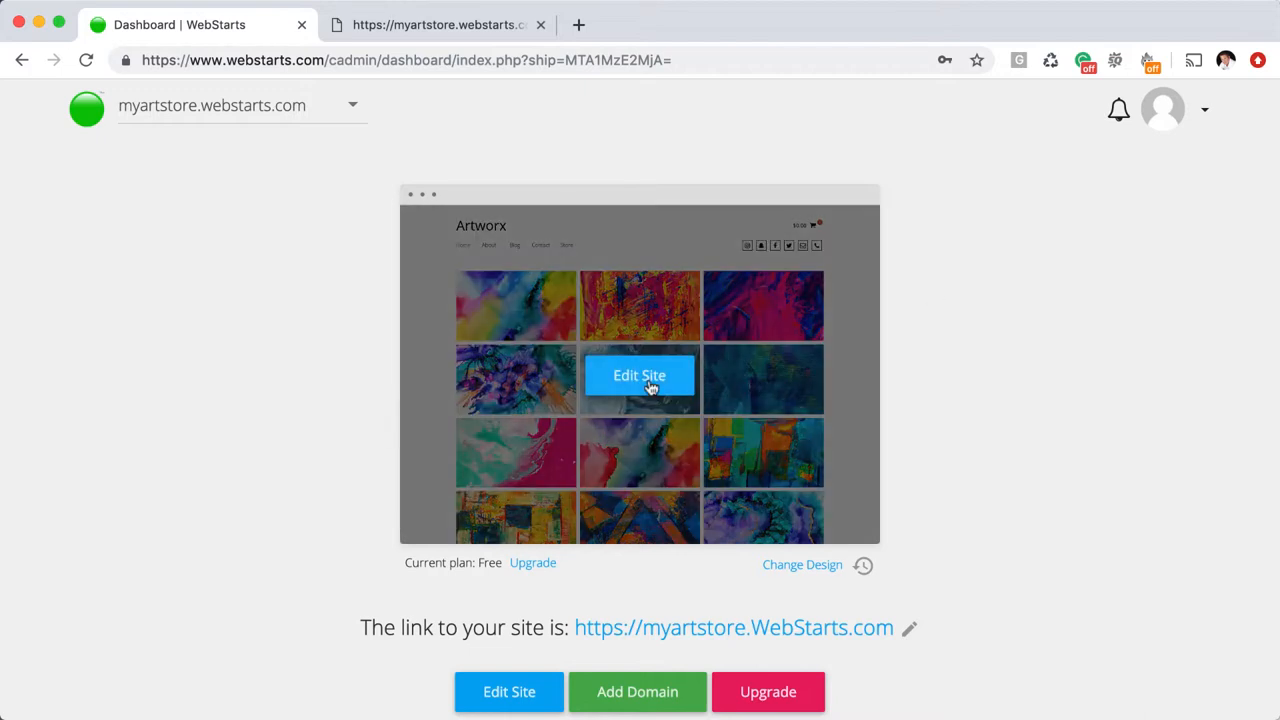
# Launch the editor on the Artworx site from its preview's Edit Site button
pyautogui.click(639, 375)
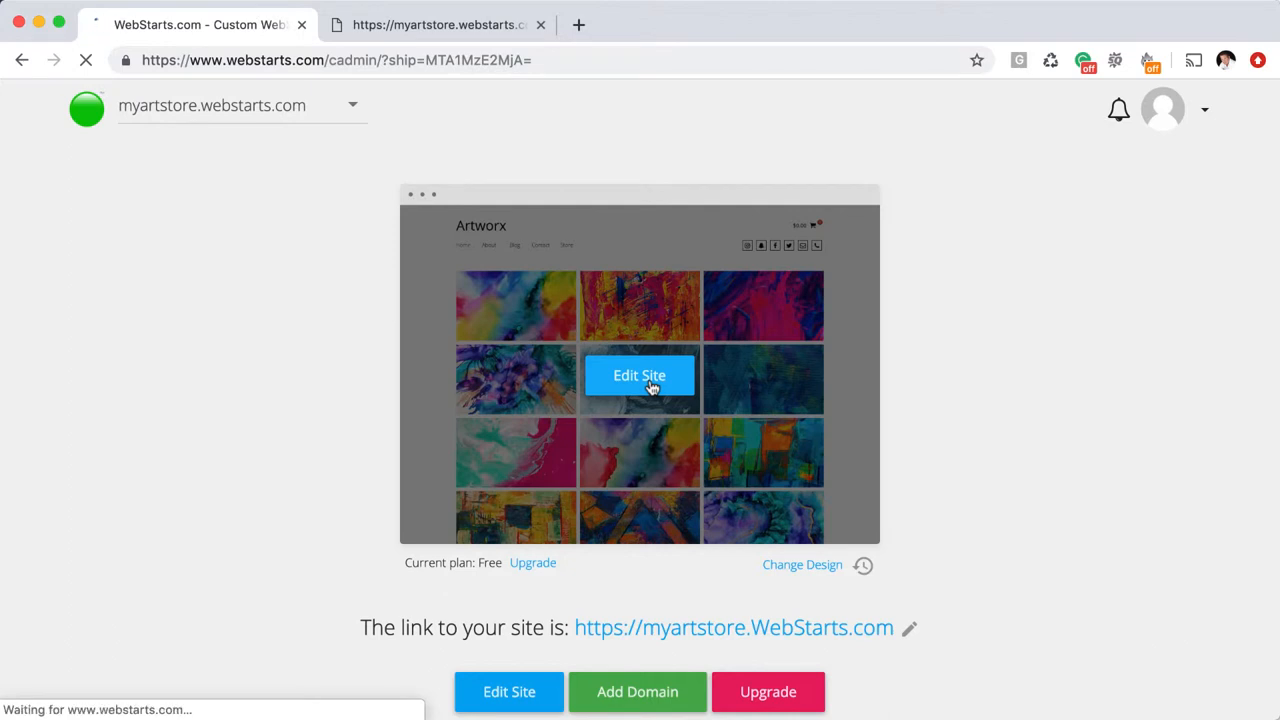
pyautogui.click(639, 375)
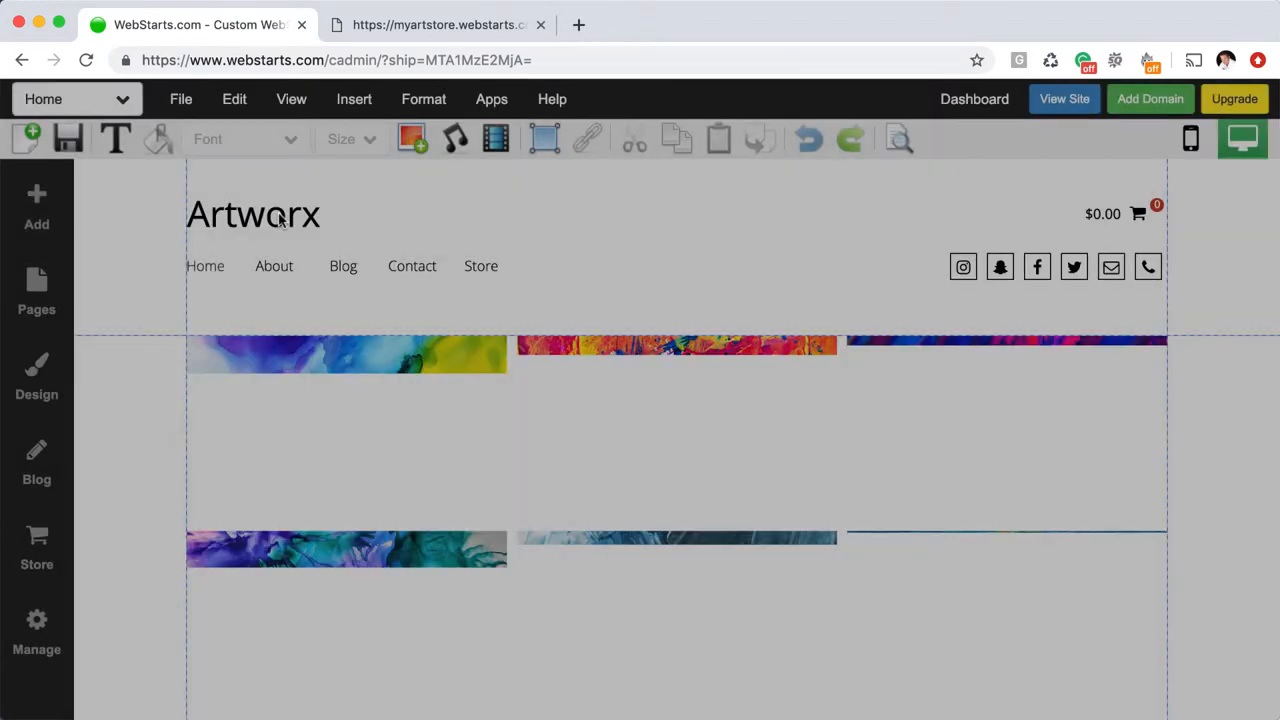
pyautogui.click(253, 214)
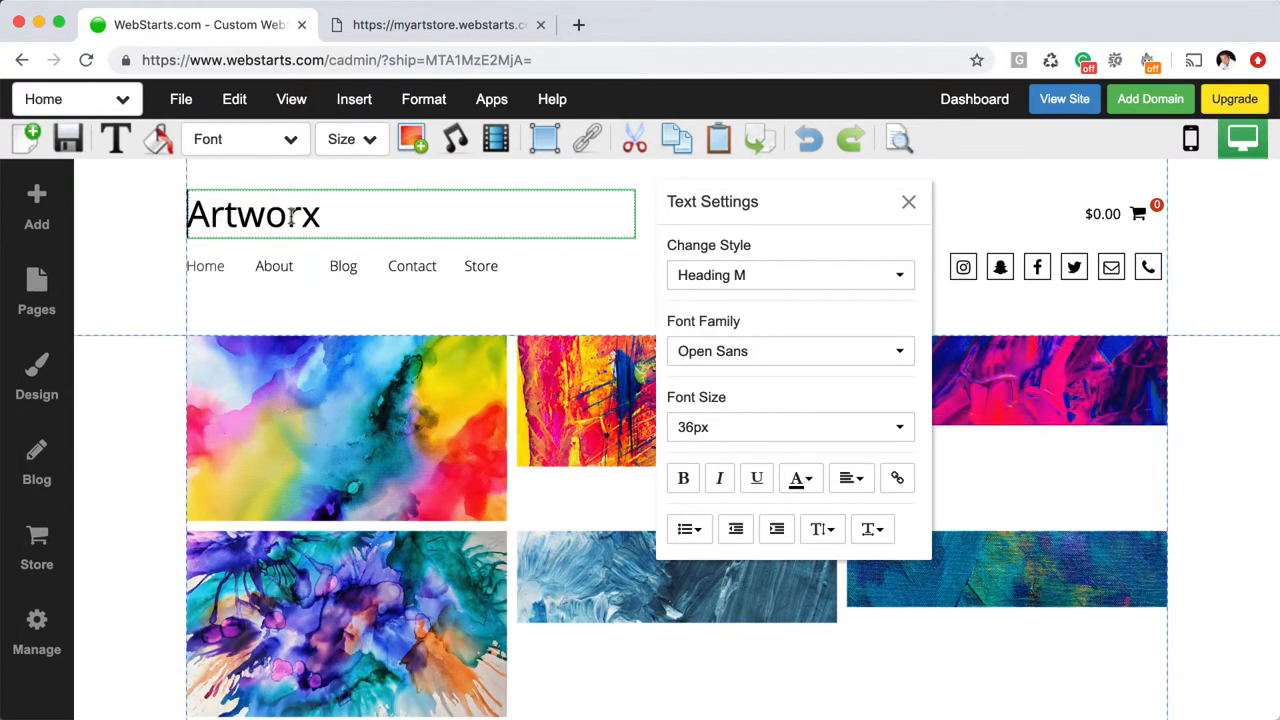
pyautogui.tripleClick(252, 213)
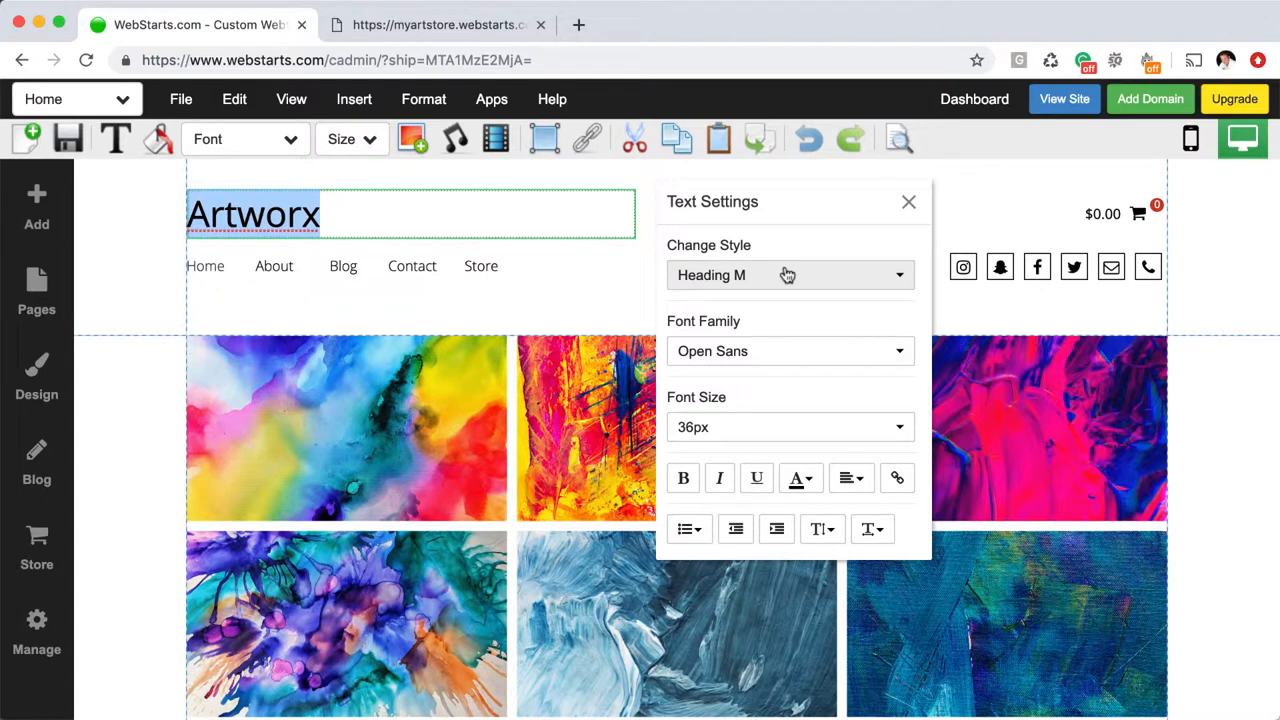
pyautogui.moveTo(709, 480)
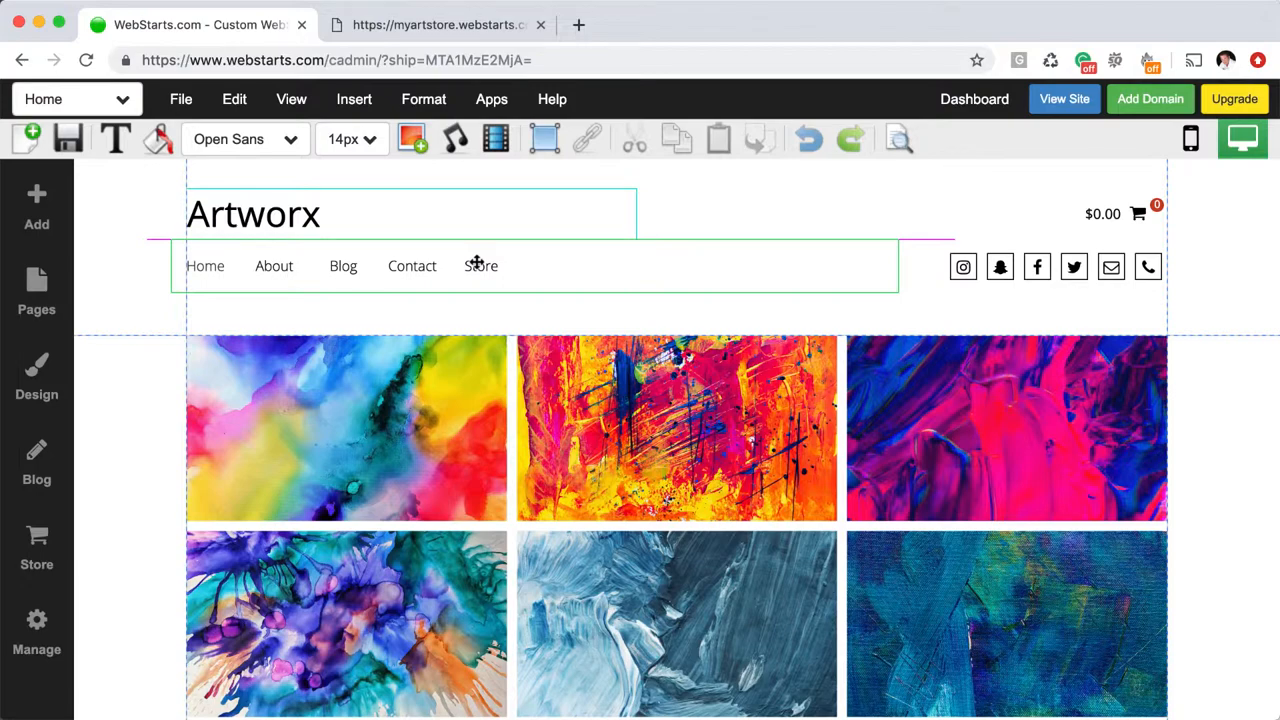
pyautogui.click(481, 265)
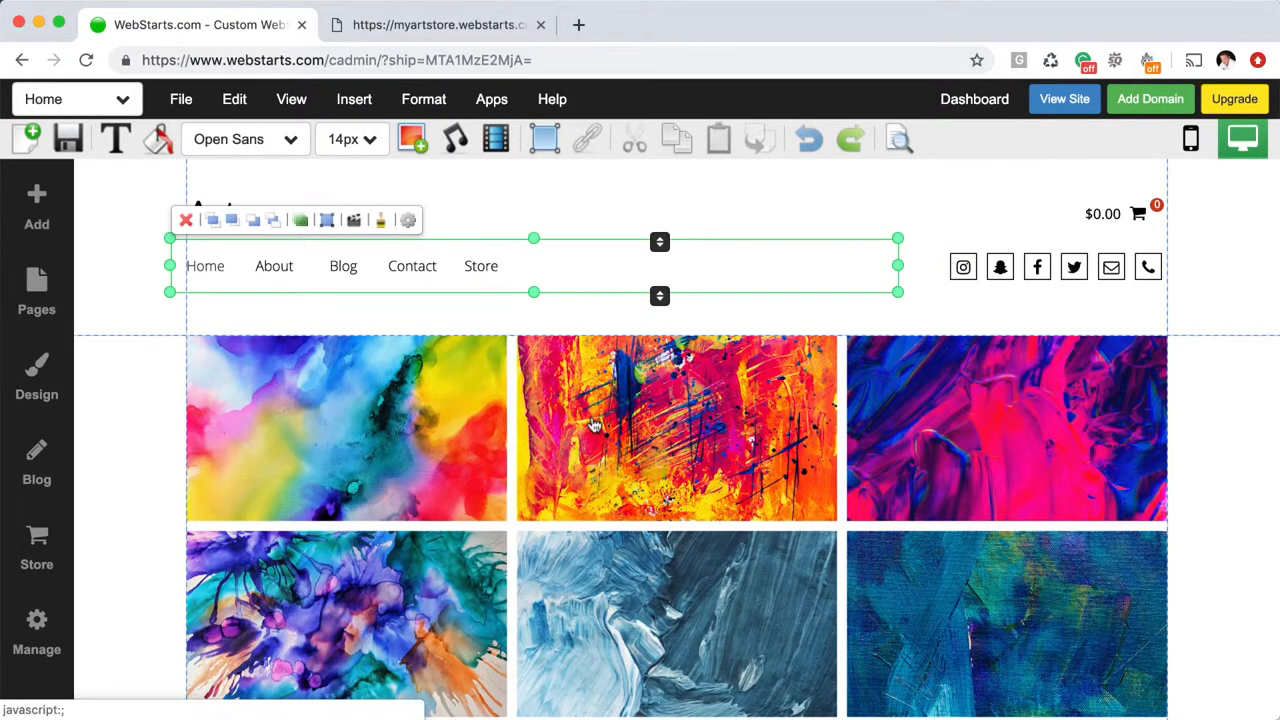
pyautogui.scroll(-3)
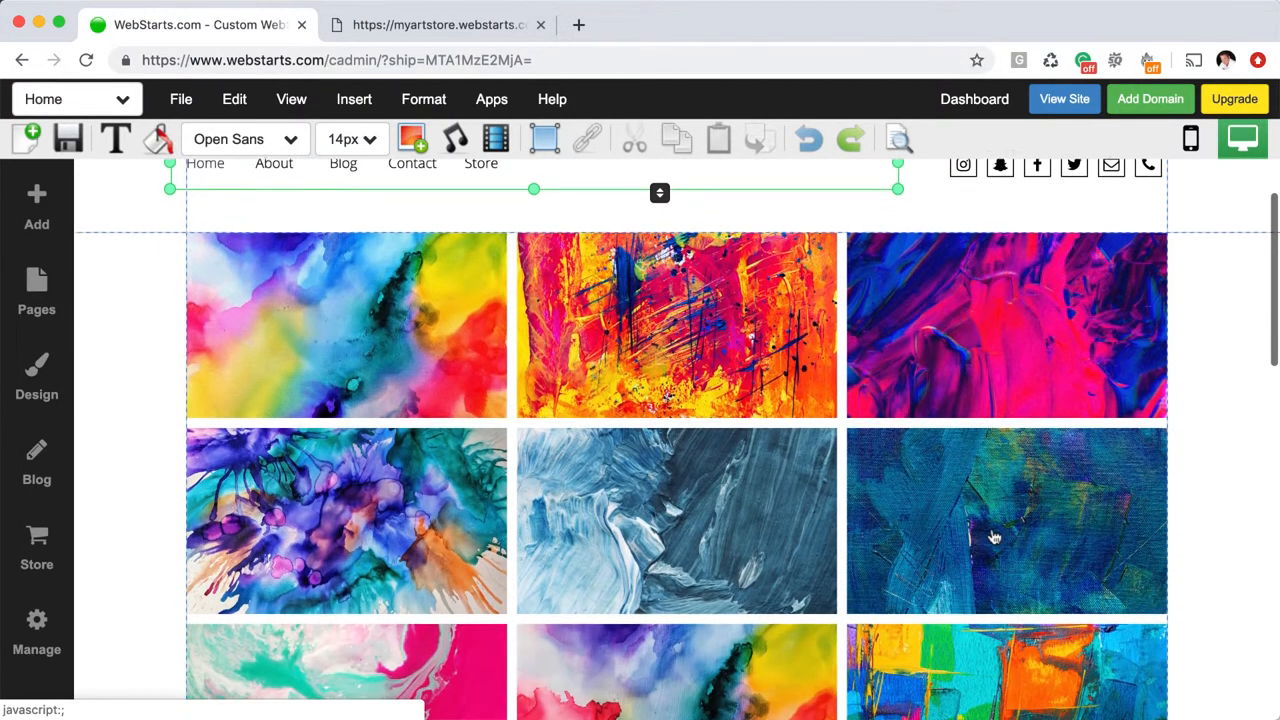
pyautogui.scroll(-3)
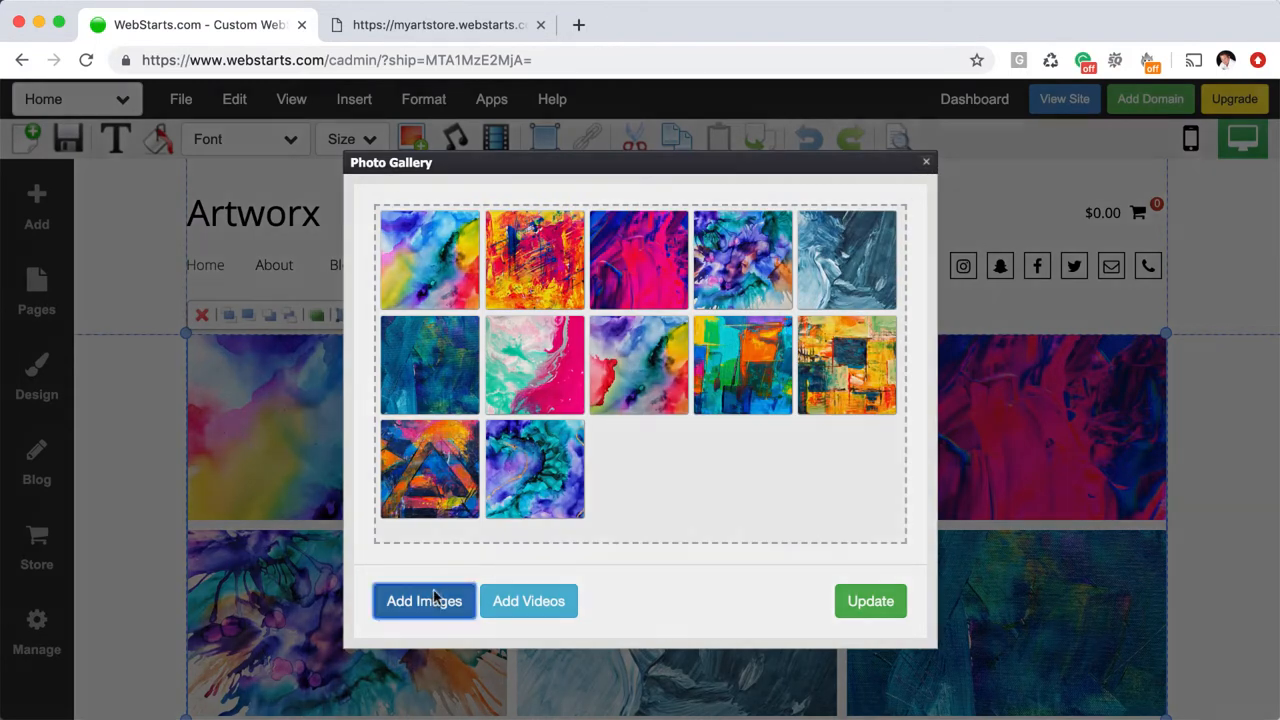
pyautogui.click(423, 601)
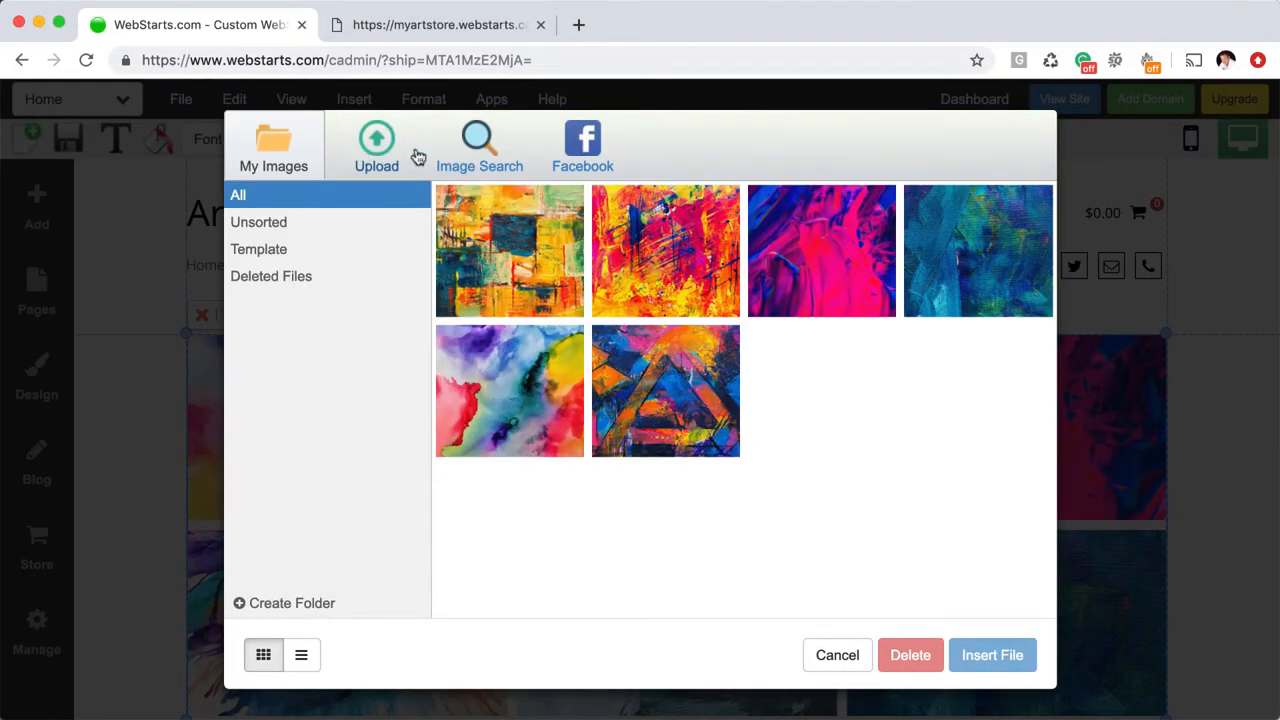
pyautogui.click(479, 145)
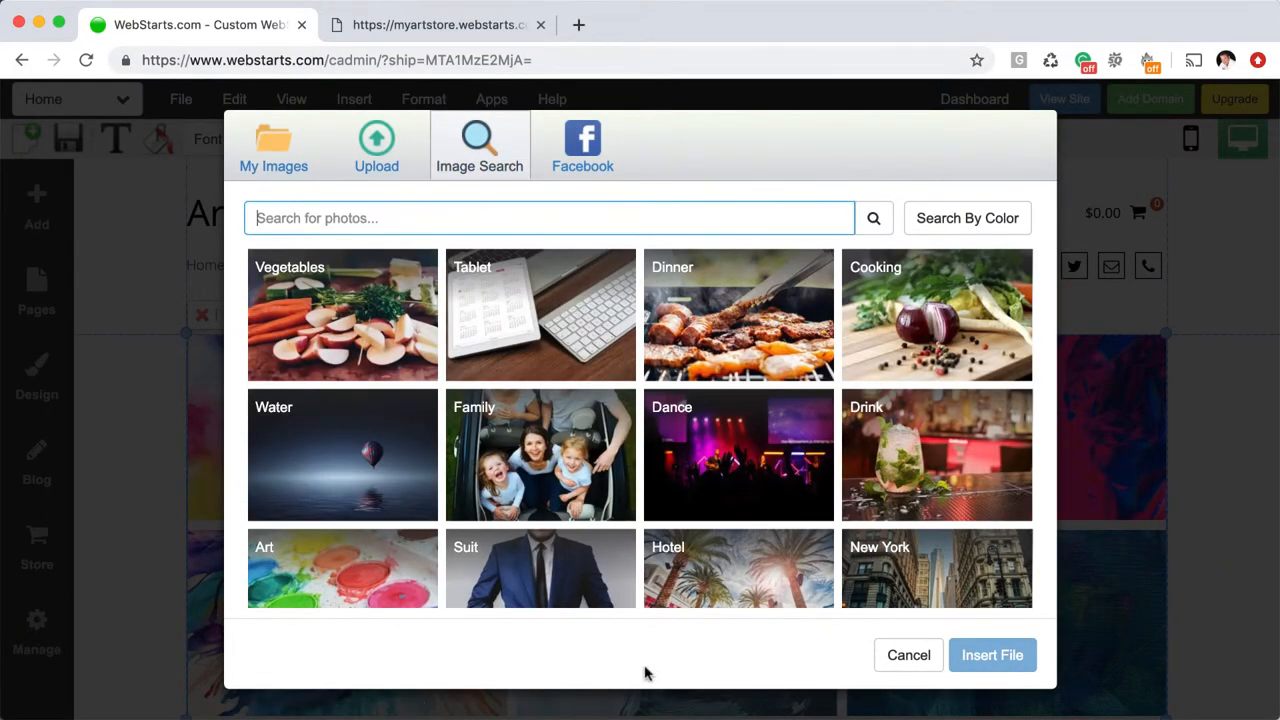
pyautogui.click(575, 218)
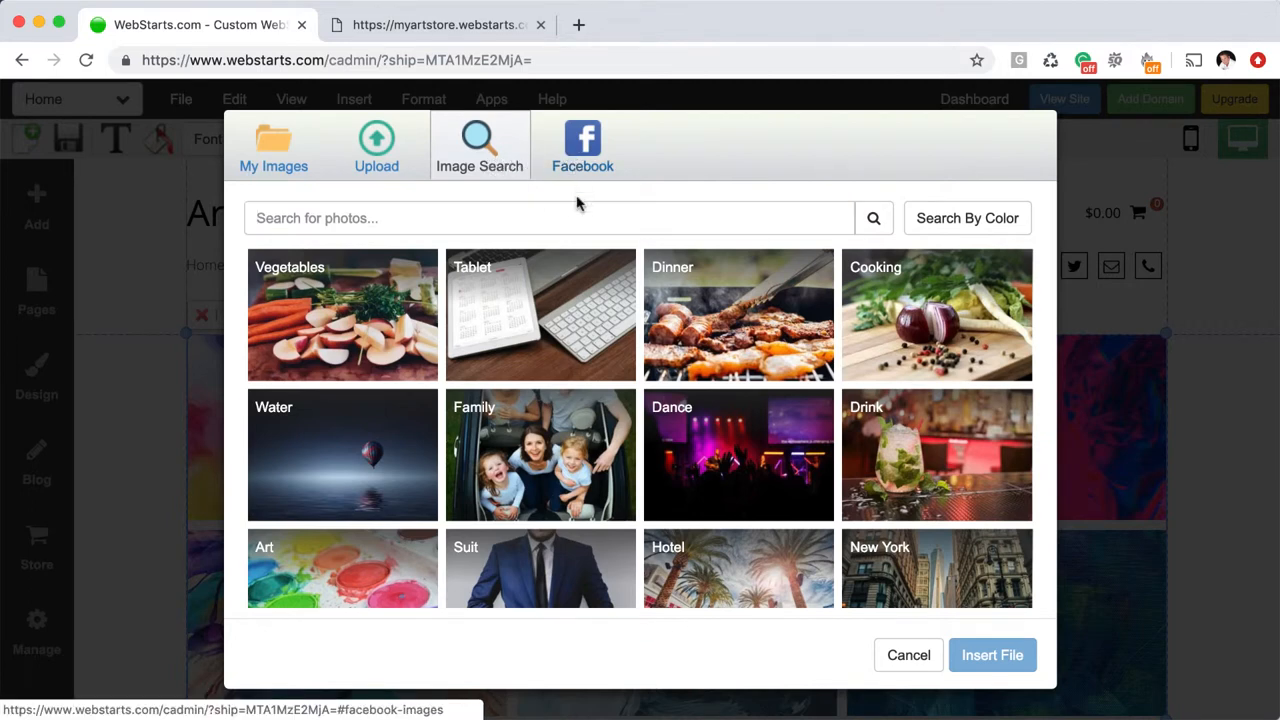
pyautogui.click(583, 145)
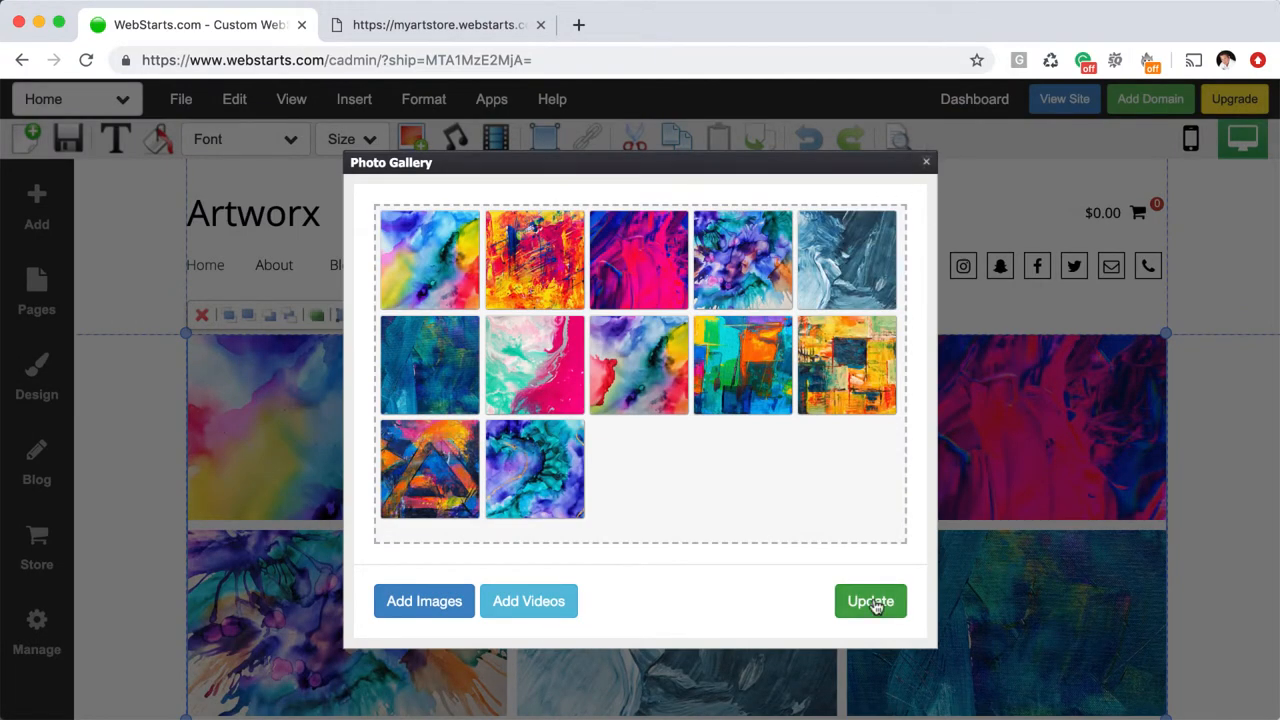
pyautogui.click(869, 601)
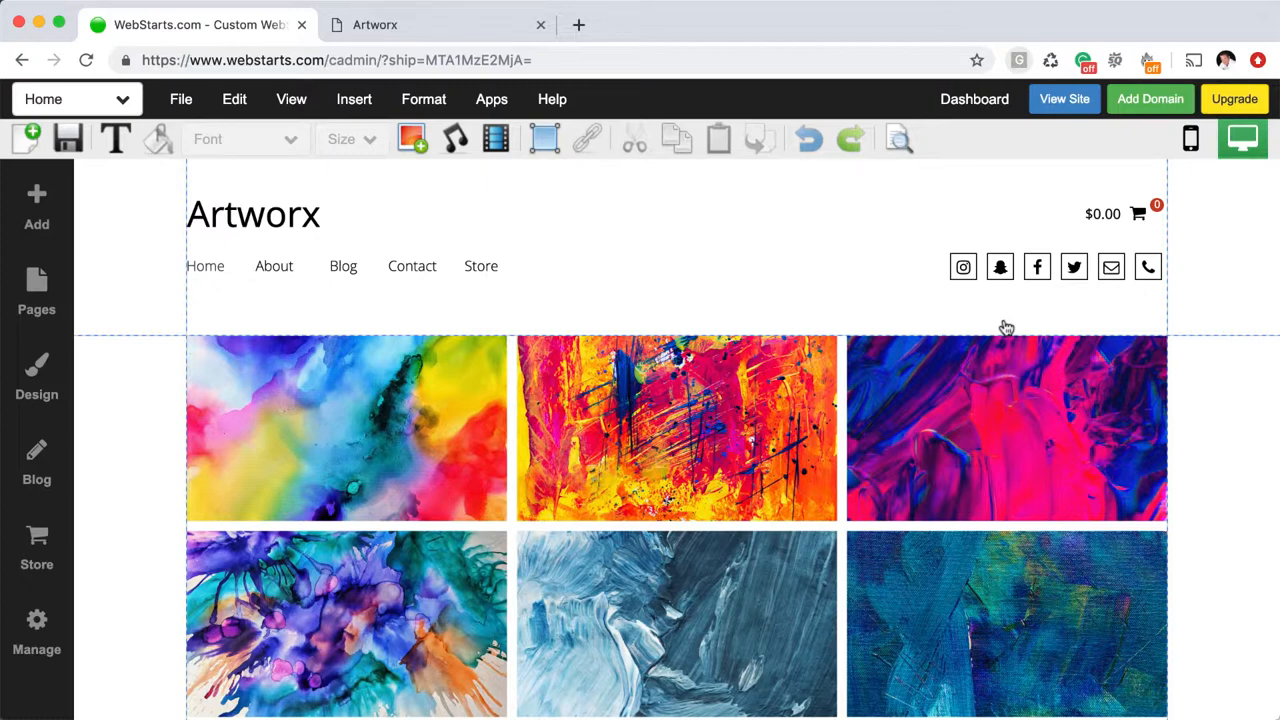
pyautogui.moveTo(1113, 328)
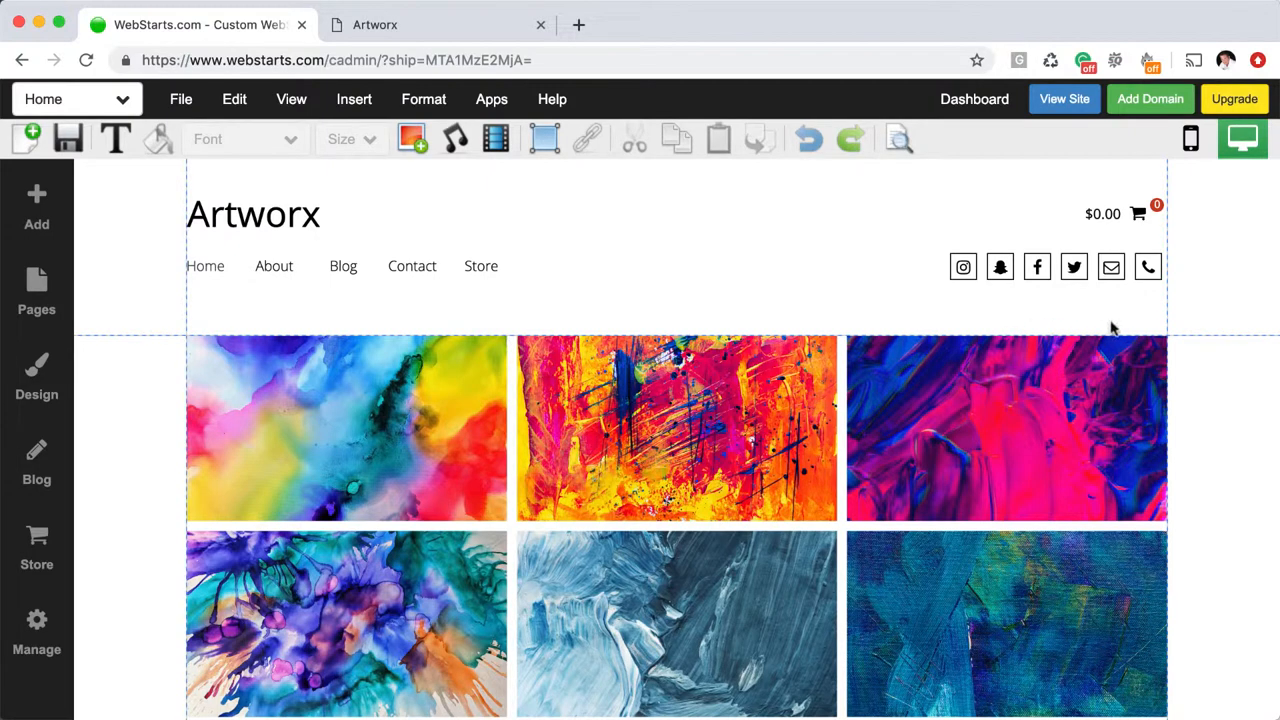
pyautogui.moveTo(130, 230)
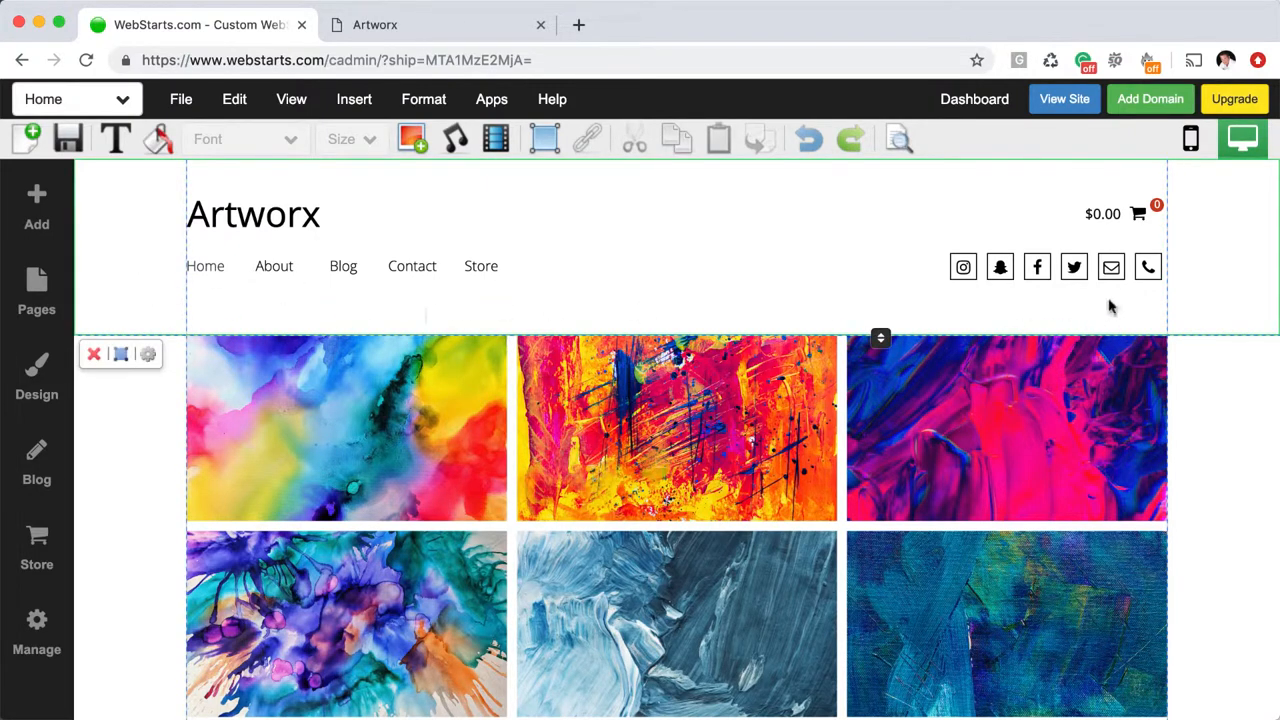
pyautogui.moveTo(1203, 317)
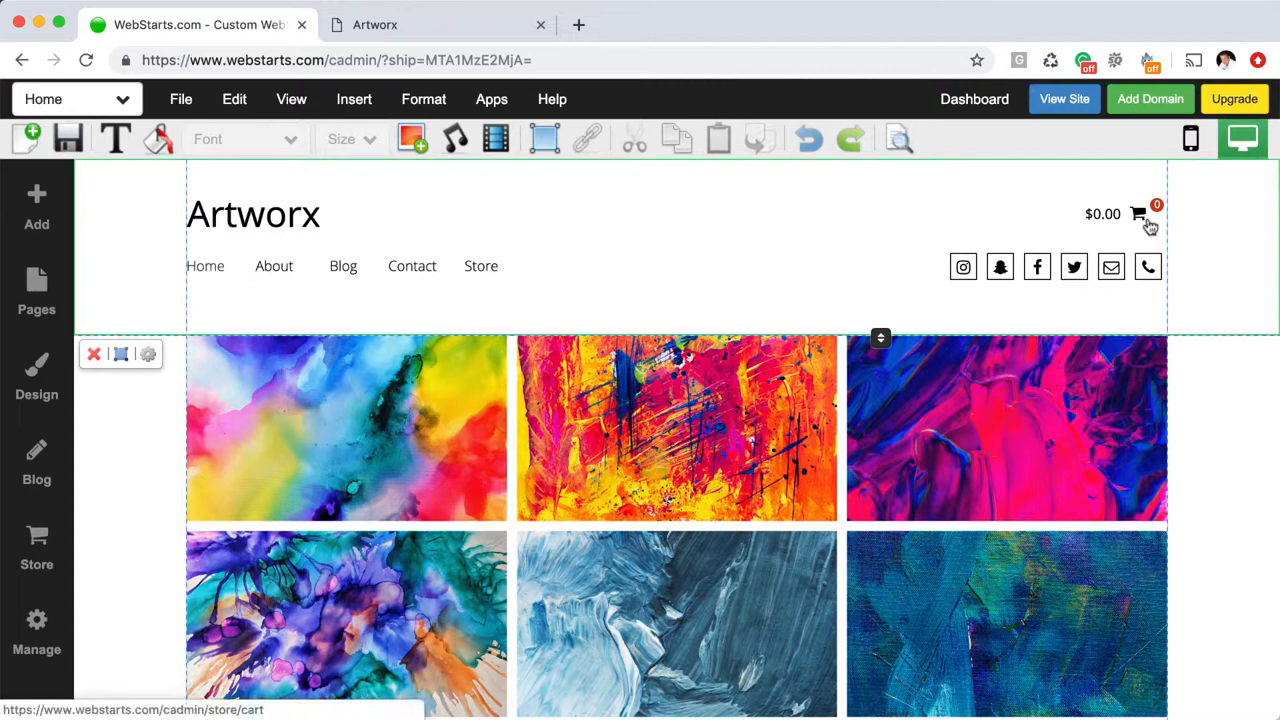
pyautogui.moveTo(388, 195)
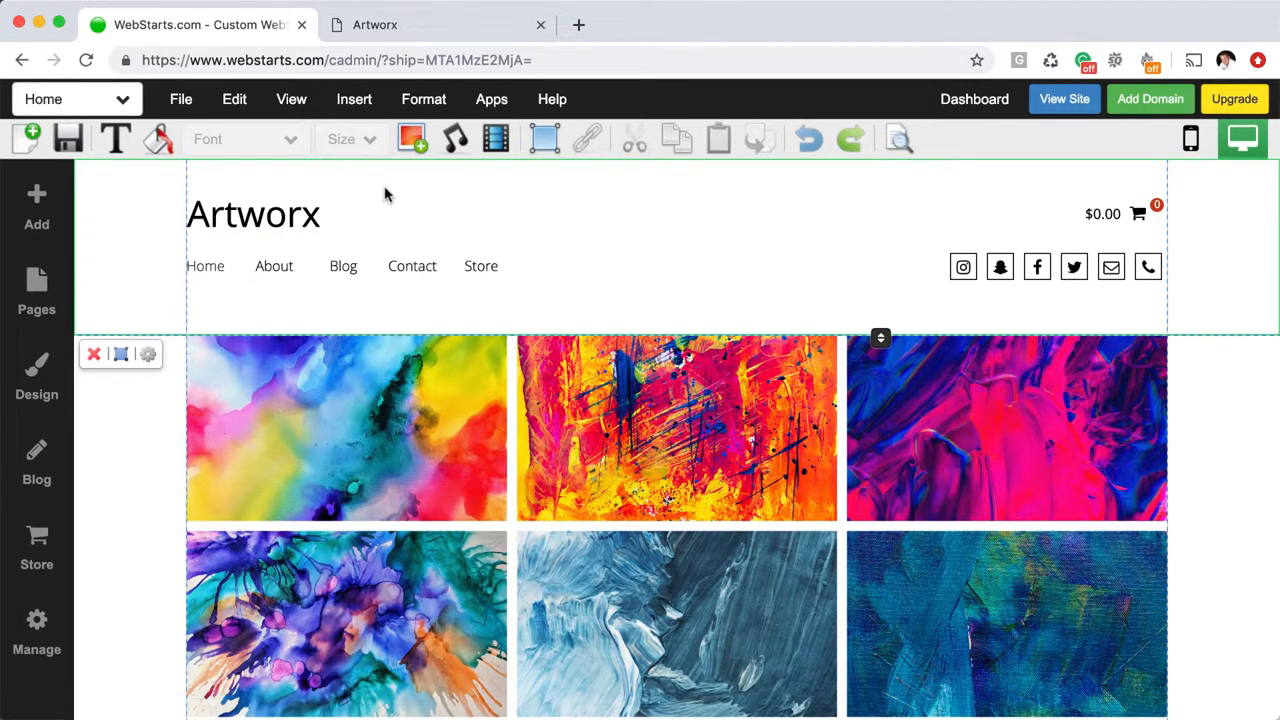
pyautogui.moveTo(380, 272)
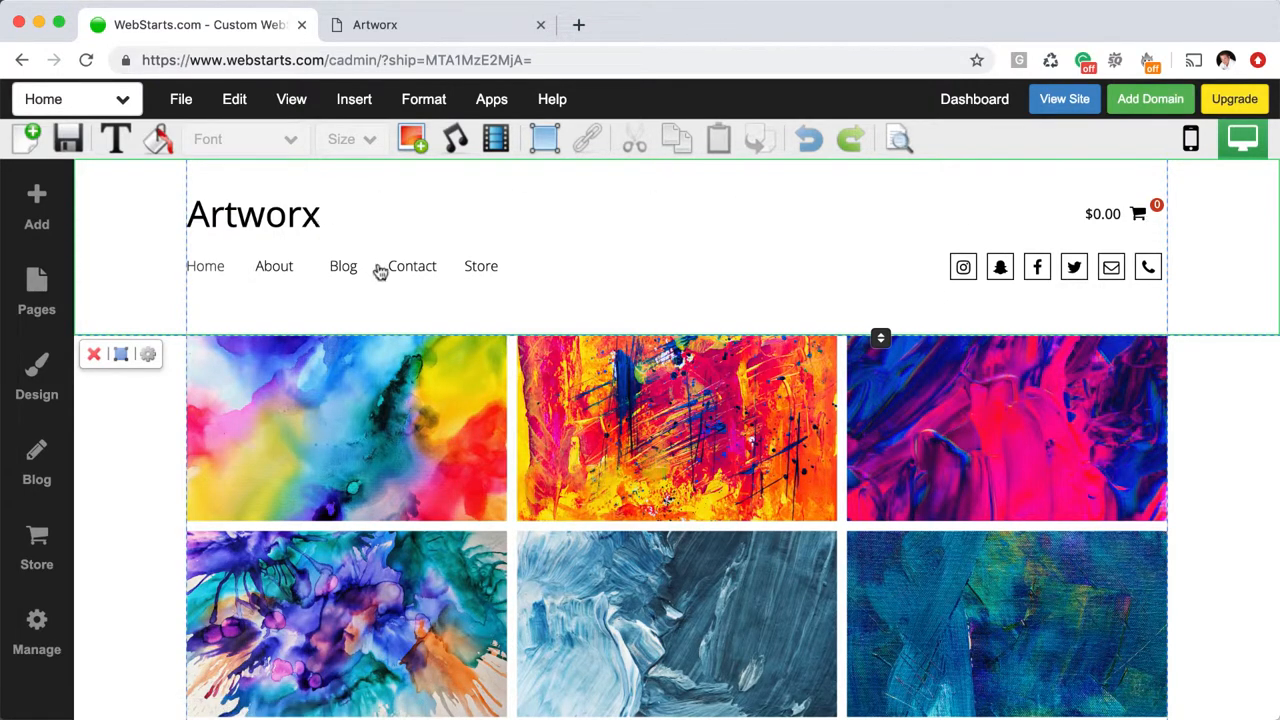
pyautogui.moveTo(1123, 220)
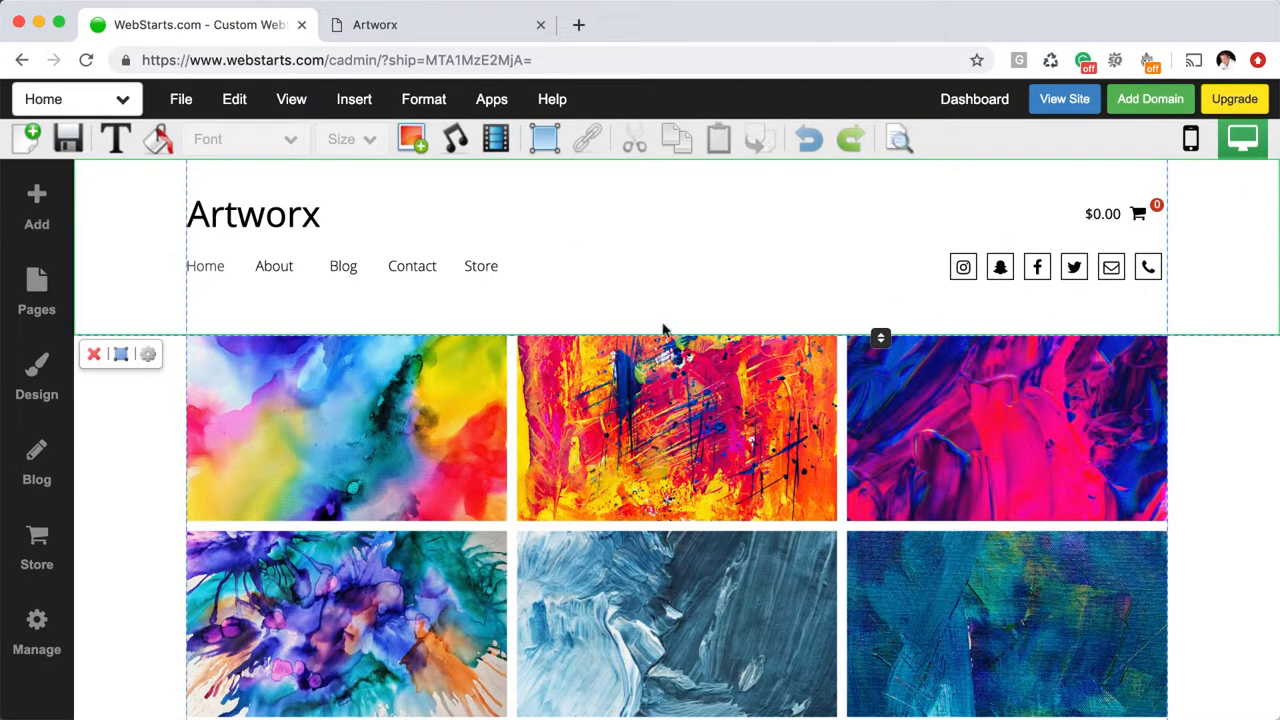
pyautogui.moveTo(291, 99)
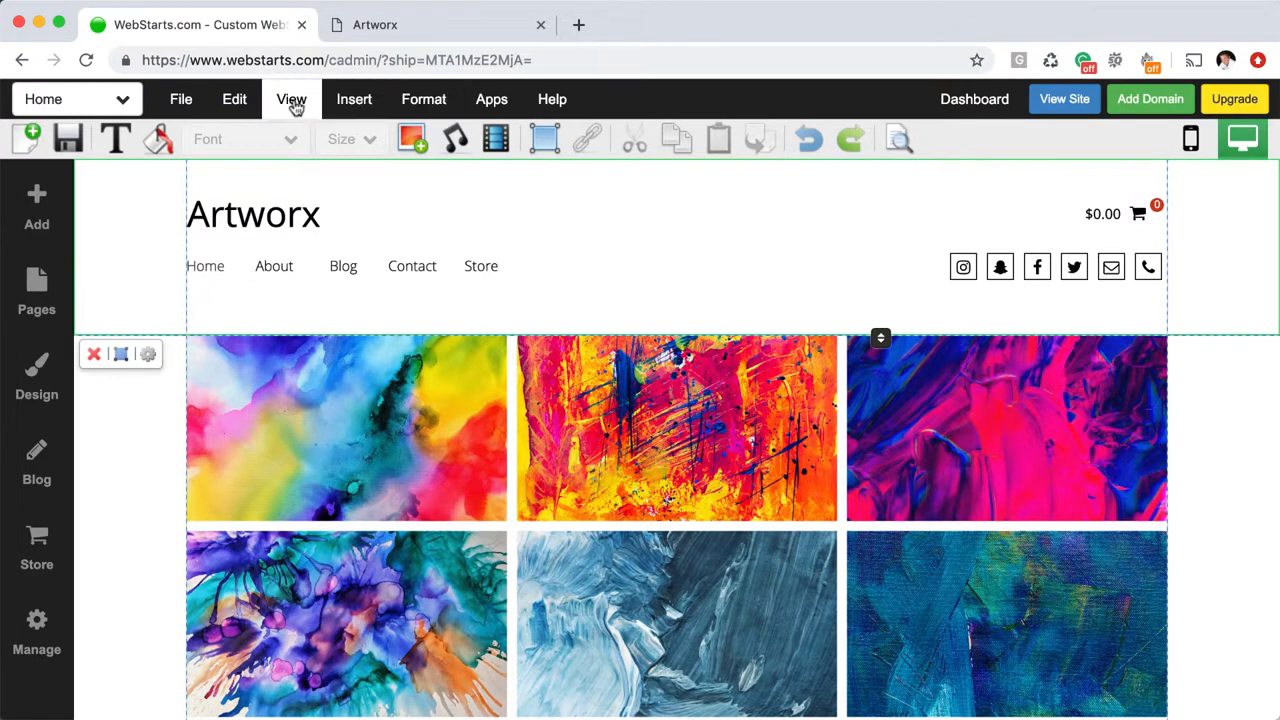
pyautogui.click(291, 99)
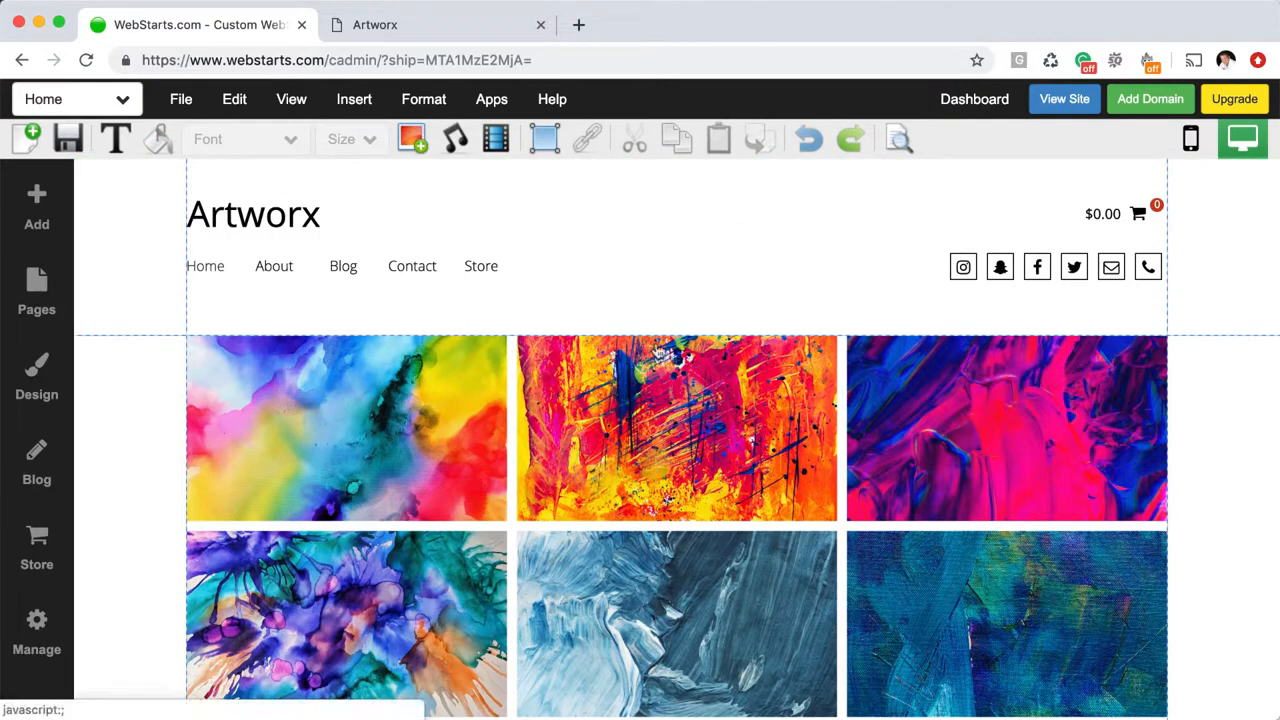
# Insert a plain box and place it below the signup form's Full Name field
pyautogui.scroll(-3)
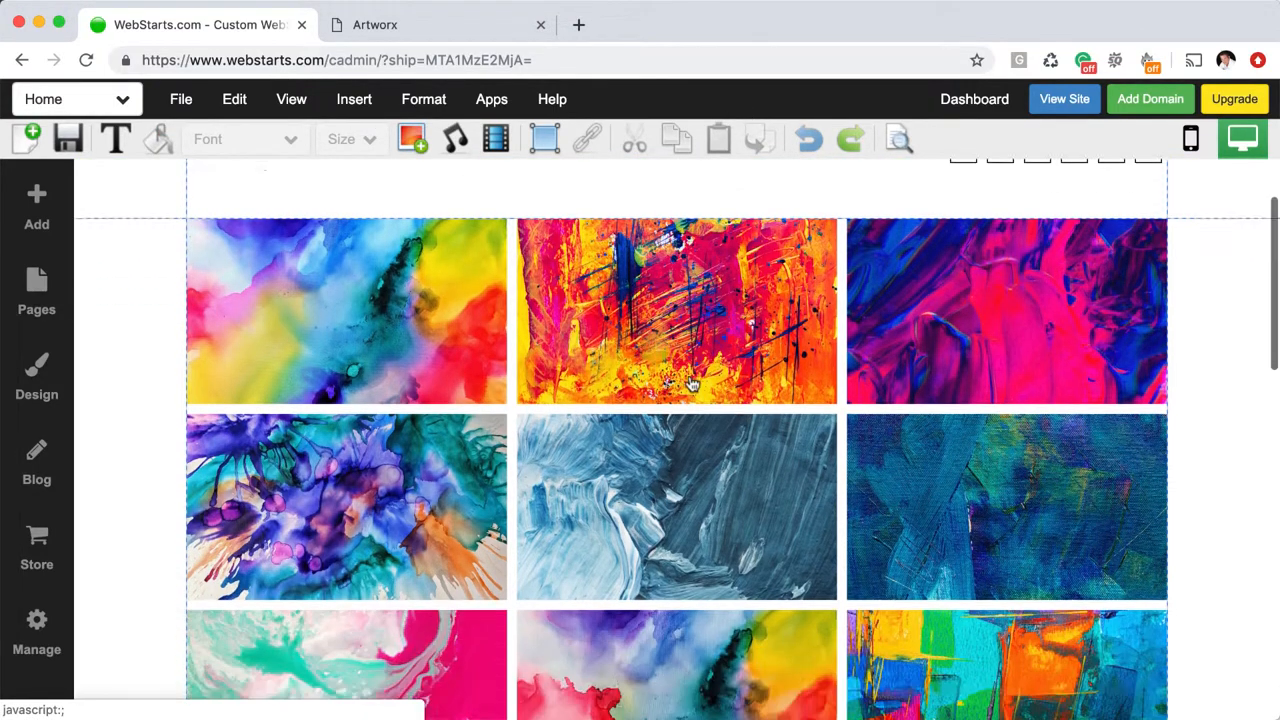
pyautogui.scroll(-3)
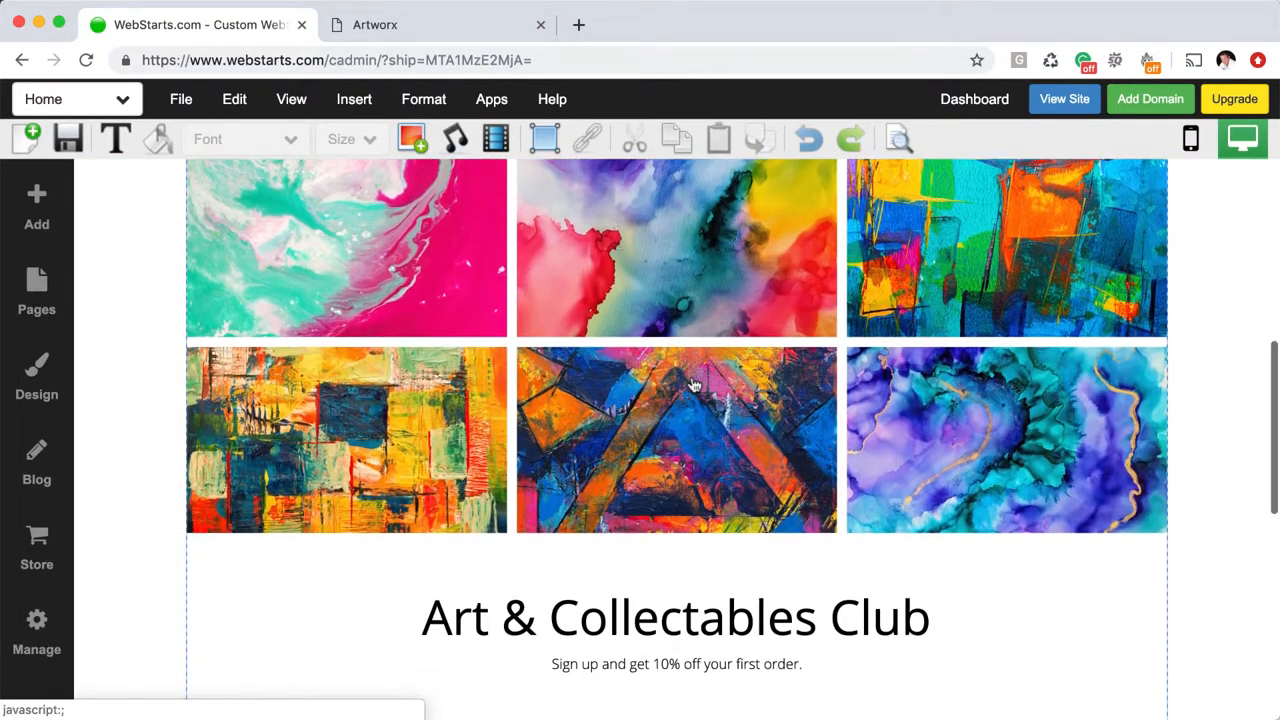
pyautogui.scroll(-3)
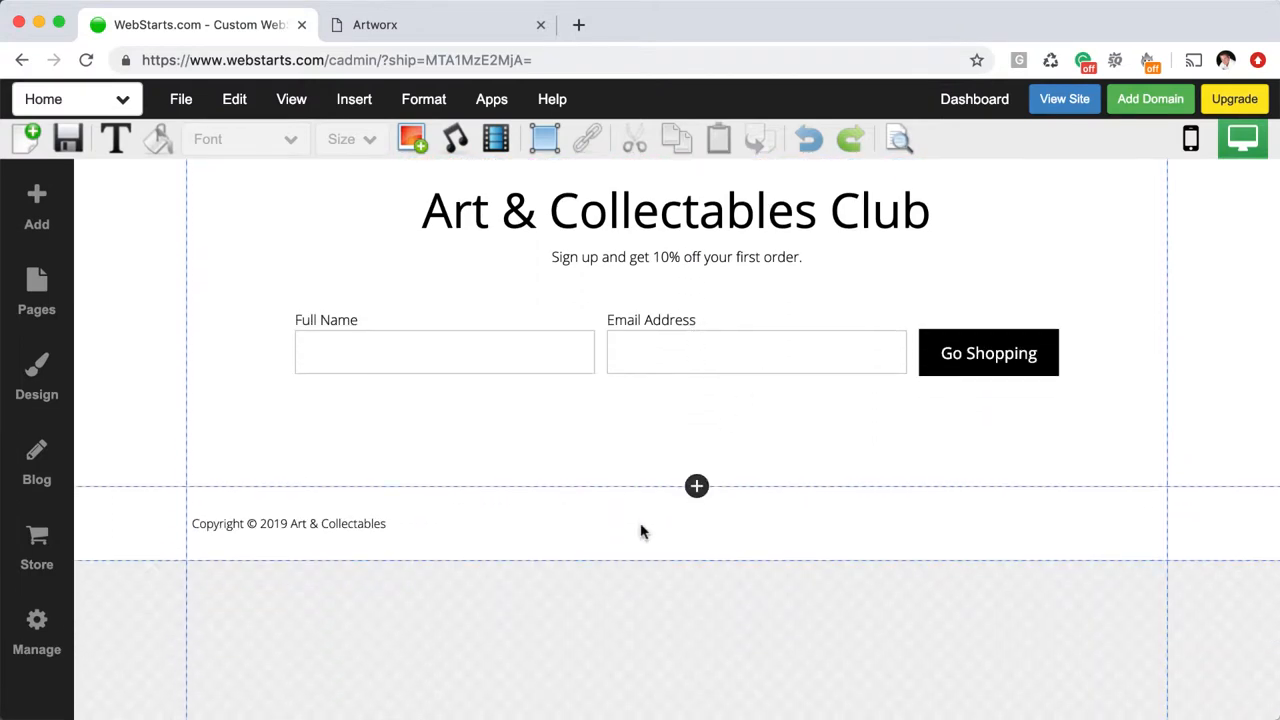
pyautogui.moveTo(178, 535)
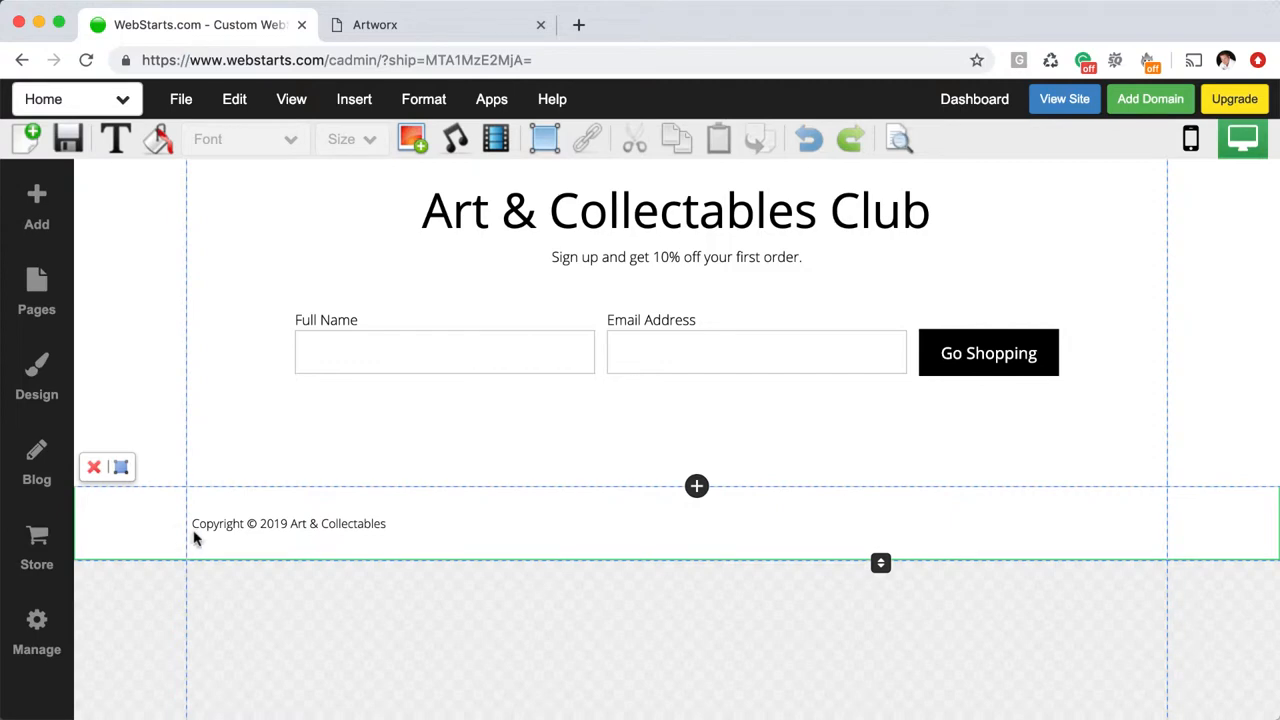
pyautogui.moveTo(120, 510)
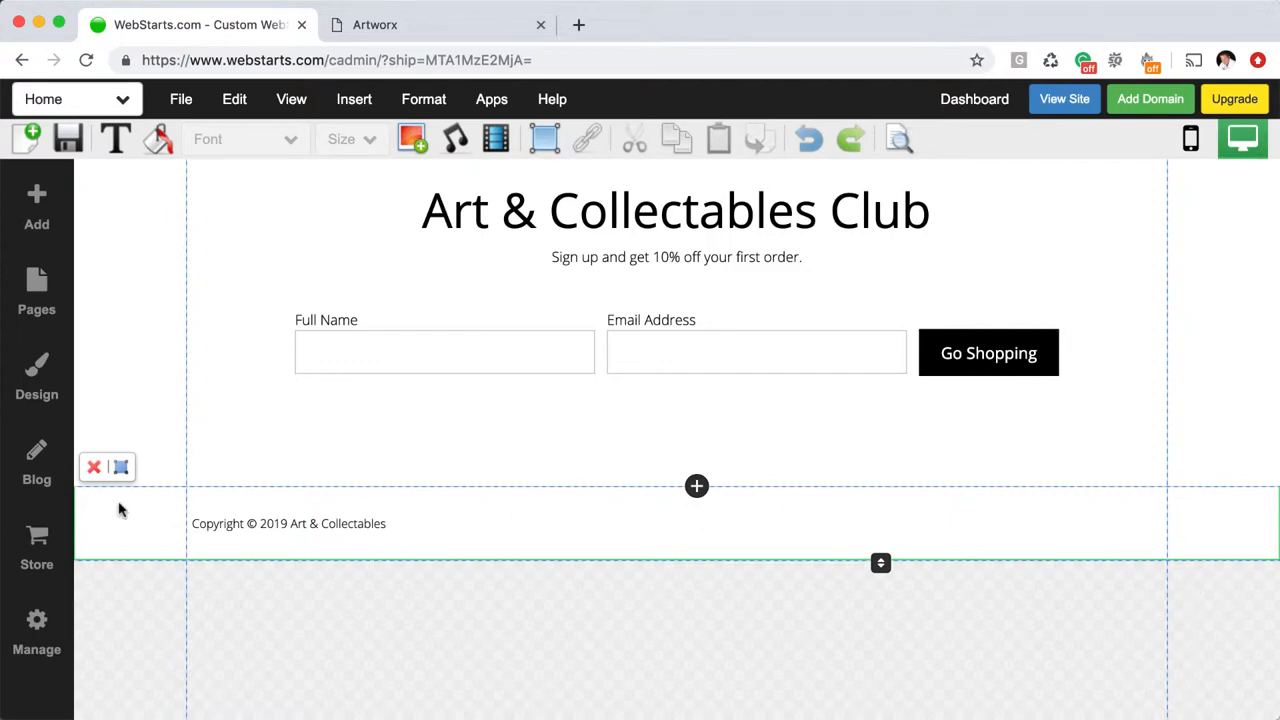
pyautogui.moveTo(360, 540)
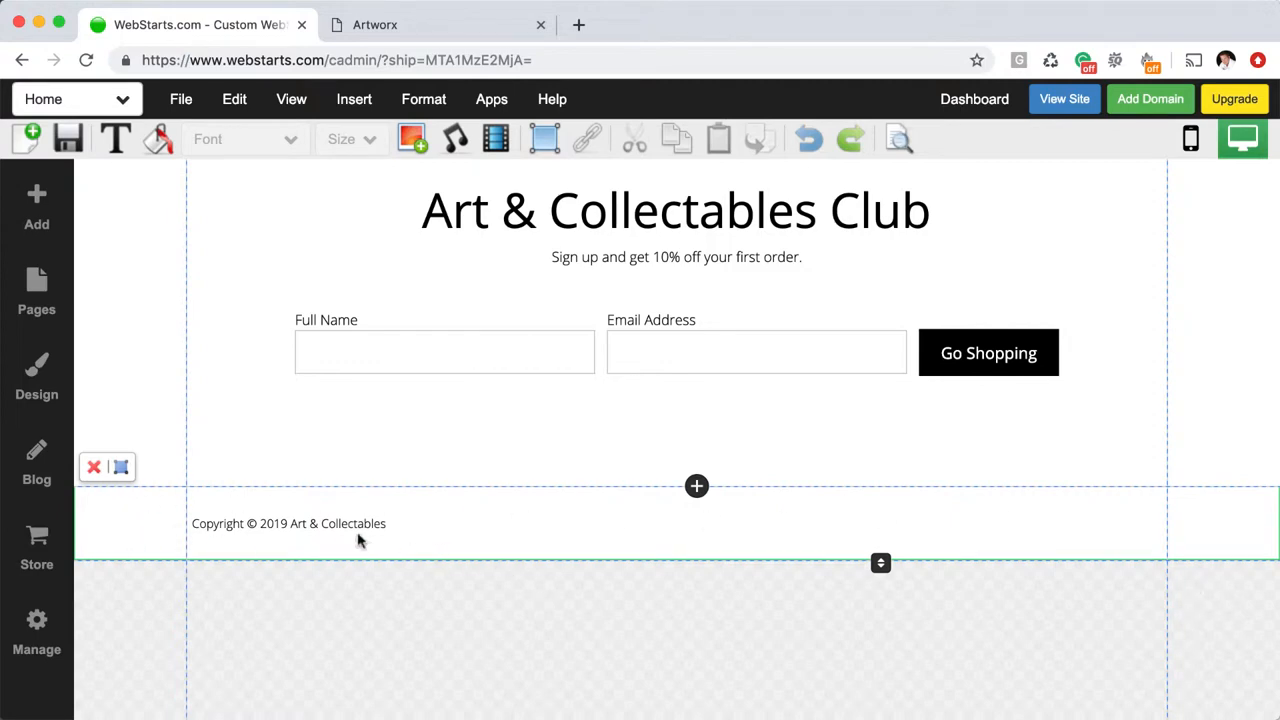
pyautogui.moveTo(355, 532)
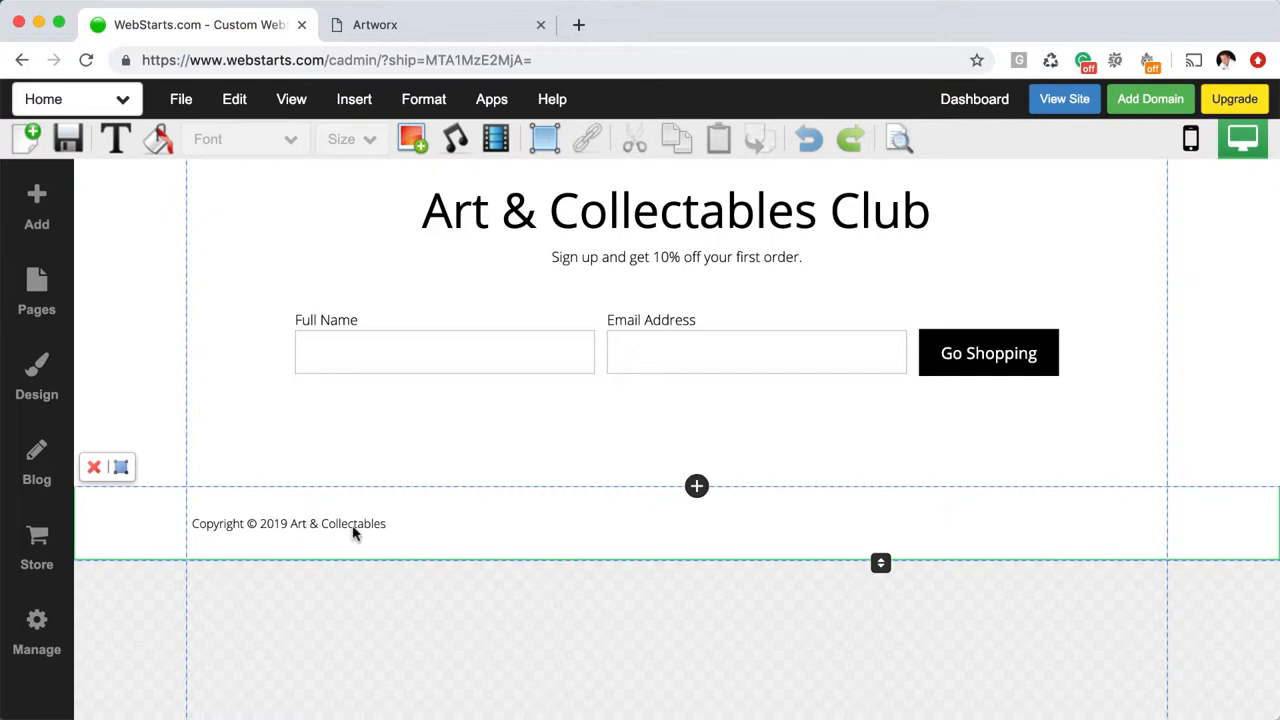
pyautogui.moveTo(362, 533)
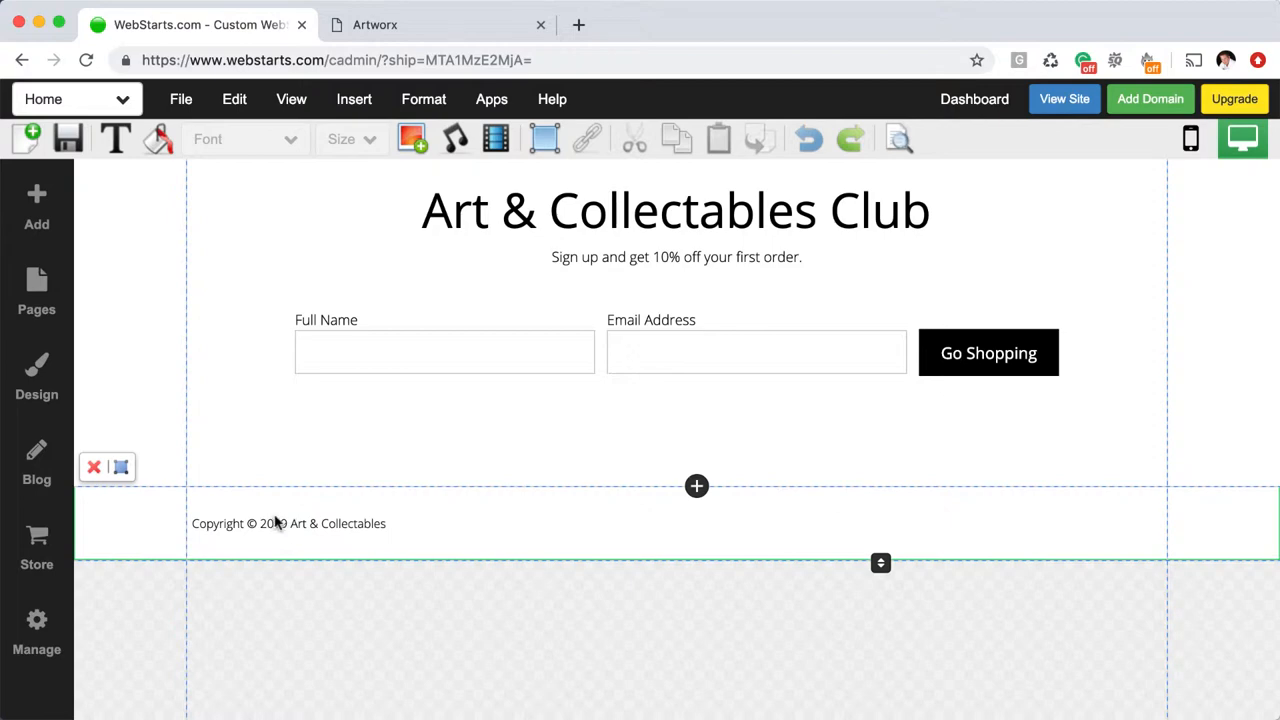
pyautogui.moveTo(544, 139)
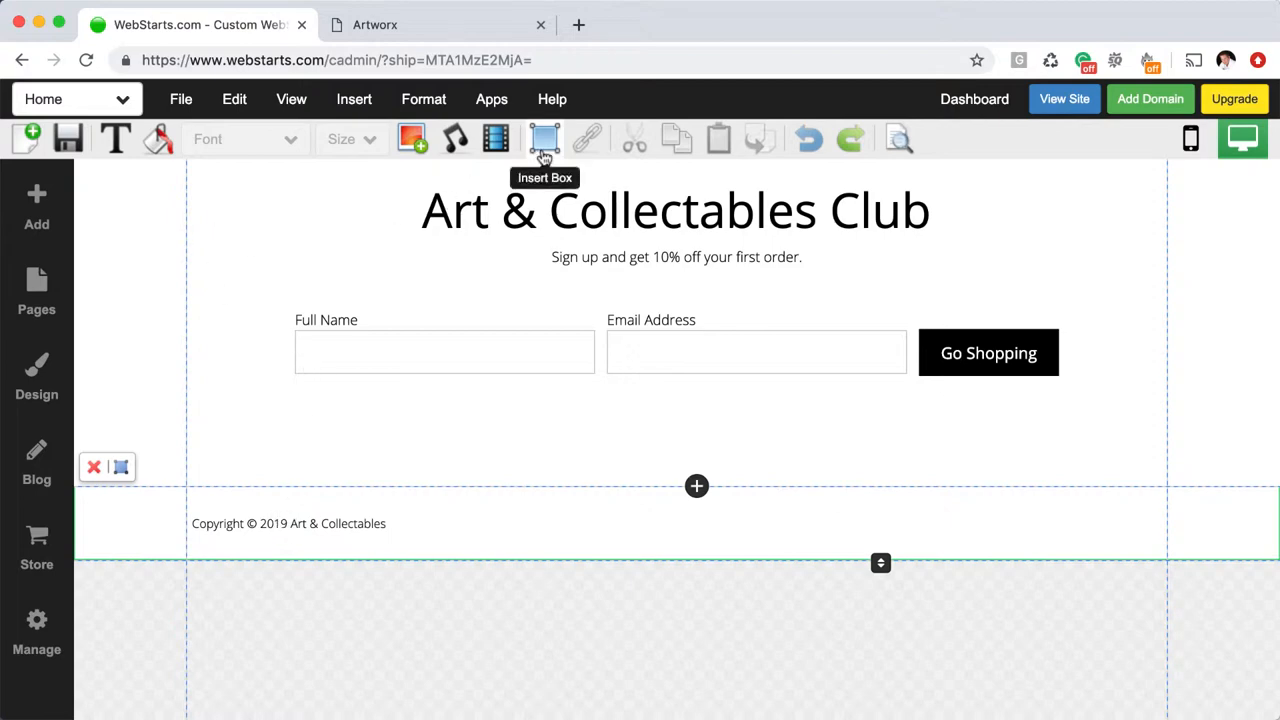
pyautogui.click(544, 138)
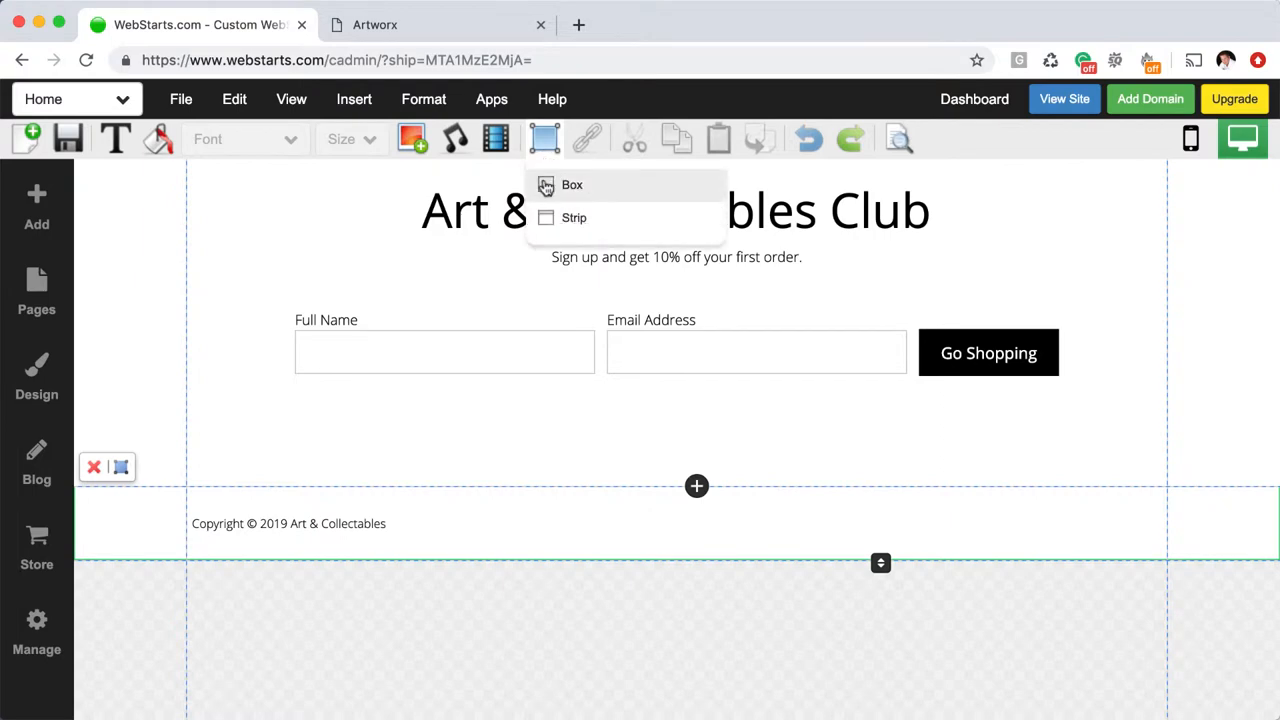
pyautogui.click(572, 184)
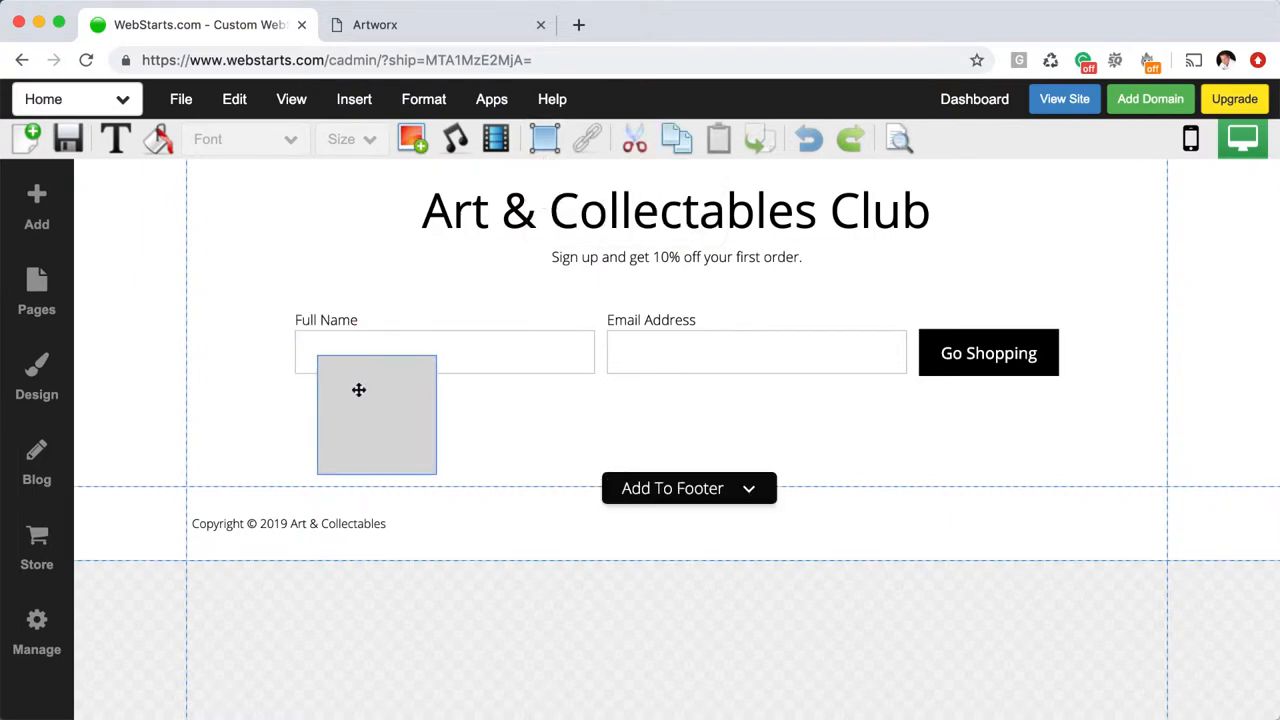
pyautogui.moveTo(358, 390); pyautogui.dragTo(372, 401)
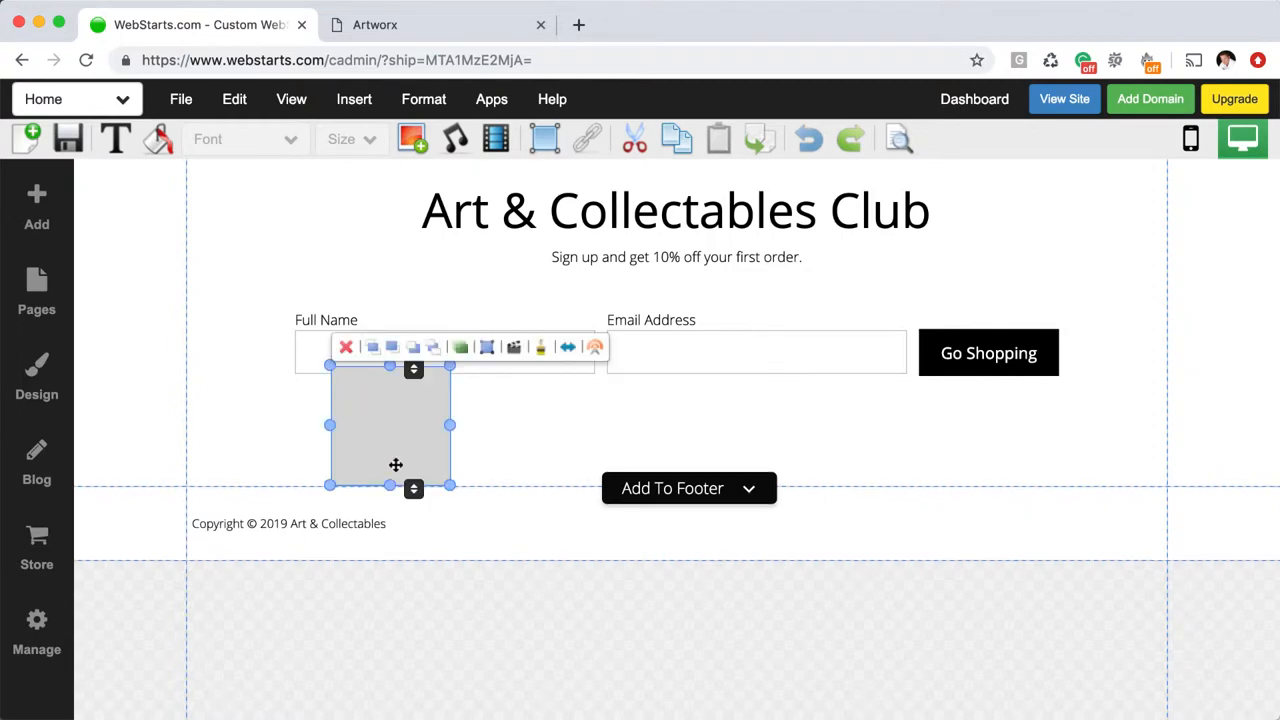
pyautogui.moveTo(651, 504)
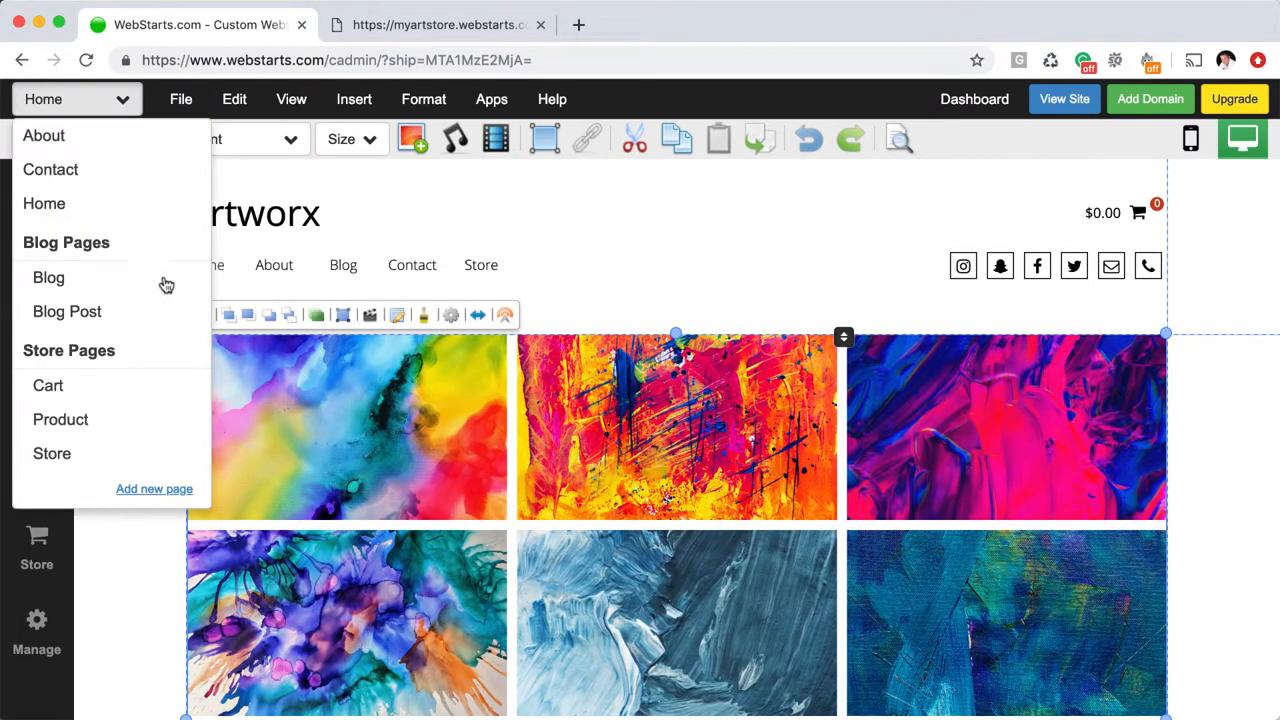
# Switch the editor to the Store page, saving the home page changes first
pyautogui.click(52, 453)
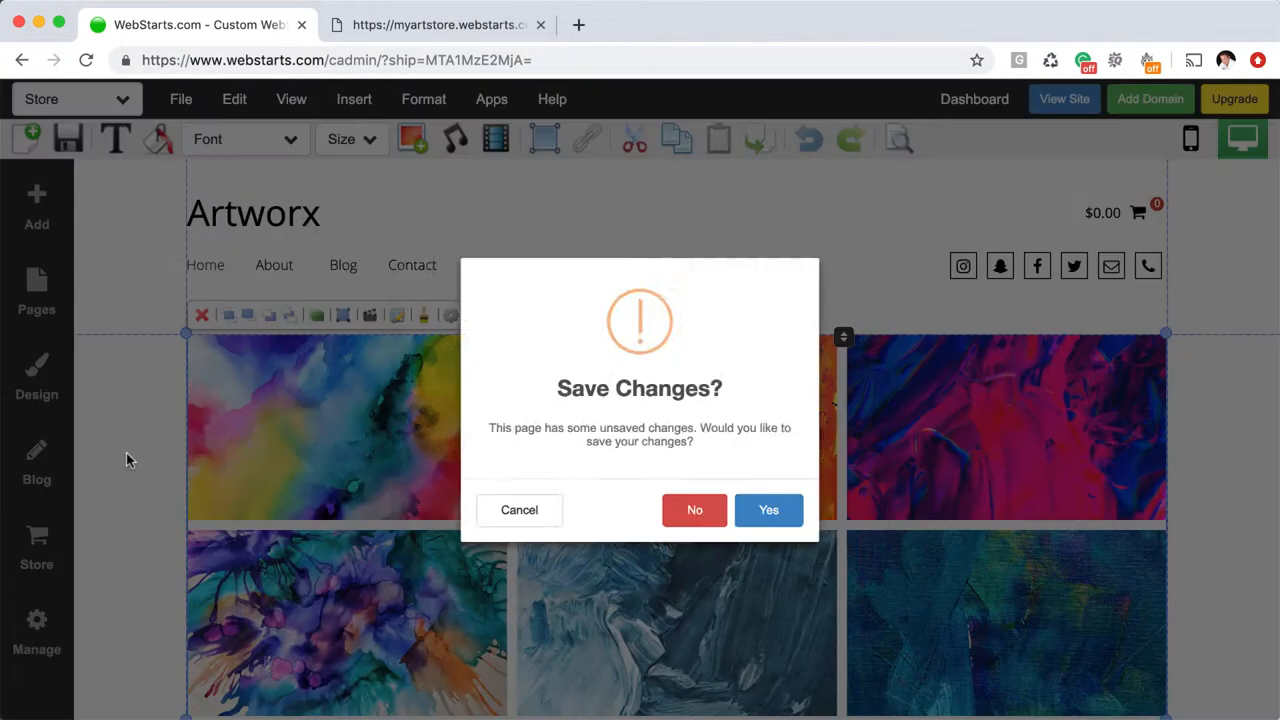
pyautogui.click(768, 509)
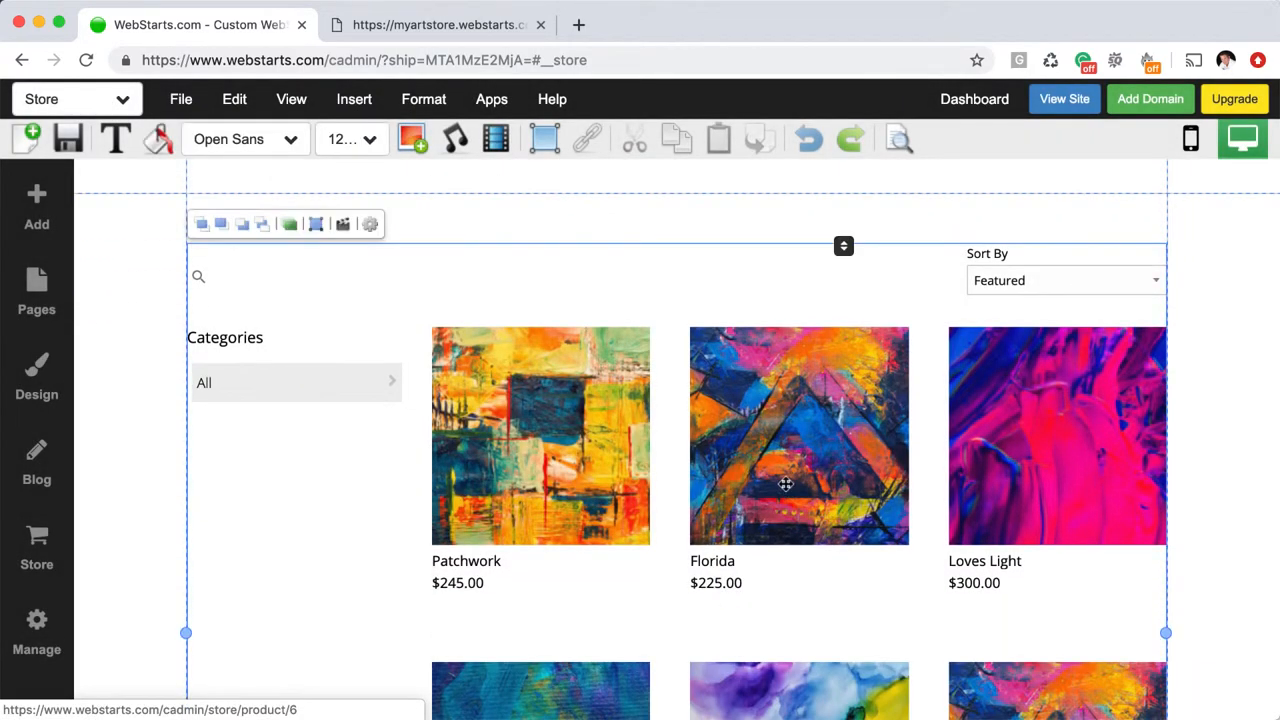
pyautogui.moveTo(489, 431)
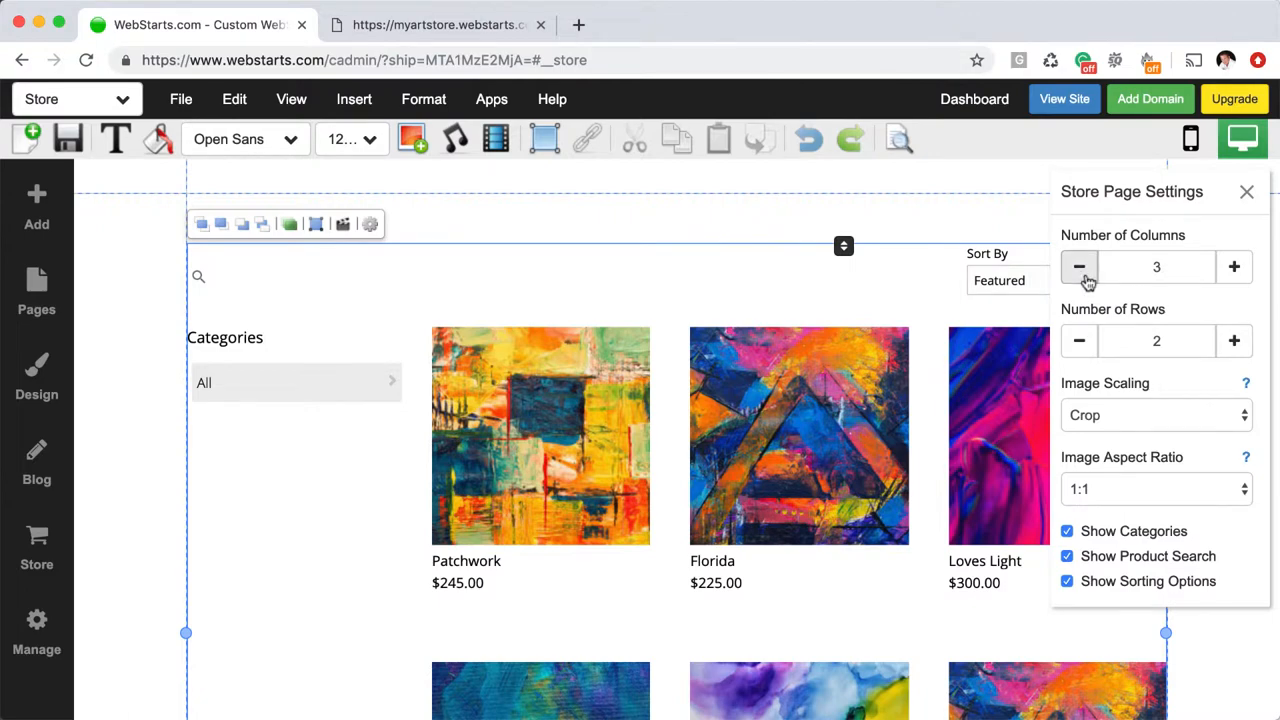
# Try different column and row counts, keeping the product grid at 3 columns by 2 rows
pyautogui.click(1079, 267)
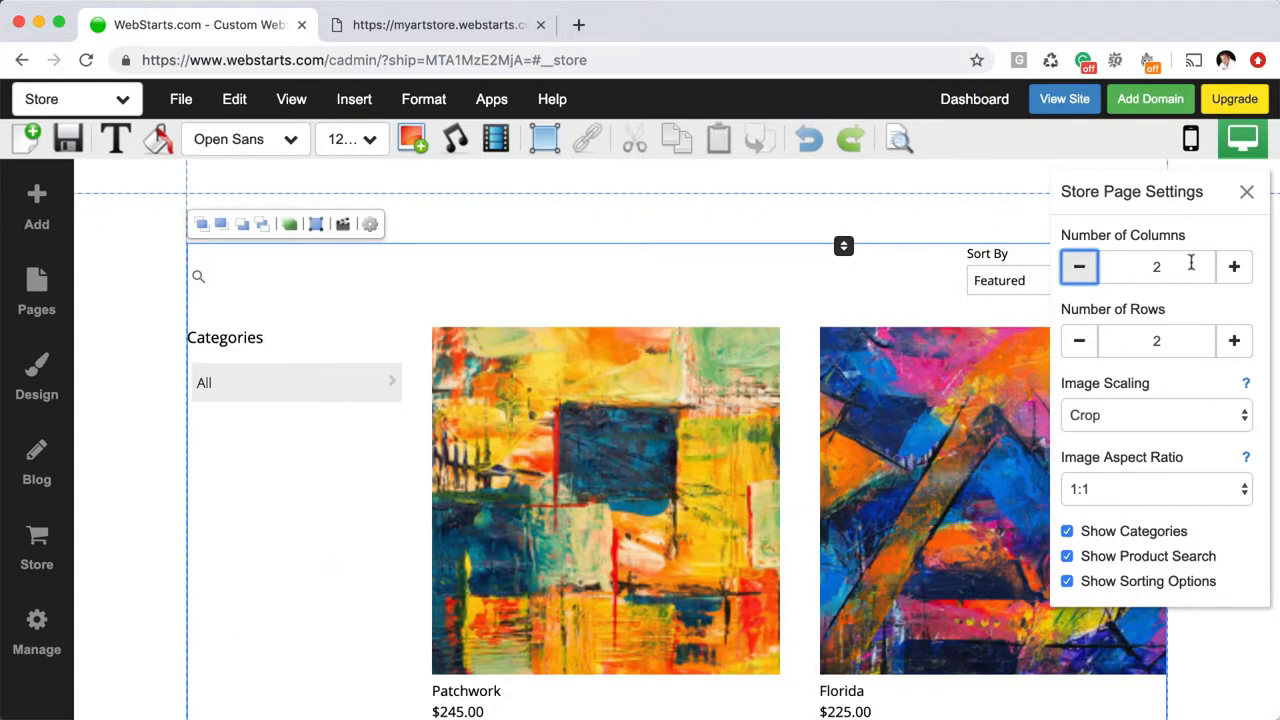
pyautogui.click(1234, 266)
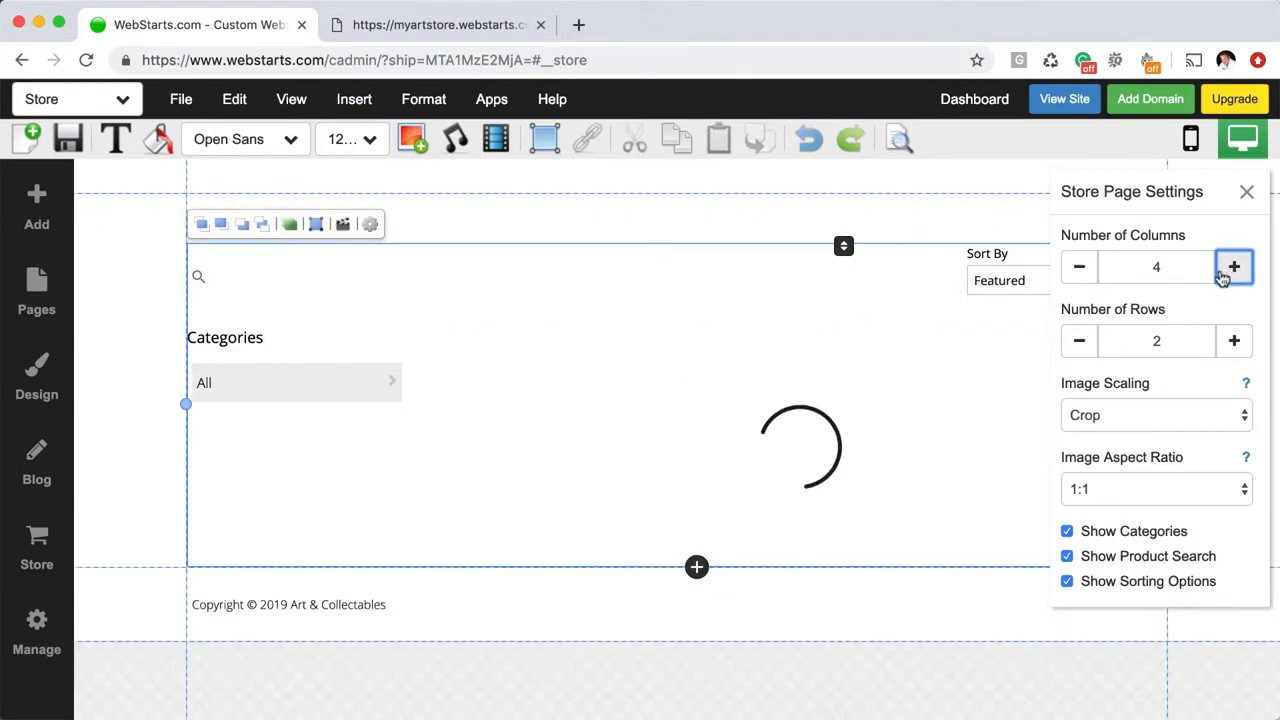
pyautogui.click(1079, 266)
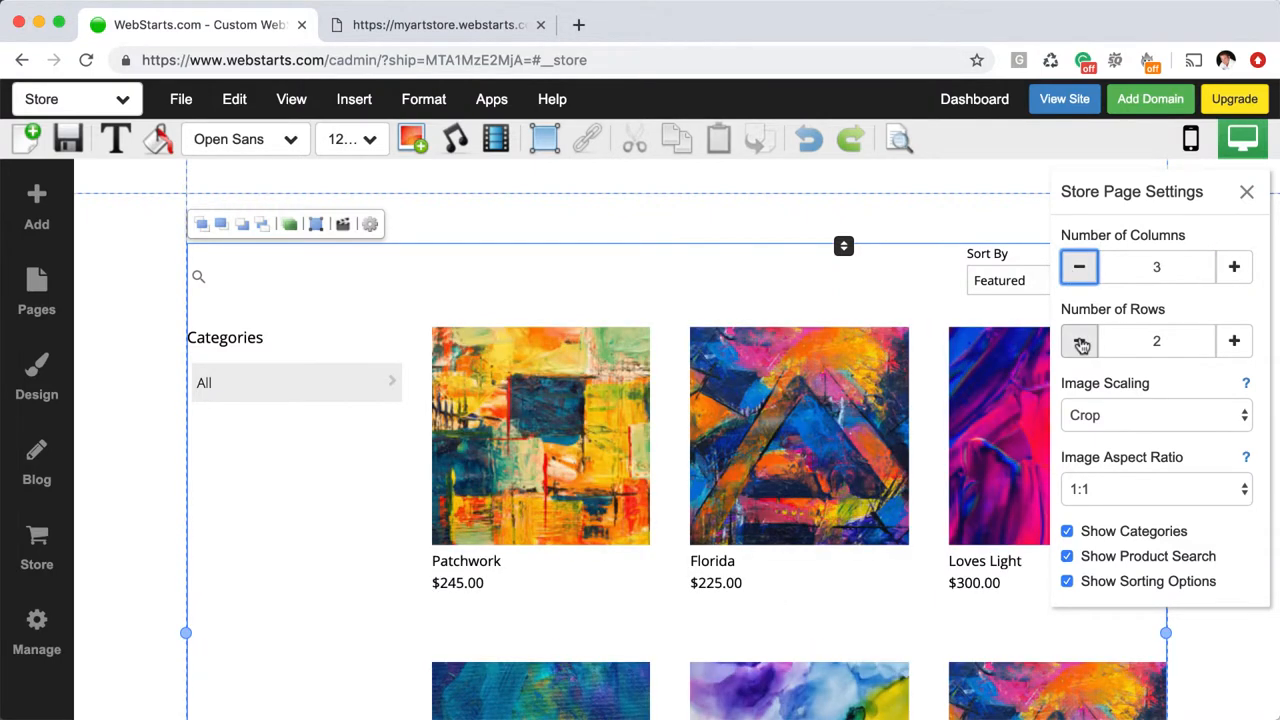
pyautogui.click(1234, 341)
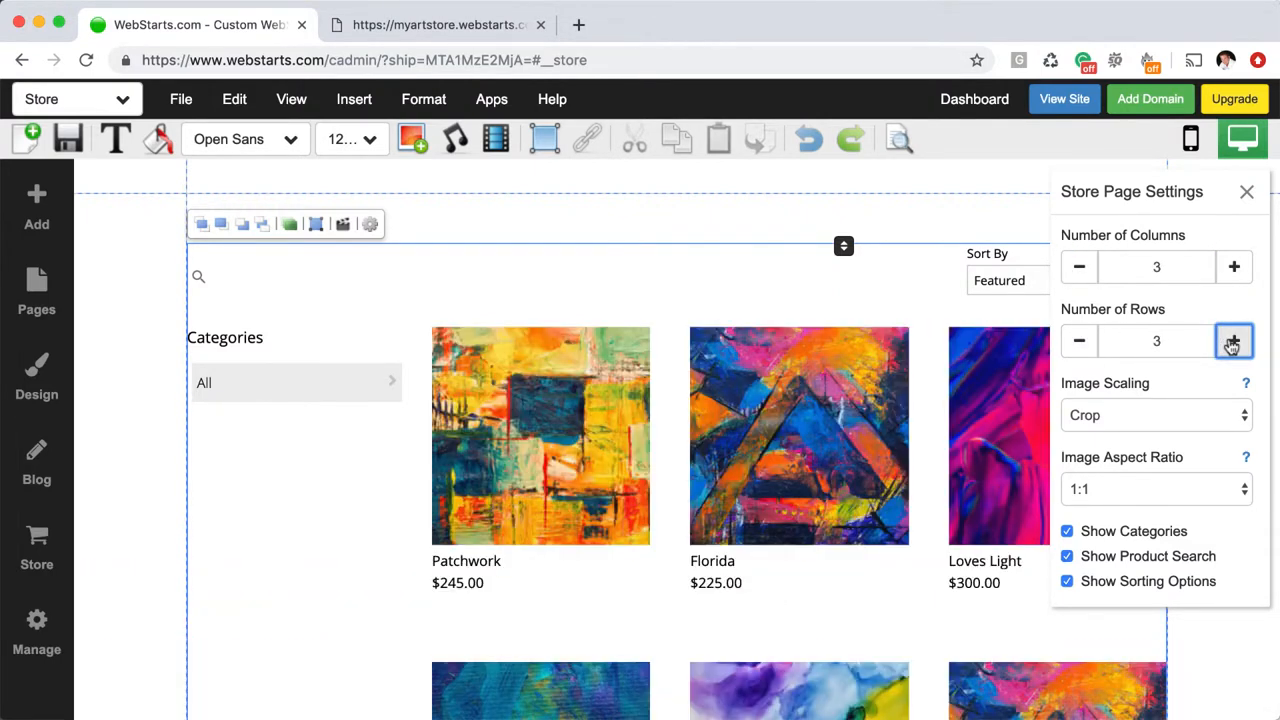
pyautogui.click(1079, 341)
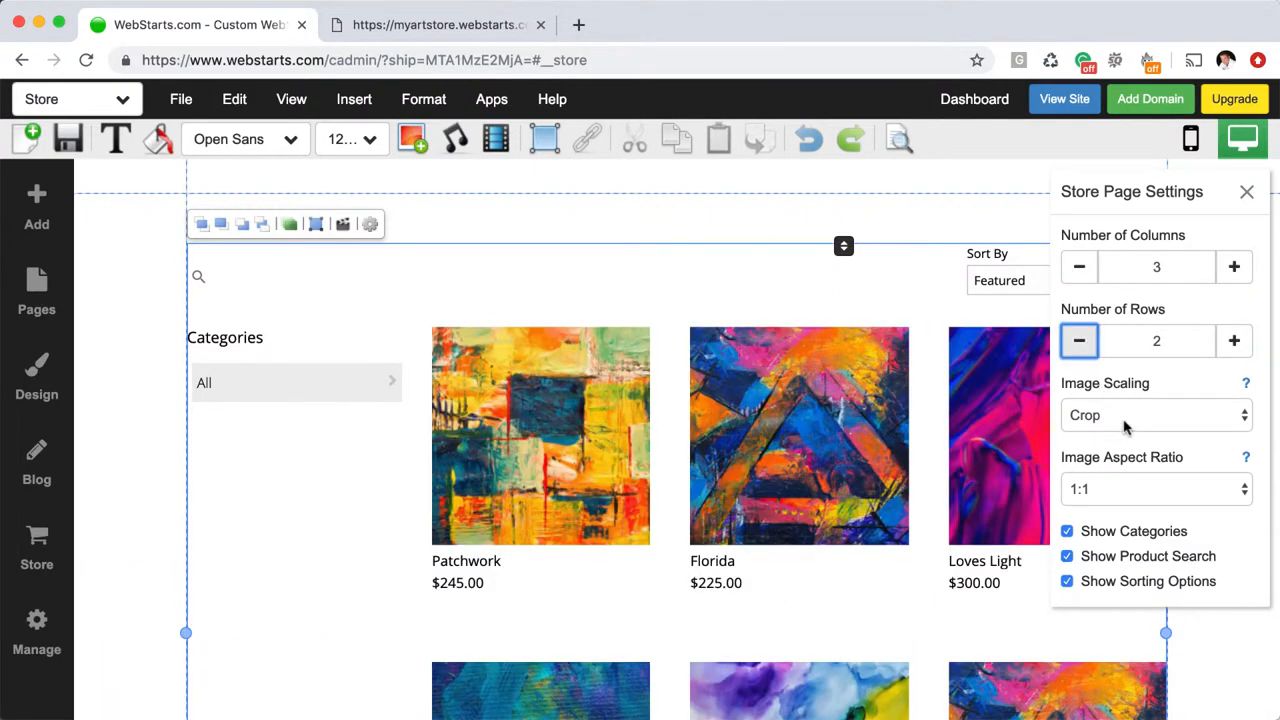
# Set product images to a 3:4 aspect ratio and close Store Page Settings
pyautogui.click(1156, 415)
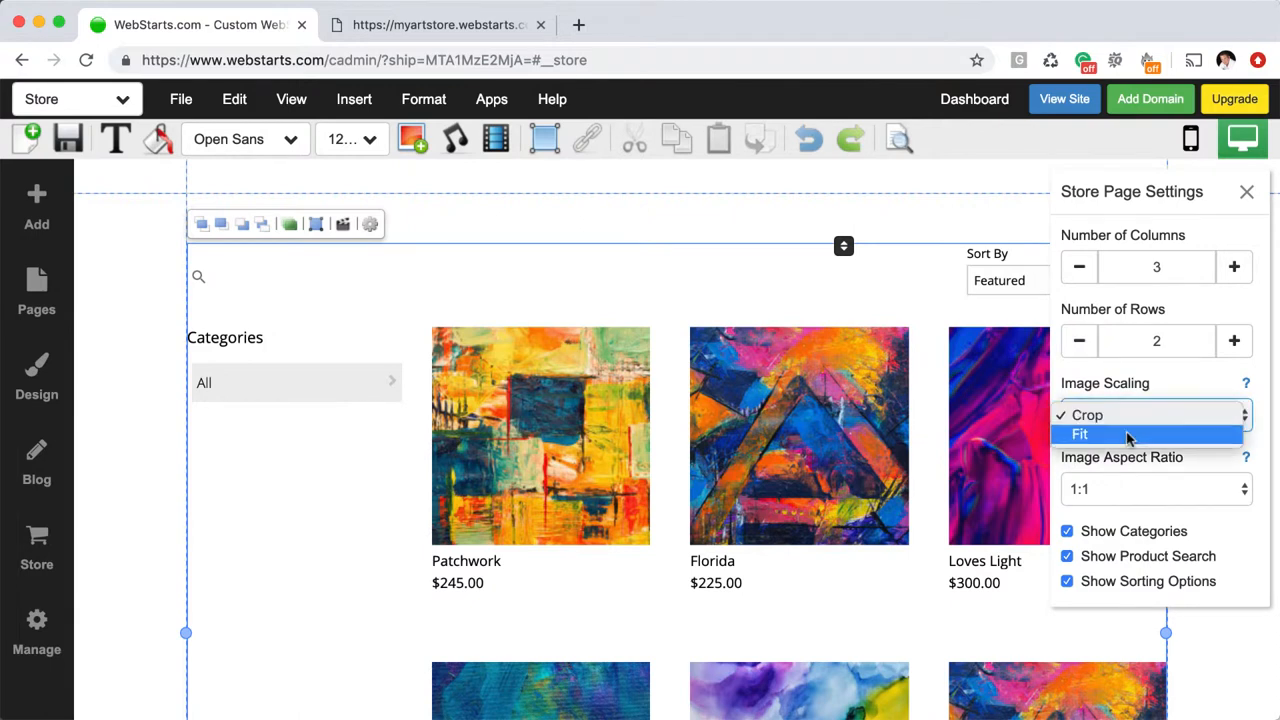
pyautogui.click(1155, 488)
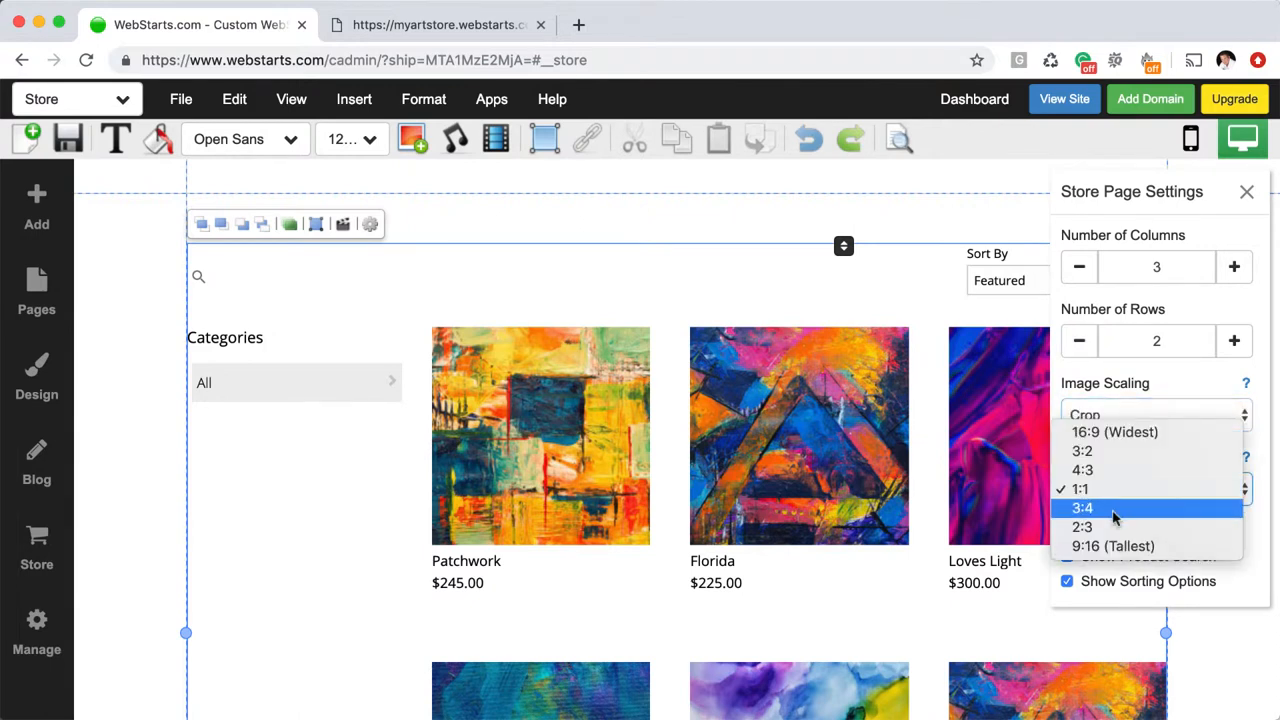
pyautogui.click(1082, 507)
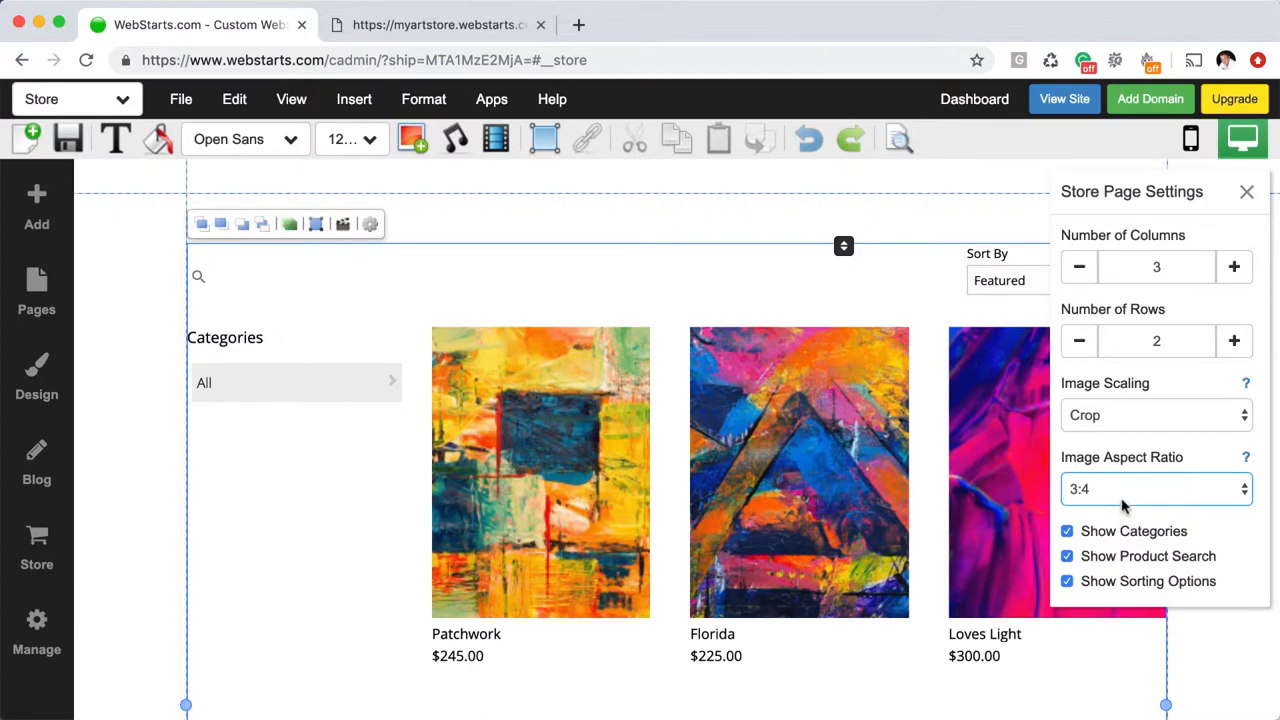
pyautogui.moveTo(1162, 512)
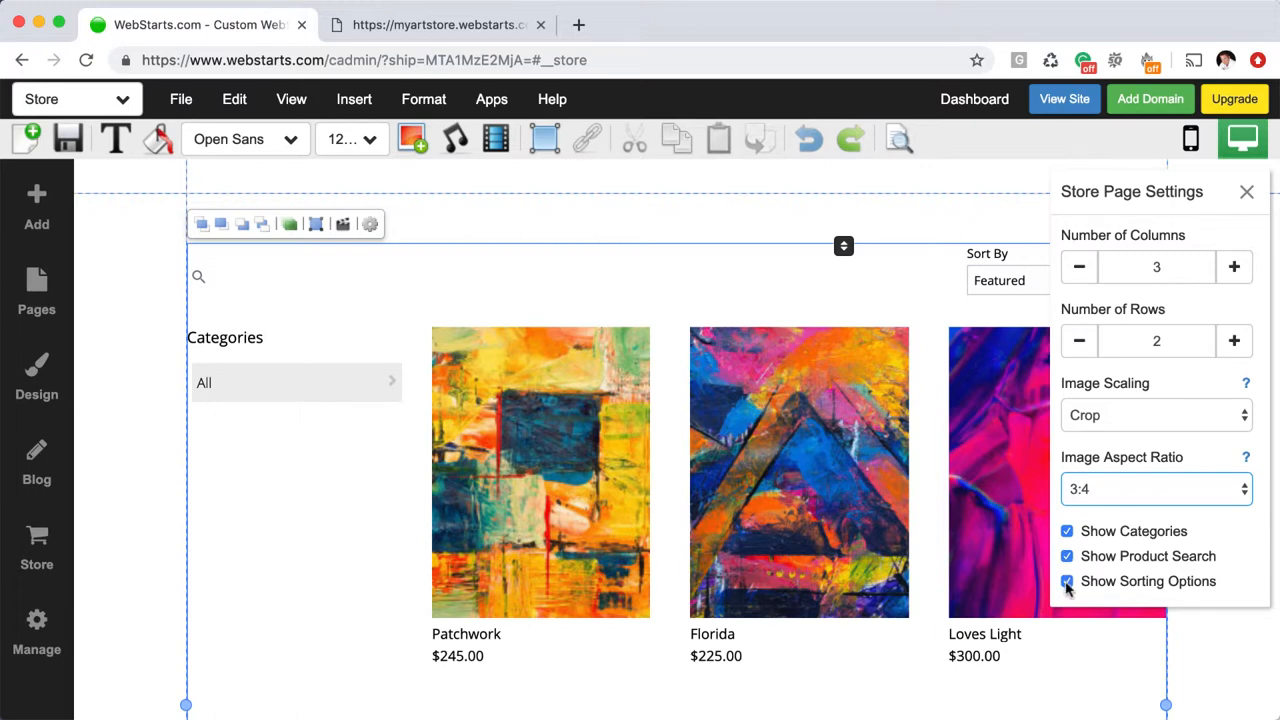
pyautogui.click(1247, 191)
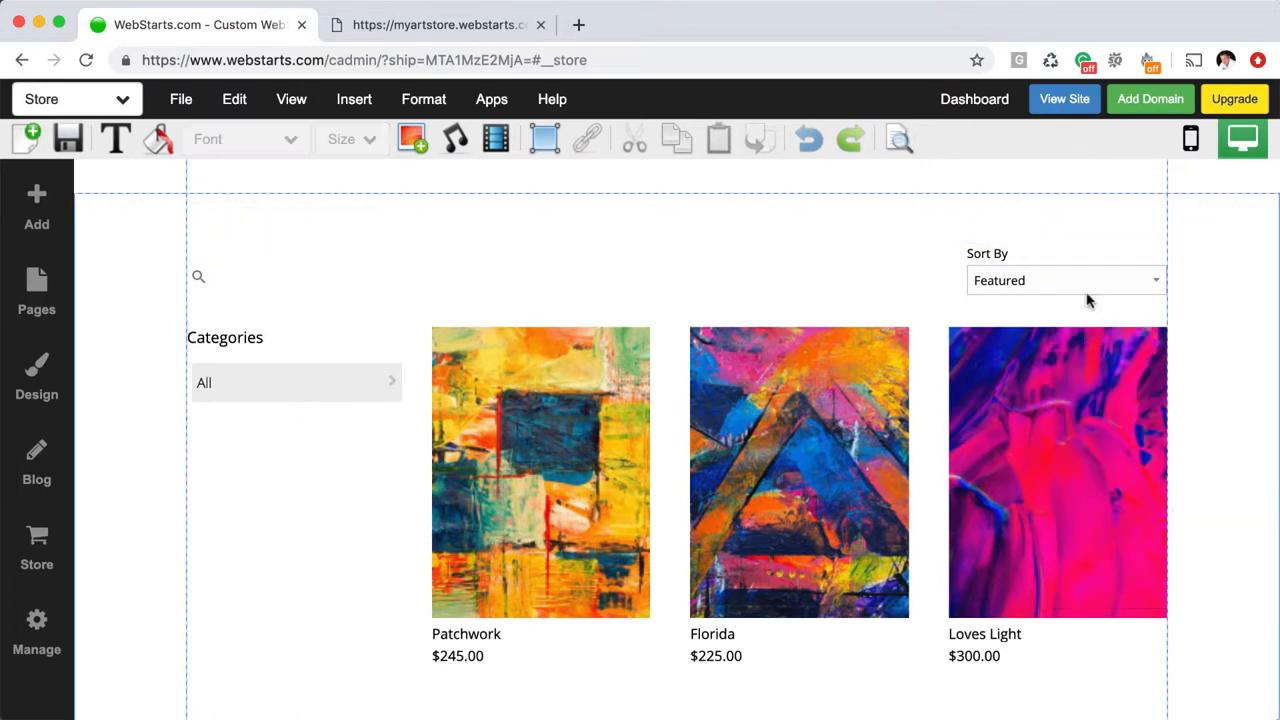
pyautogui.moveTo(237, 317)
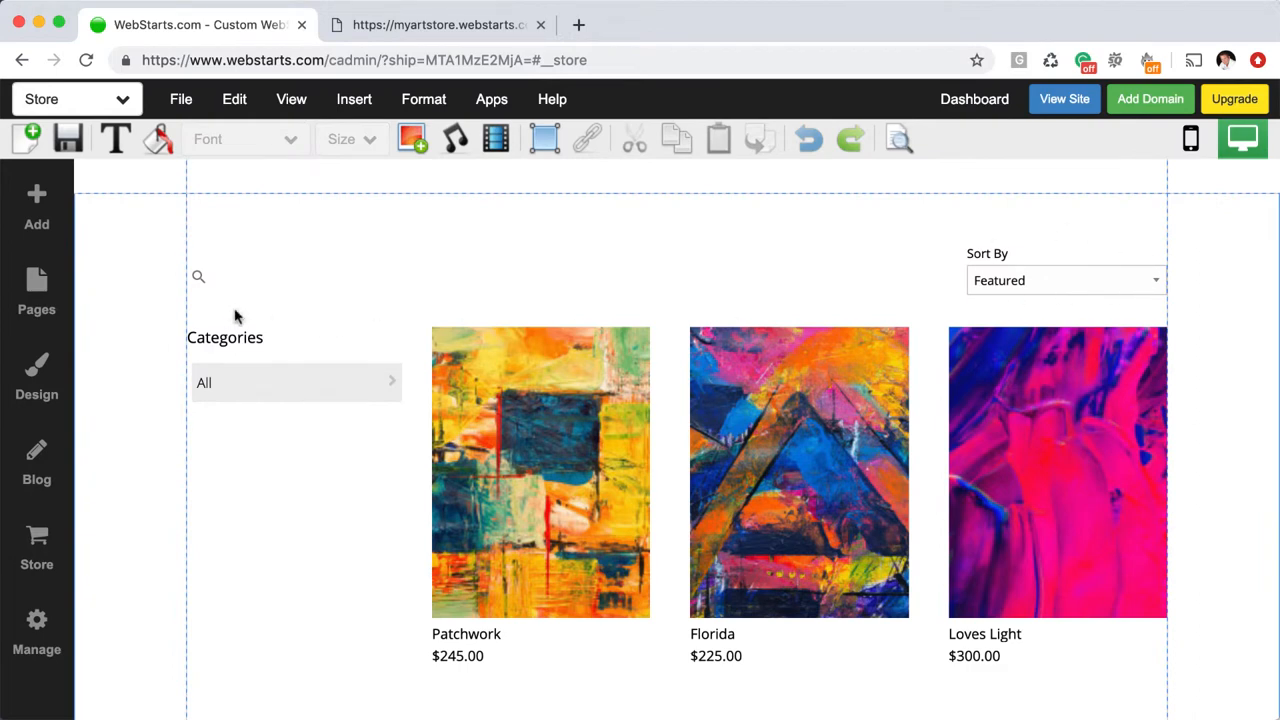
pyautogui.moveTo(234, 387)
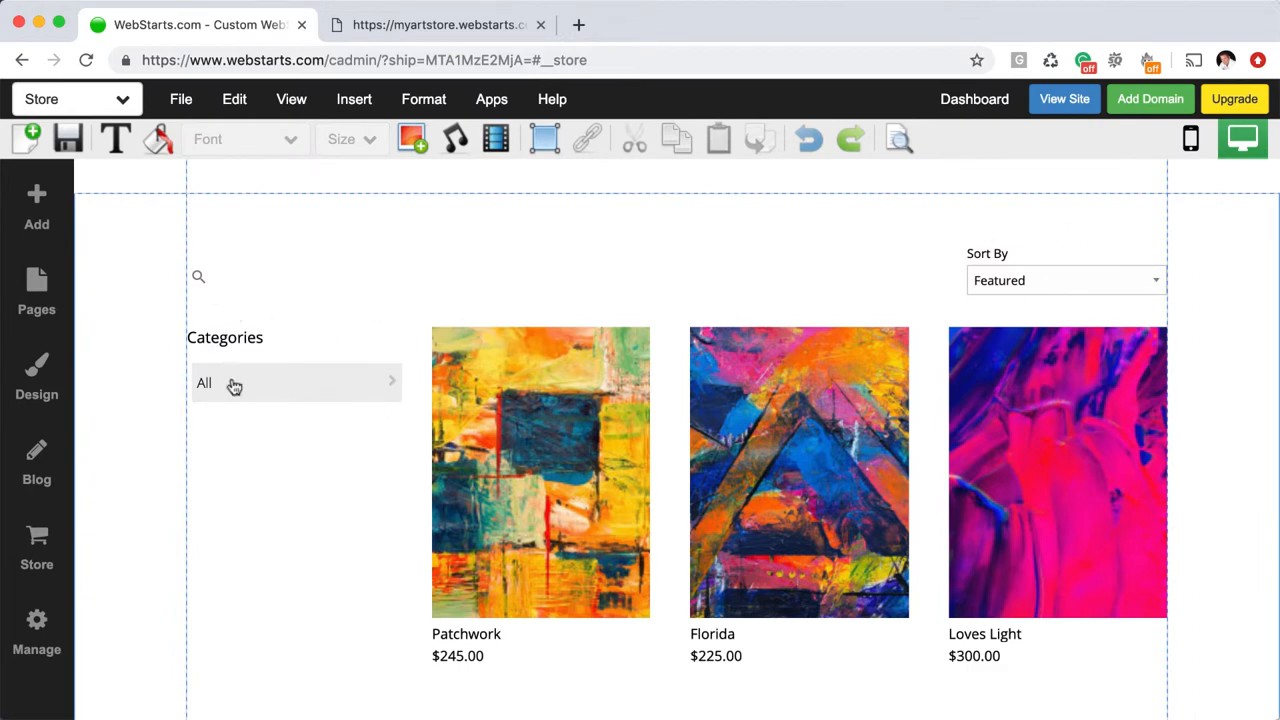
pyautogui.moveTo(285, 489)
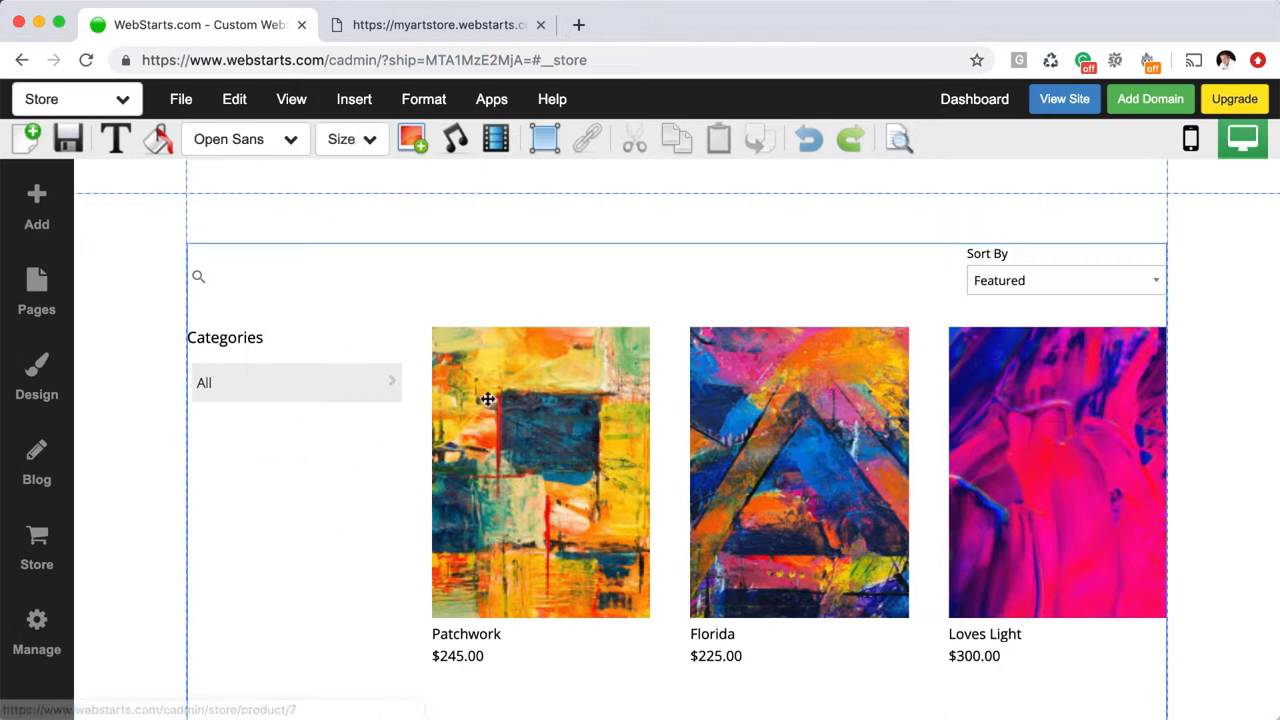
# Switch to the Product page for Patchwork and briefly check its Product Page Settings
pyautogui.click(75, 99)
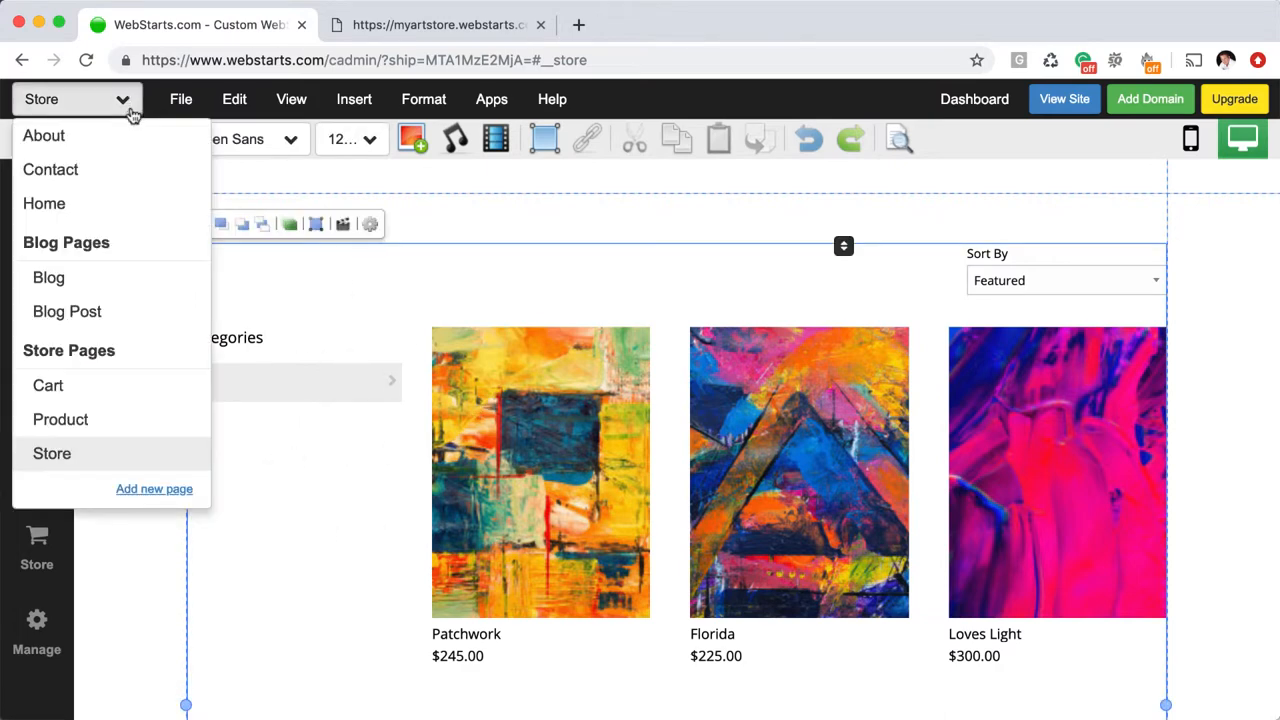
pyautogui.click(60, 419)
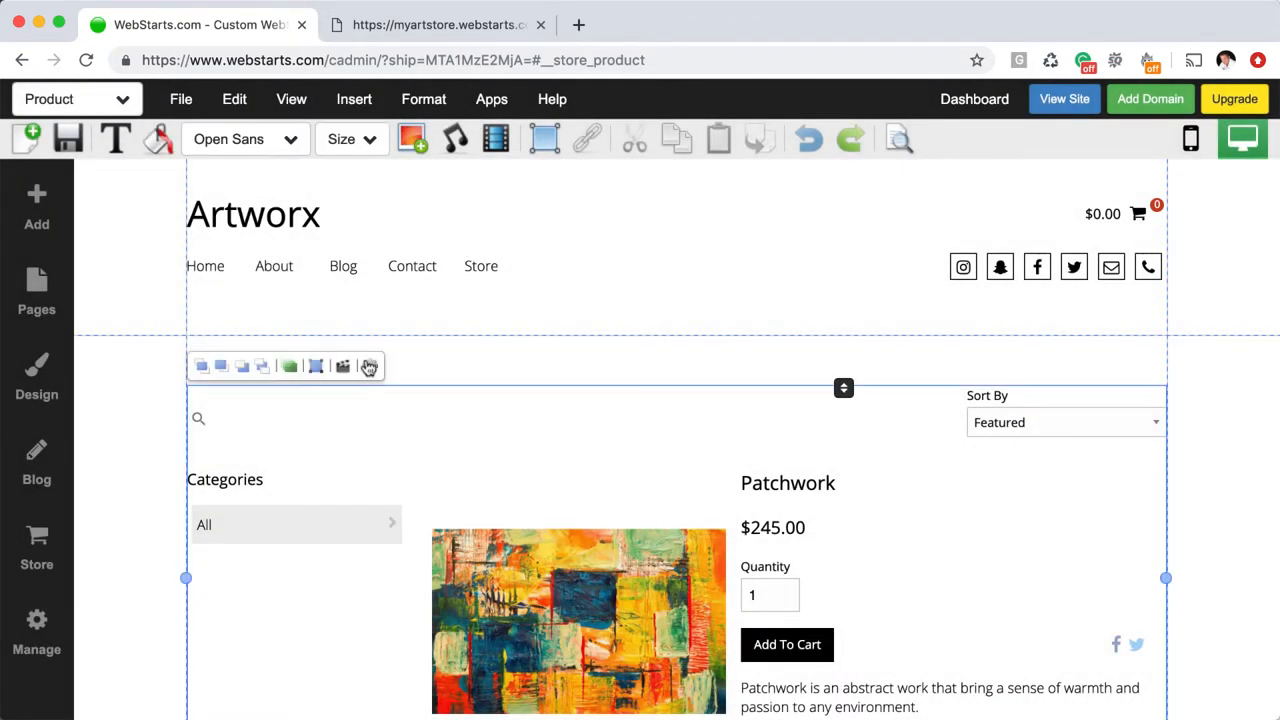
pyautogui.click(369, 366)
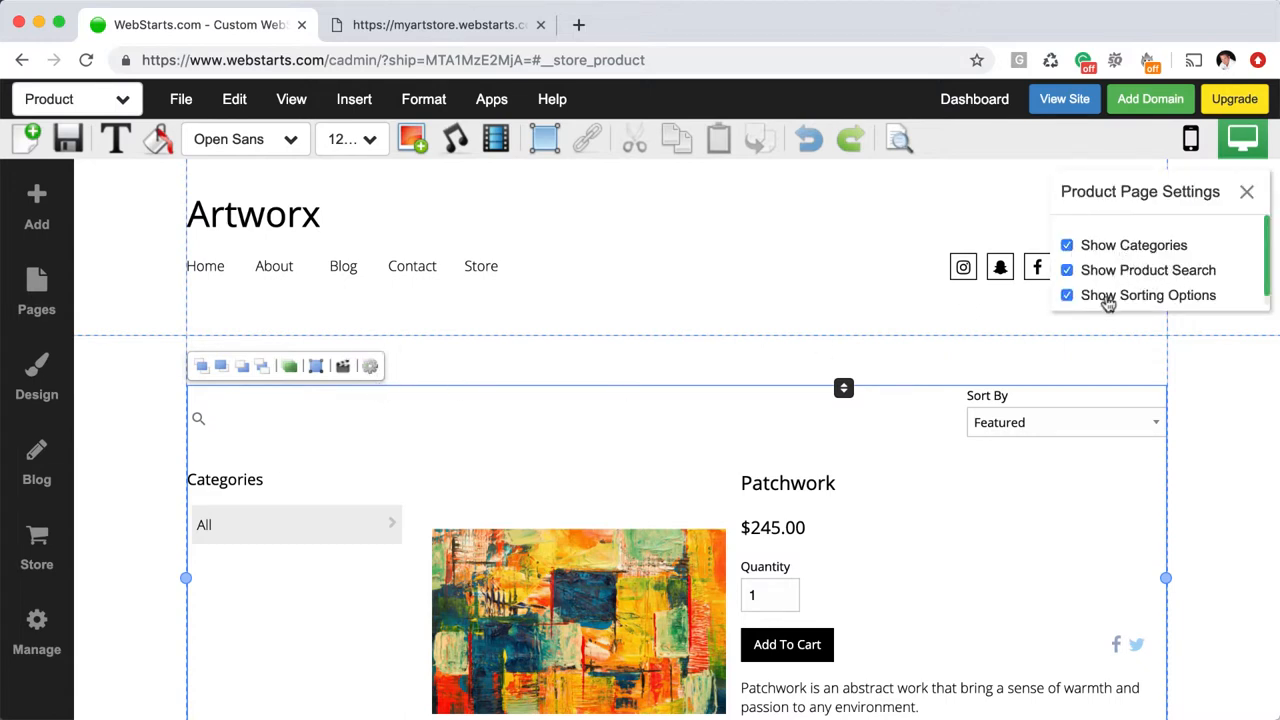
pyautogui.click(1247, 191)
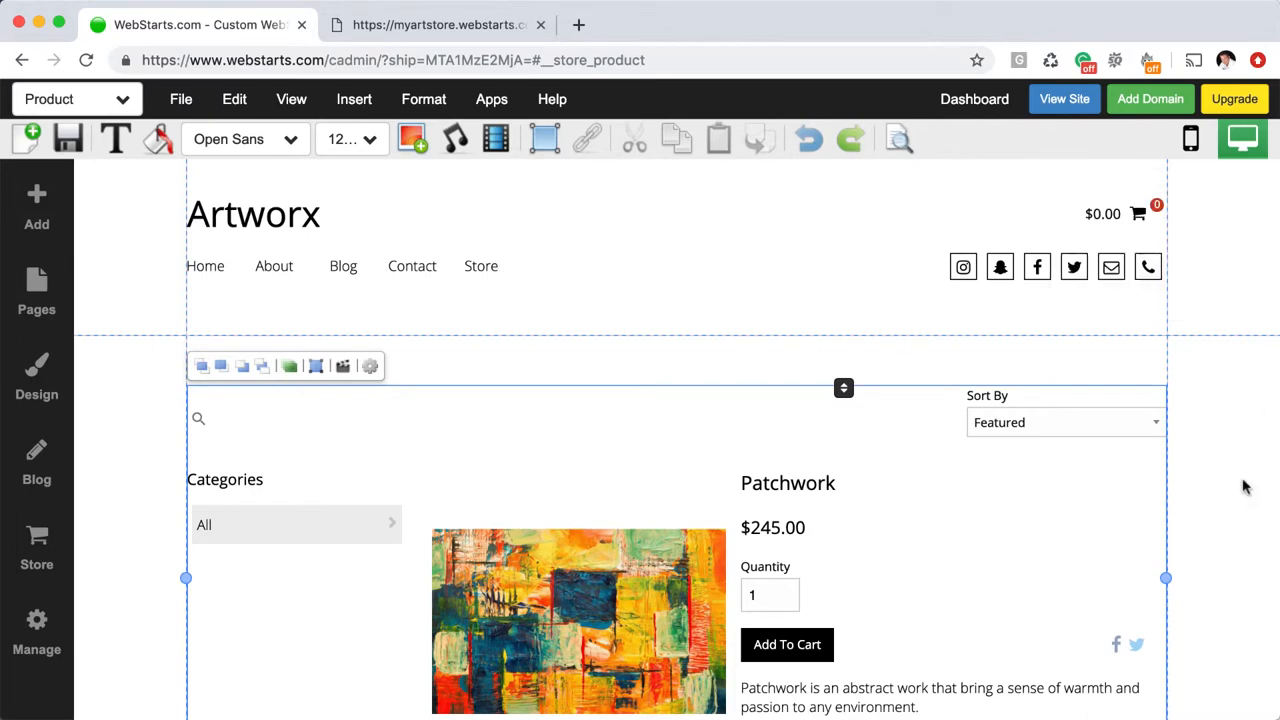
pyautogui.moveTo(807, 438)
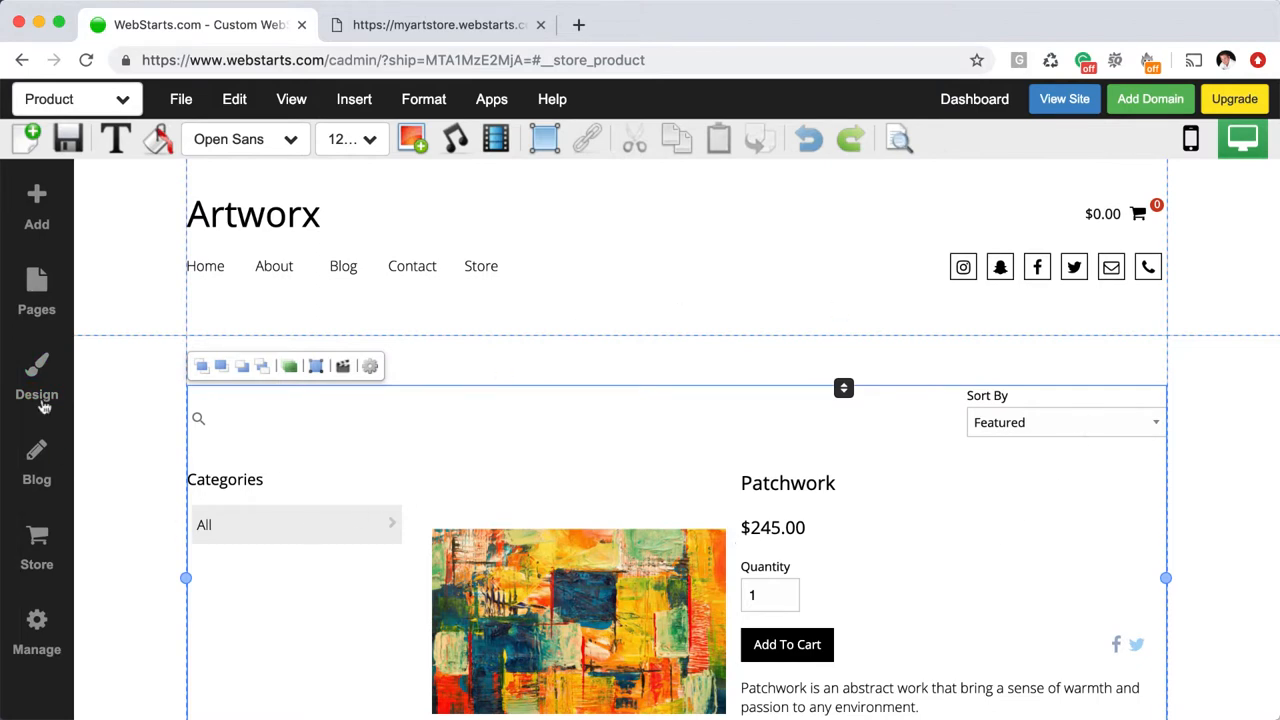
pyautogui.click(37, 380)
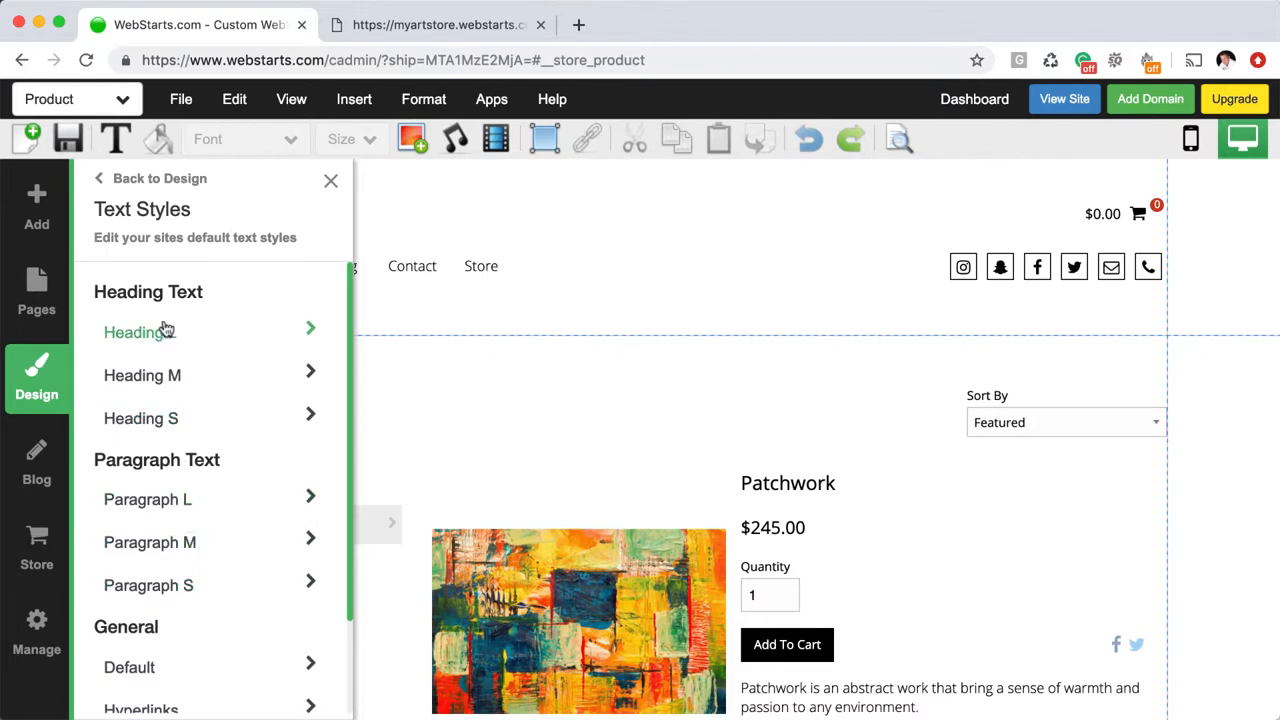
pyautogui.moveTo(160, 182)
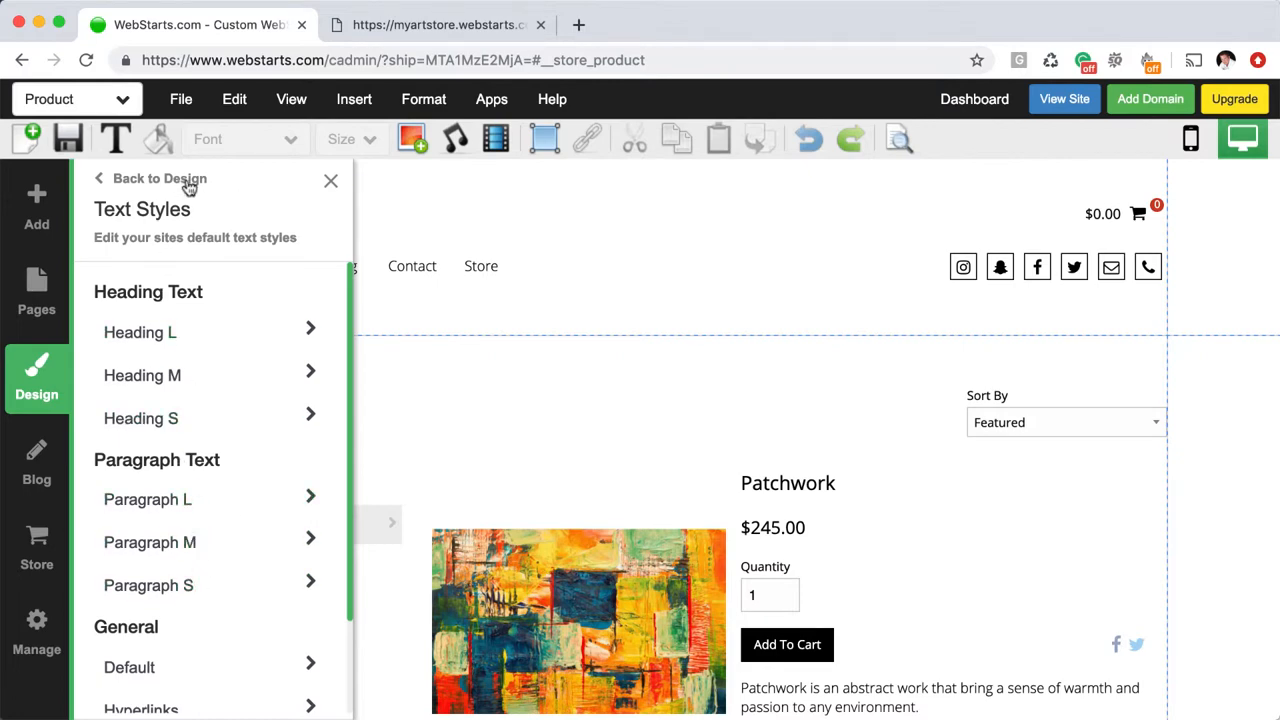
pyautogui.click(331, 181)
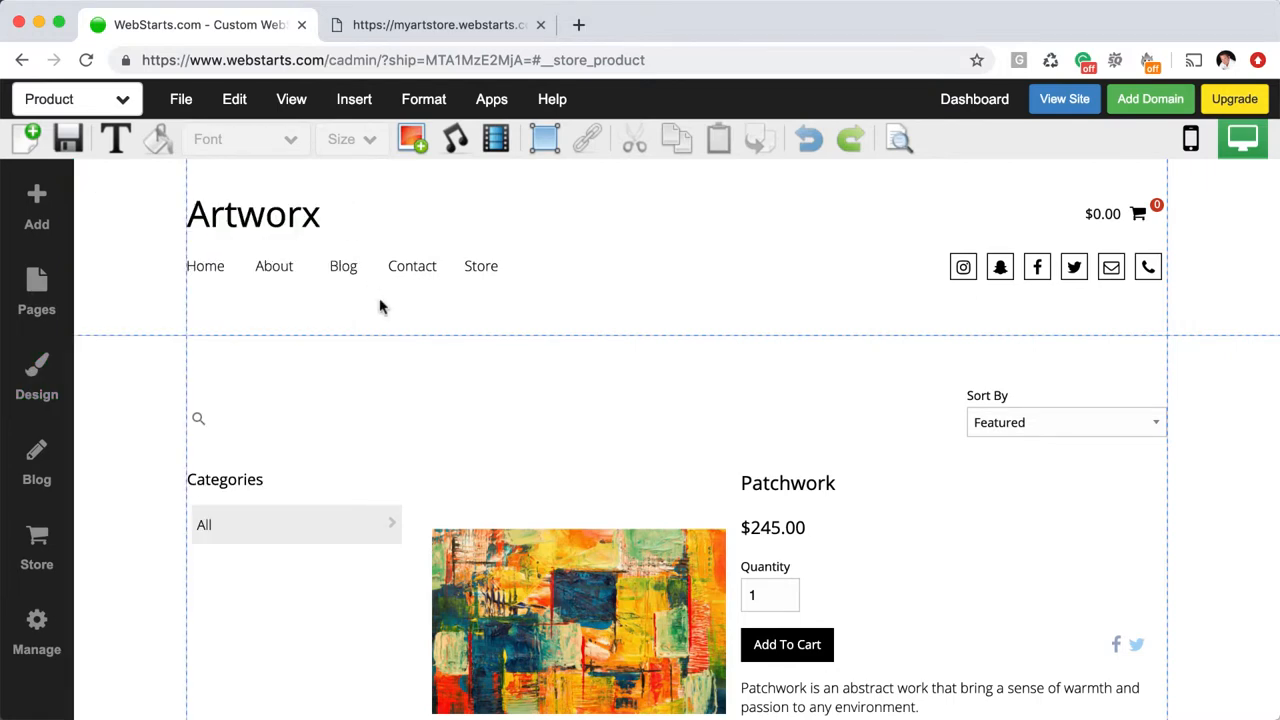
pyautogui.moveTo(822, 558)
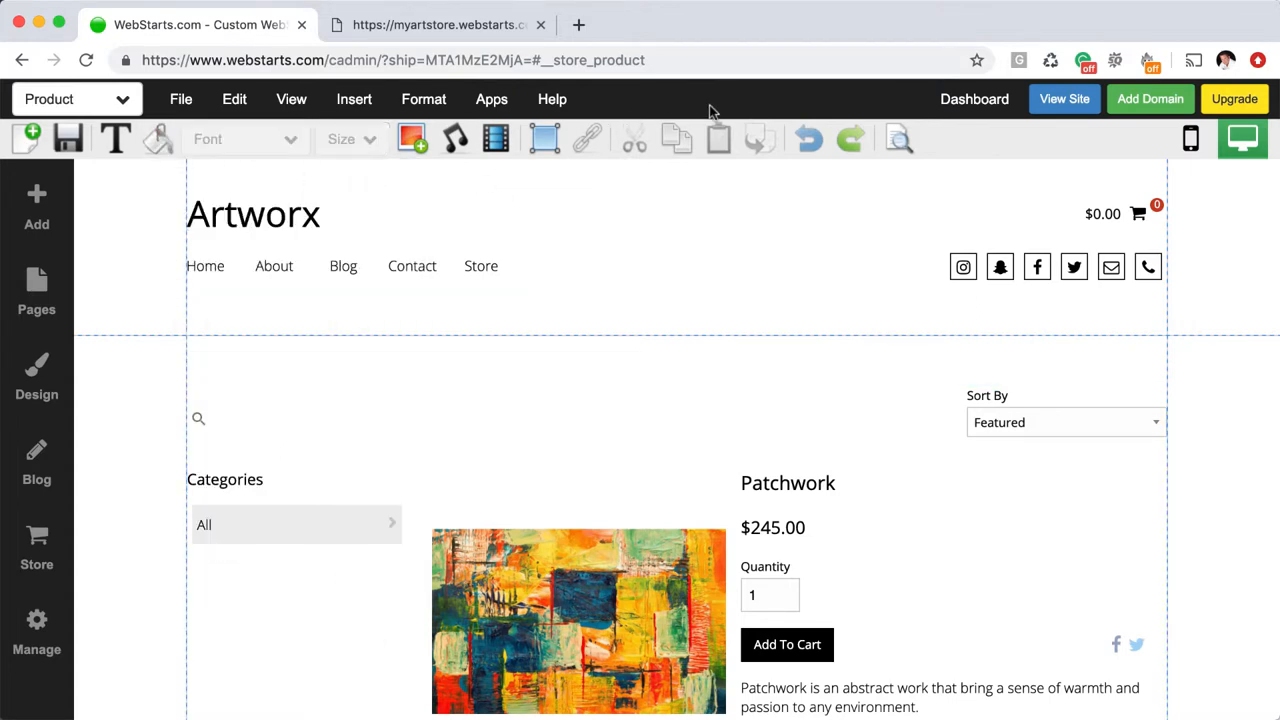
pyautogui.moveTo(574, 487)
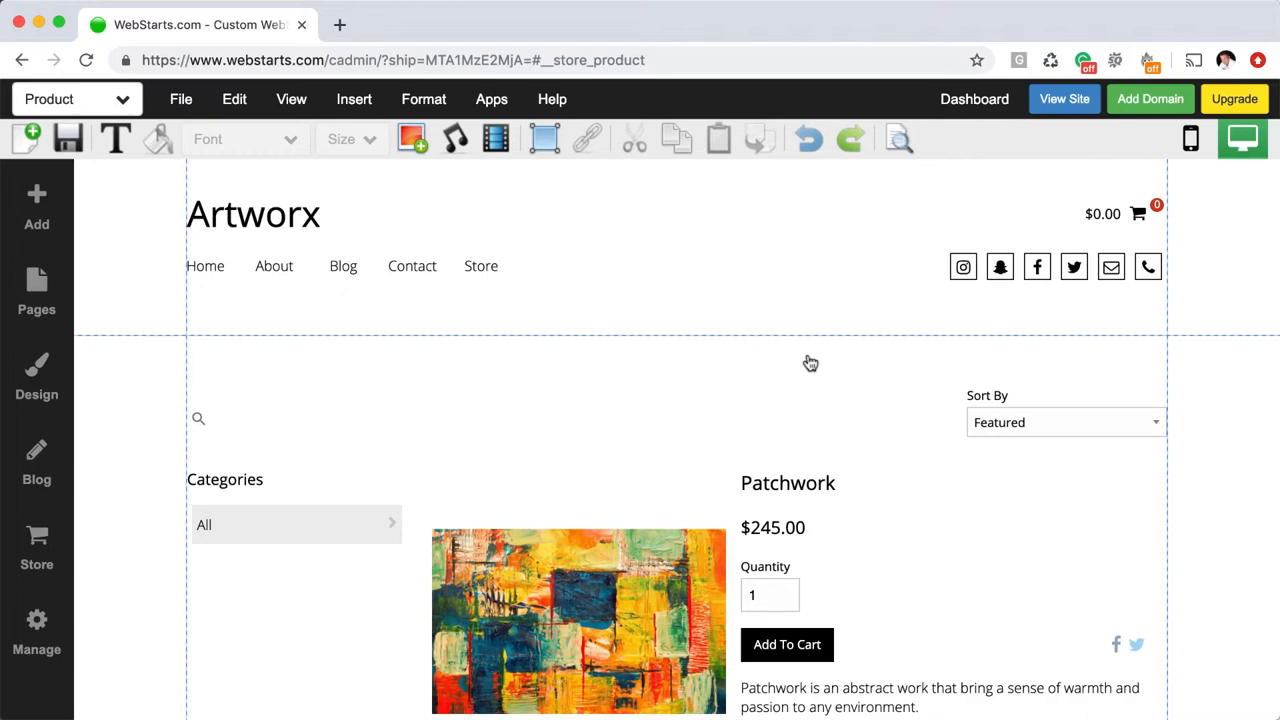
pyautogui.moveTo(814, 352)
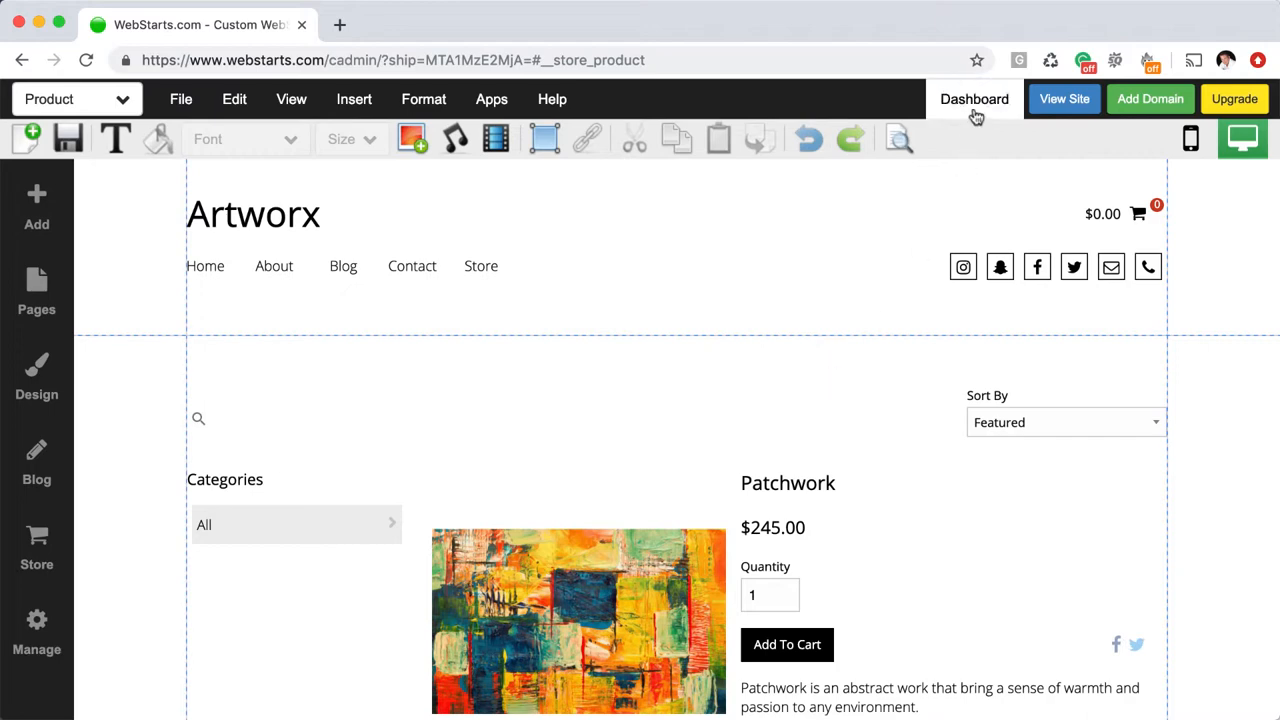
# Leave the editor for the myartstore dashboard and open the Blog manager
pyautogui.click(974, 99)
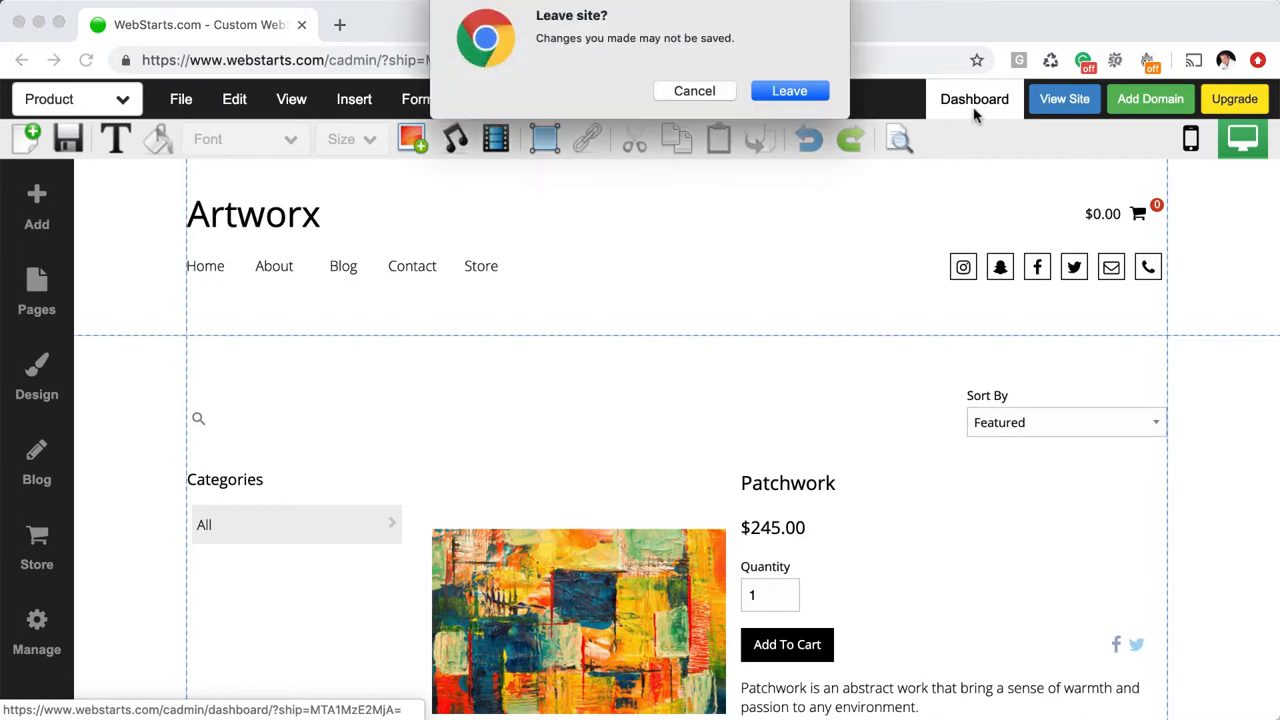
pyautogui.click(789, 90)
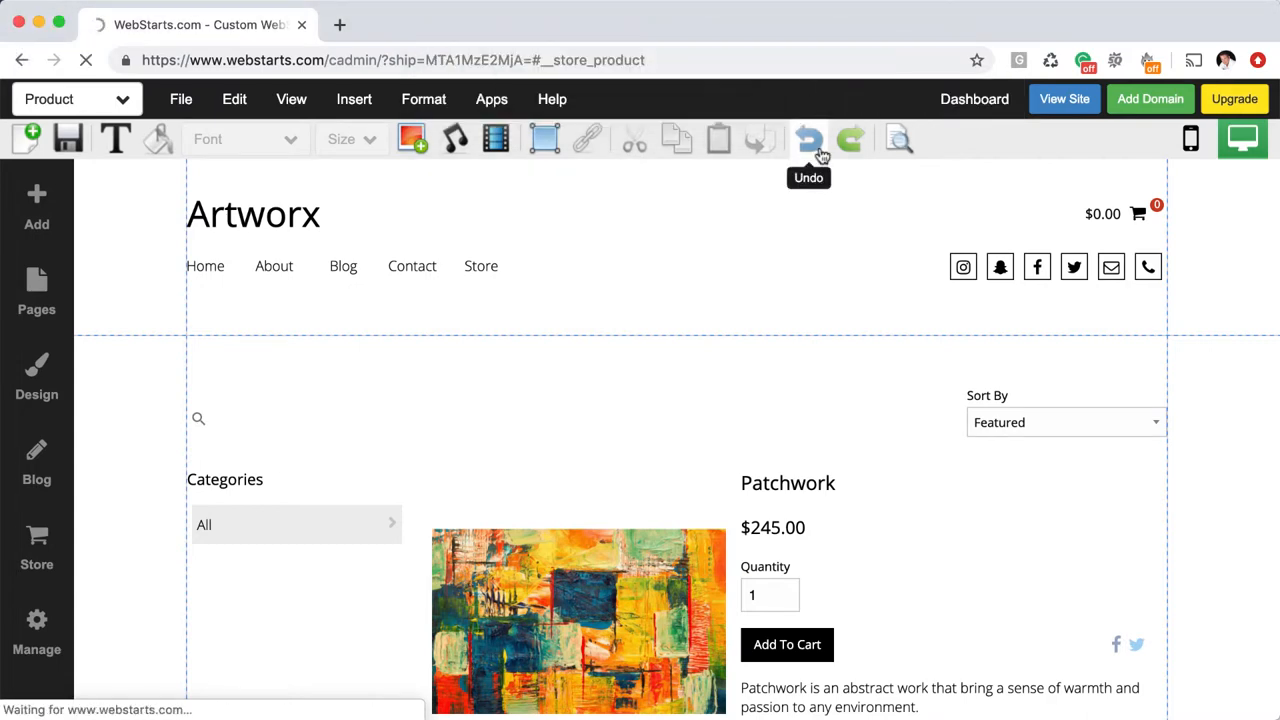
pyautogui.click(974, 99)
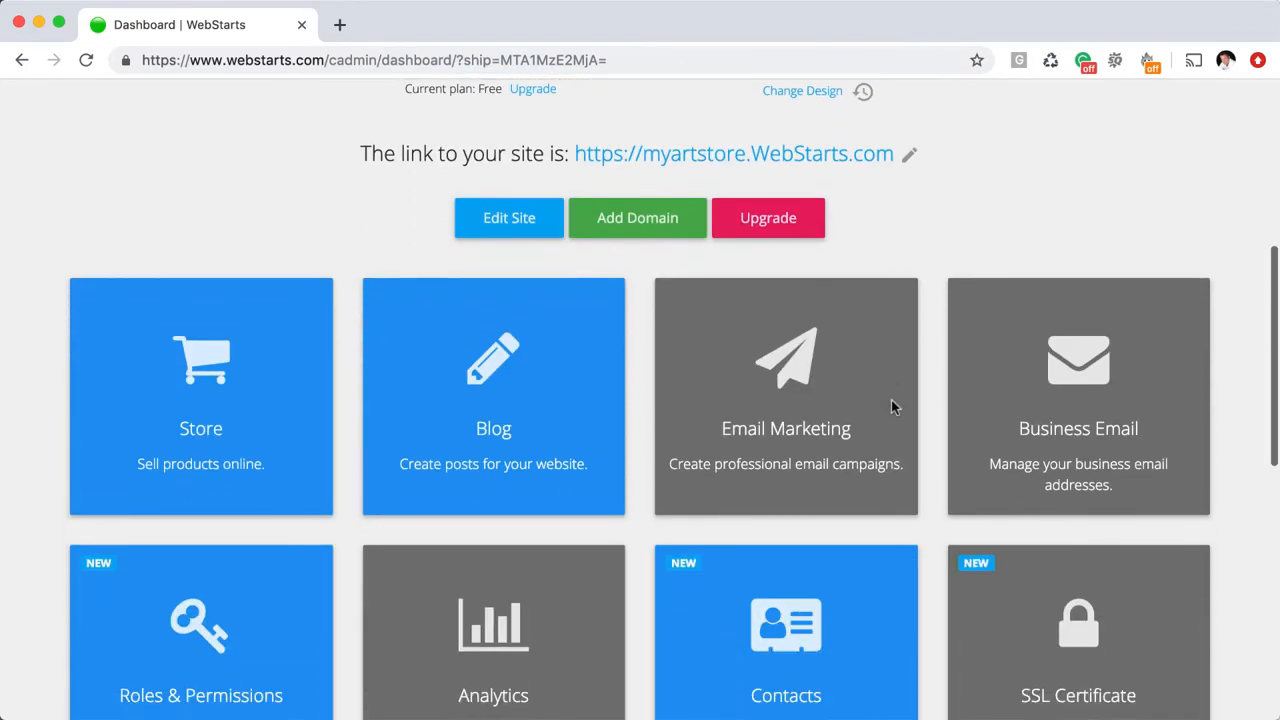
pyautogui.click(493, 396)
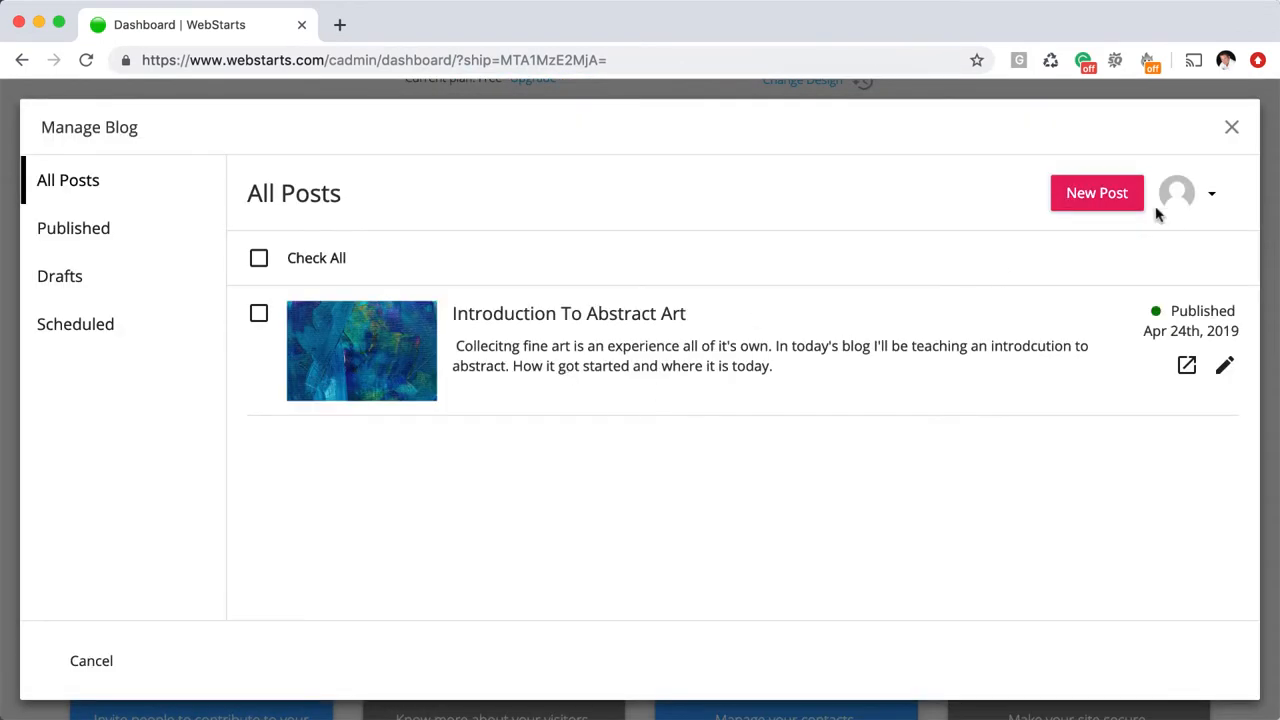
# Add an abstract painting image to the post, confirm its April 24th, 2019 date, close Manage Blog
pyautogui.click(1096, 192)
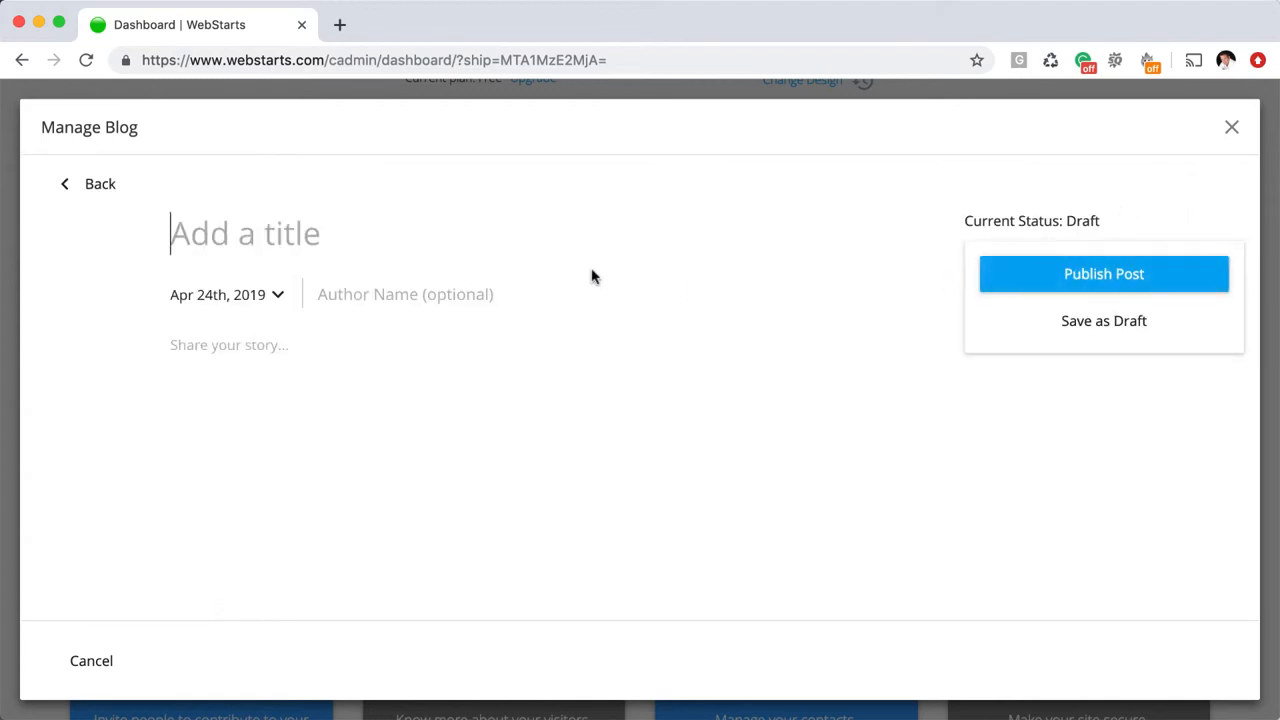
pyautogui.moveTo(600, 277)
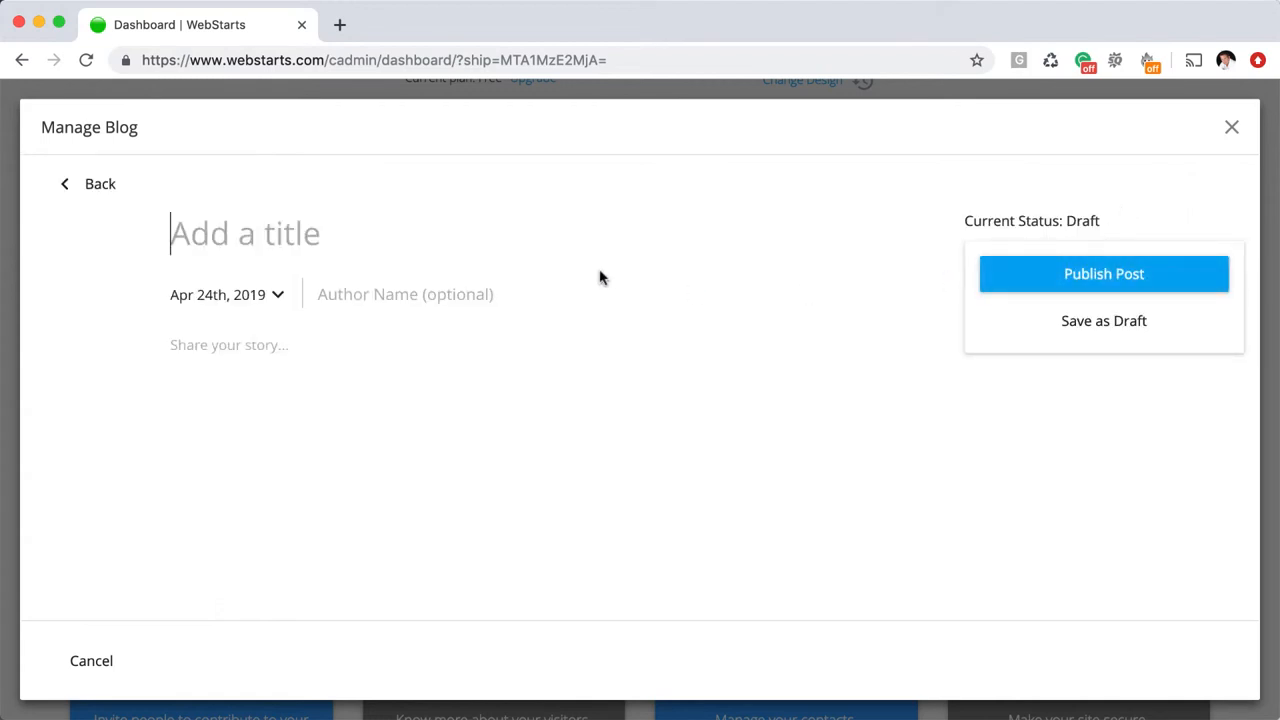
pyautogui.click(228, 345)
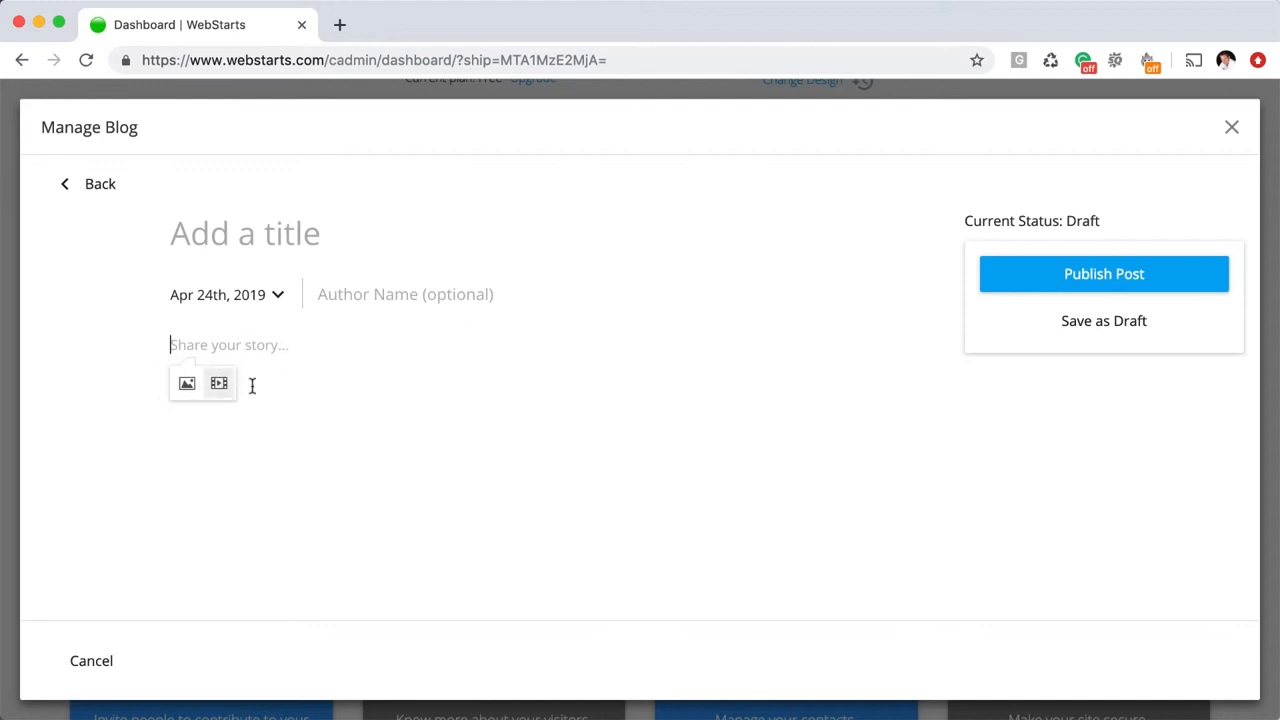
pyautogui.click(186, 383)
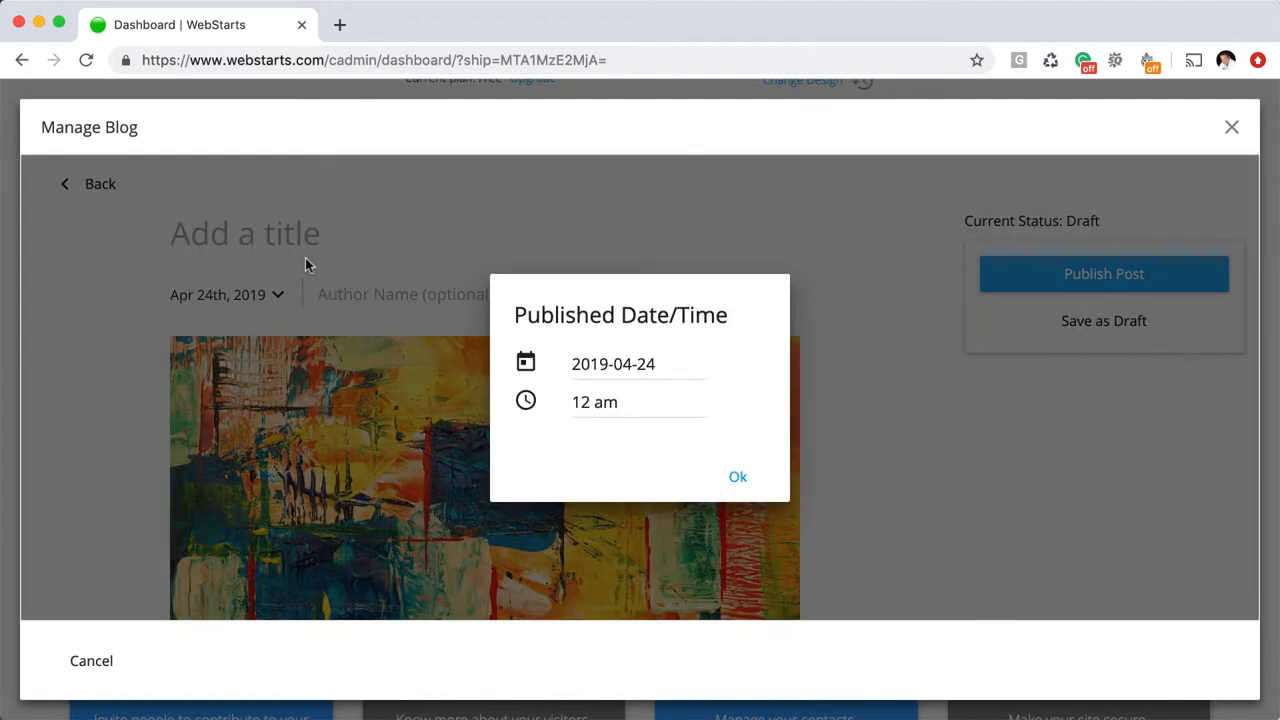
pyautogui.click(737, 476)
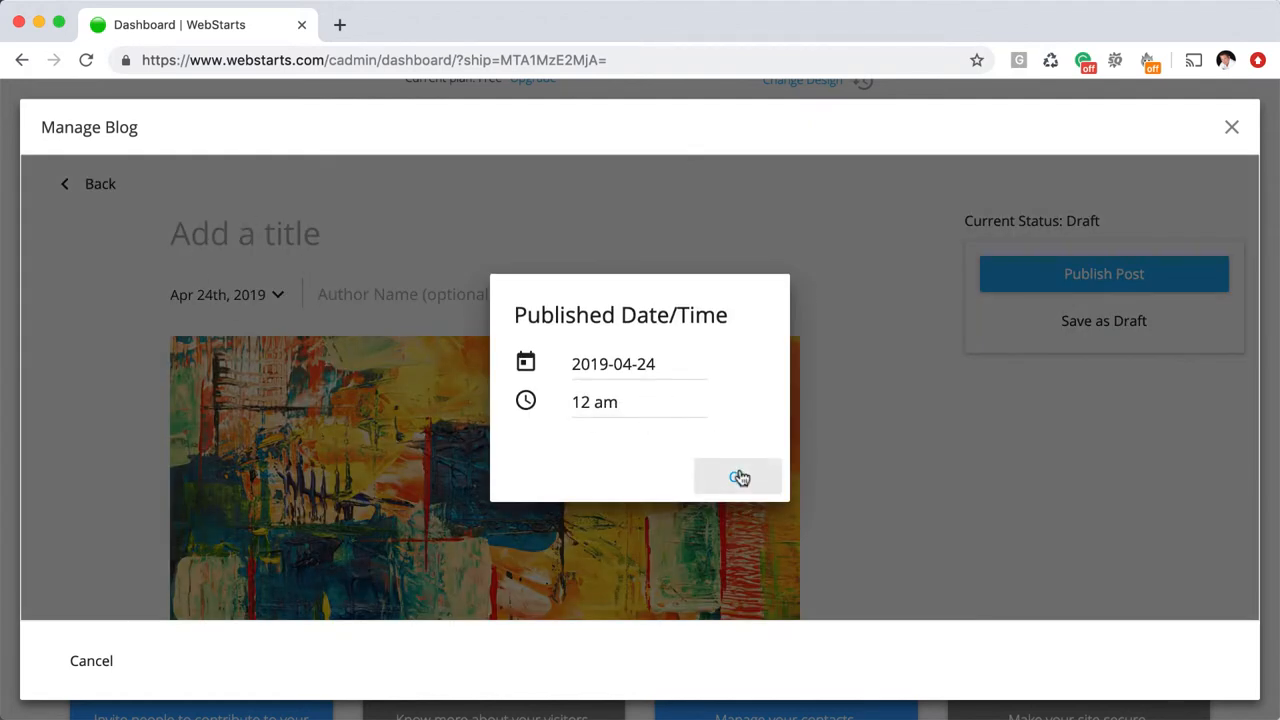
pyautogui.click(739, 477)
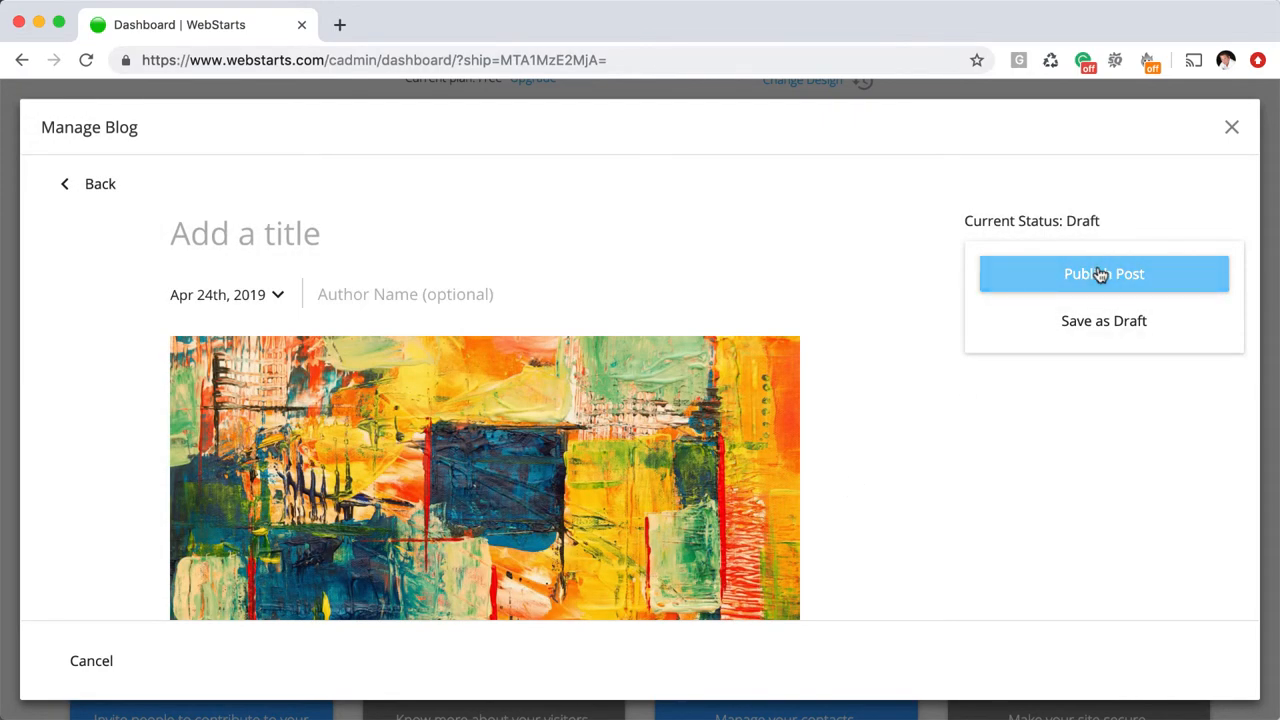
pyautogui.moveTo(1000, 308)
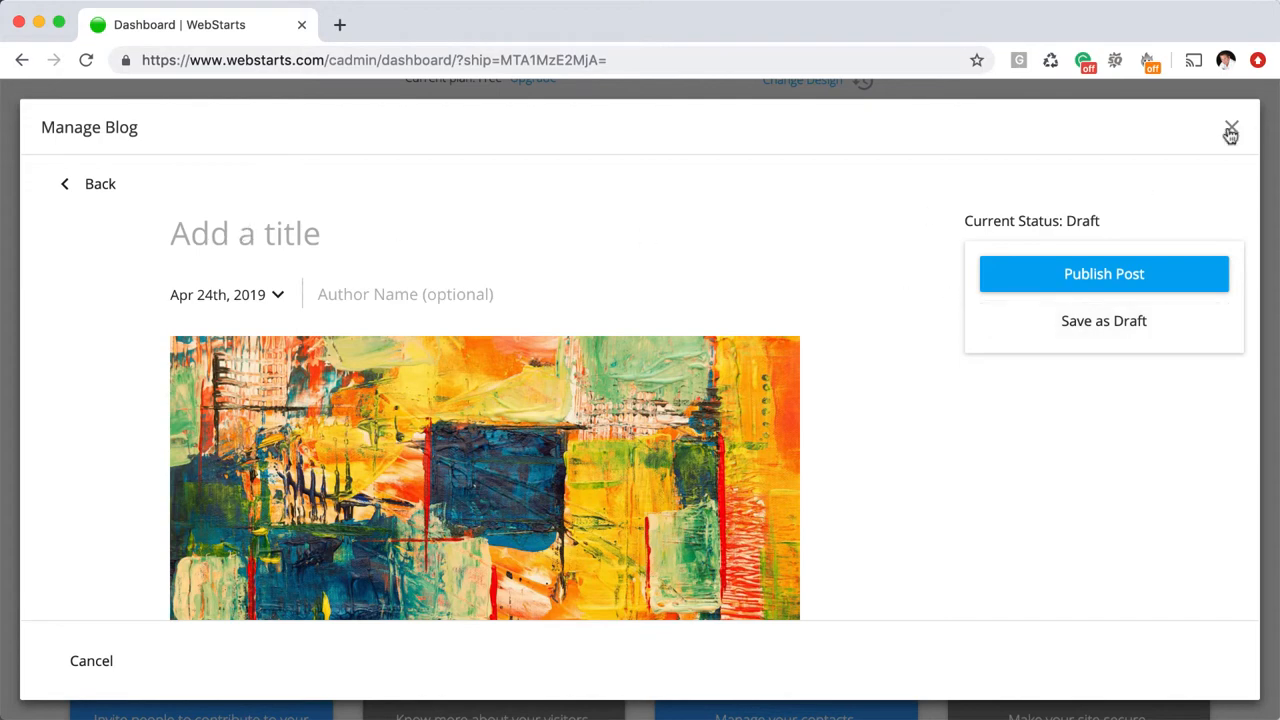
pyautogui.click(1231, 131)
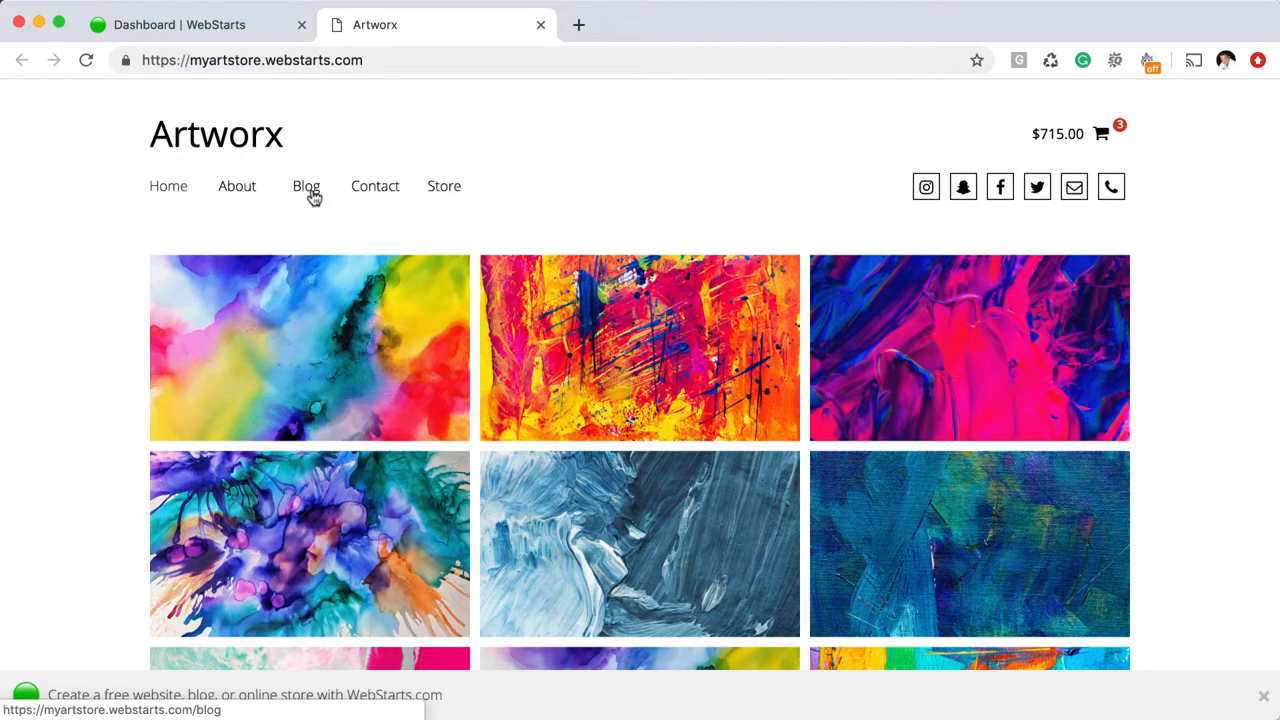
# On the live site, open the Blog page and read 'Introduction To Abstract Art'
pyautogui.click(306, 186)
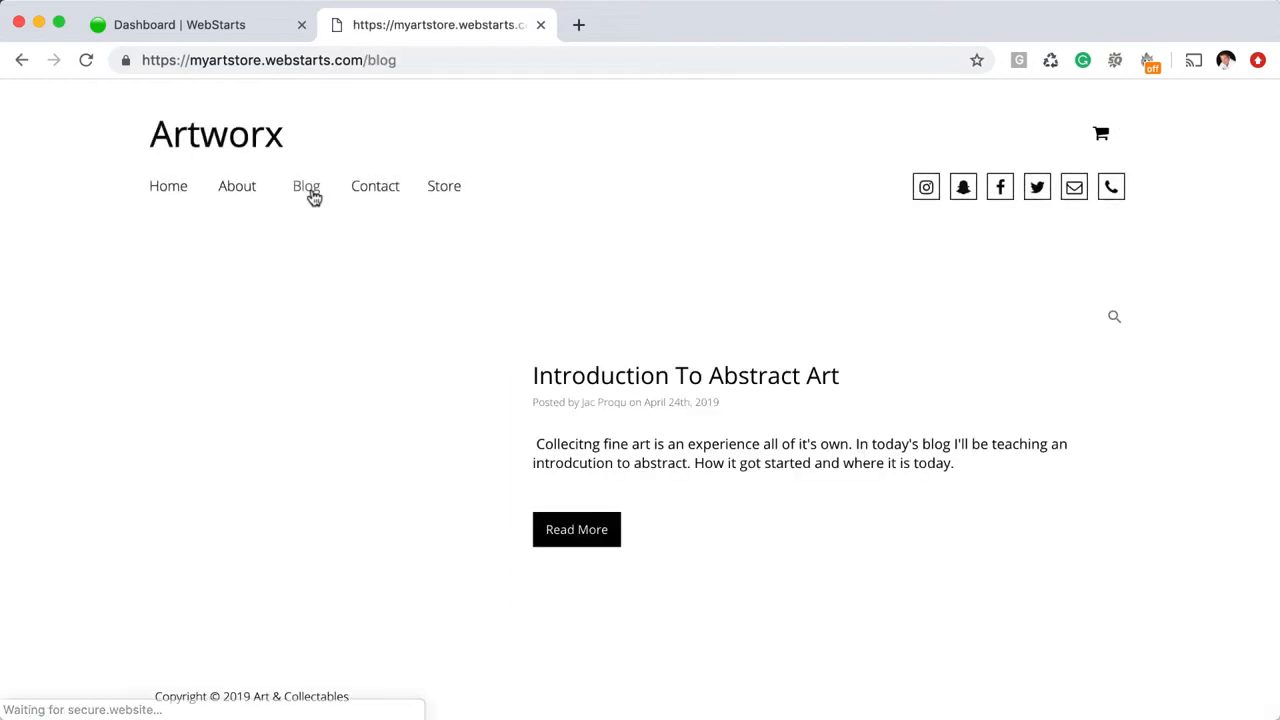
pyautogui.click(576, 529)
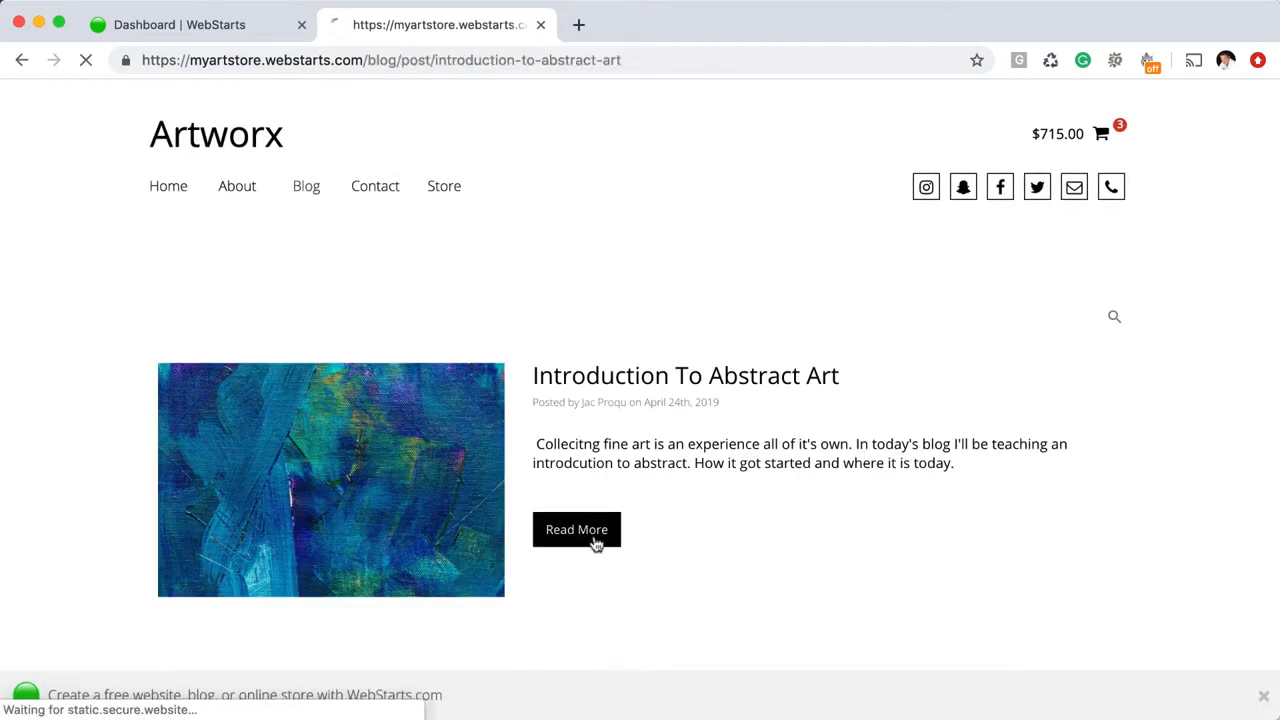
pyautogui.click(576, 529)
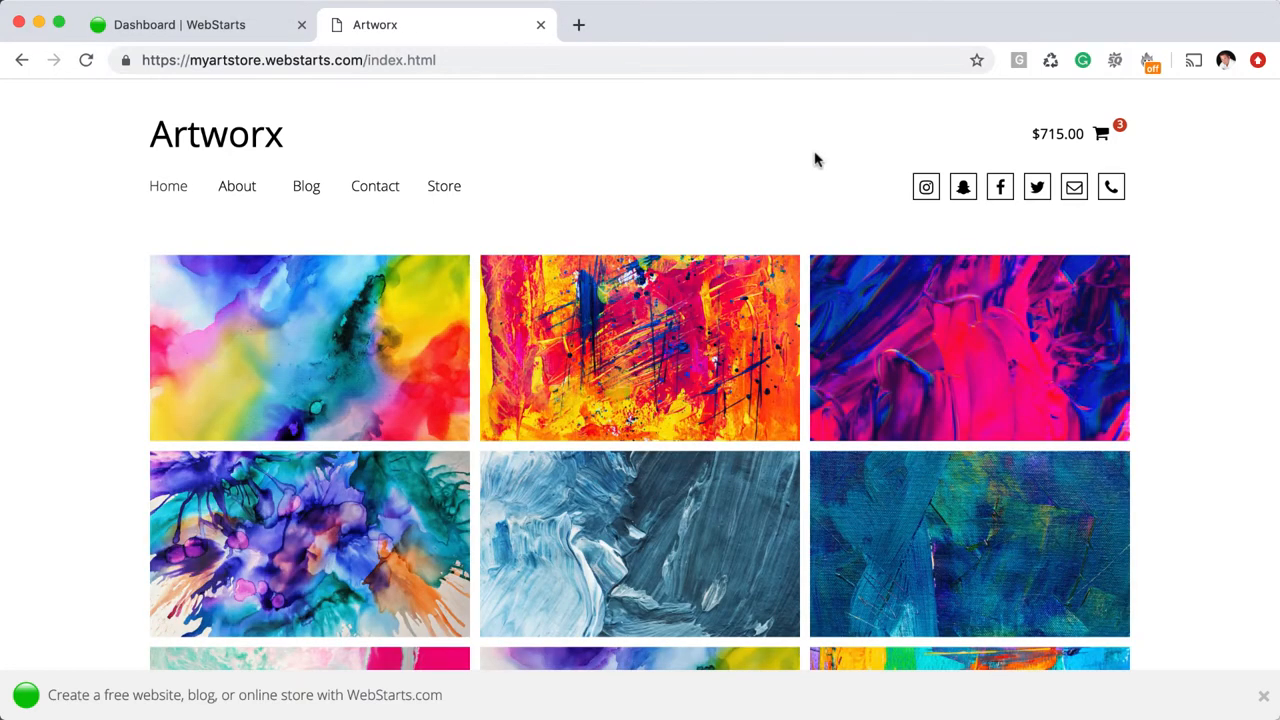
pyautogui.moveTo(839, 165)
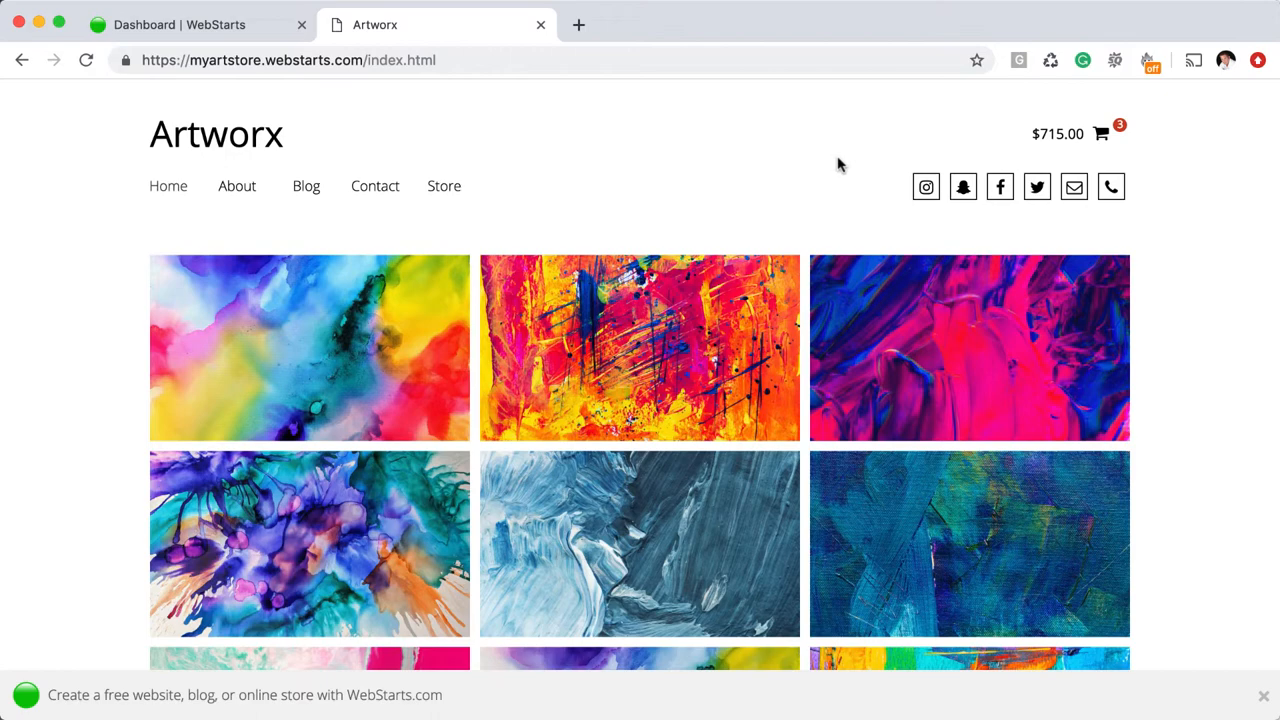
pyautogui.moveTo(1173, 329)
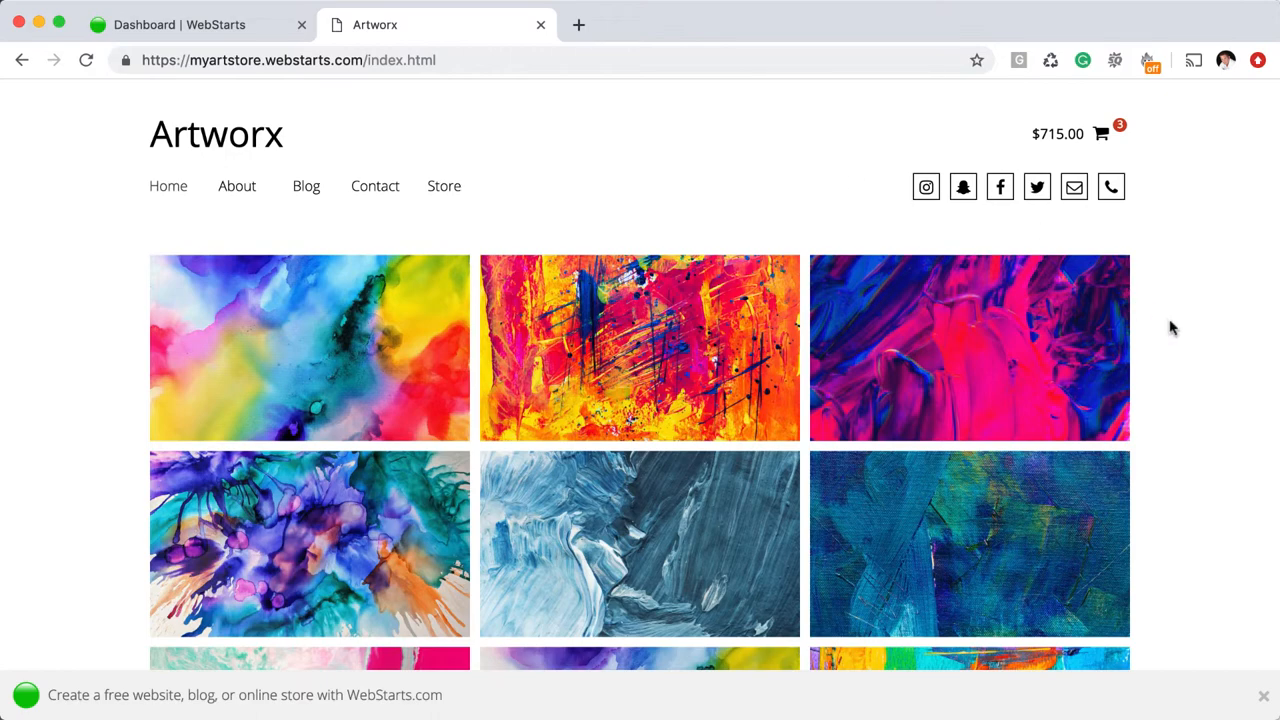
# Scroll the live home page down to the Art & Collectables Club signup form
pyautogui.scroll(-3)
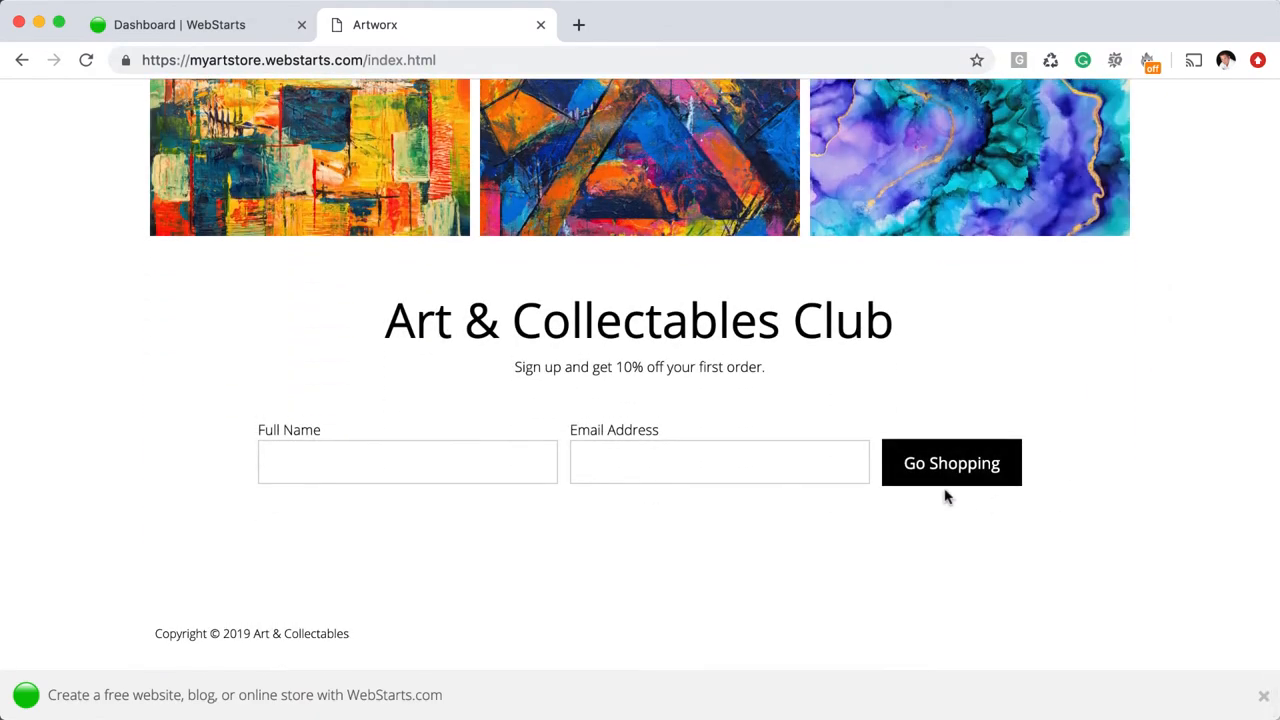
pyautogui.moveTo(447, 527)
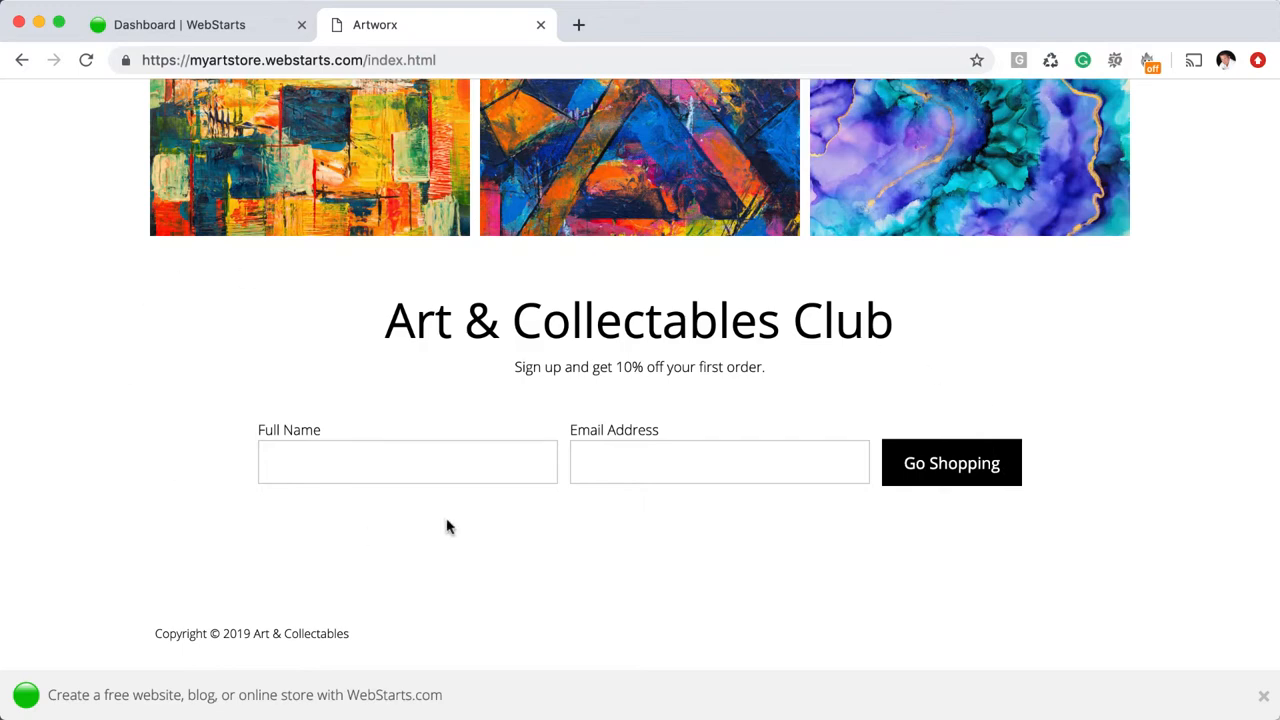
pyautogui.moveTo(501, 466)
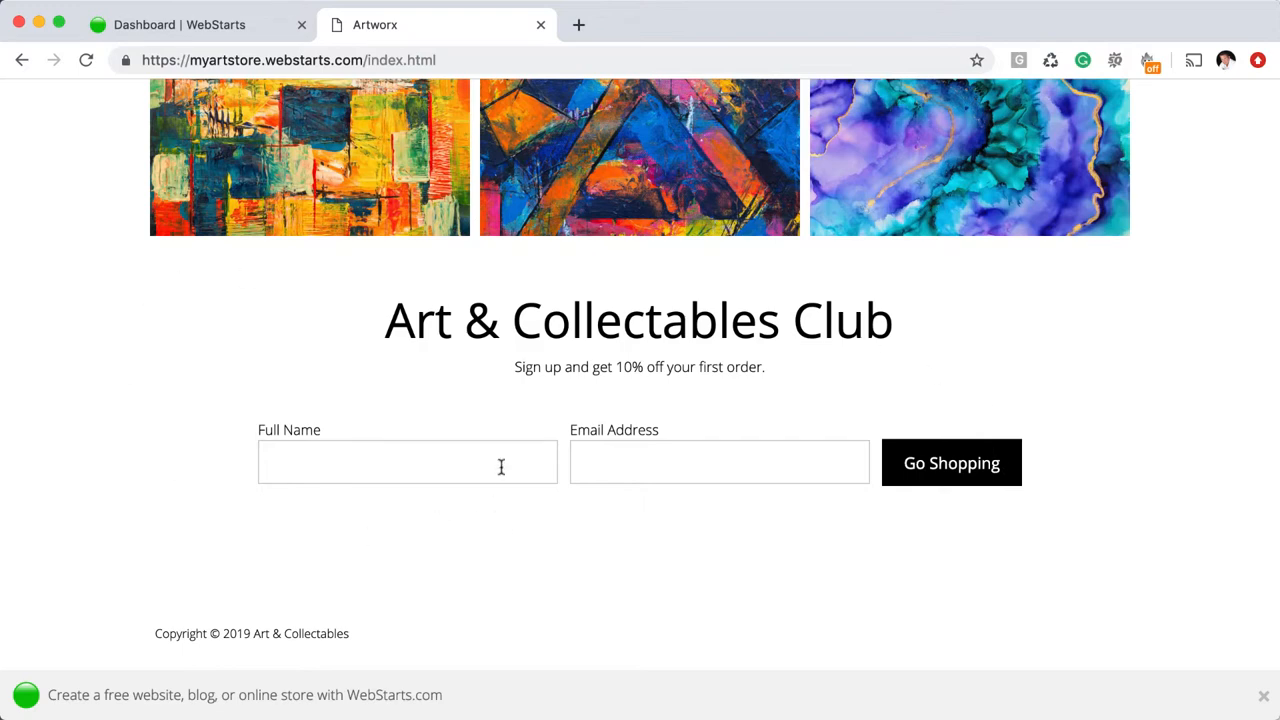
pyautogui.moveTo(963, 490)
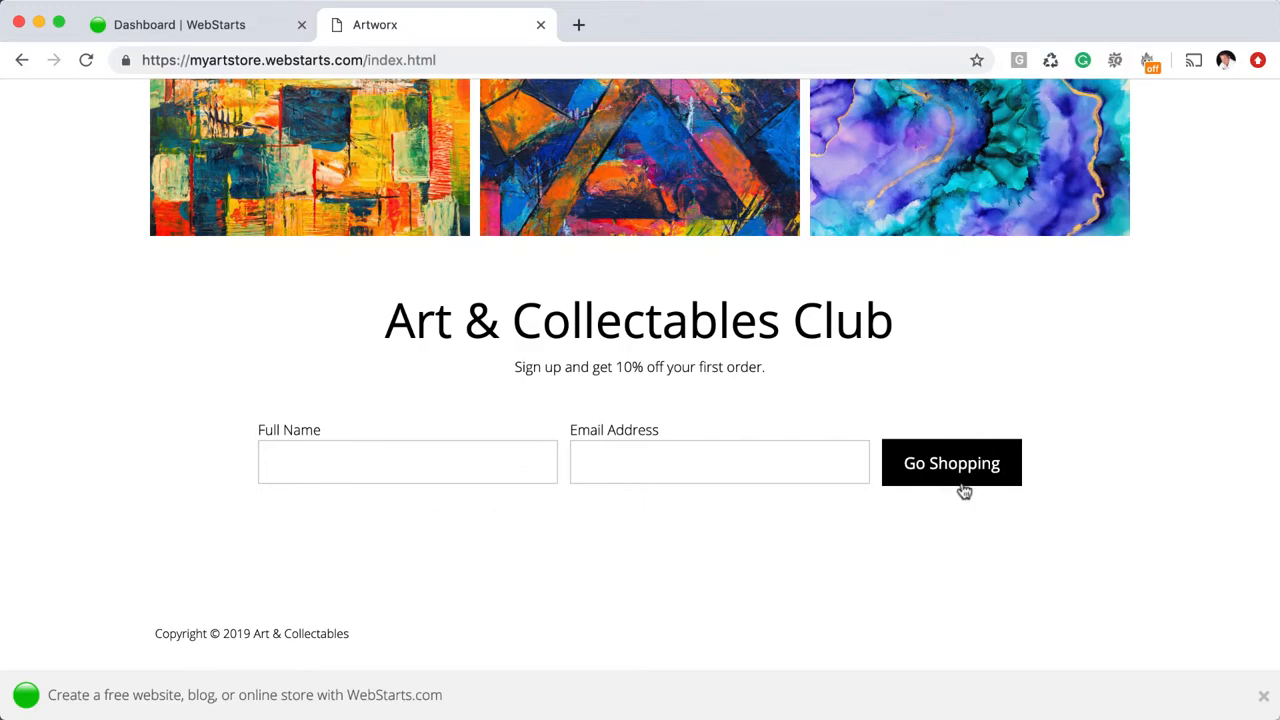
pyautogui.moveTo(813, 388)
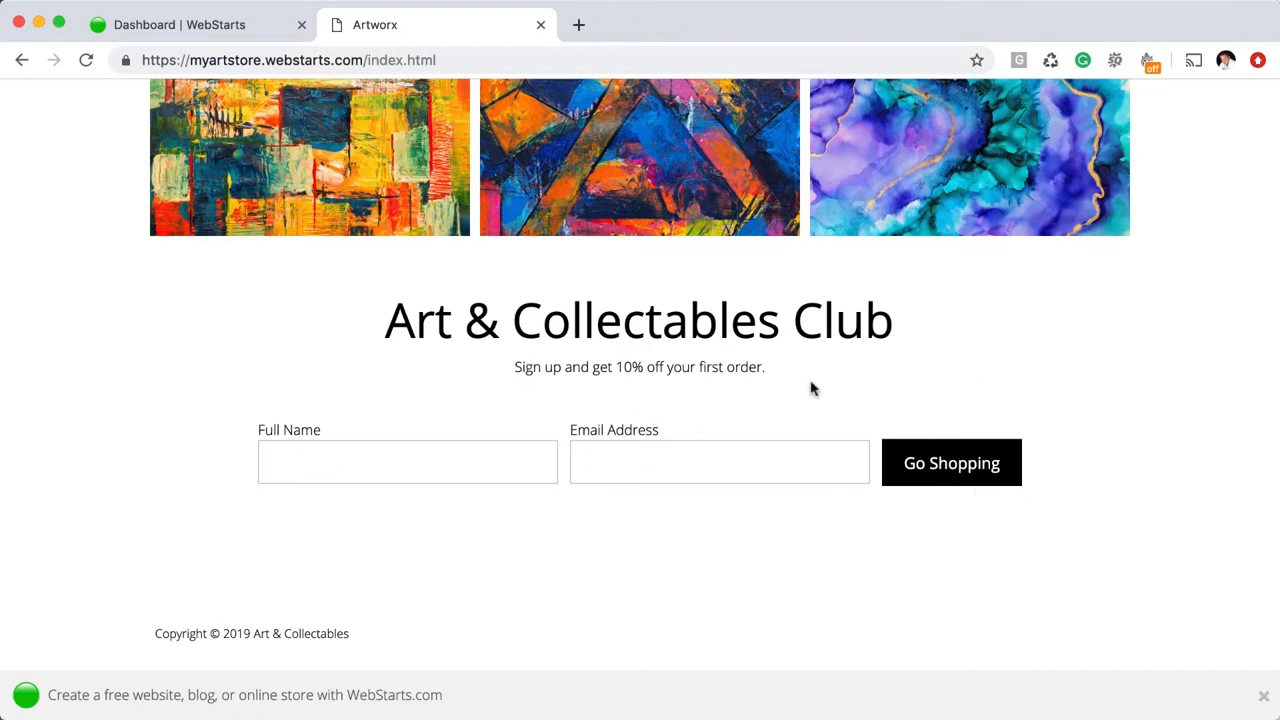
pyautogui.scroll(-3)
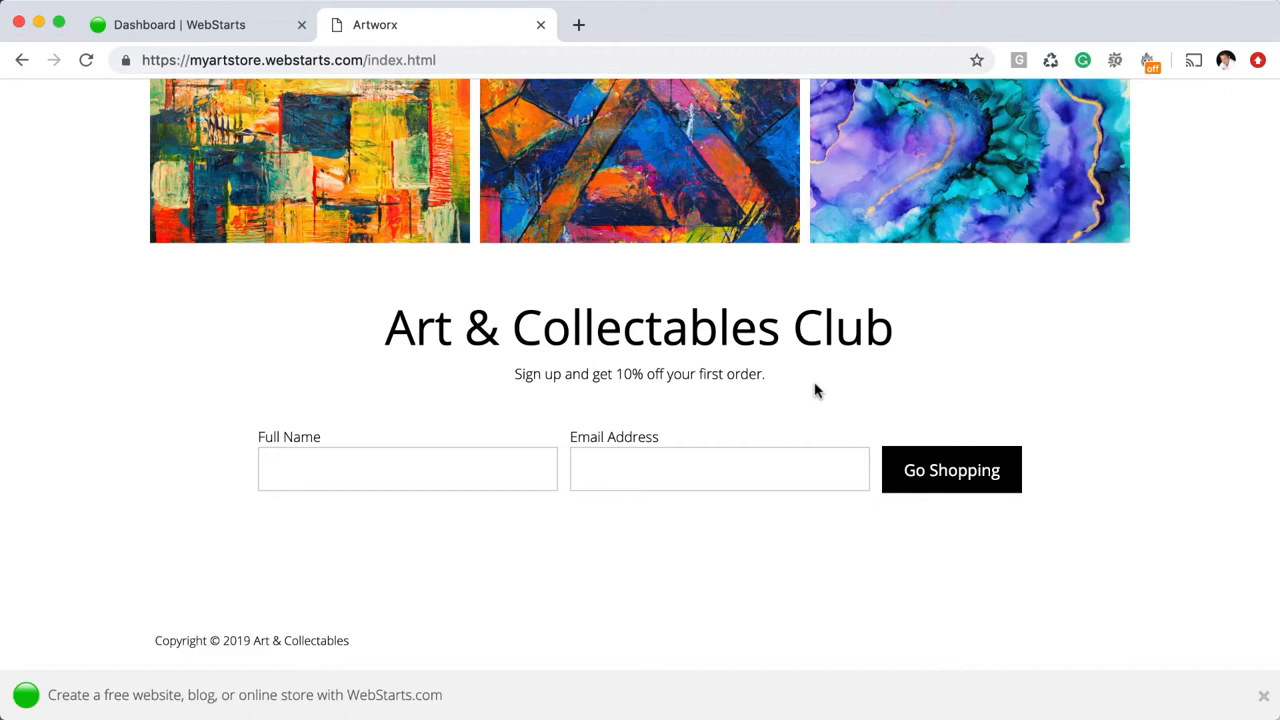
# Switch to the Dashboard tab and scroll through the myartstore feature tiles
pyautogui.click(180, 24)
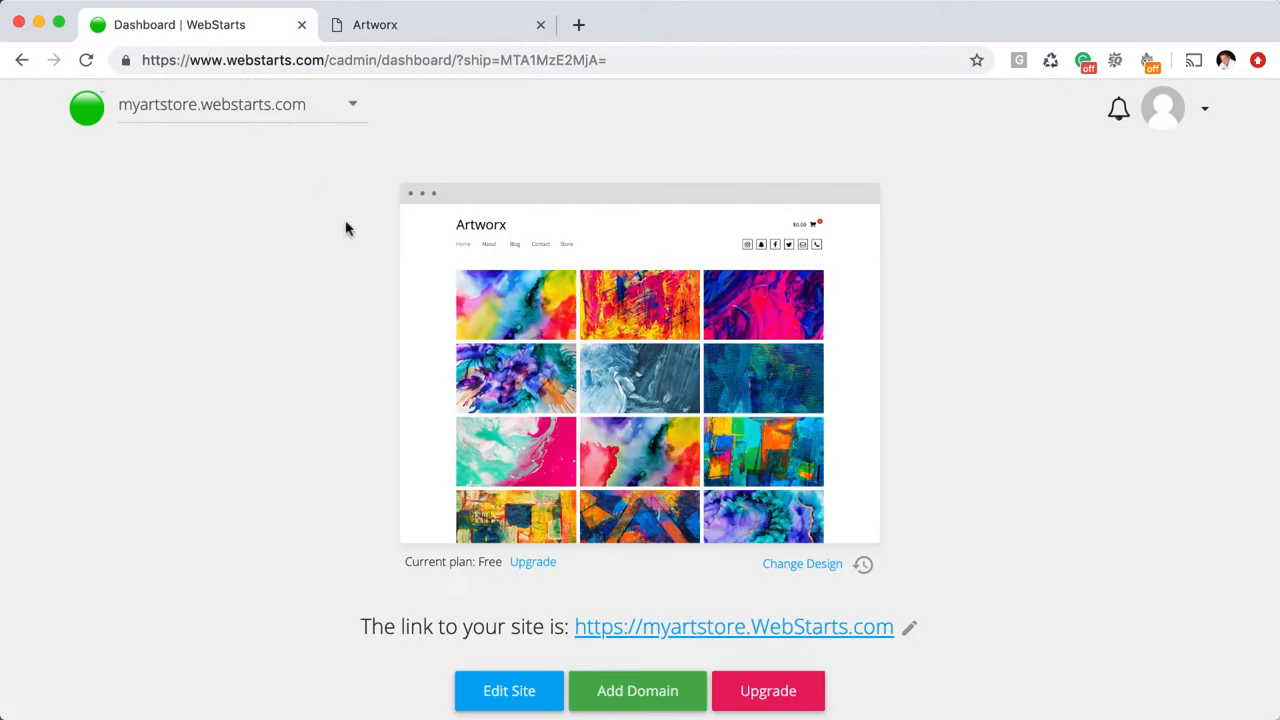
pyautogui.scroll(-3)
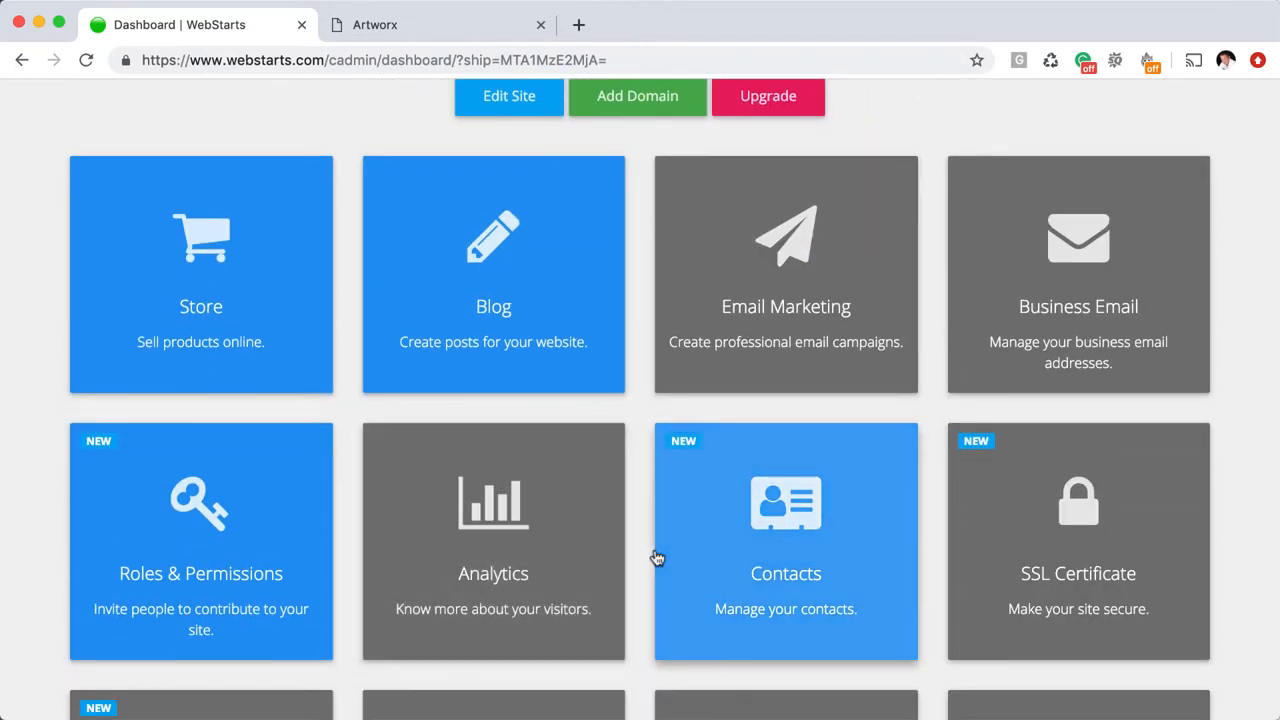
pyautogui.moveTo(785, 350)
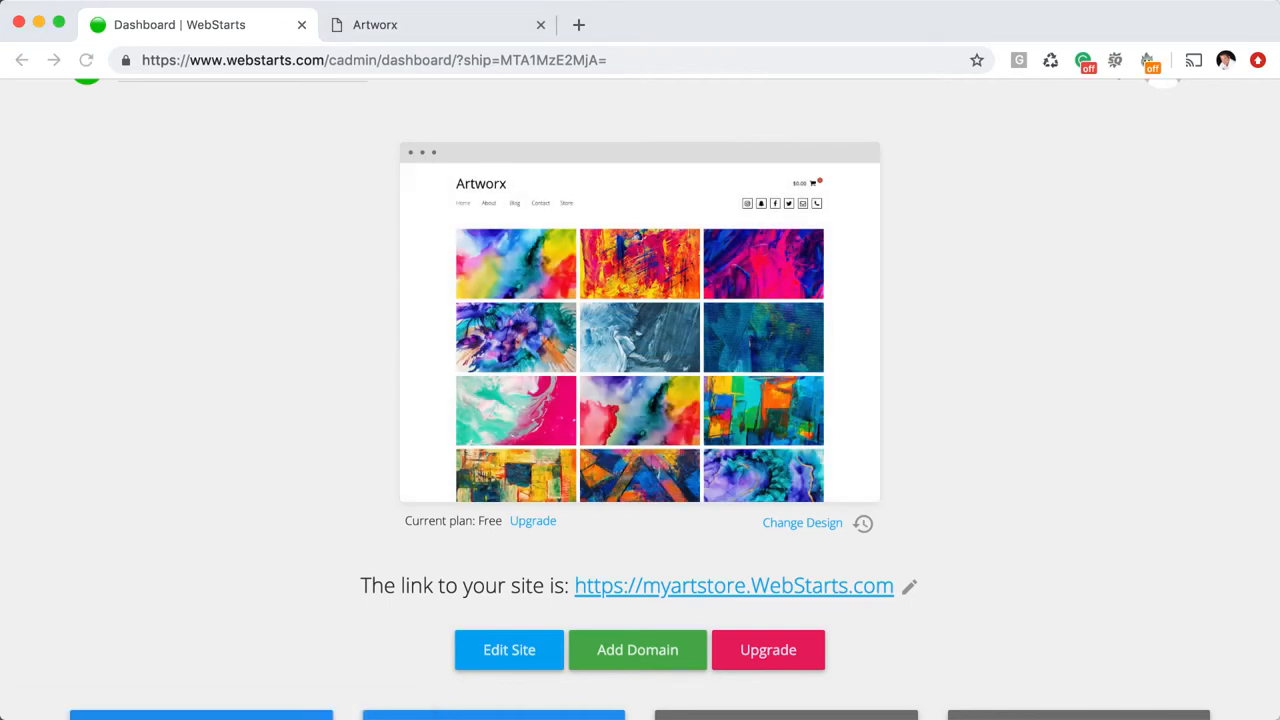
pyautogui.moveTo(639, 333)
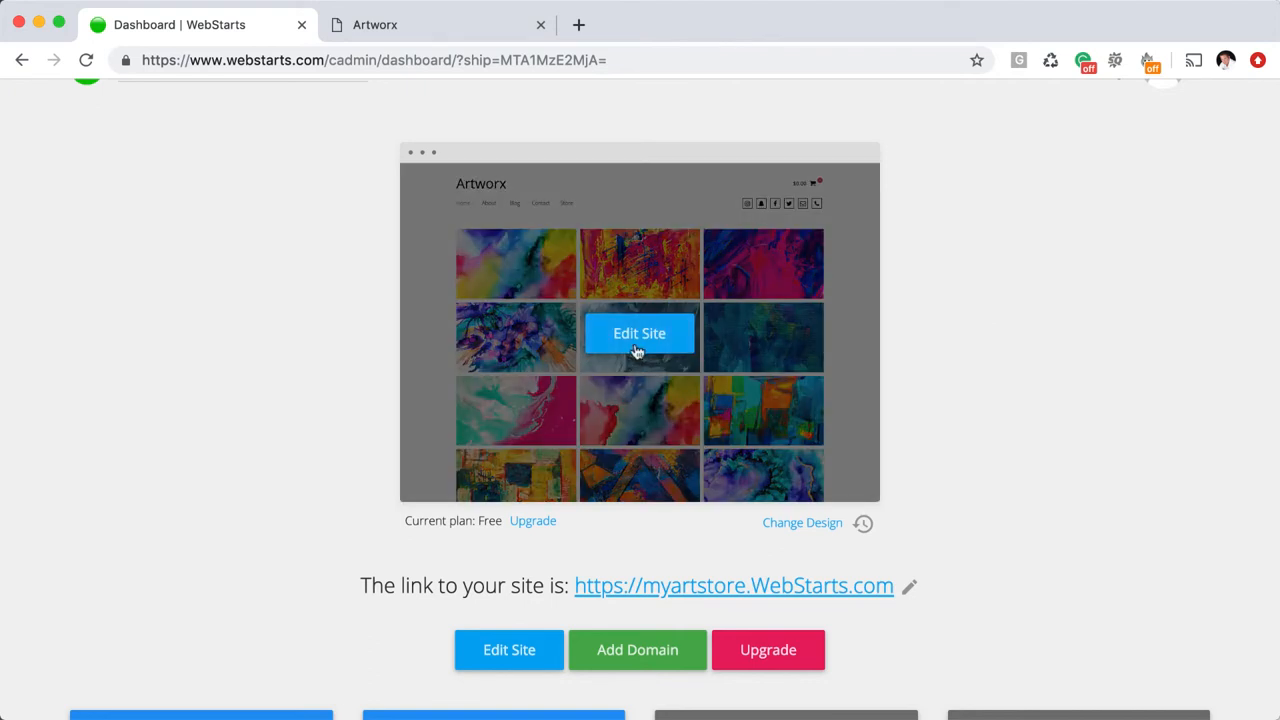
# Open the Artworx site in the editor and scroll down to the signup form
pyautogui.click(639, 333)
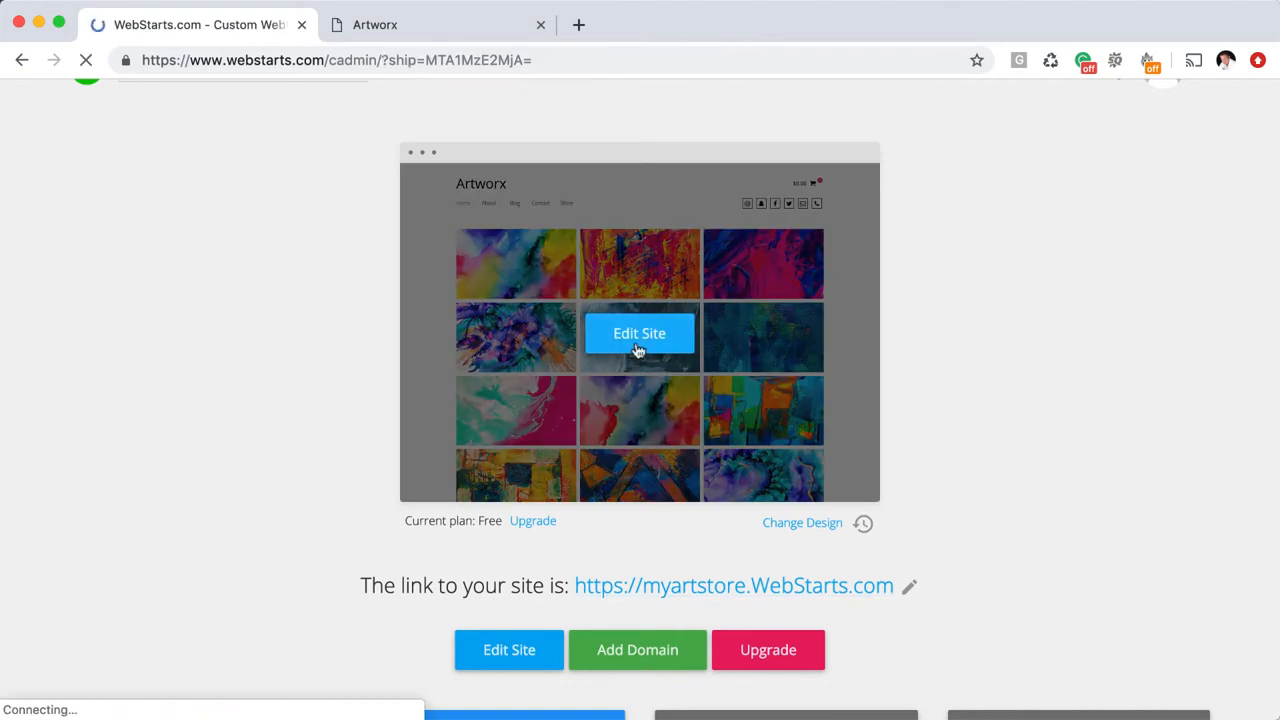
pyautogui.click(639, 333)
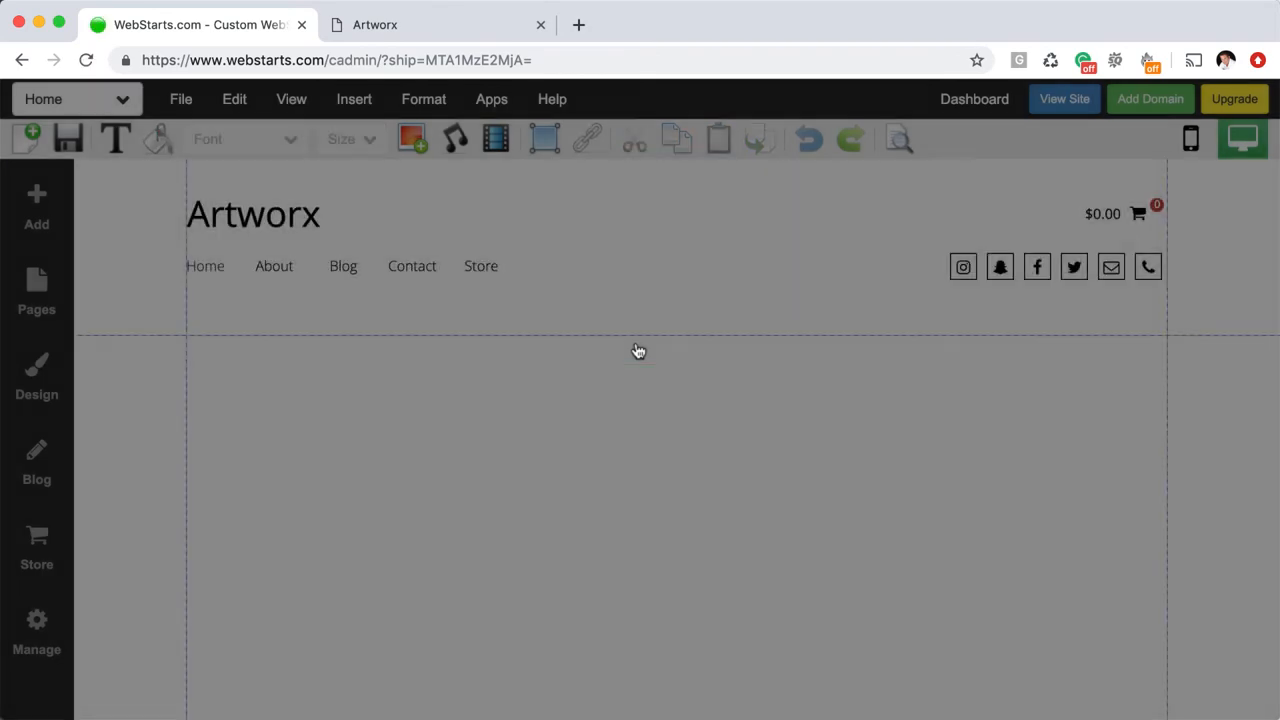
pyautogui.scroll(-3)
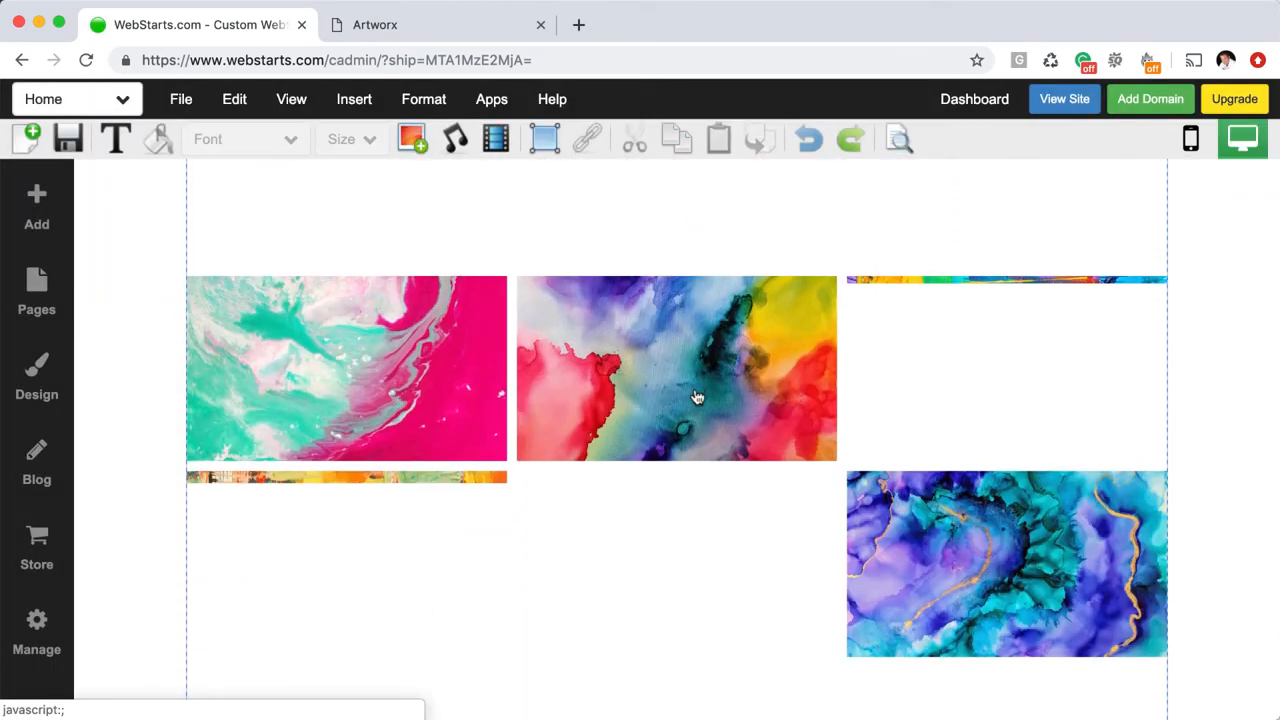
pyautogui.scroll(-3)
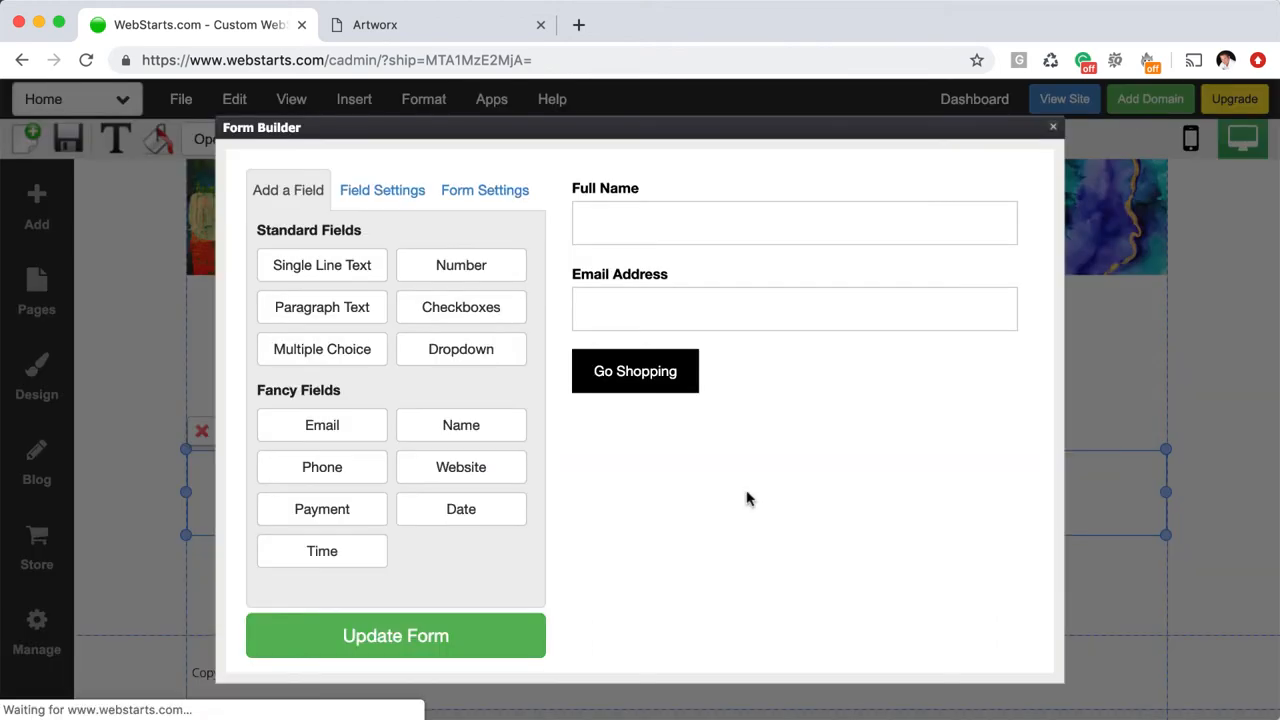
pyautogui.moveTo(461, 265)
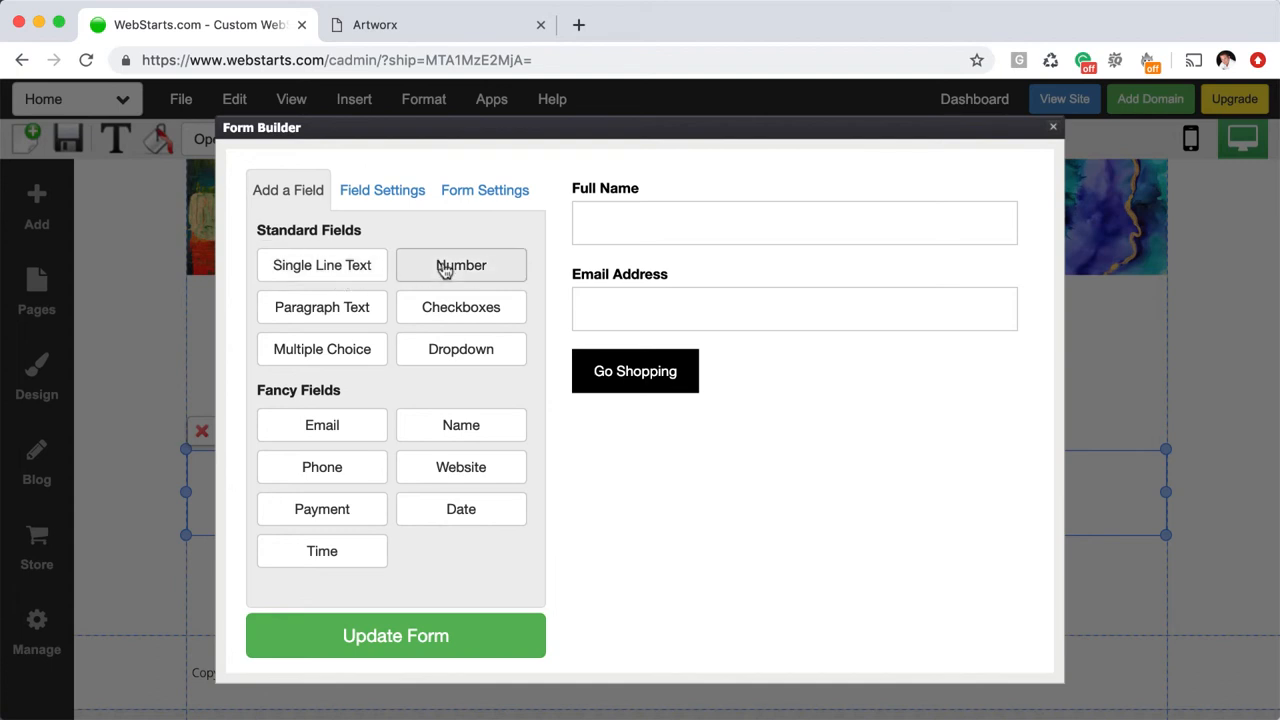
pyautogui.moveTo(365, 450)
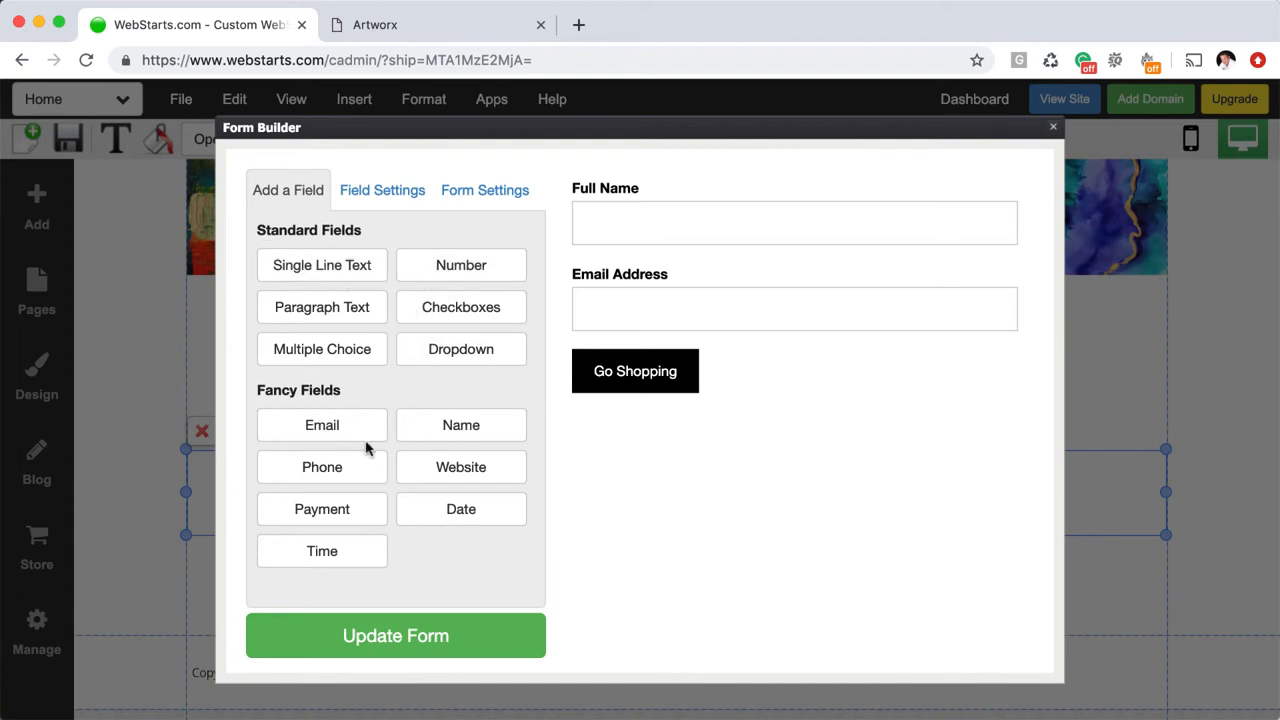
# Add a Phone Number field below Email Address and select it for editing
pyautogui.click(322, 467)
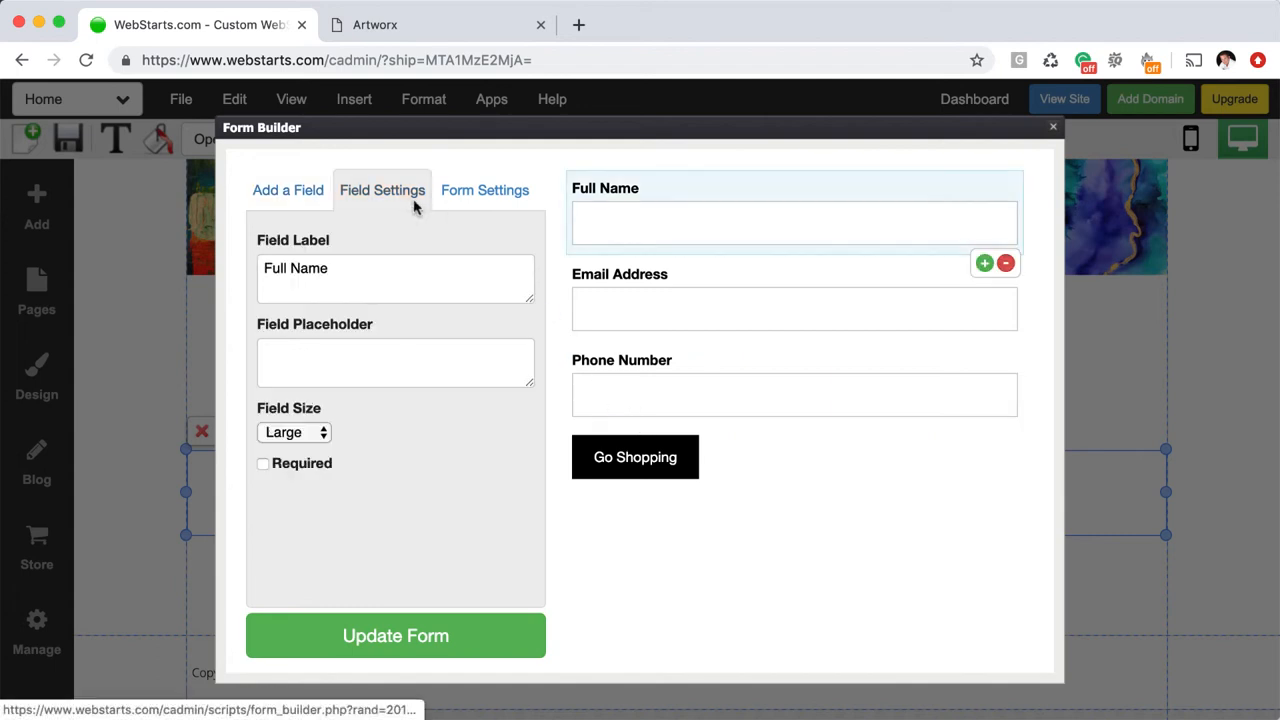
pyautogui.click(794, 394)
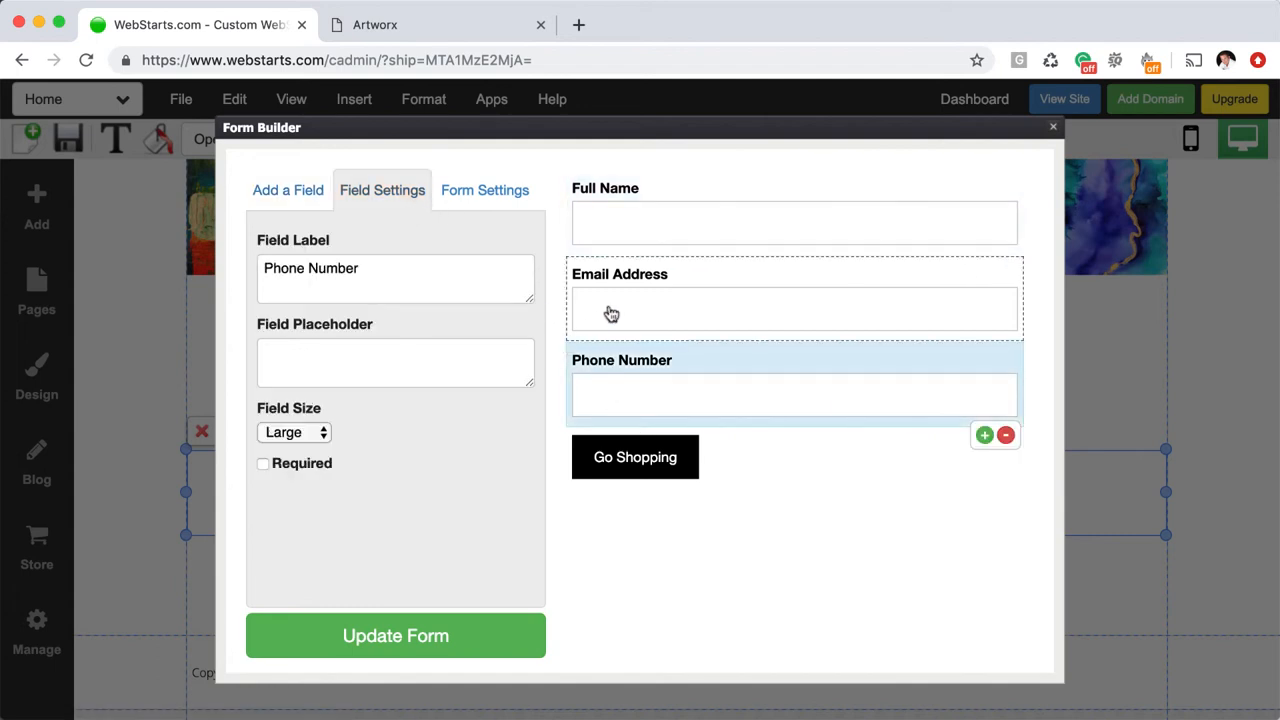
pyautogui.moveTo(659, 318)
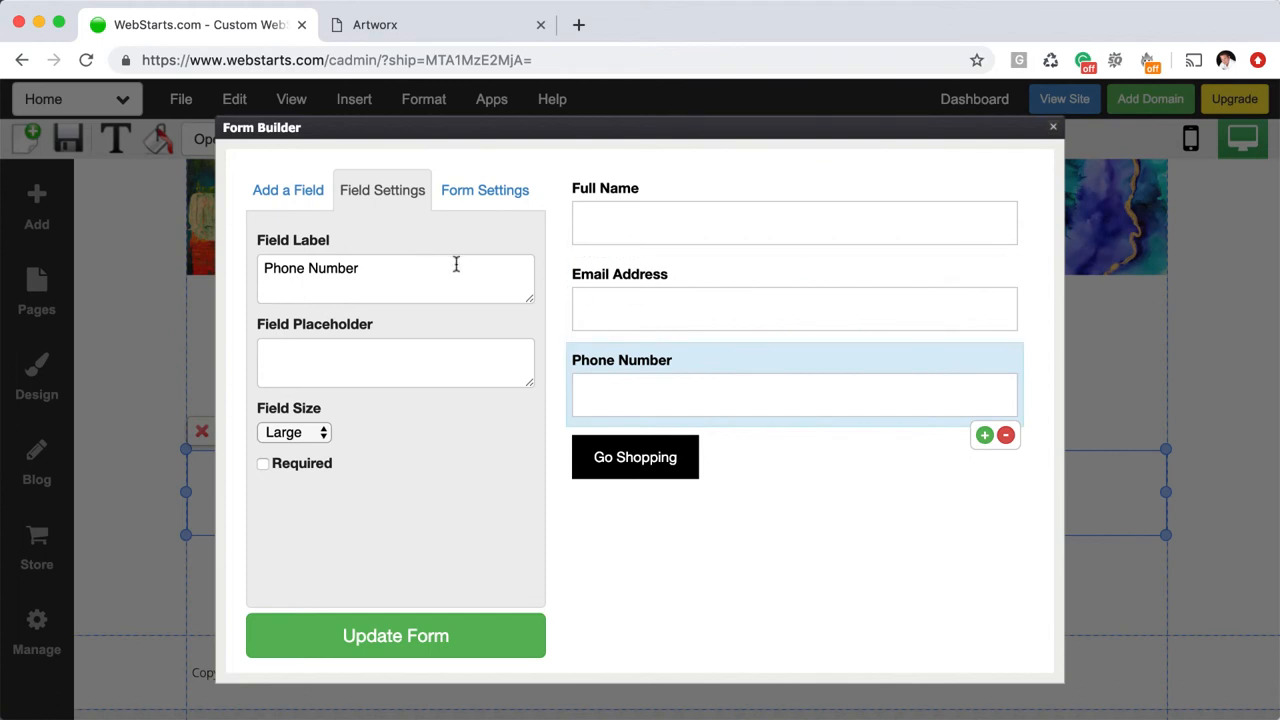
pyautogui.moveTo(666, 321)
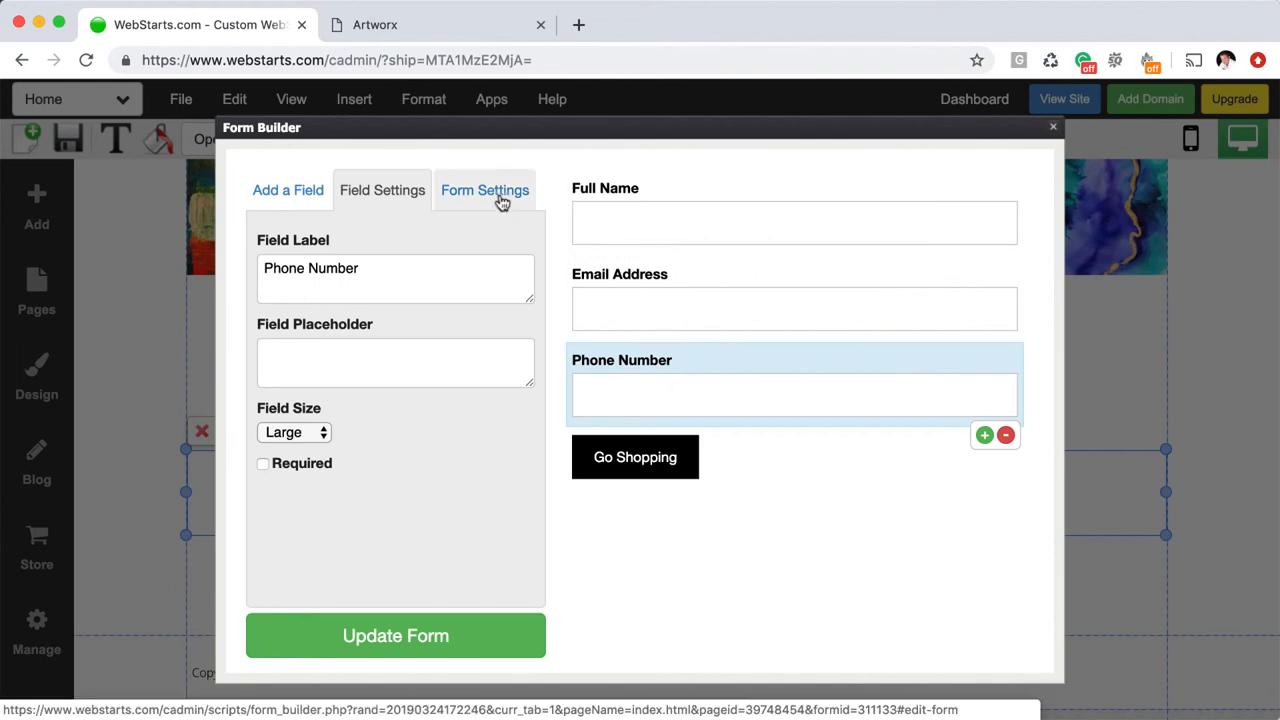
# Keep the form's mailing list at None, close the Form Builder, and open the Product page
pyautogui.click(485, 190)
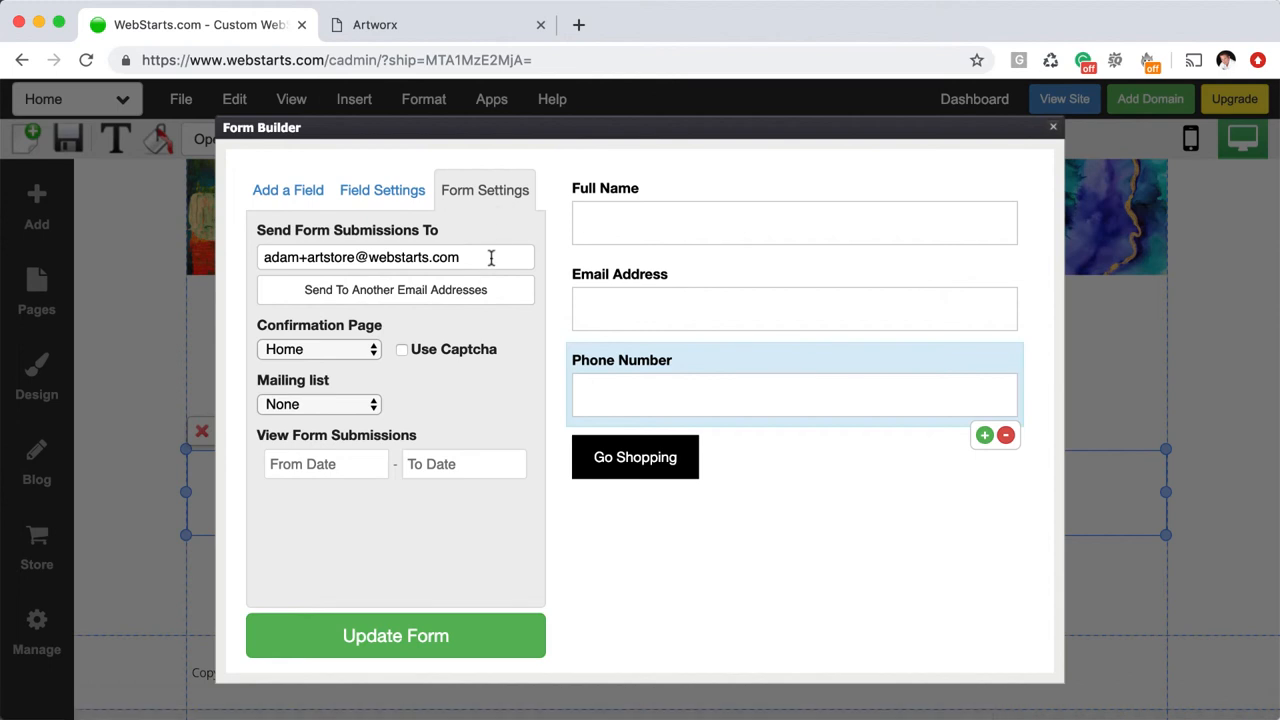
pyautogui.moveTo(483, 257)
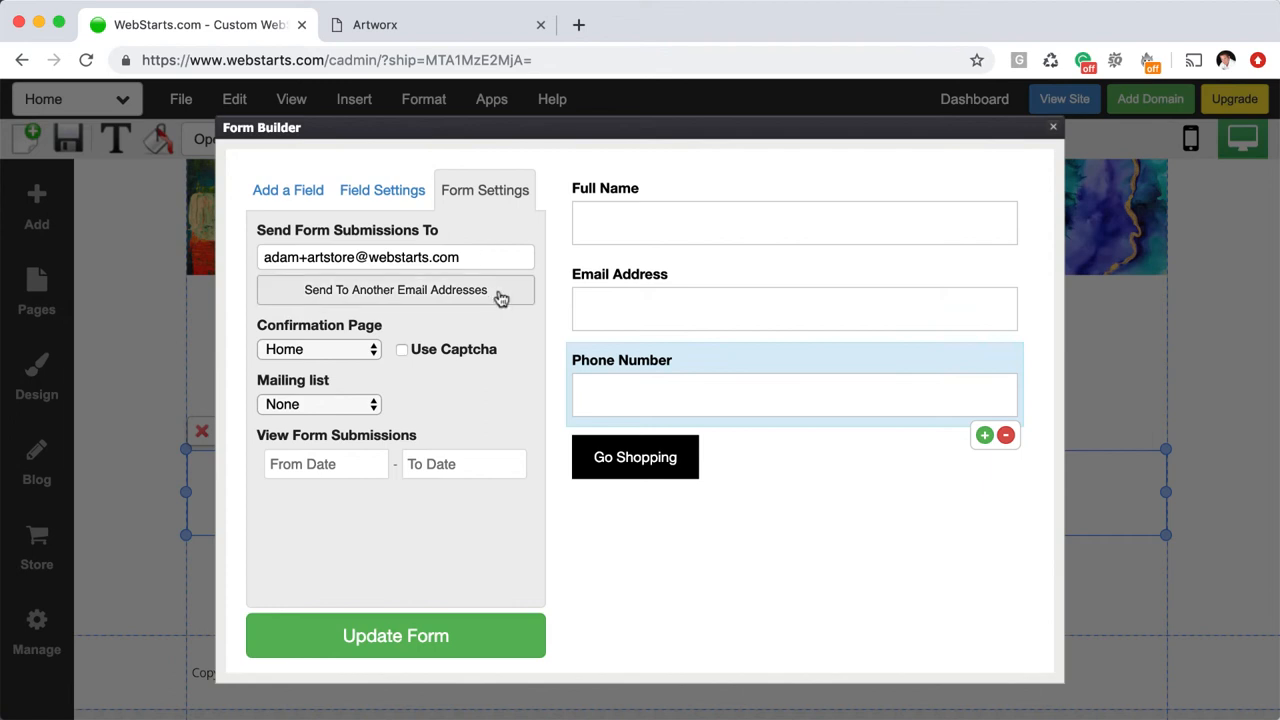
pyautogui.moveTo(509, 302)
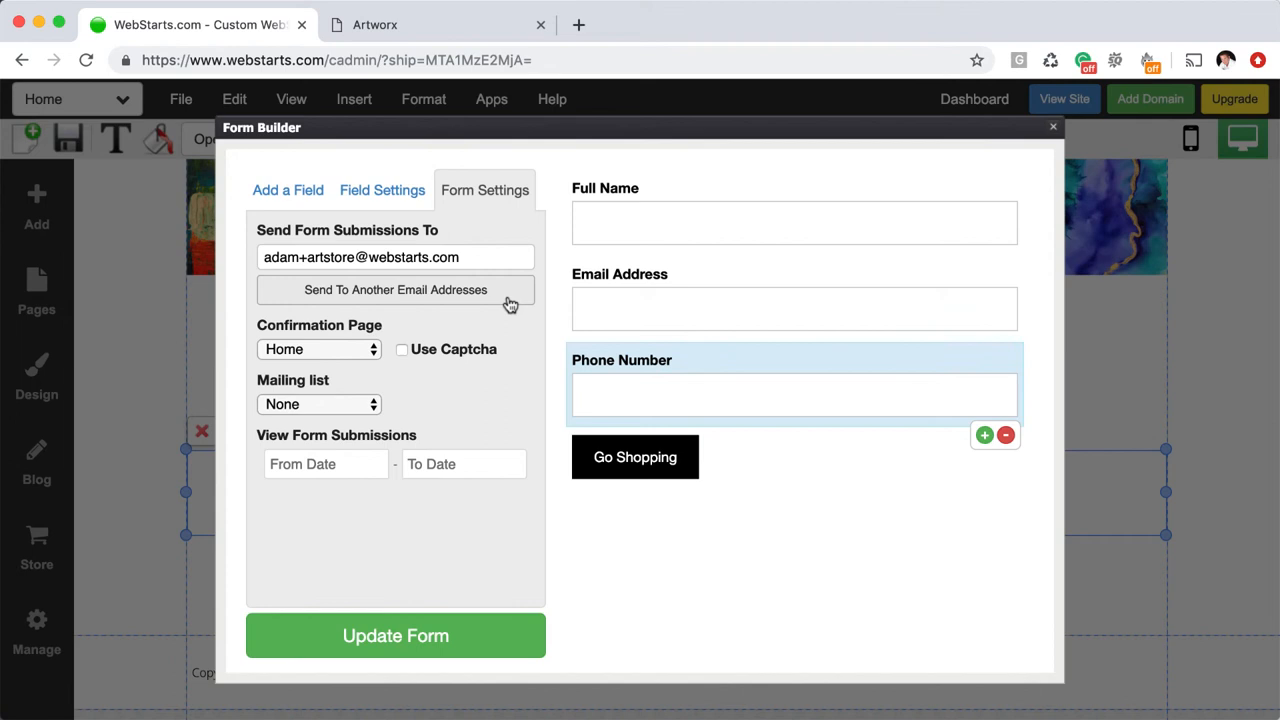
pyautogui.moveTo(398, 335)
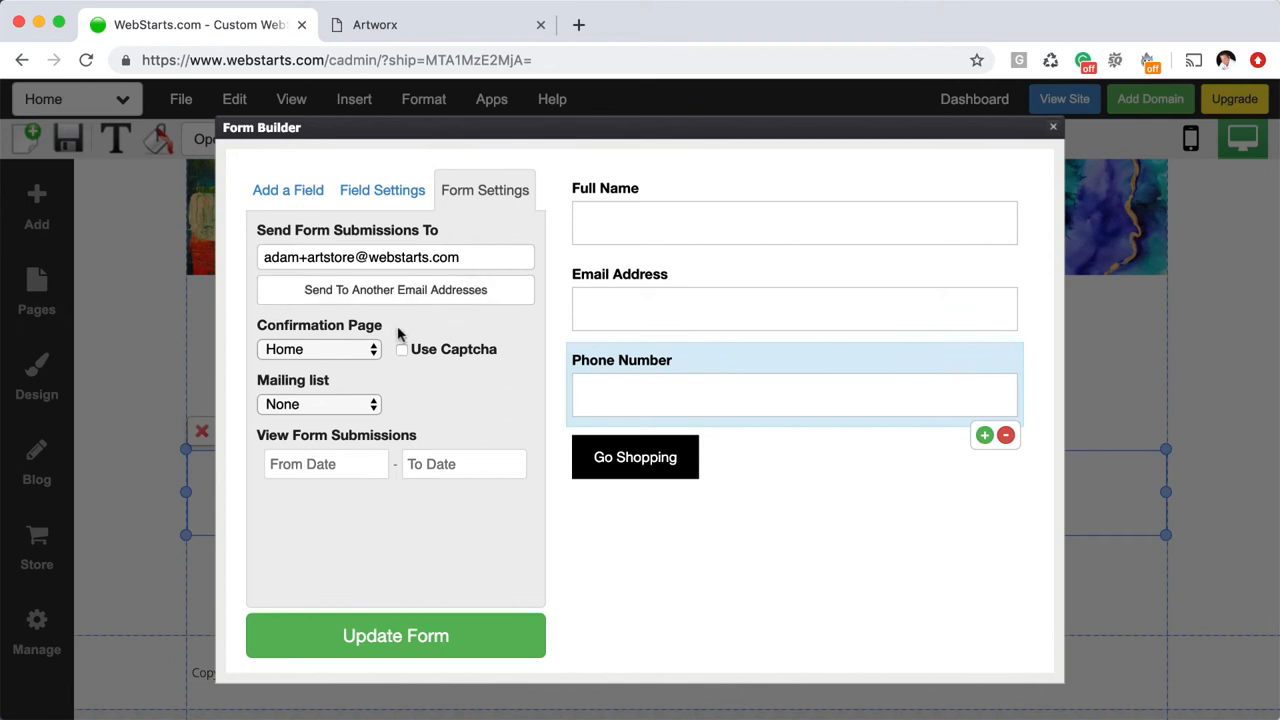
pyautogui.moveTo(375, 352)
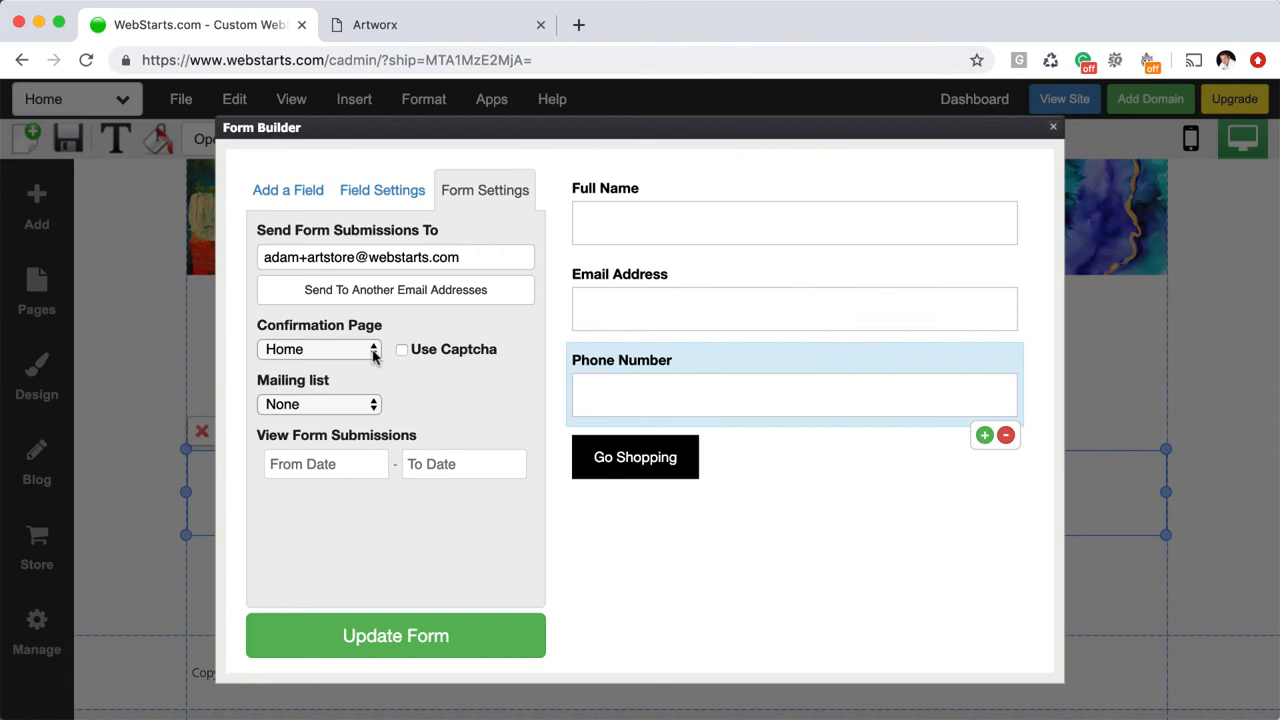
pyautogui.click(318, 404)
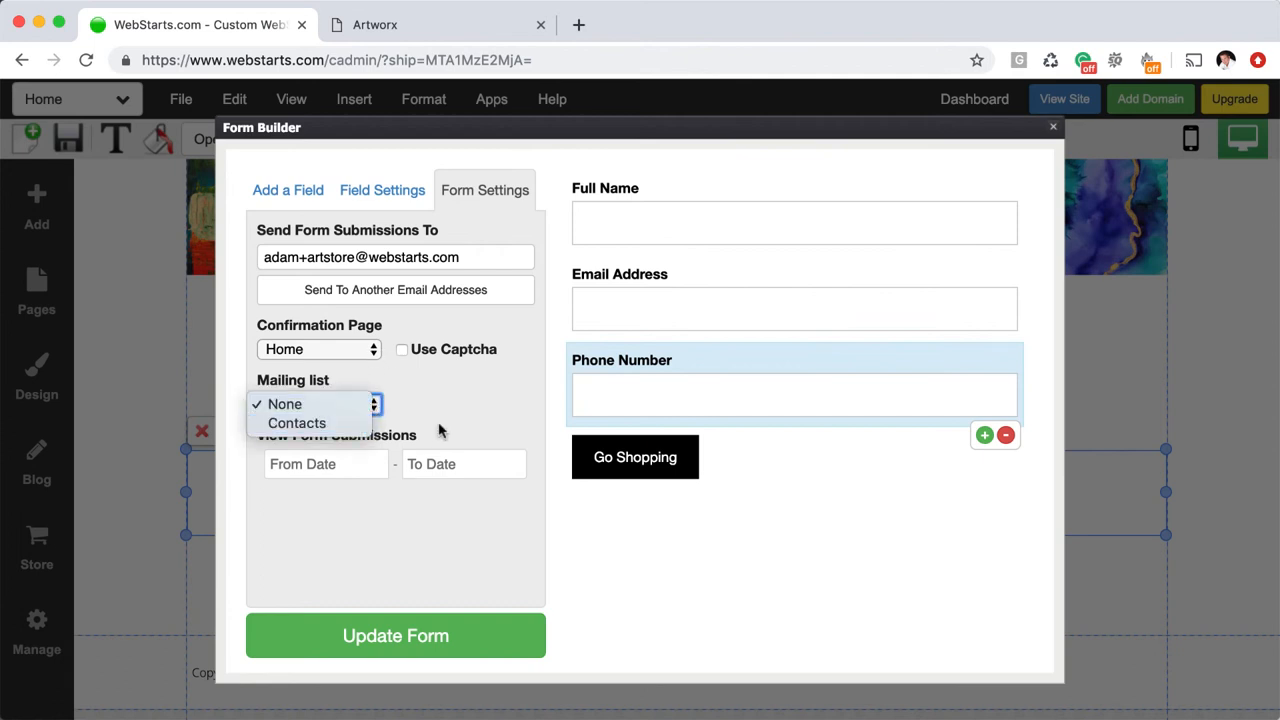
pyautogui.click(284, 404)
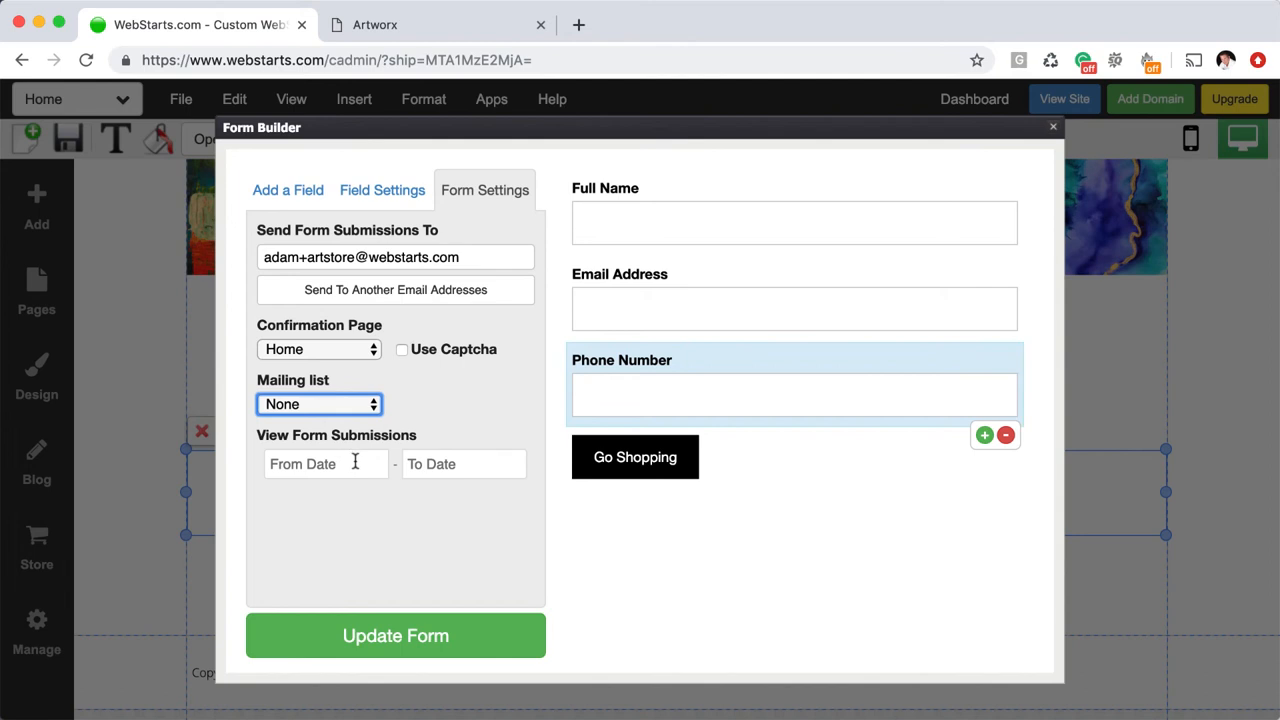
pyautogui.moveTo(717, 585)
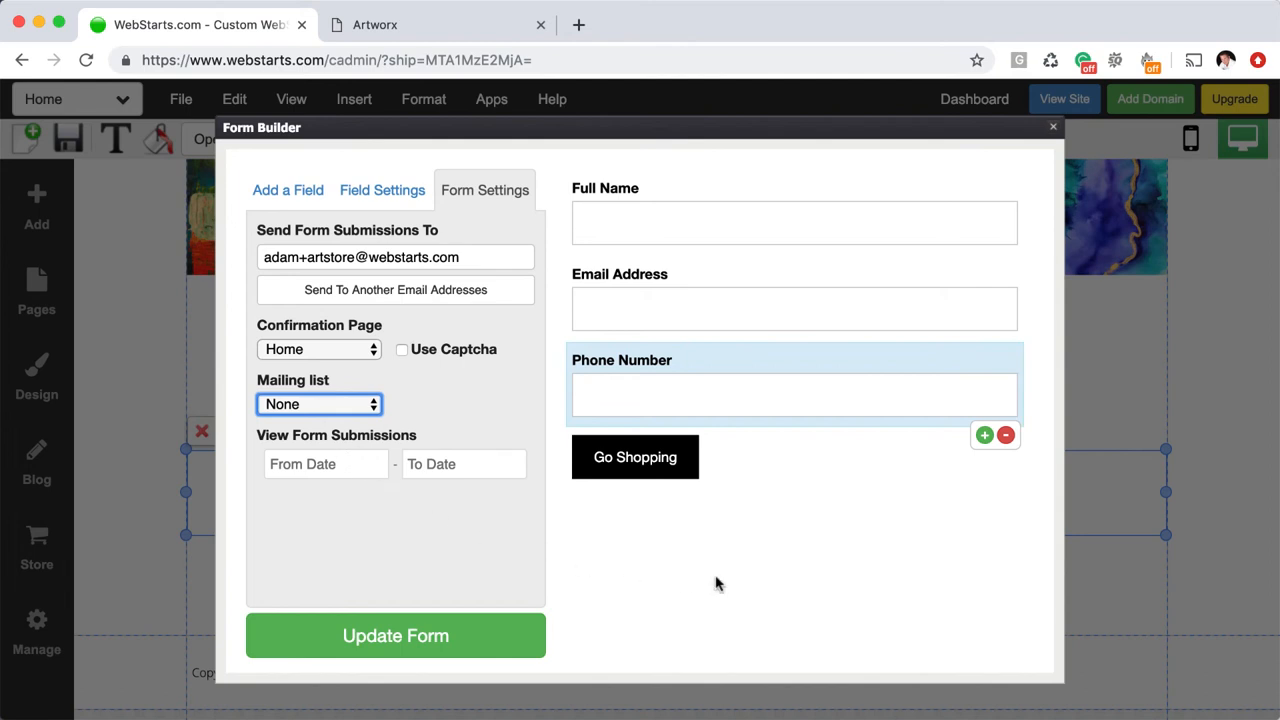
pyautogui.moveTo(920, 305)
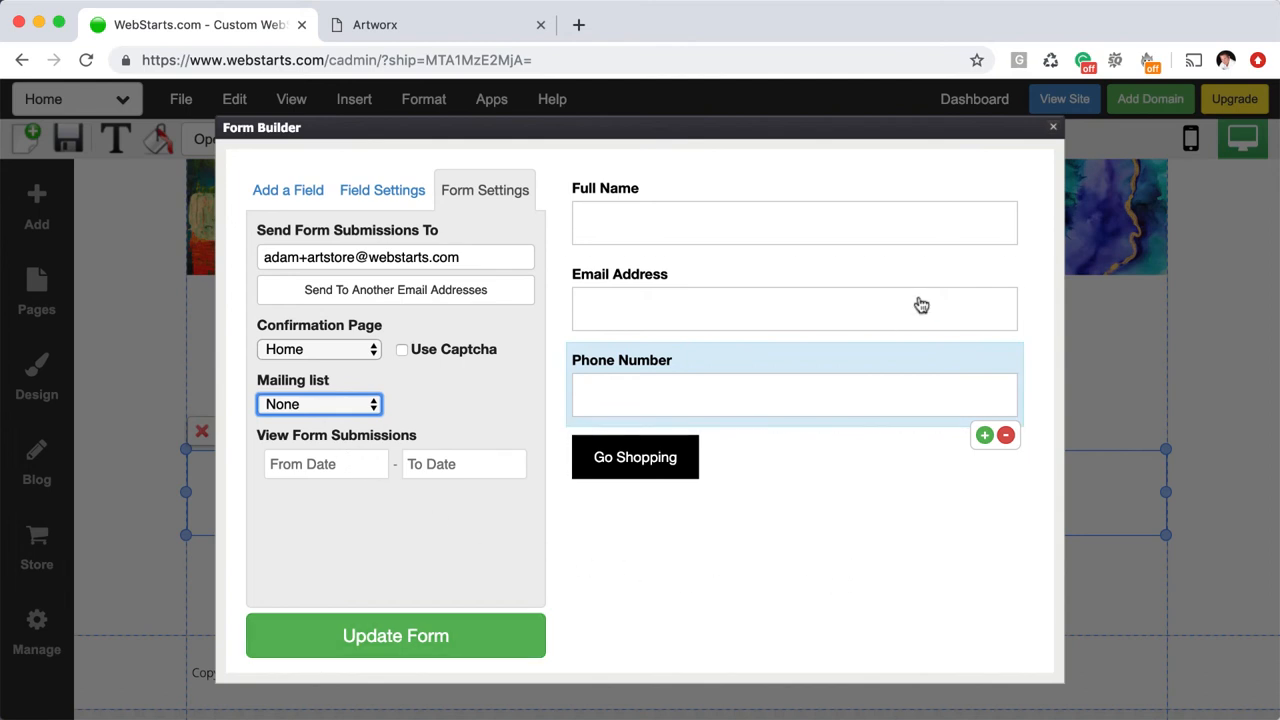
pyautogui.click(1053, 126)
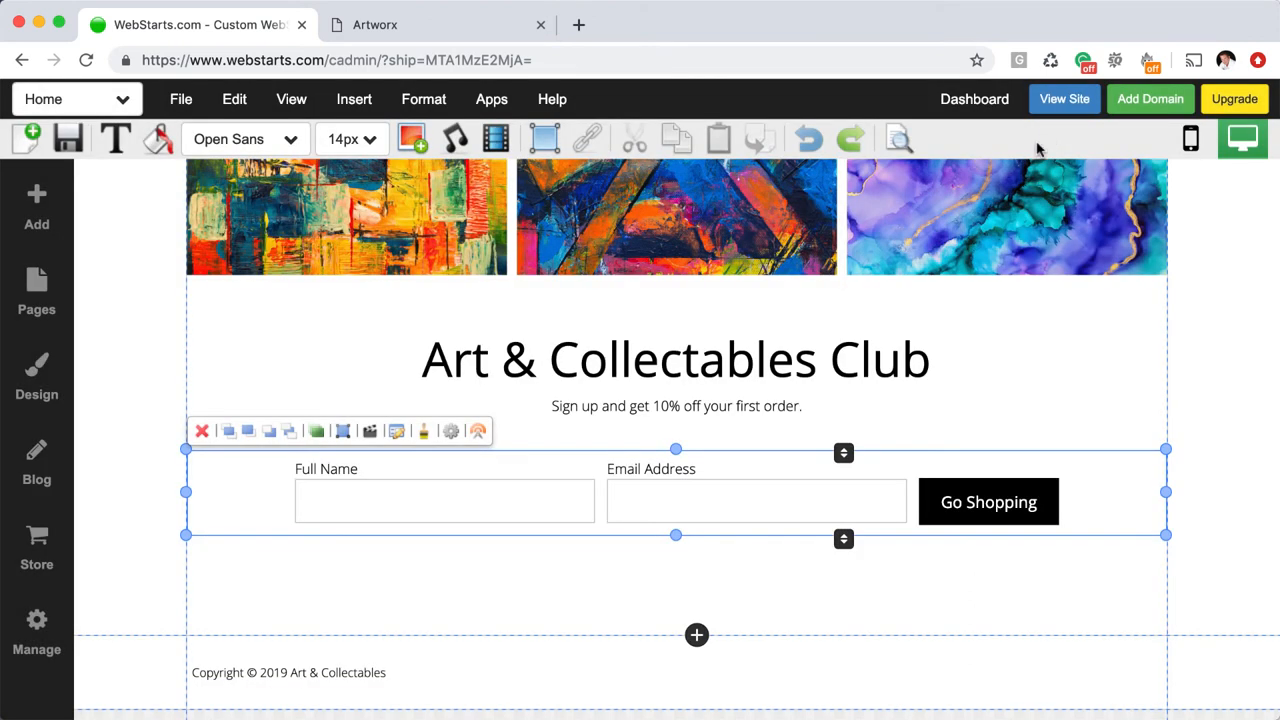
pyautogui.moveTo(192, 248)
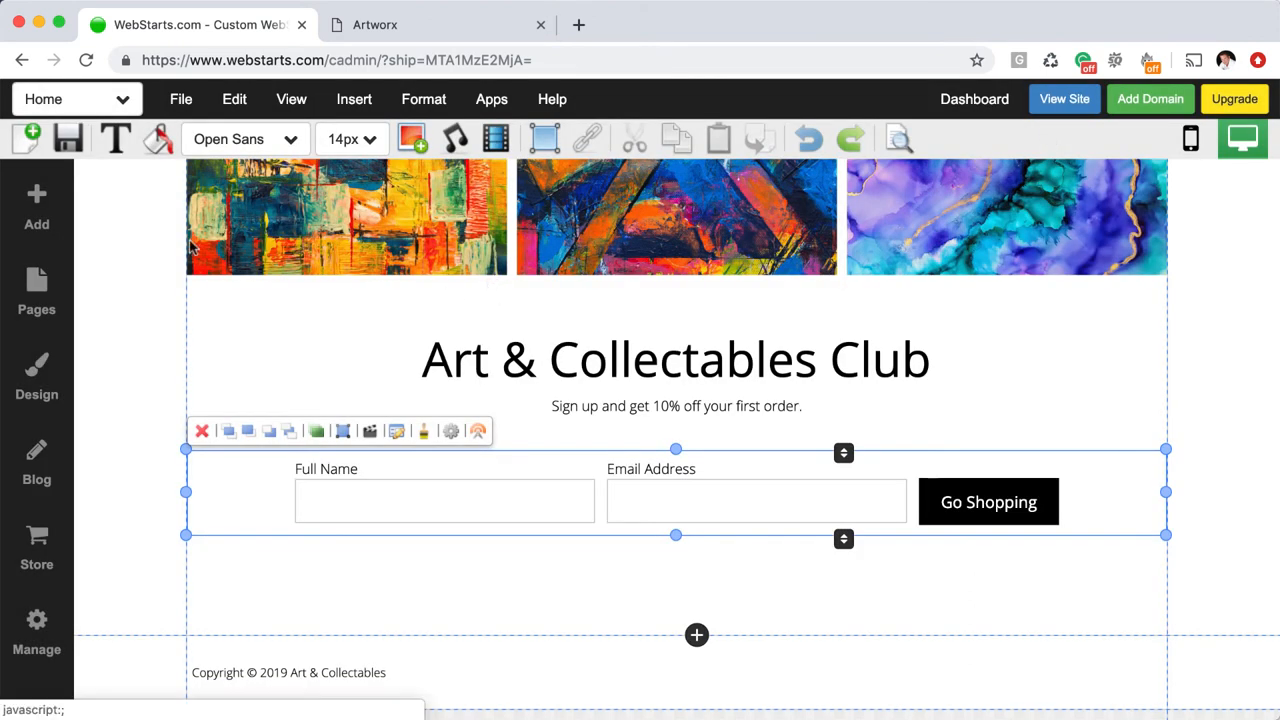
pyautogui.click(36, 205)
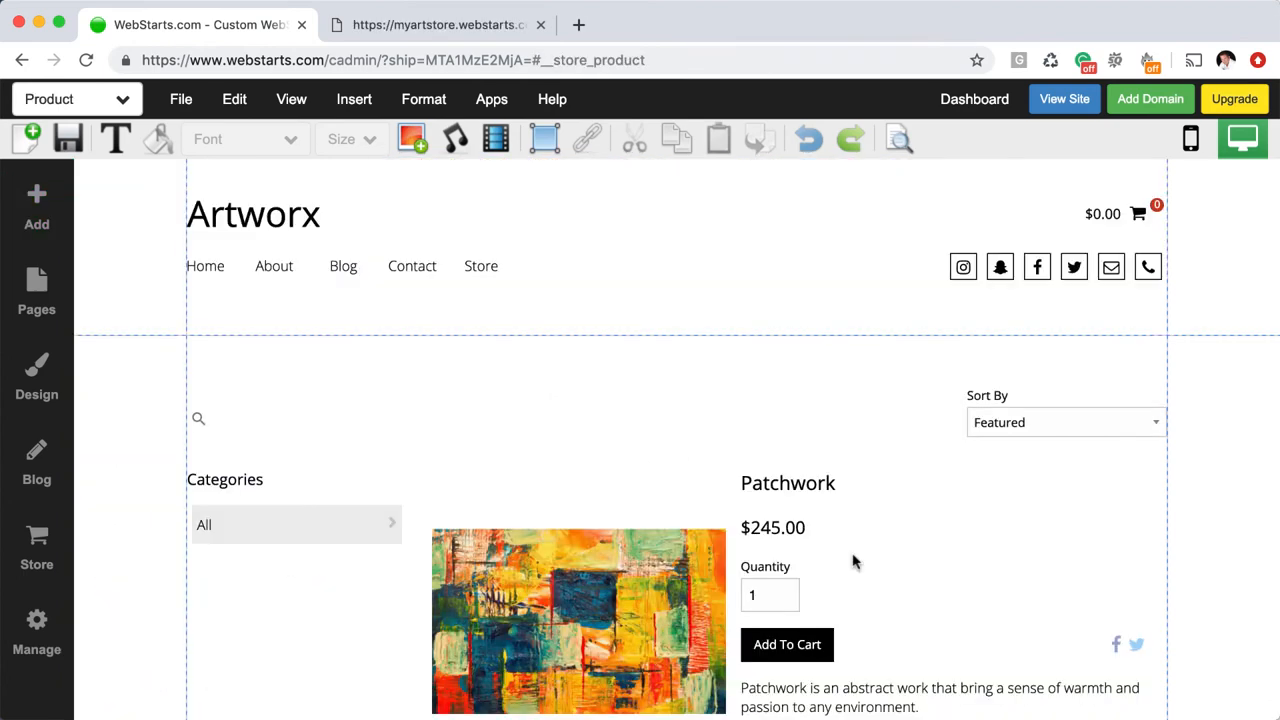
pyautogui.moveTo(1190, 138)
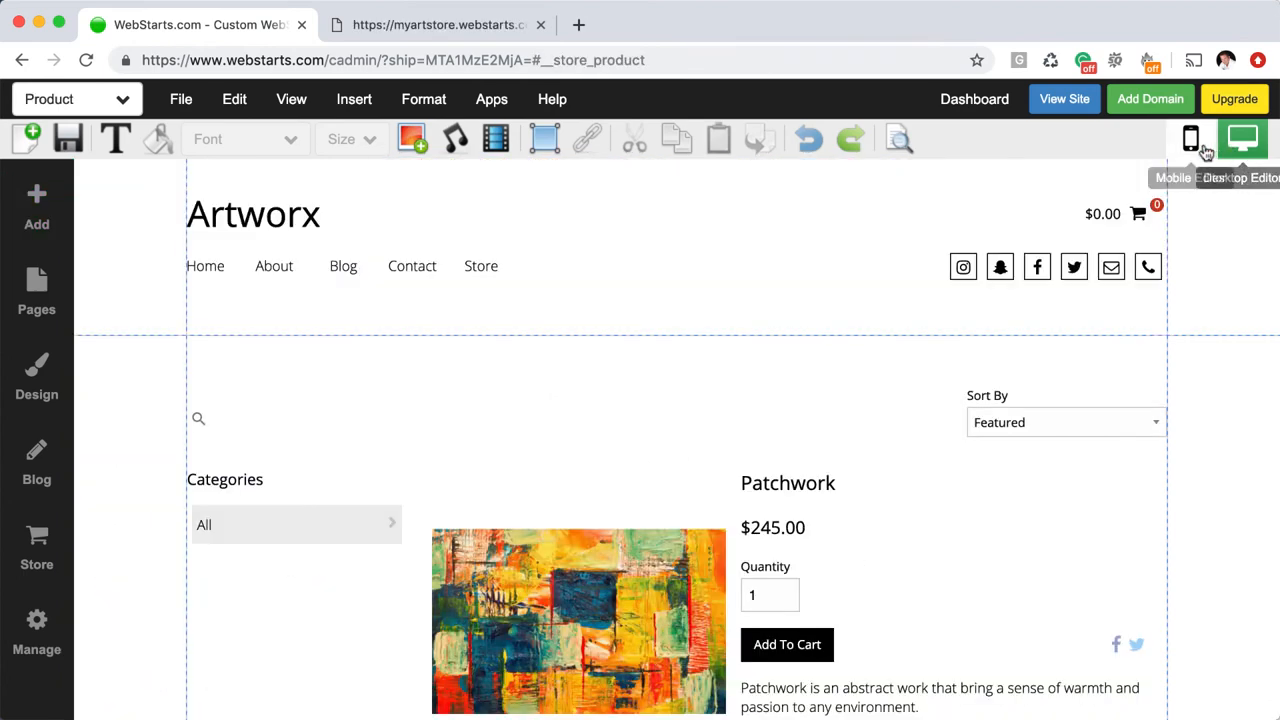
pyautogui.moveTo(1190, 139)
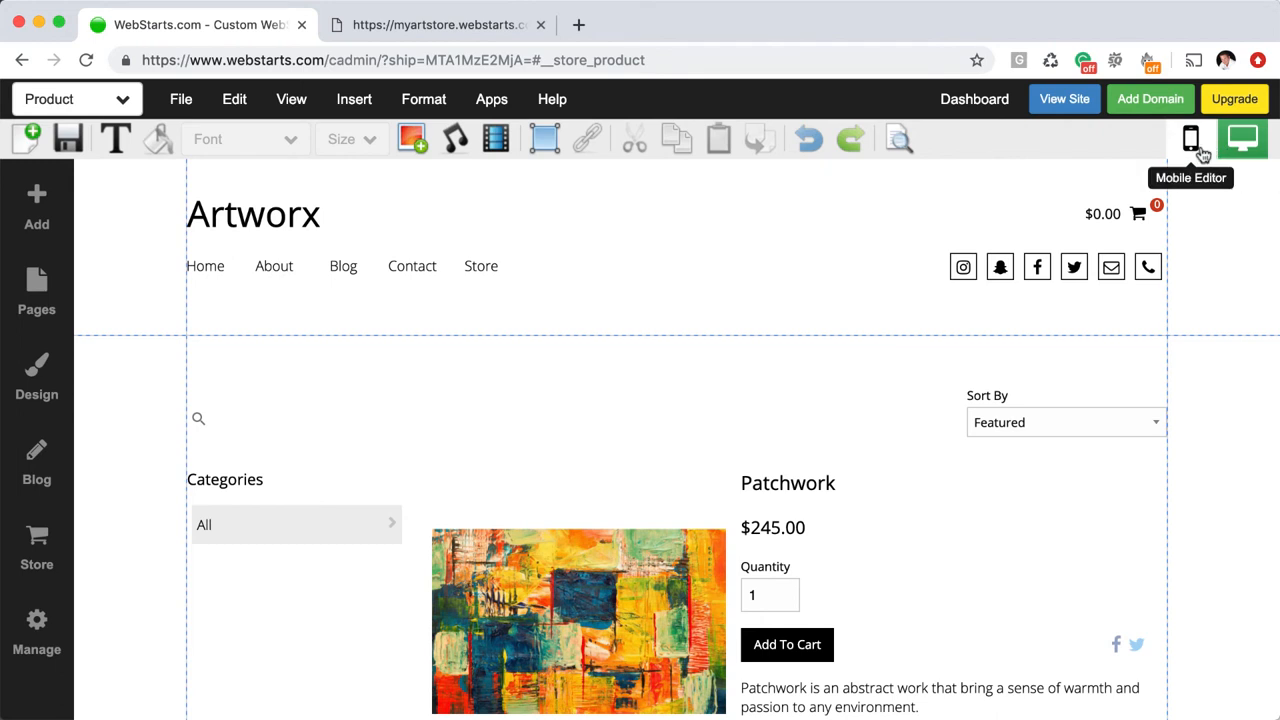
pyautogui.moveTo(660, 494)
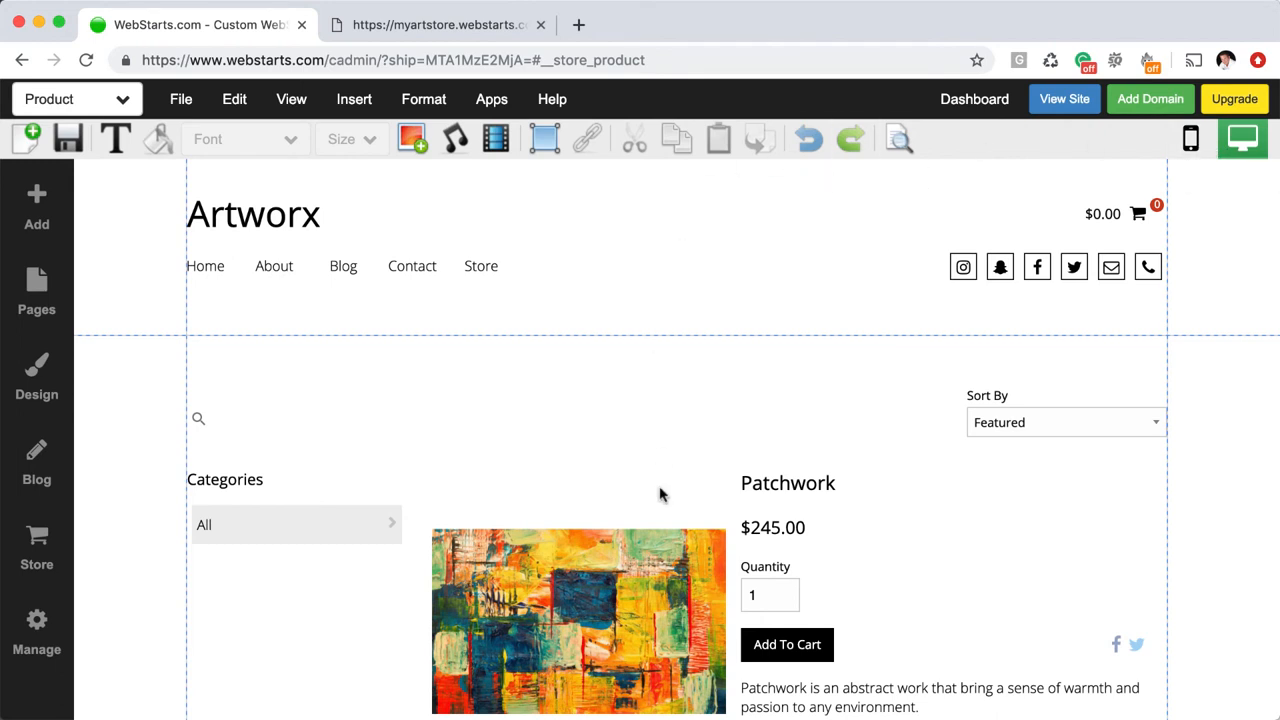
pyautogui.moveTo(87, 378)
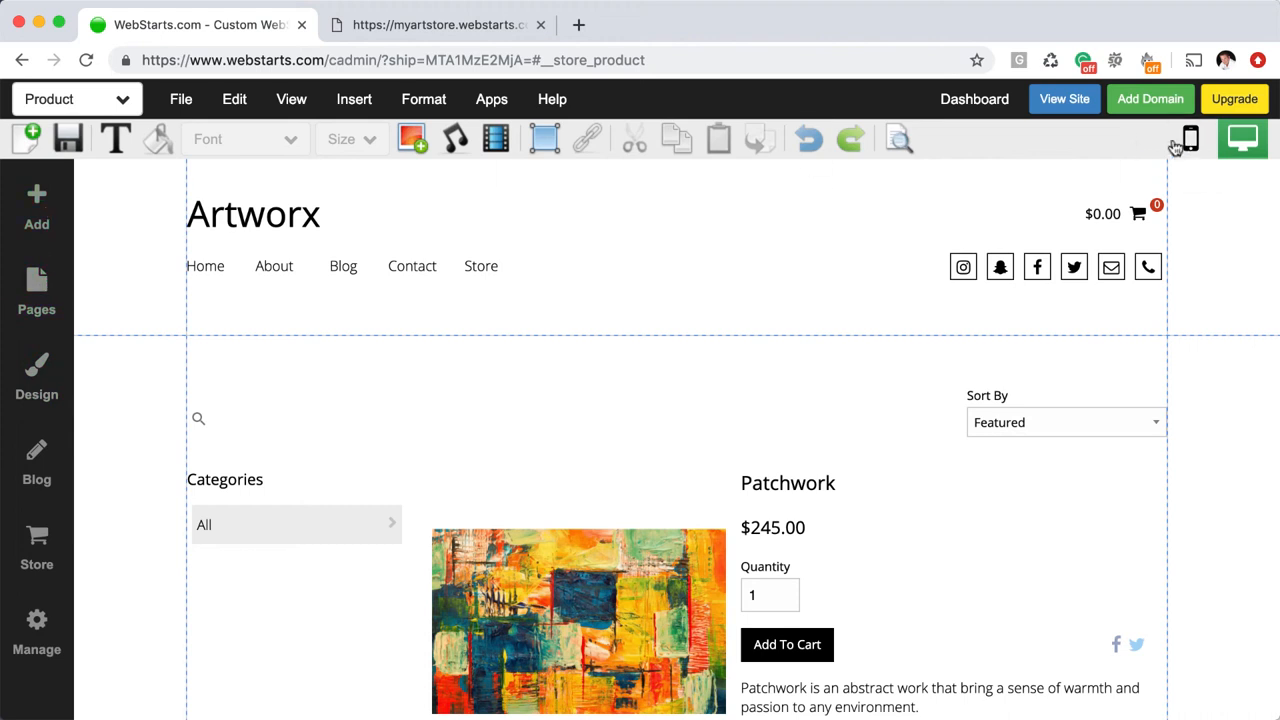
pyautogui.moveTo(65, 612)
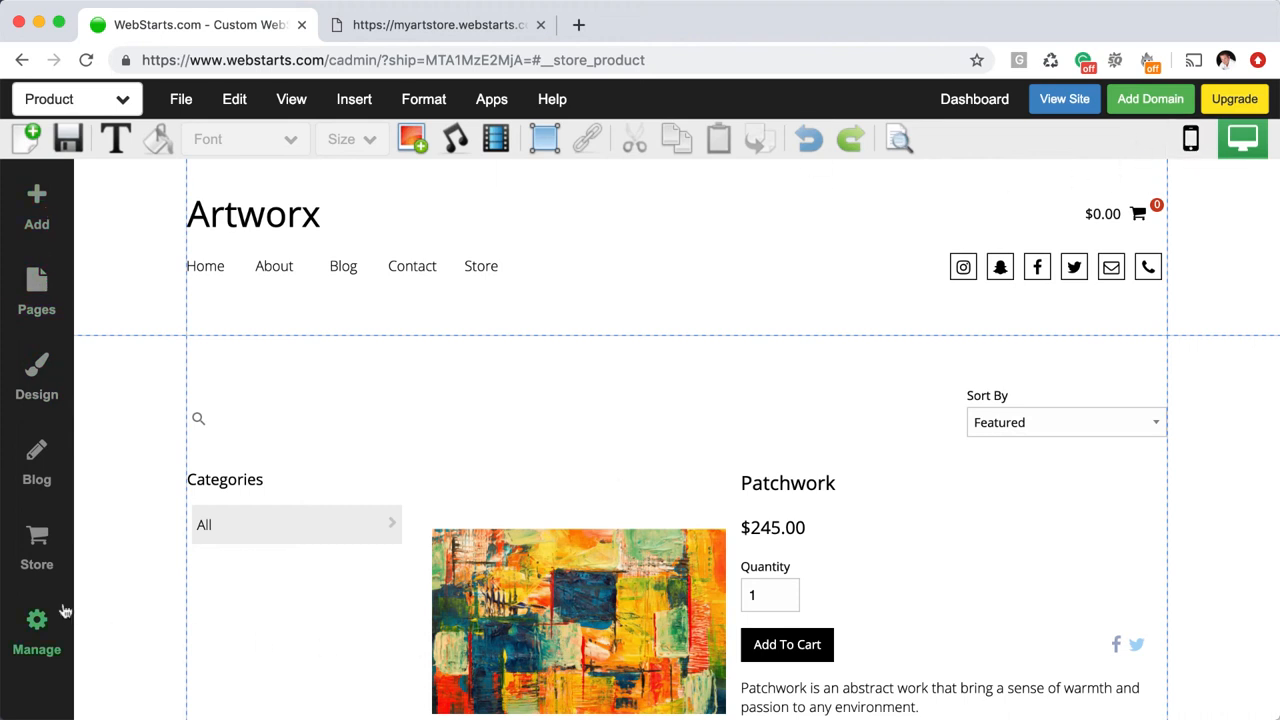
pyautogui.click(37, 545)
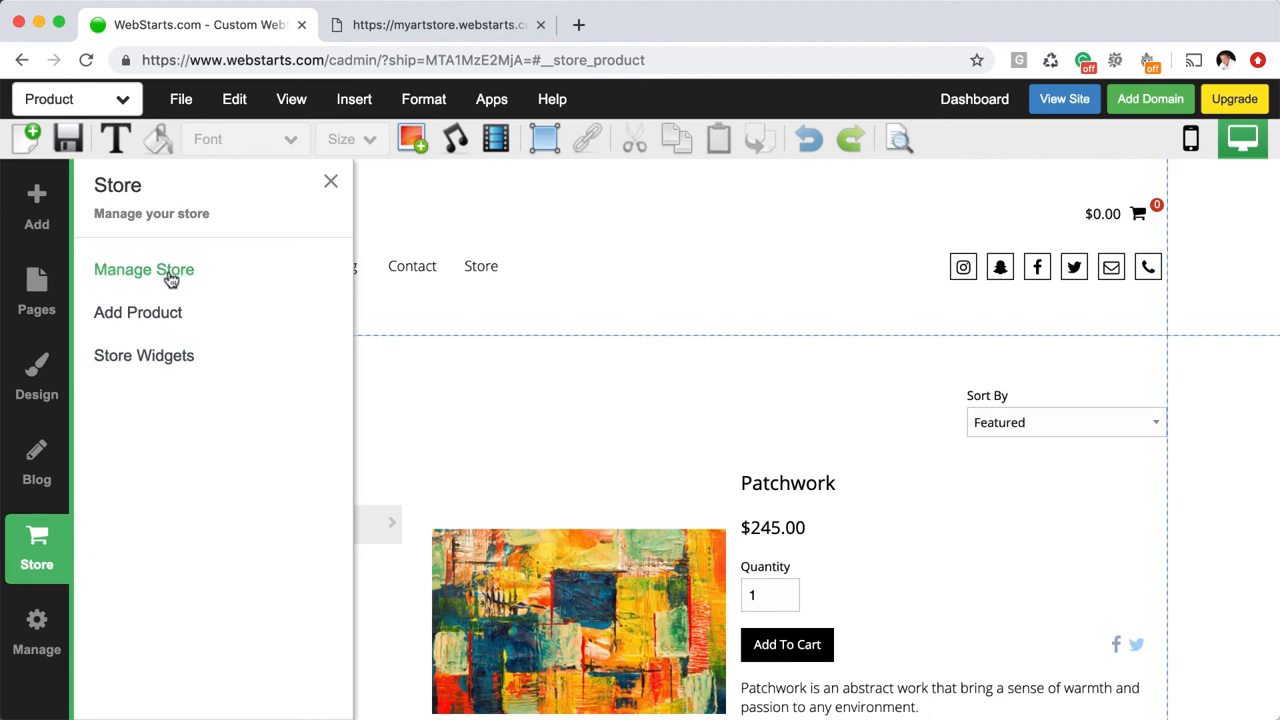
pyautogui.click(331, 182)
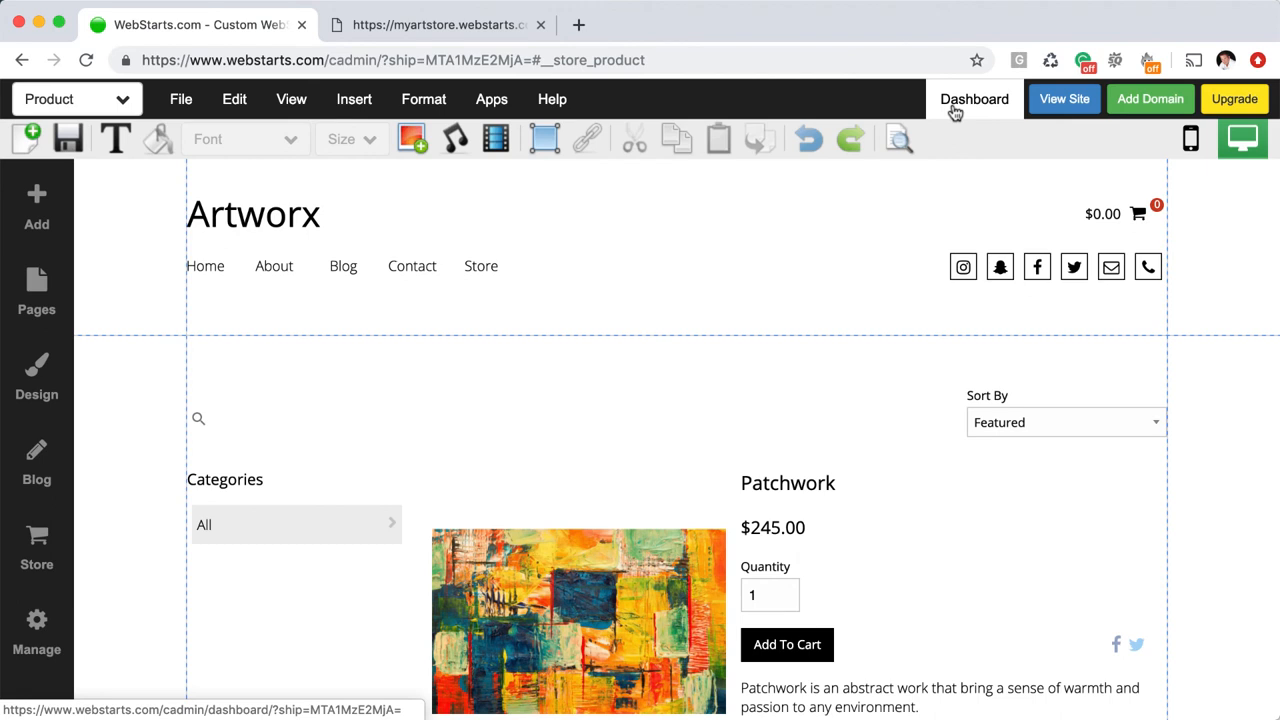
pyautogui.moveTo(298, 337)
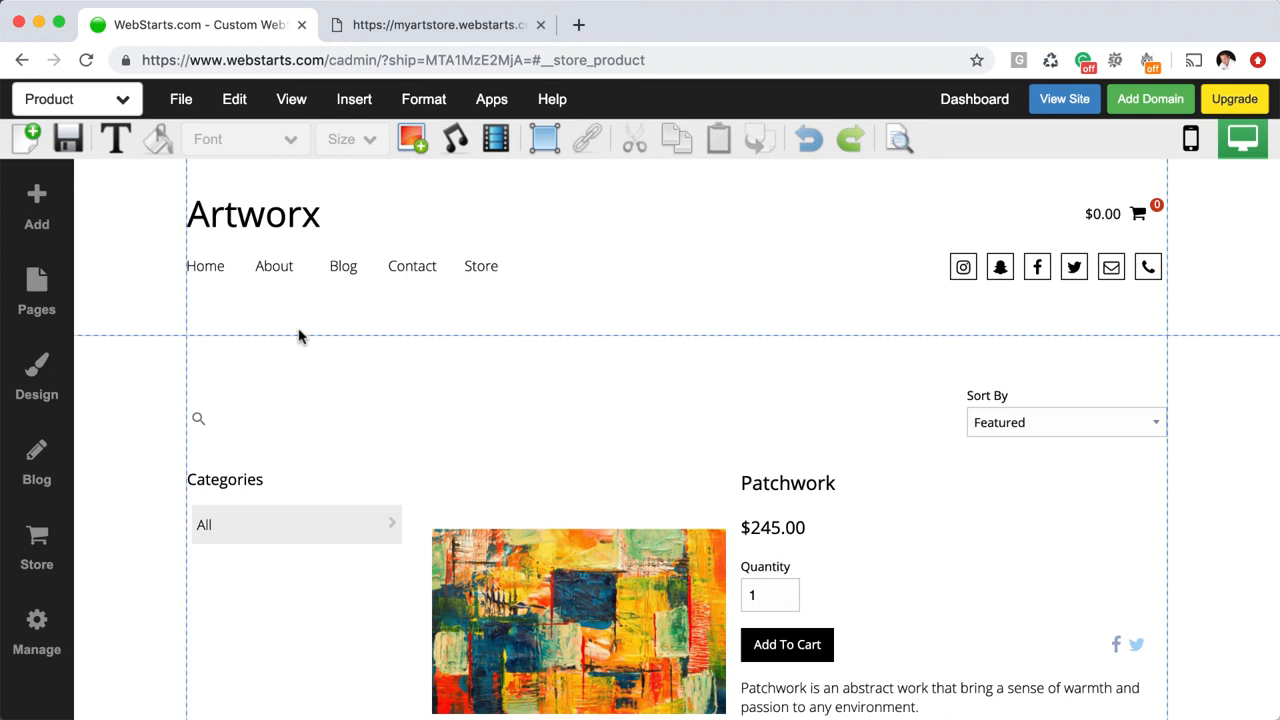
pyautogui.moveTo(460, 272)
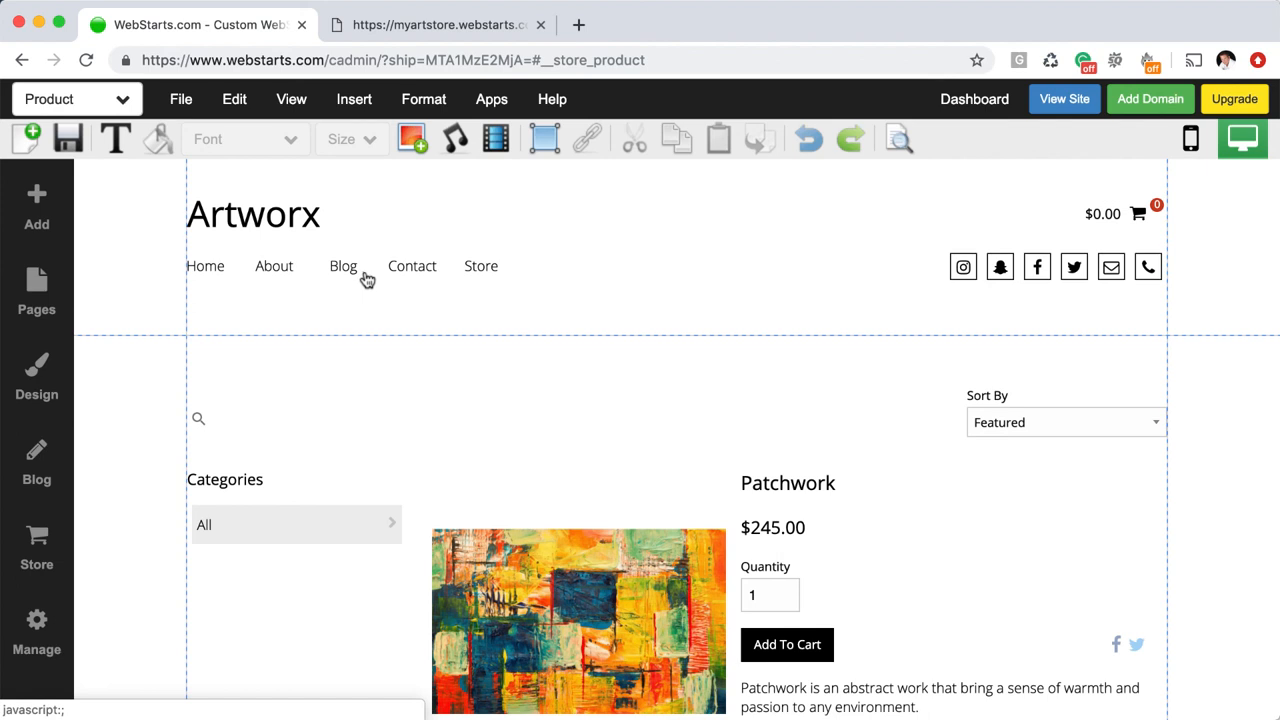
pyautogui.moveTo(367, 279)
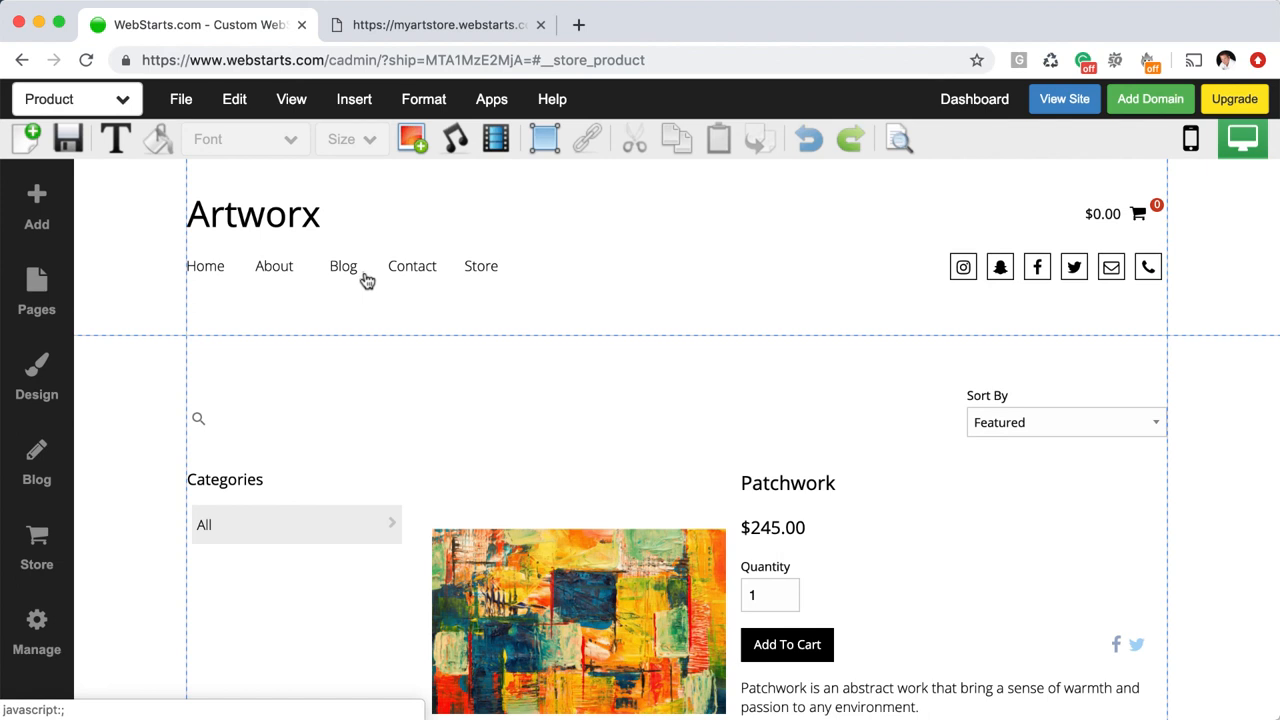
pyautogui.moveTo(425, 291)
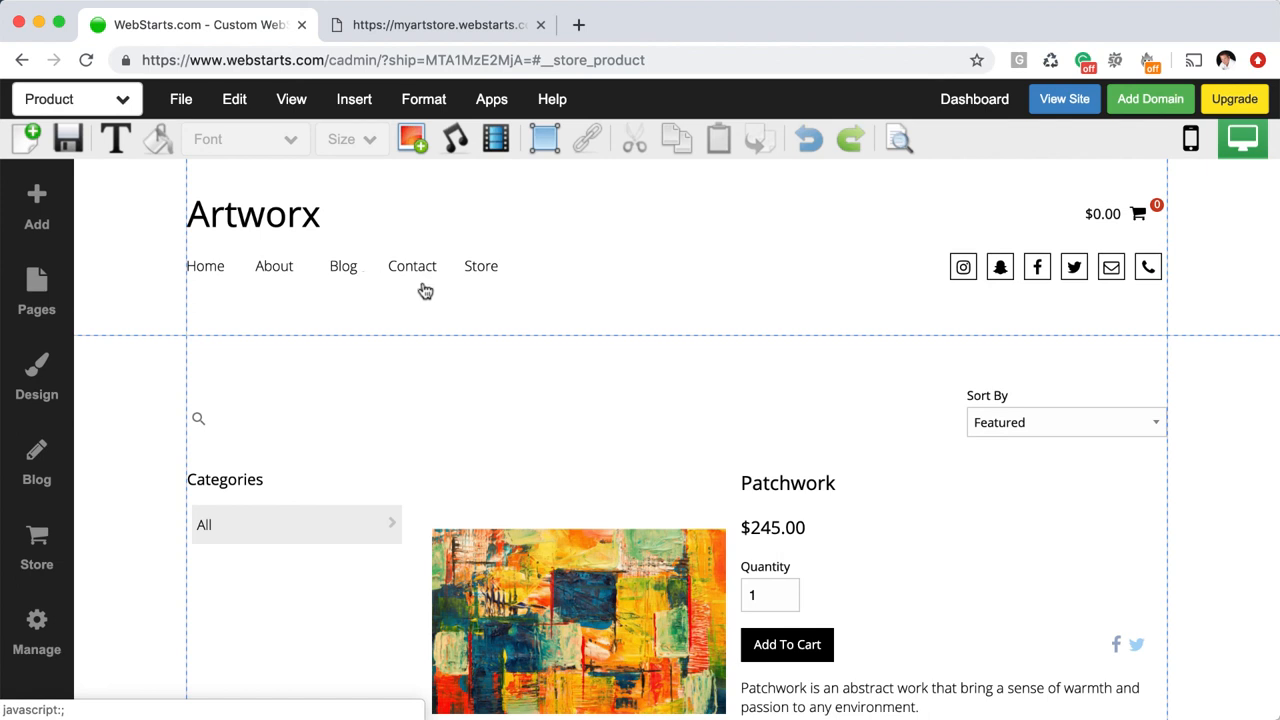
pyautogui.moveTo(918, 389)
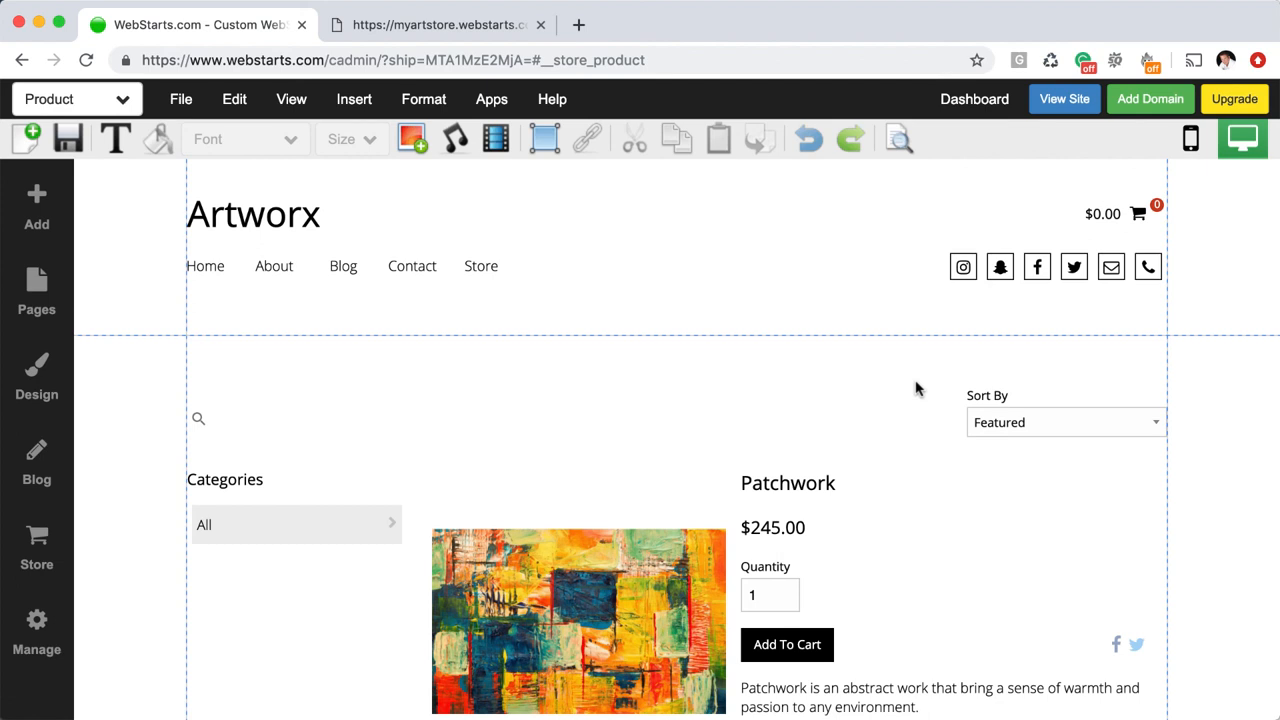
pyautogui.moveTo(930, 378)
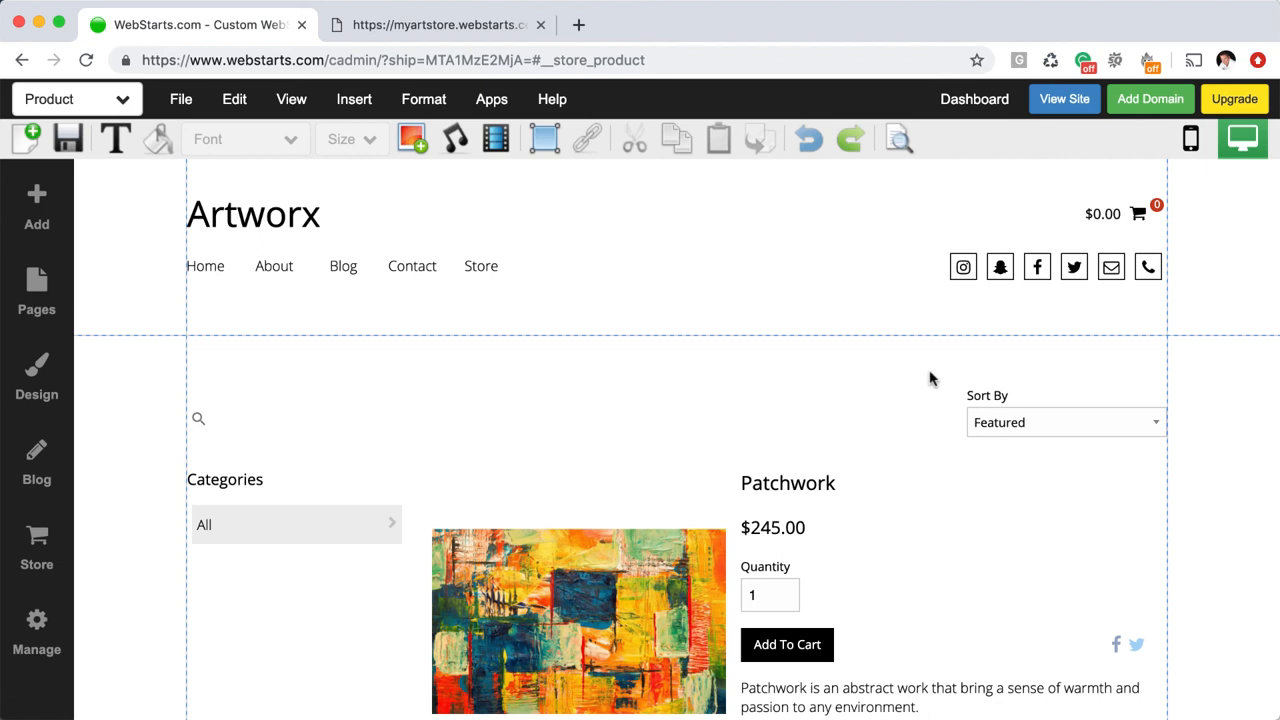